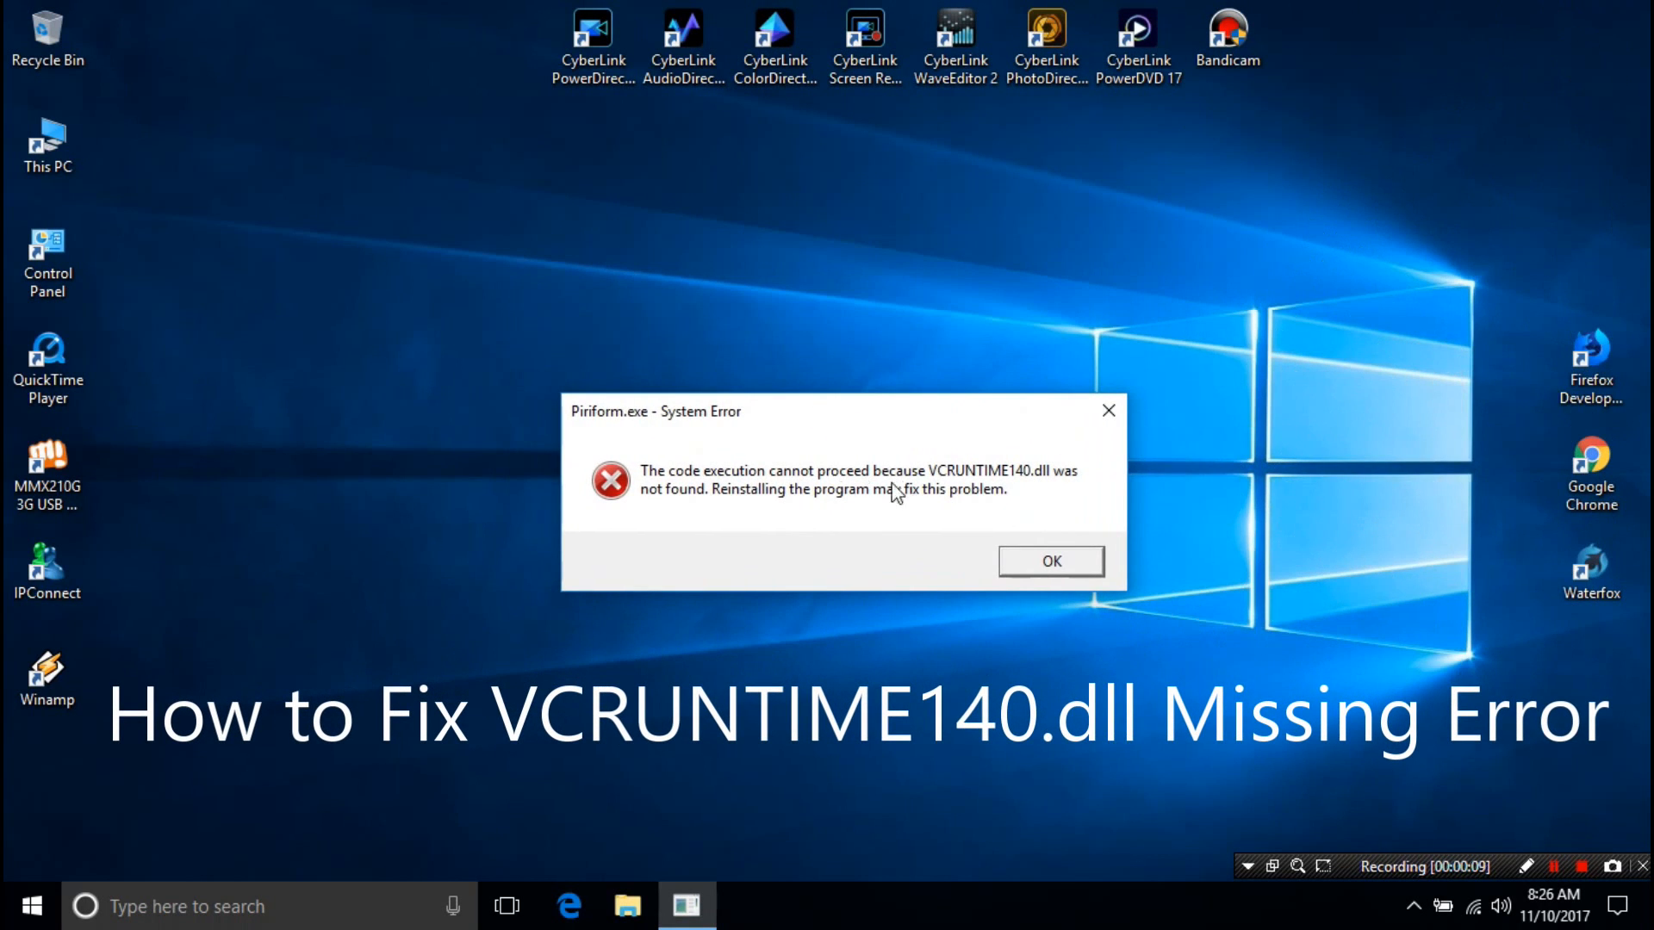
mouse_move(1076, 484)
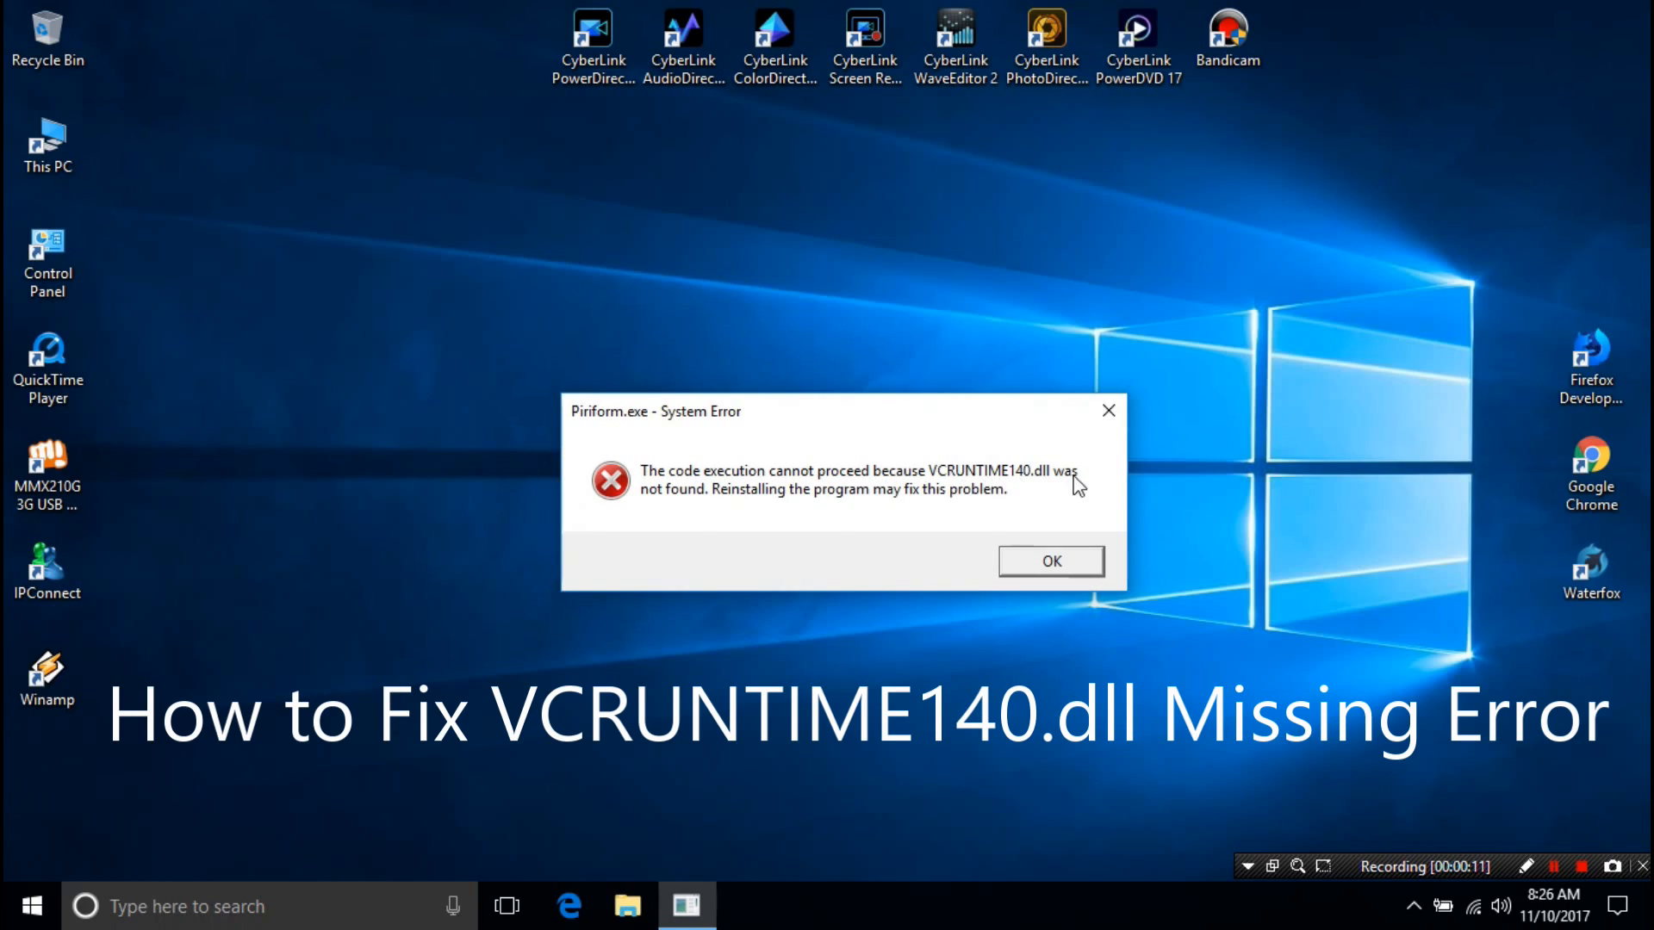
mouse_move(1009, 522)
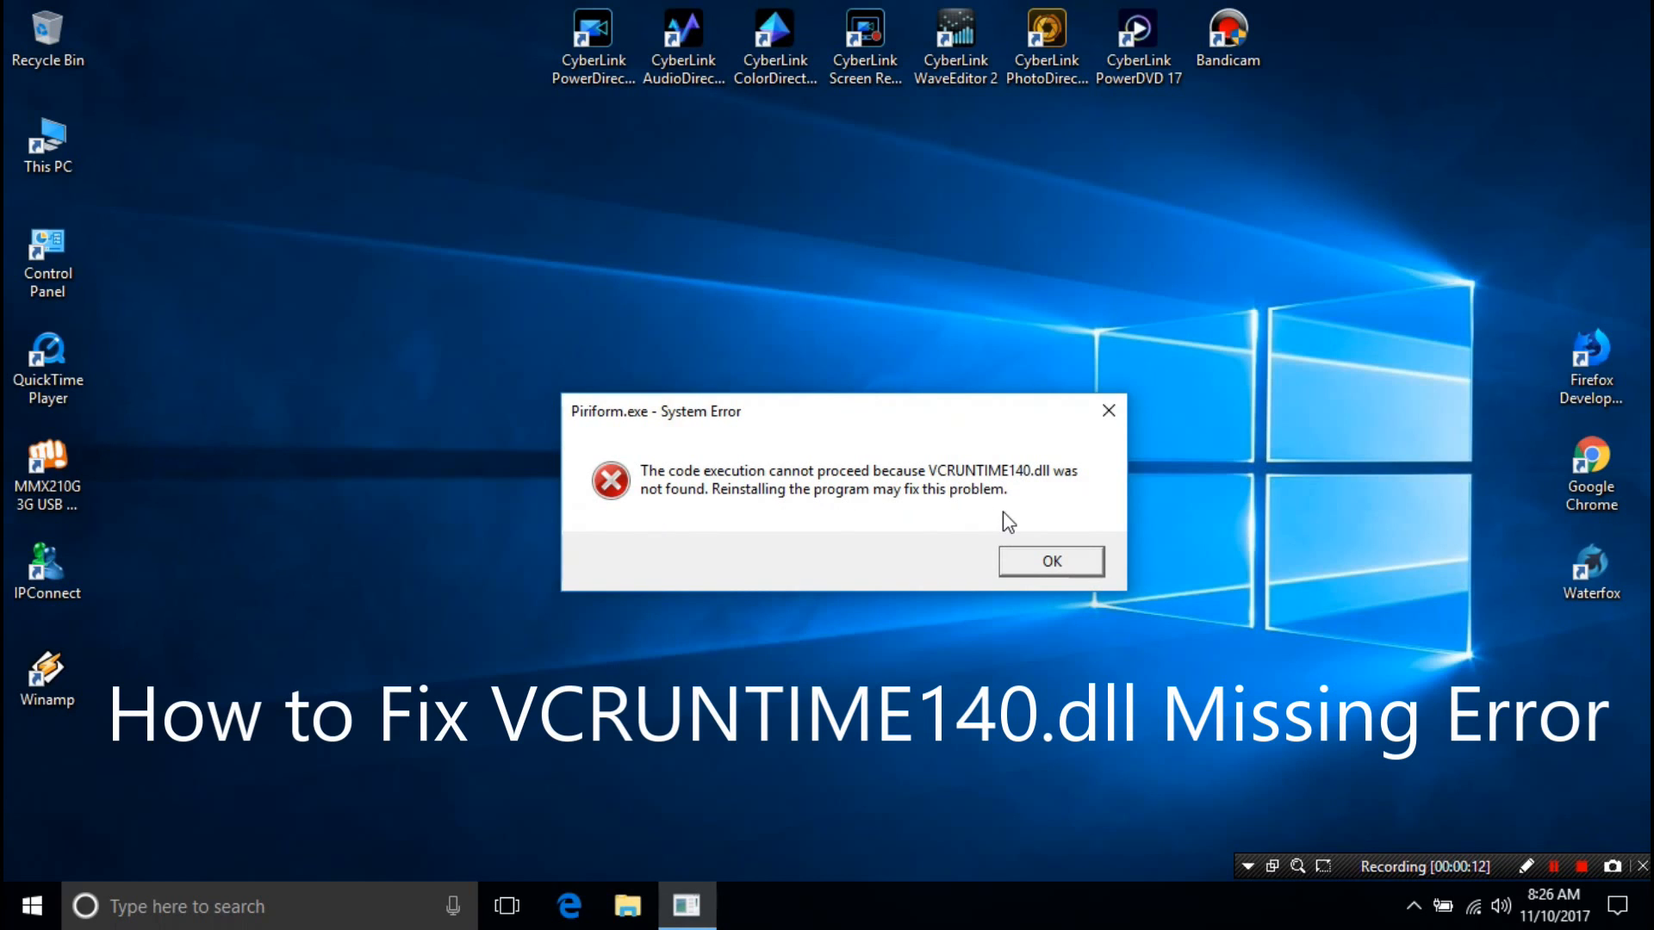
mouse_move(786, 514)
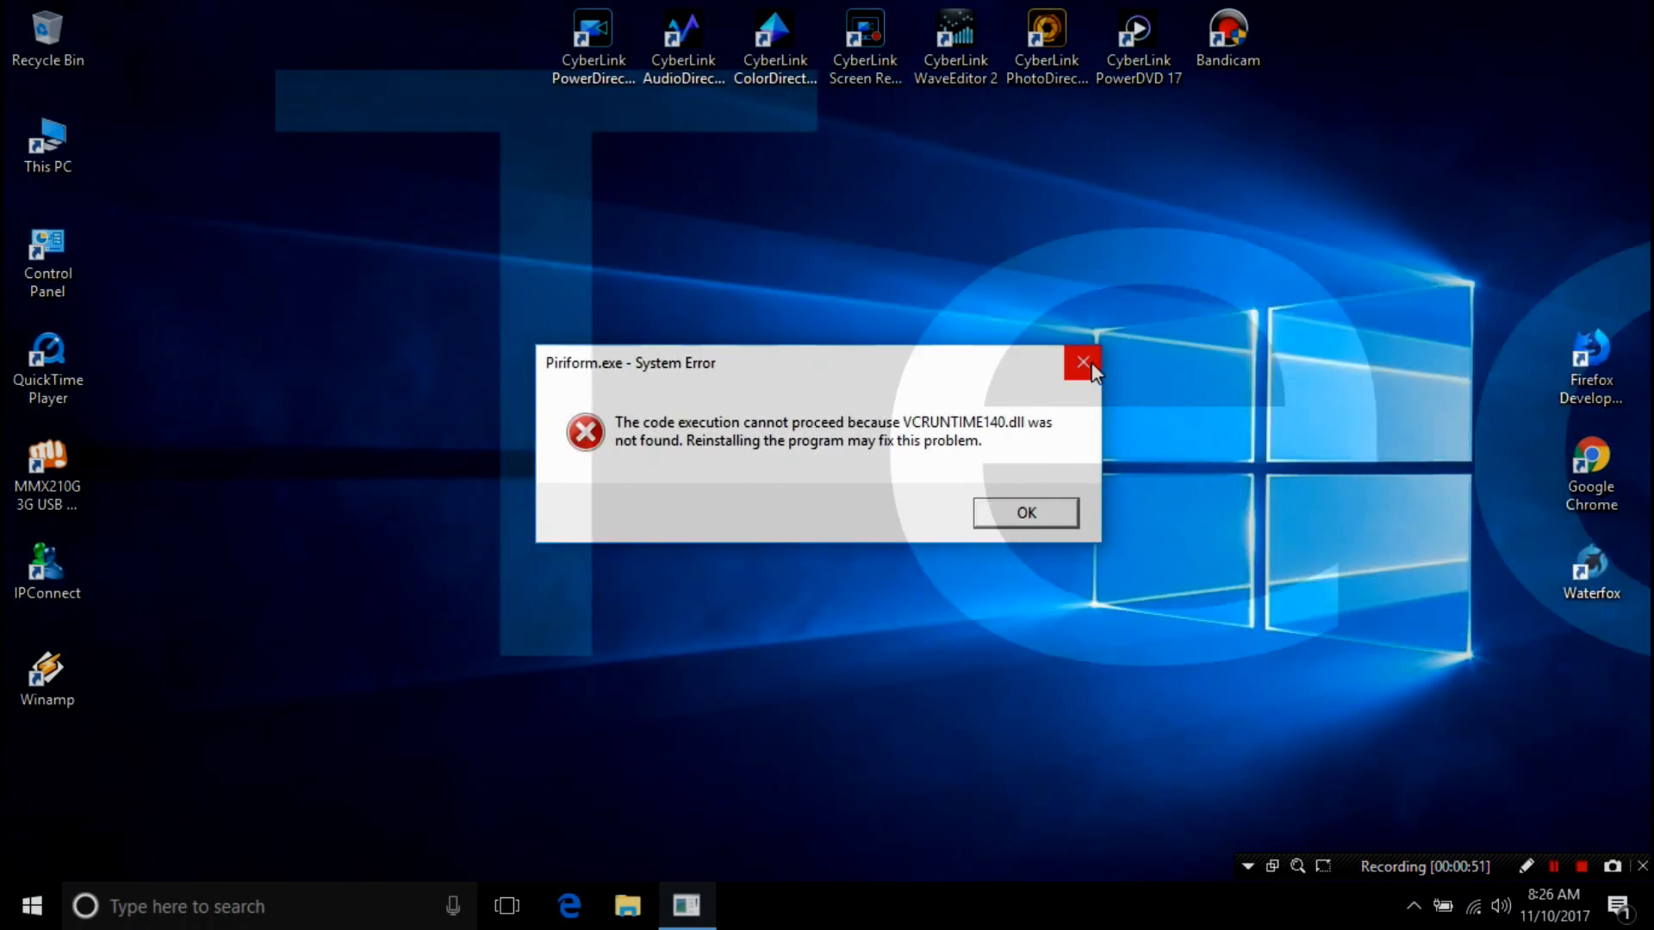
- Dismiss the Piriform.exe missing VCRUNTIME140.dll system error
click(1082, 363)
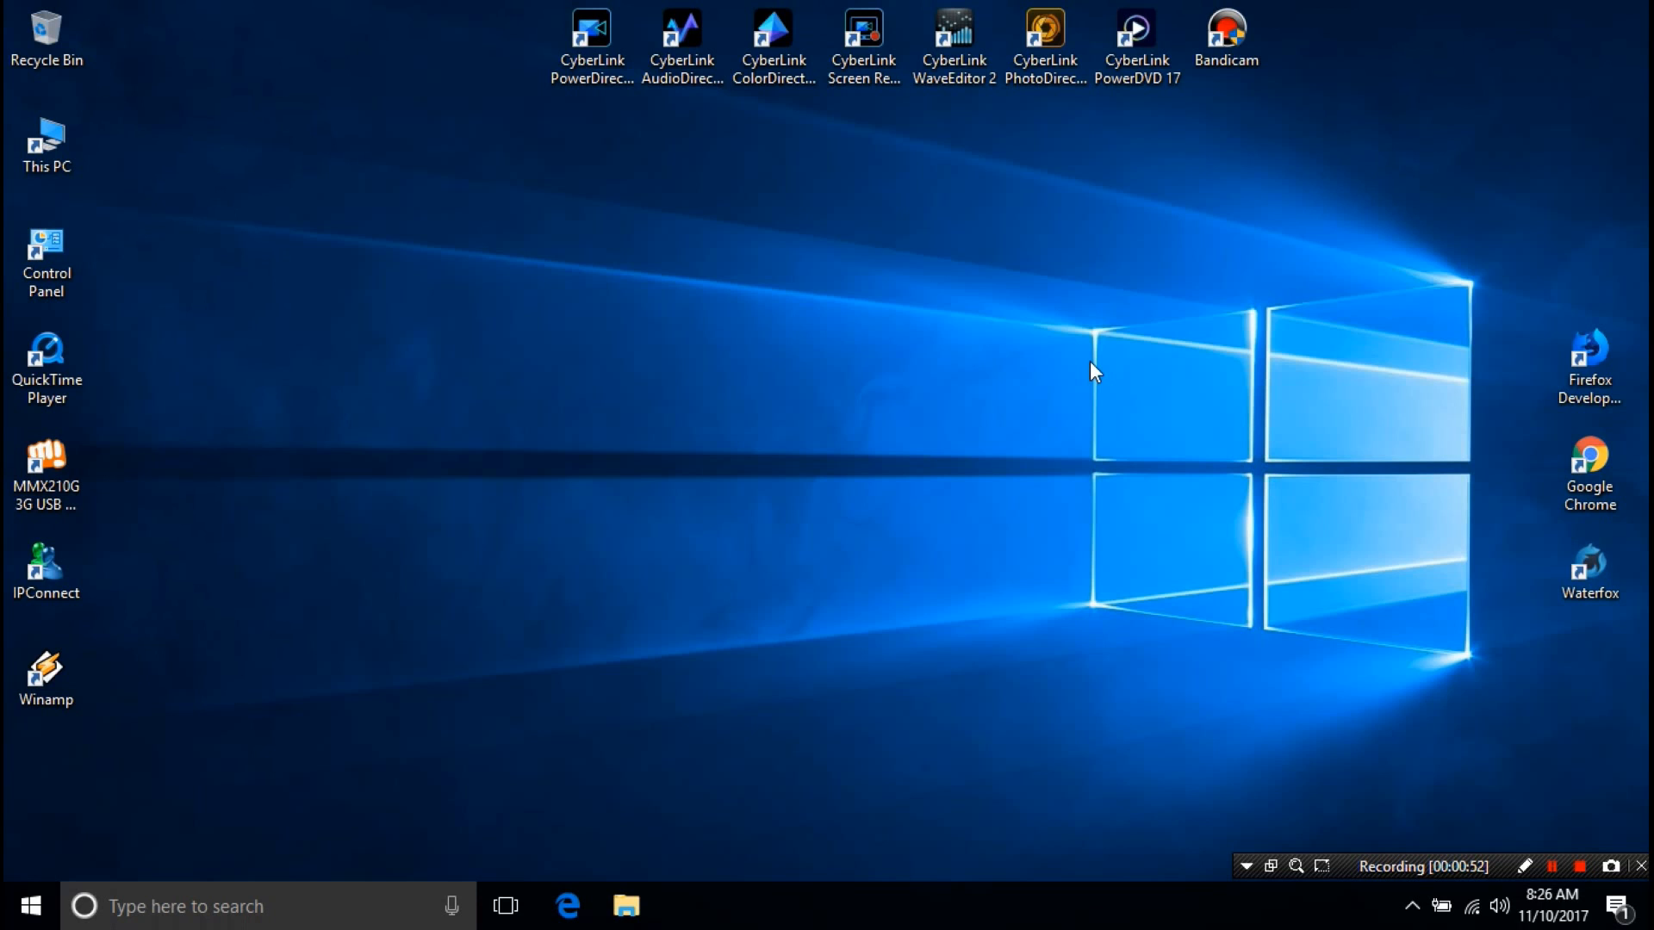
mouse_move(1589, 363)
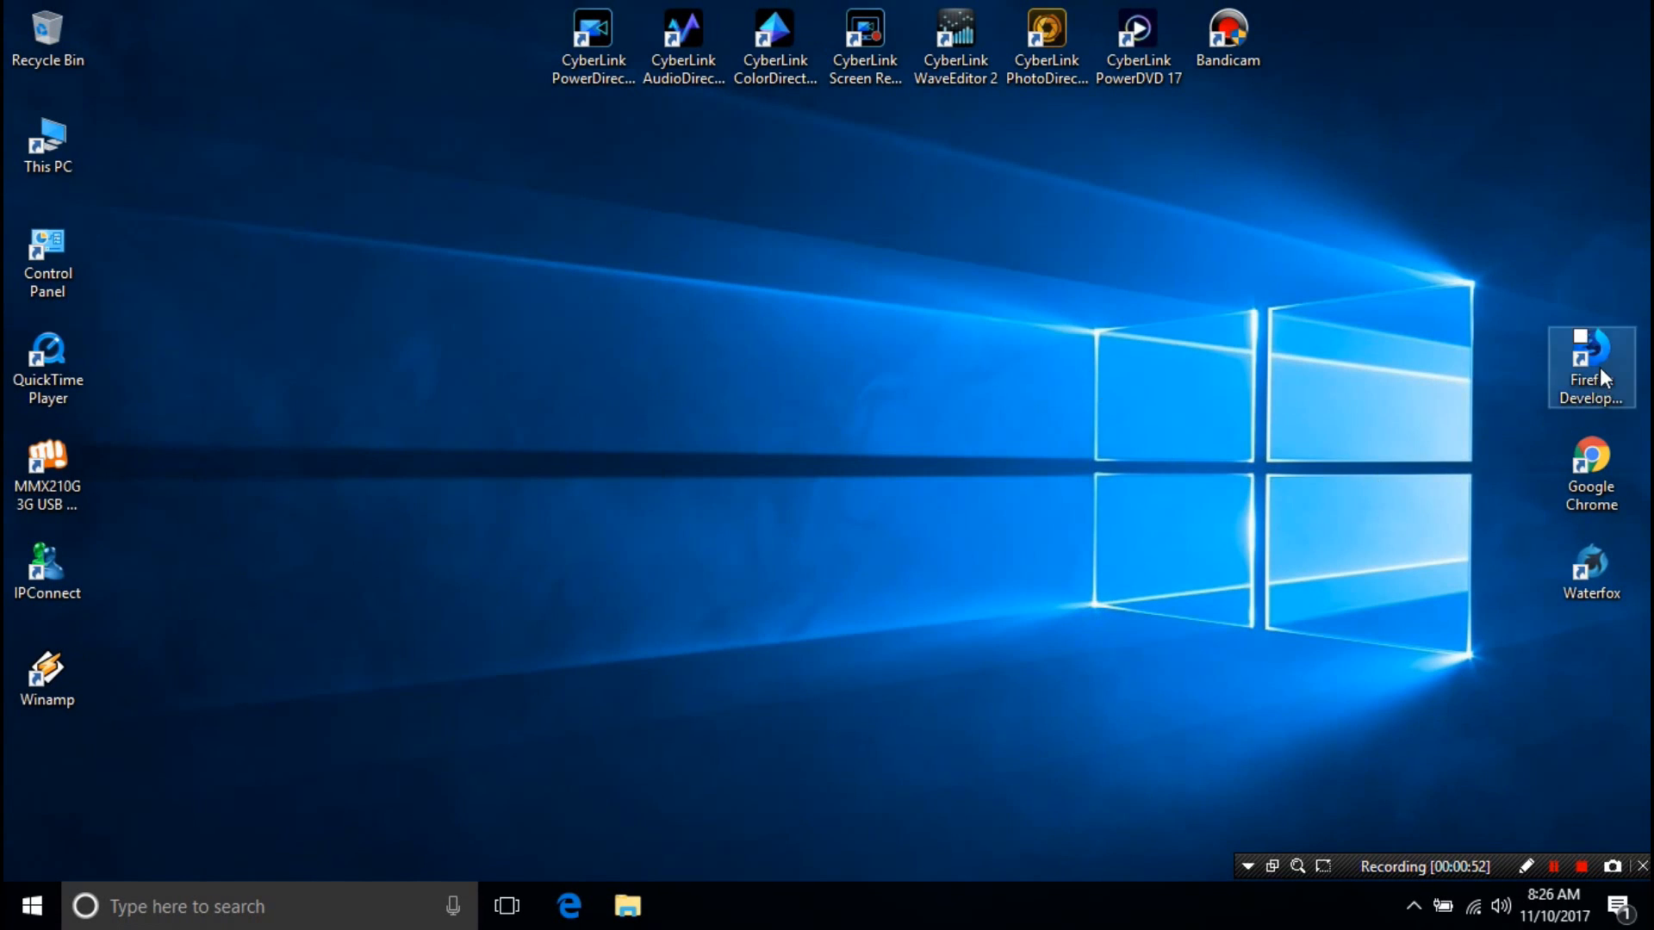
- Launch Firefox Developer Edition, go to google.com and search for 'microsoft visual c'
double_click(1591, 366)
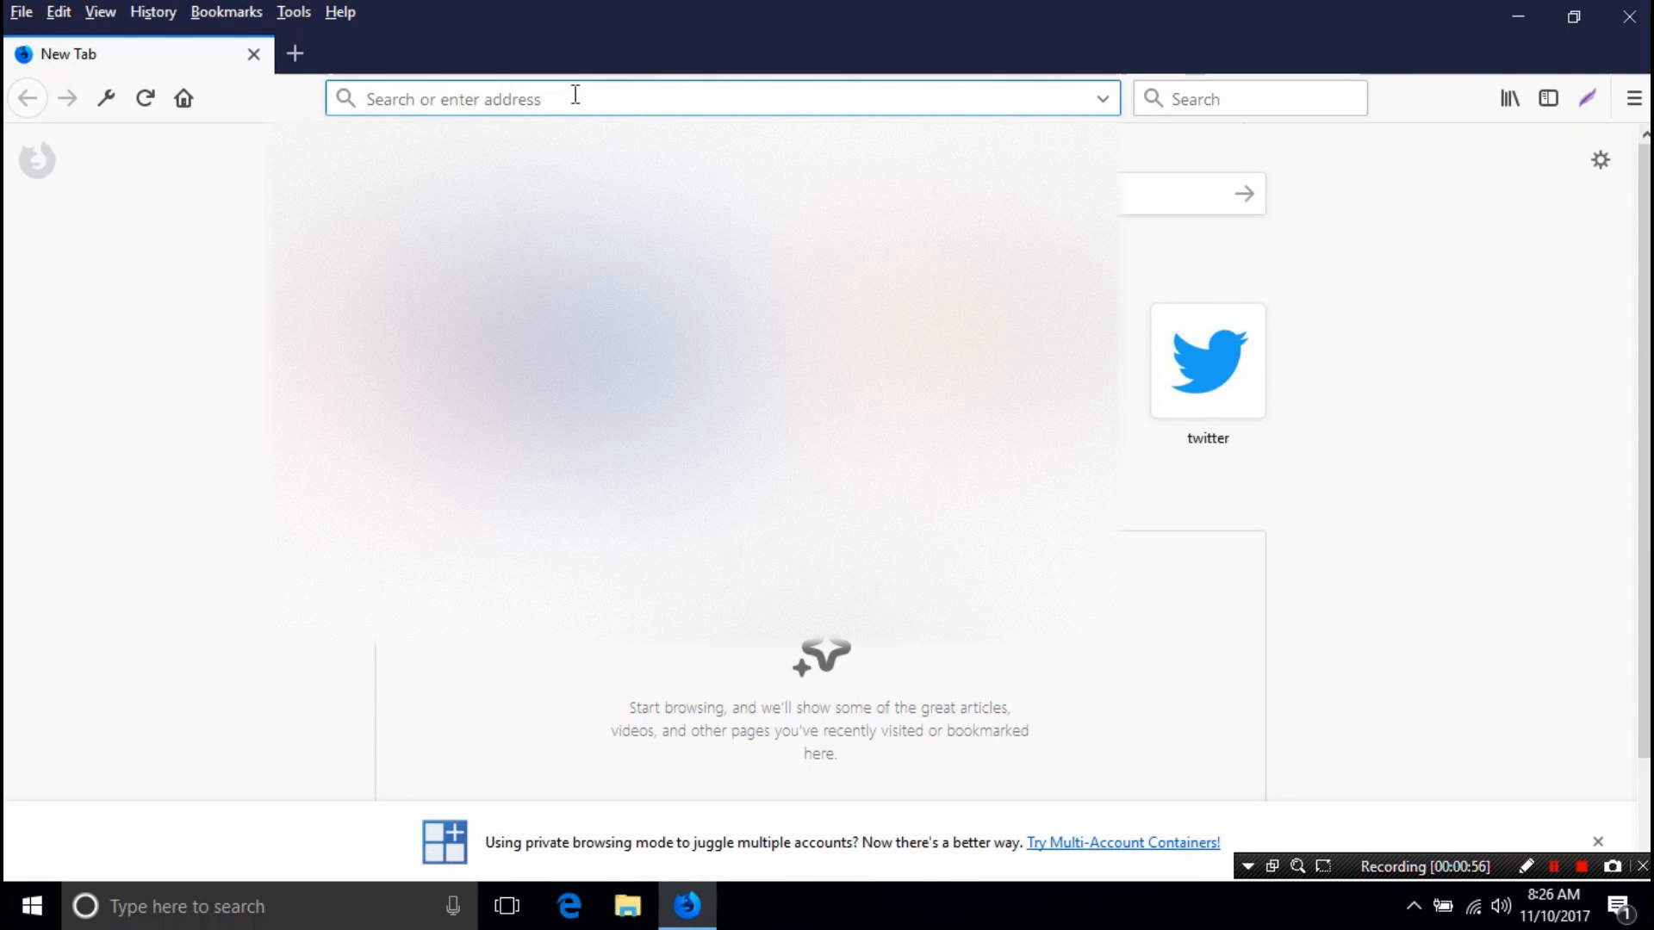
text(google.com/)
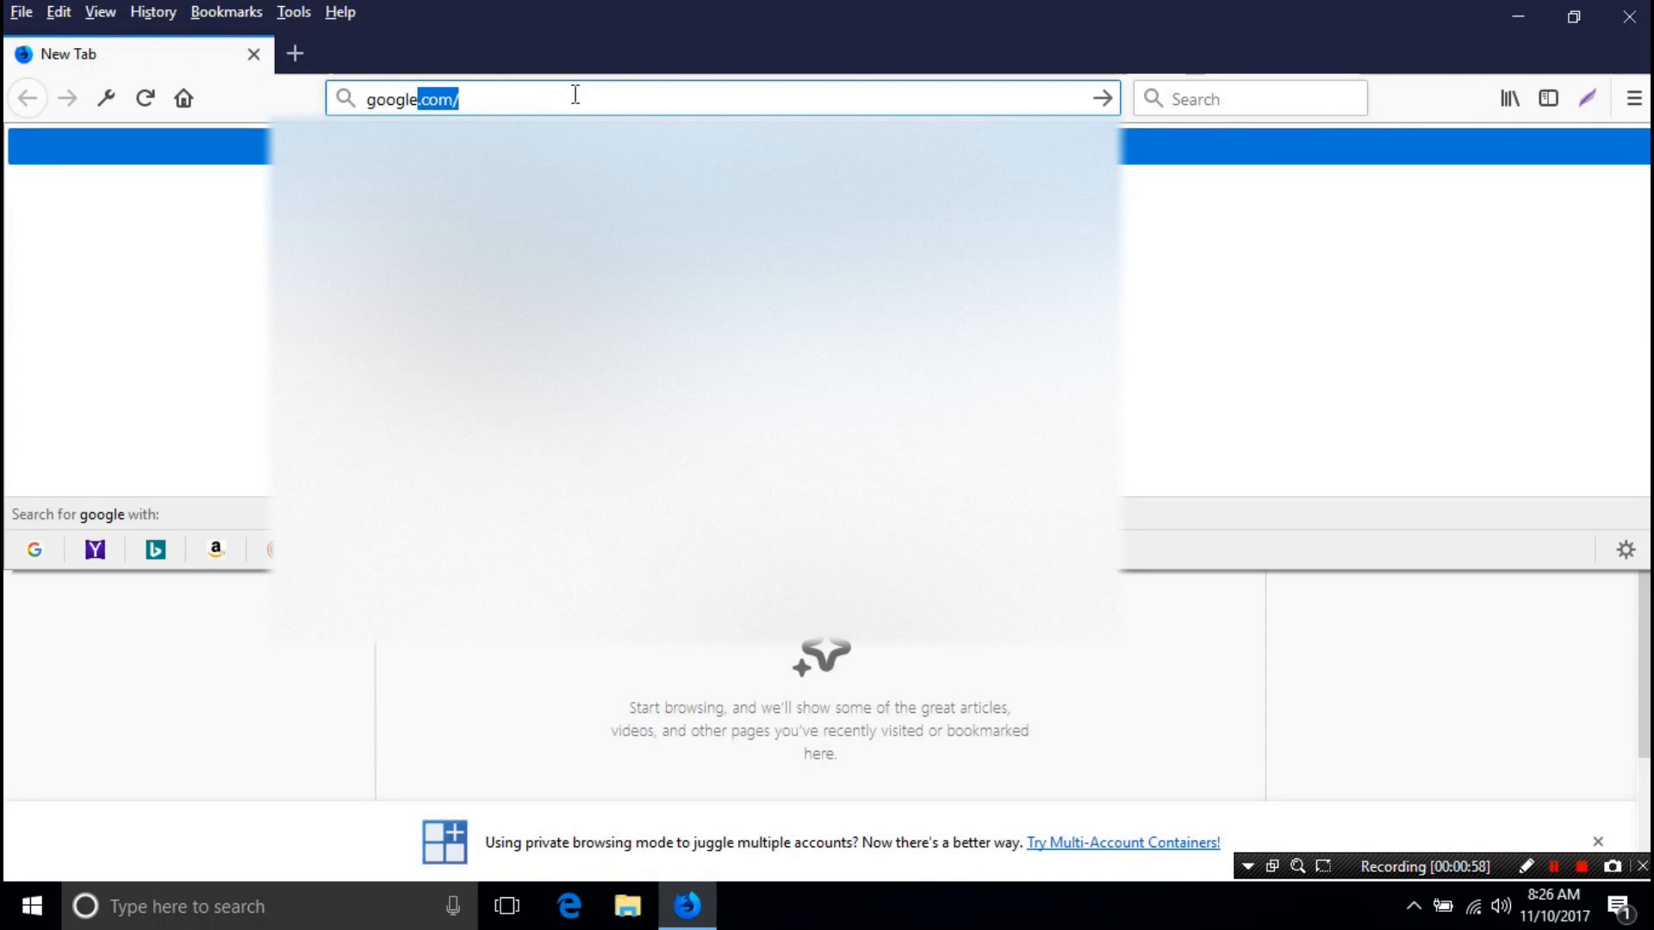
key(Return)
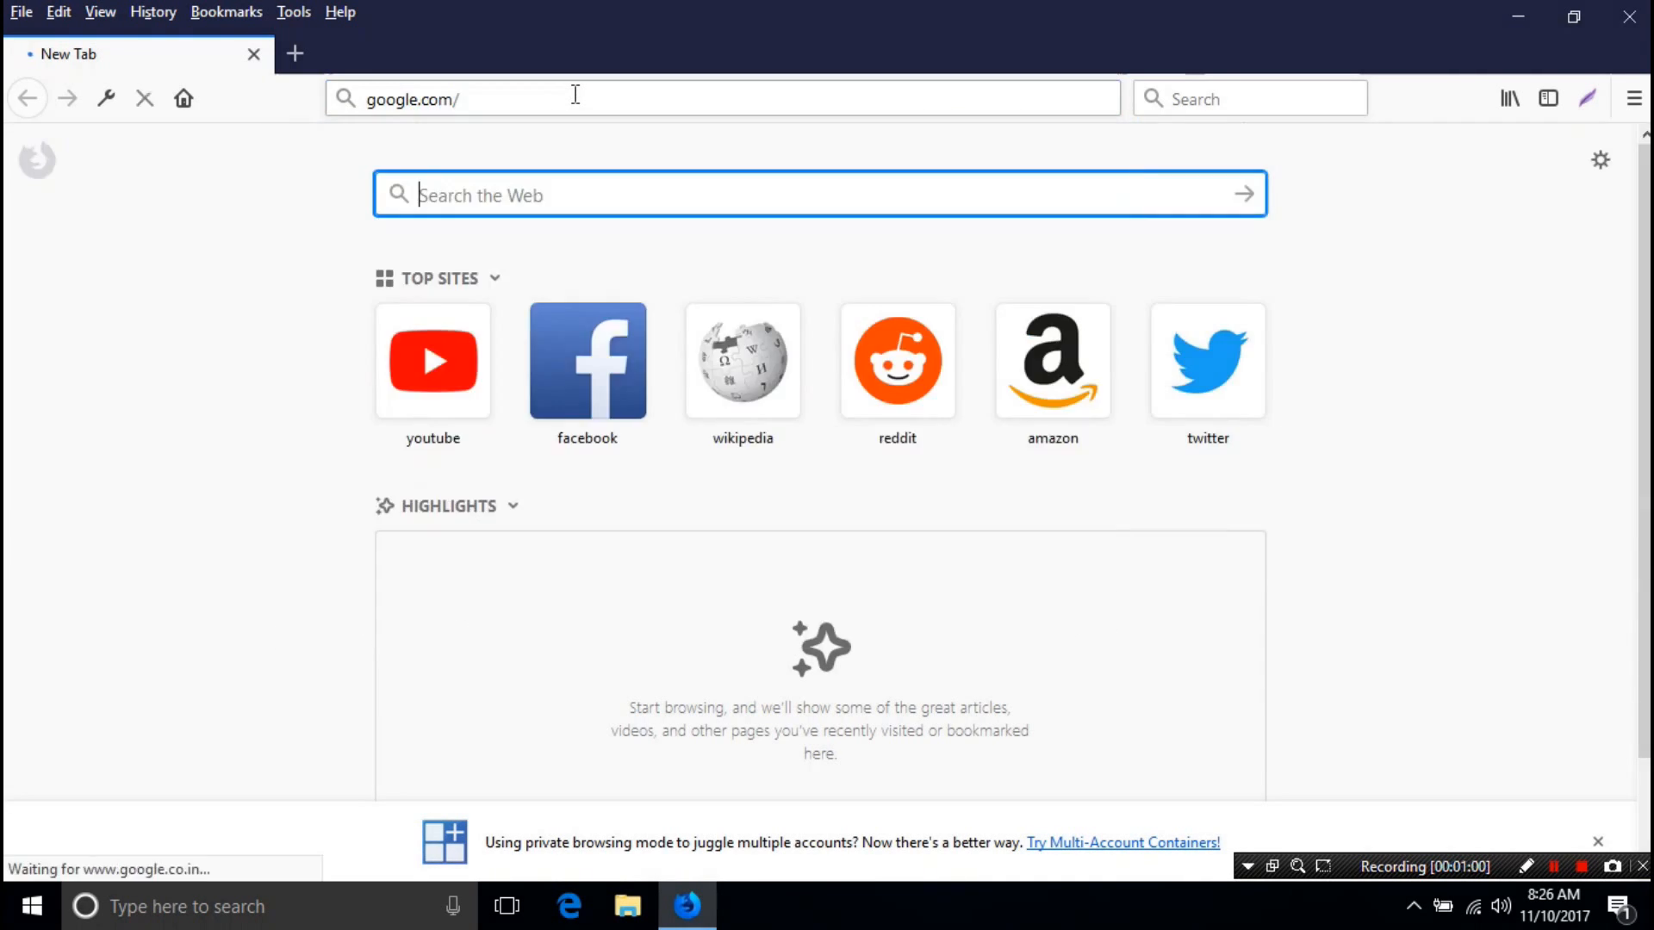
key(Return)
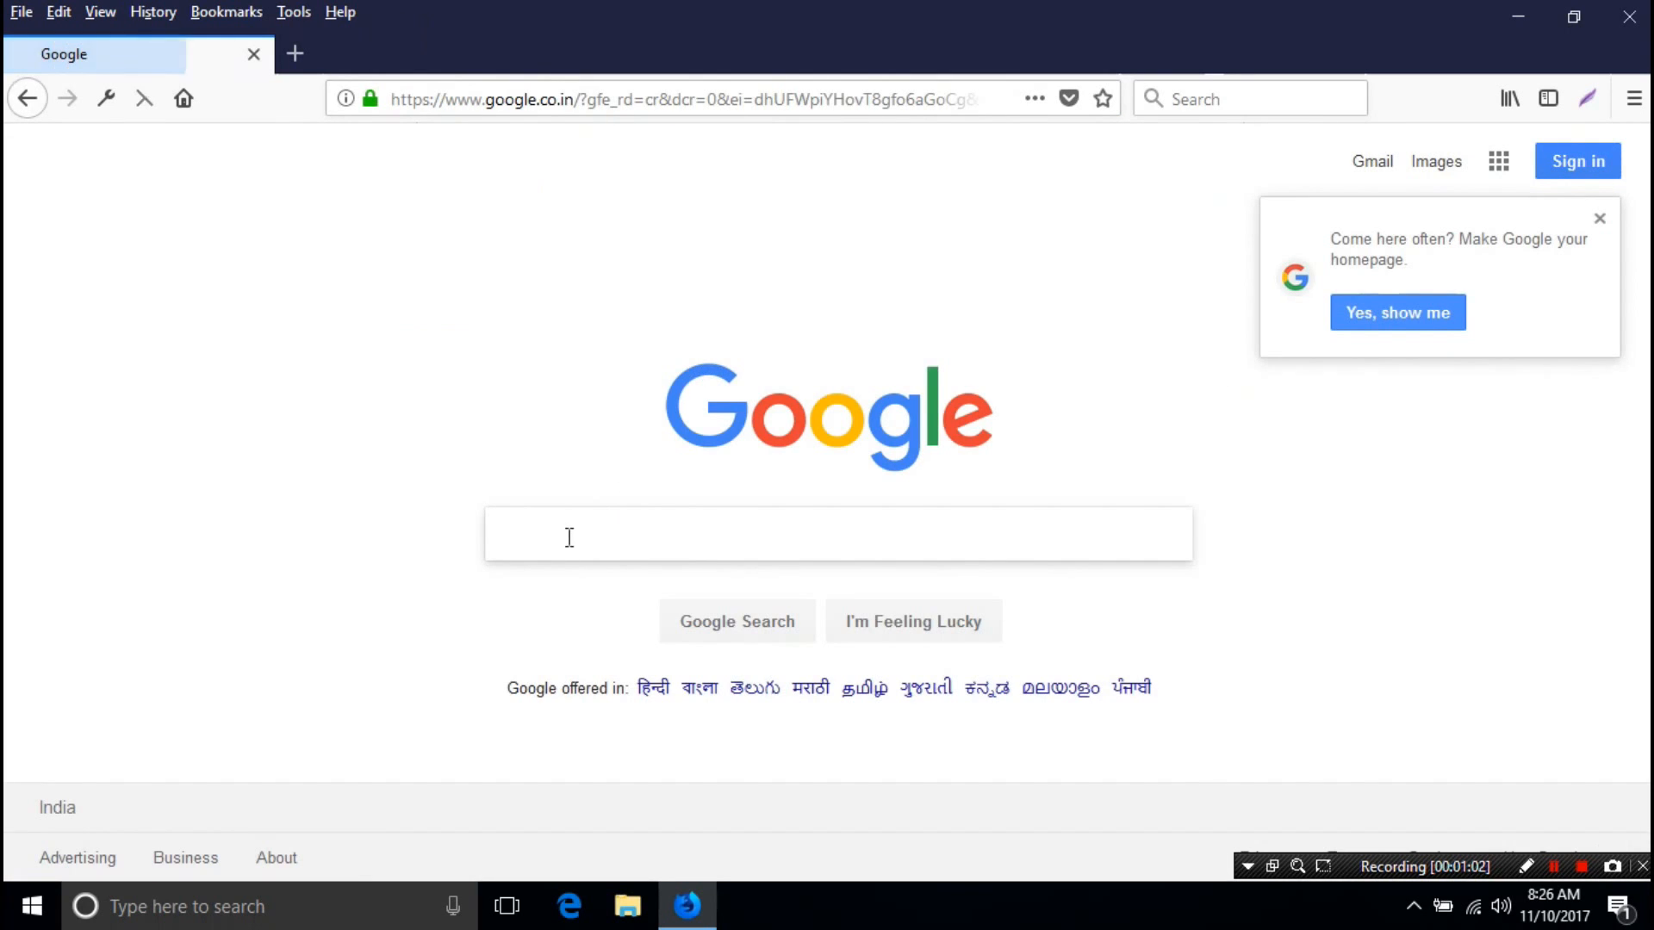
text(mi)
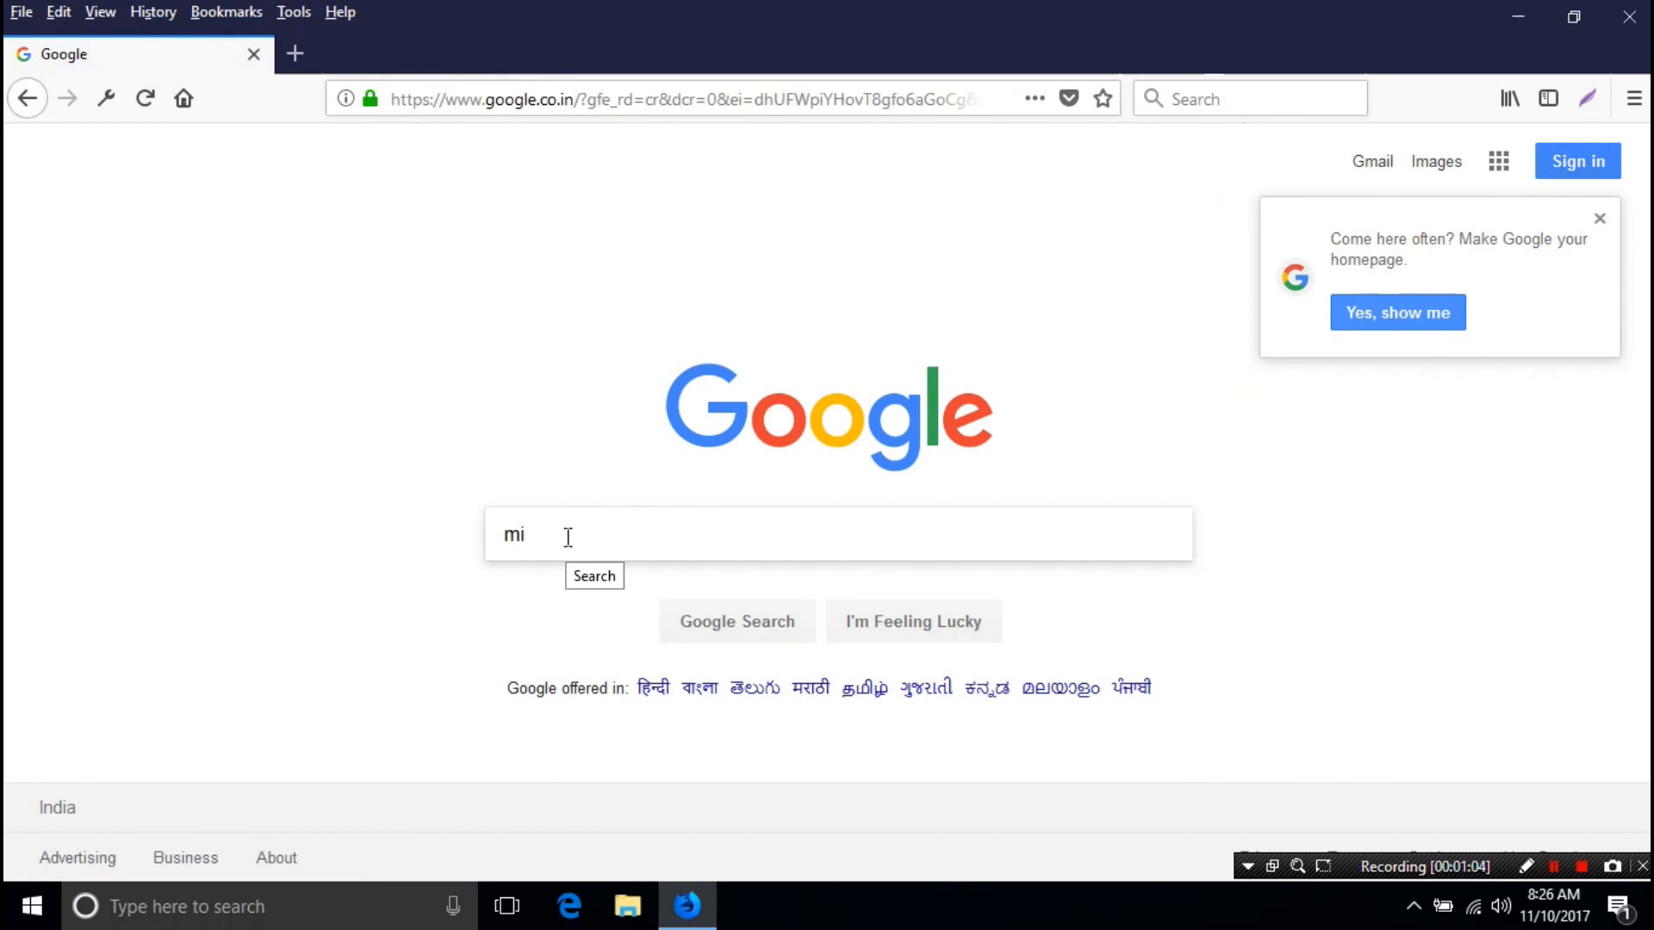
text(crosoft)
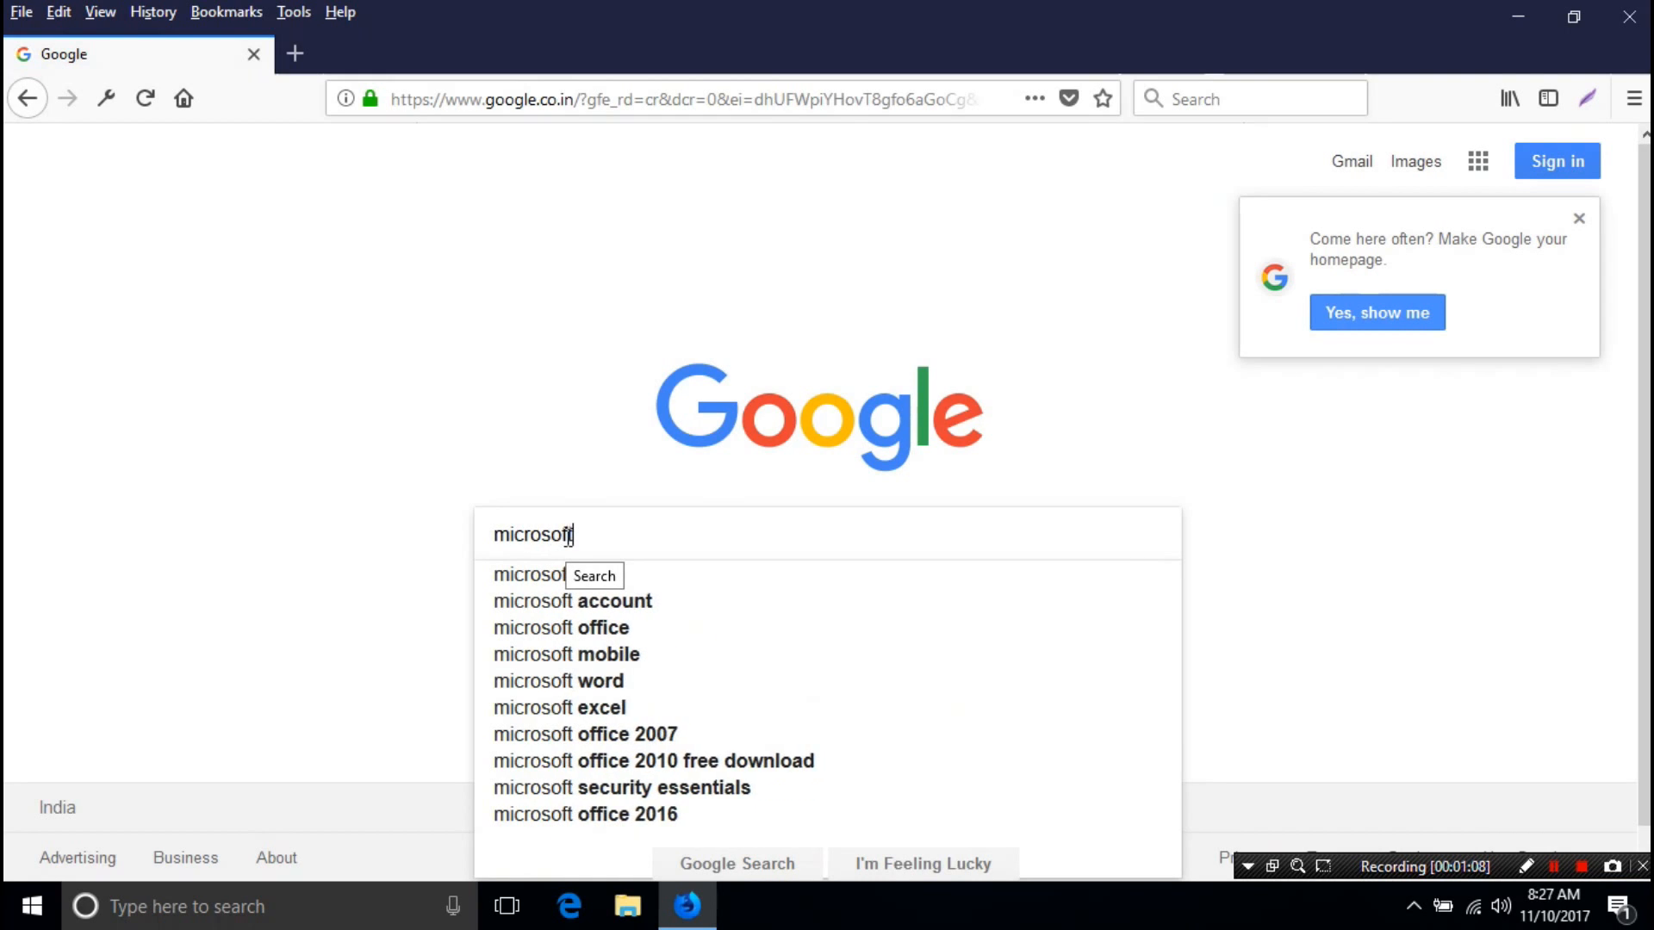
text(visual cc)
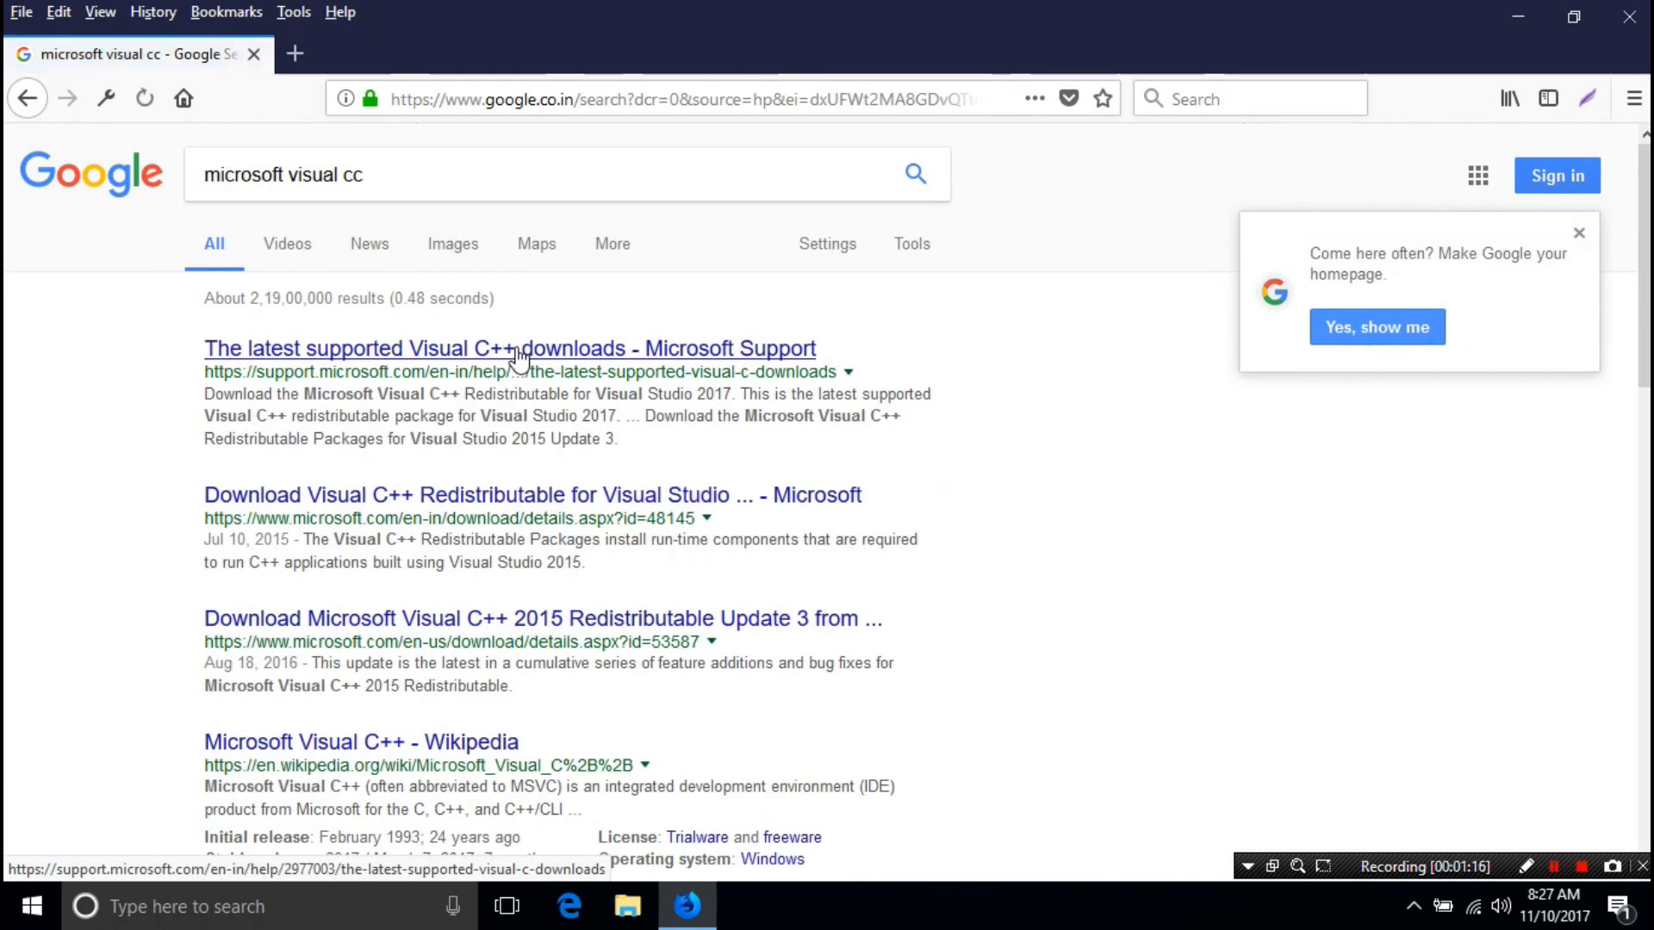
- Open Microsoft's Visual C++ downloads page and pick the Visual Studio 2017 redistributable
click(508, 348)
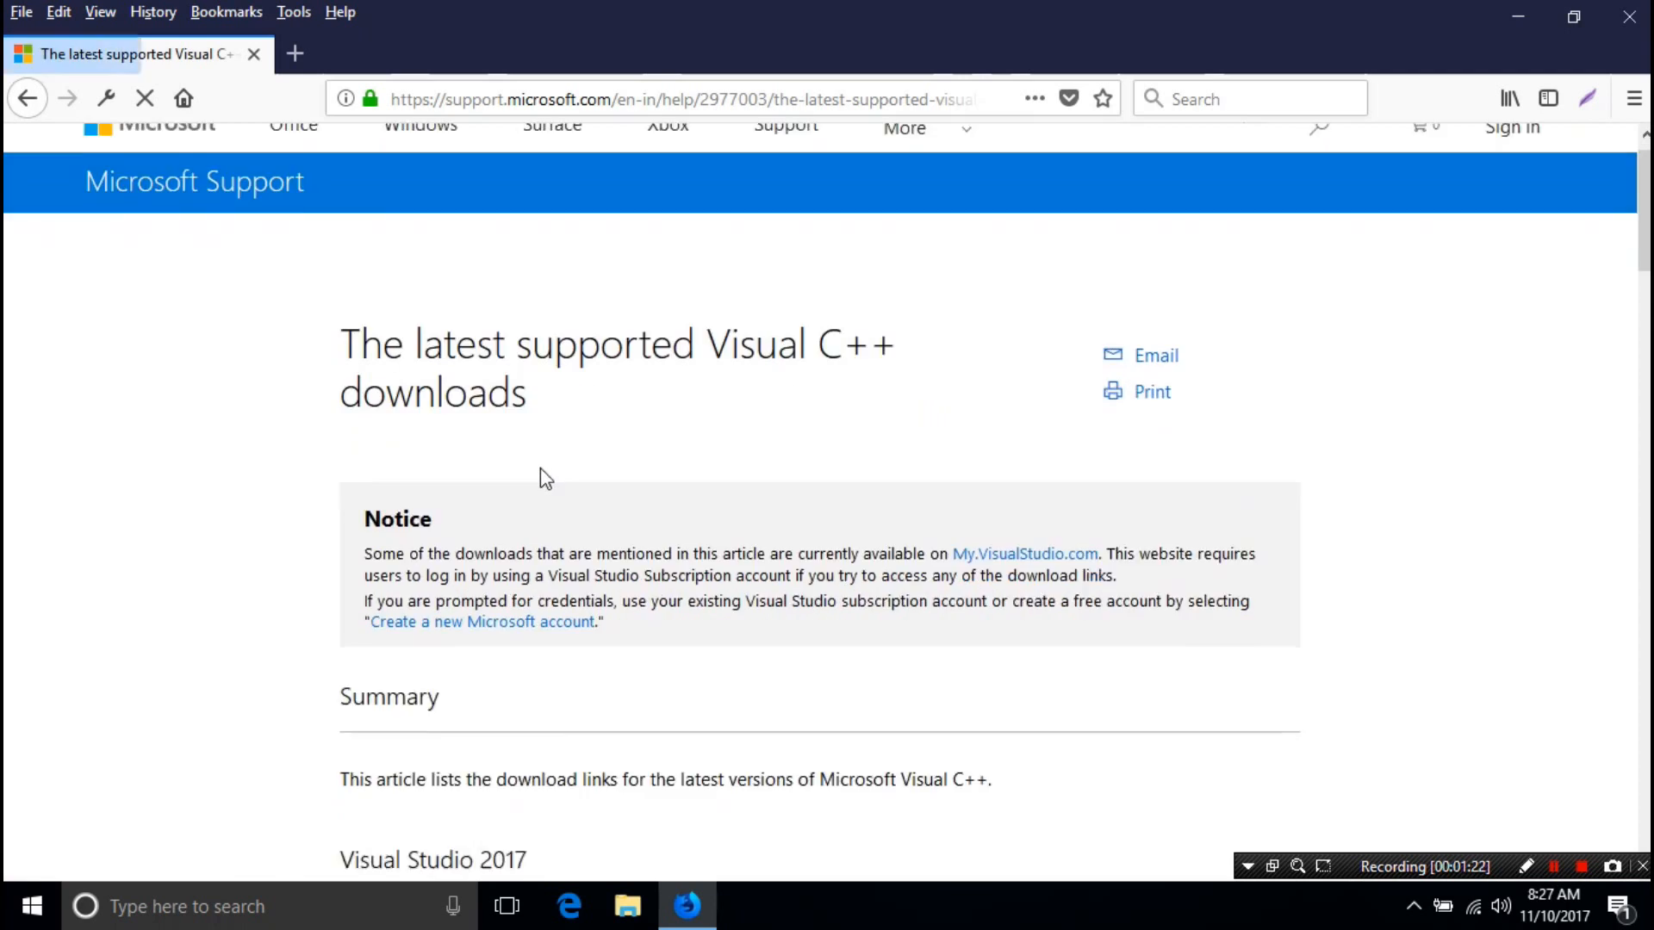
scroll(down, 3)
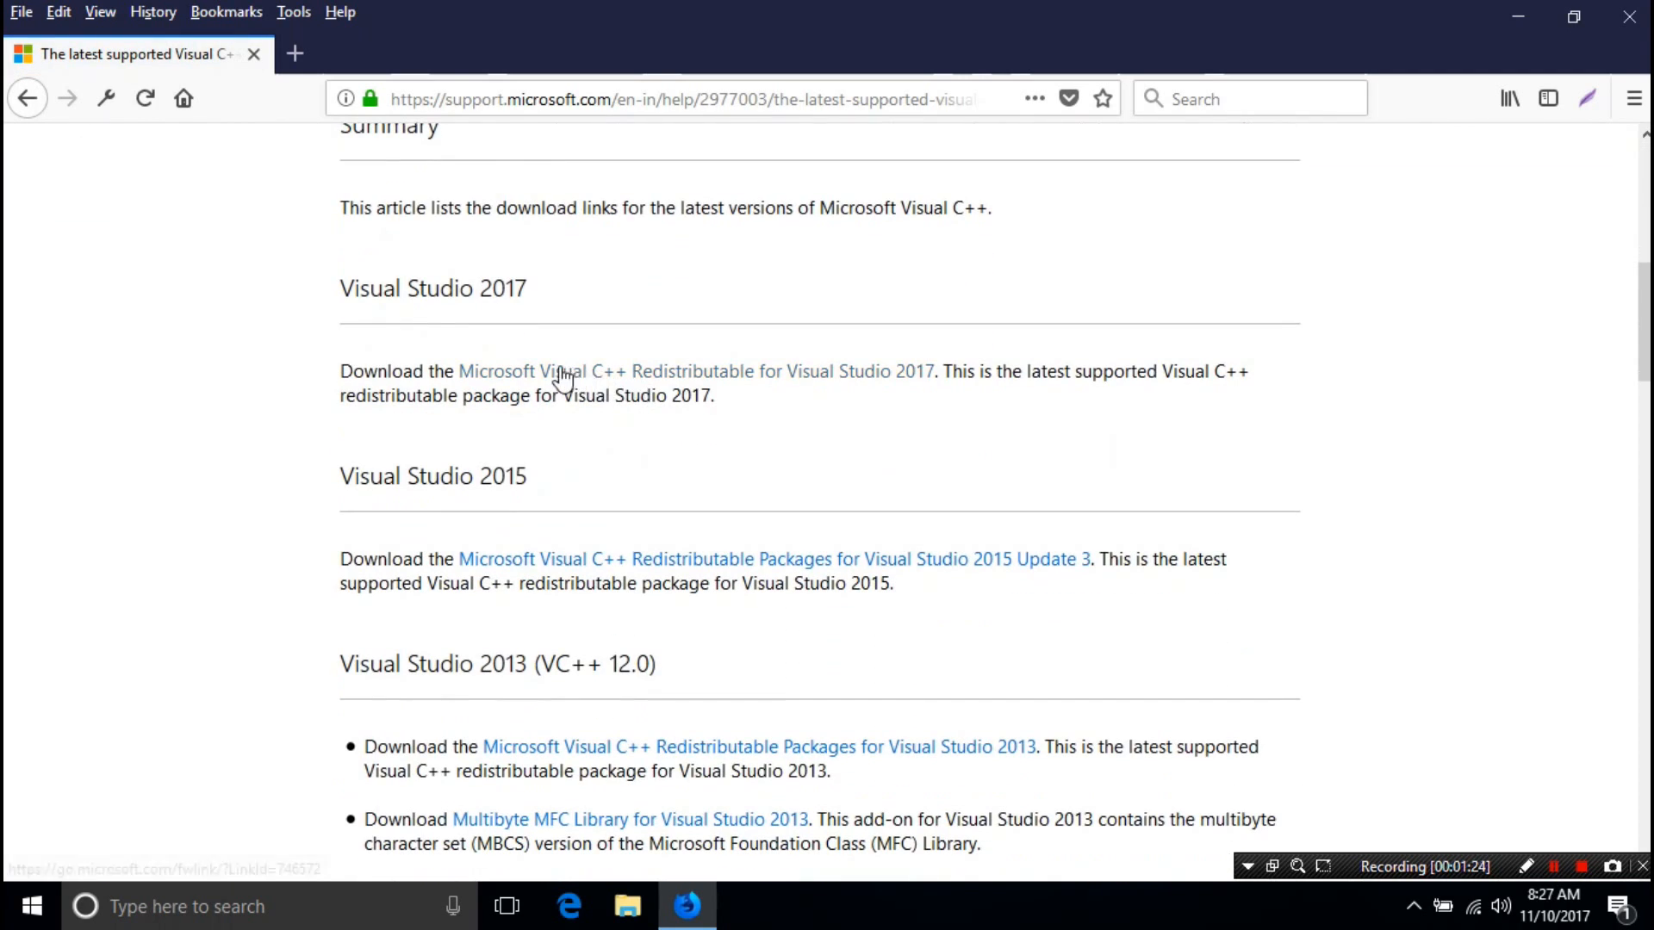
mouse_move(790, 382)
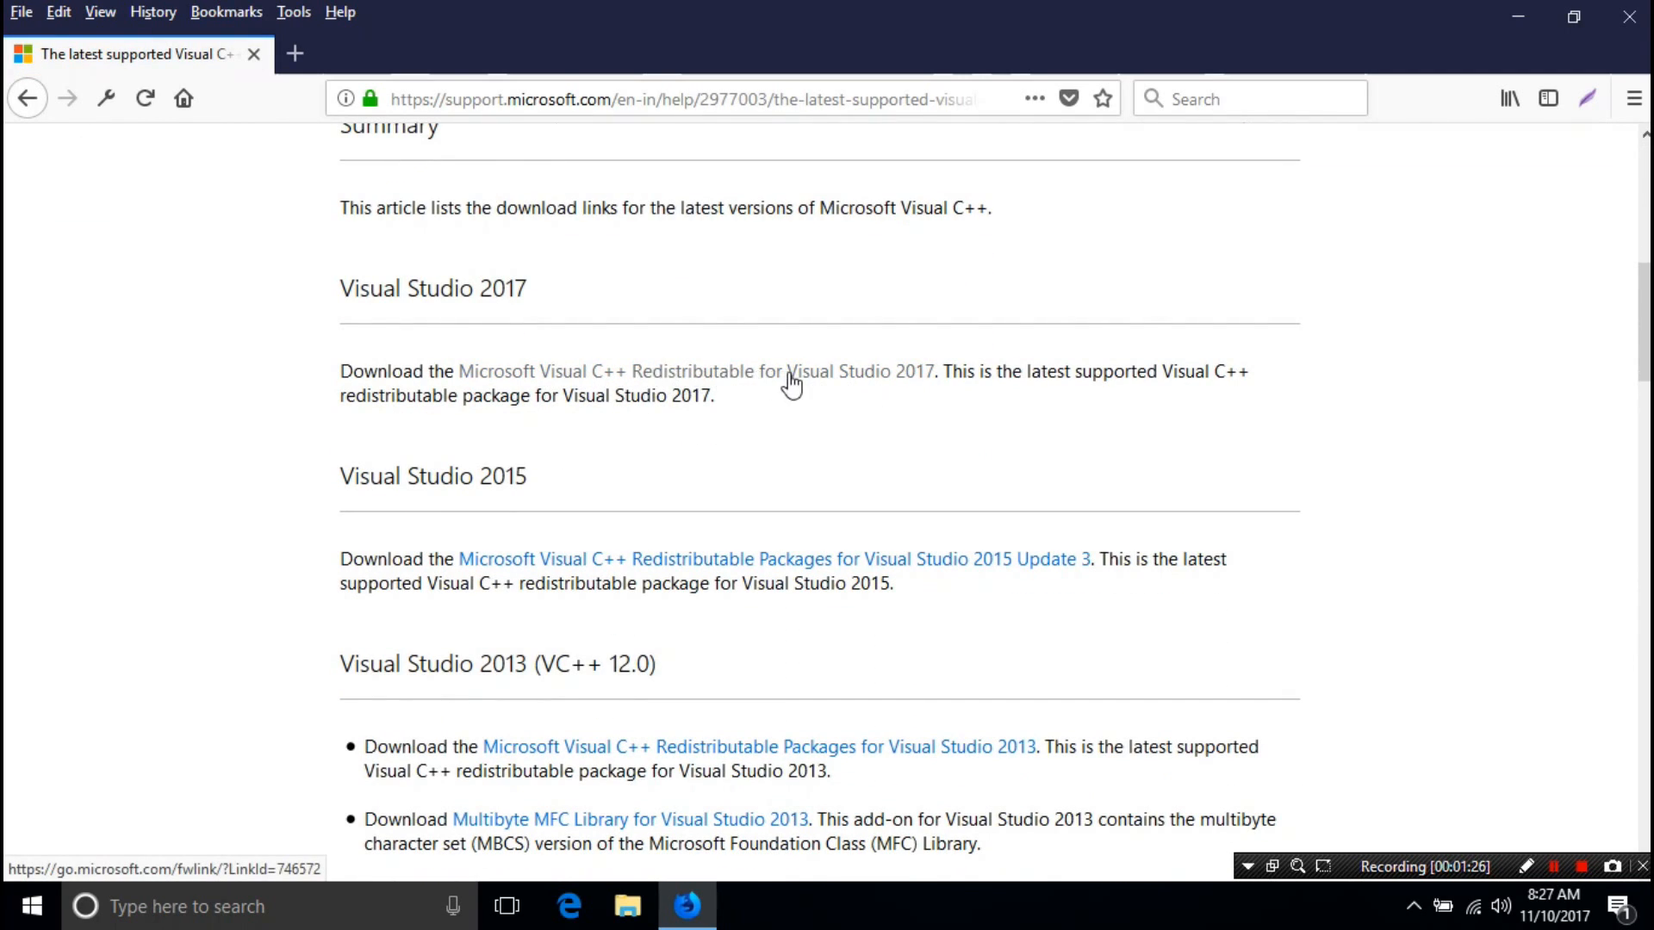
click(696, 372)
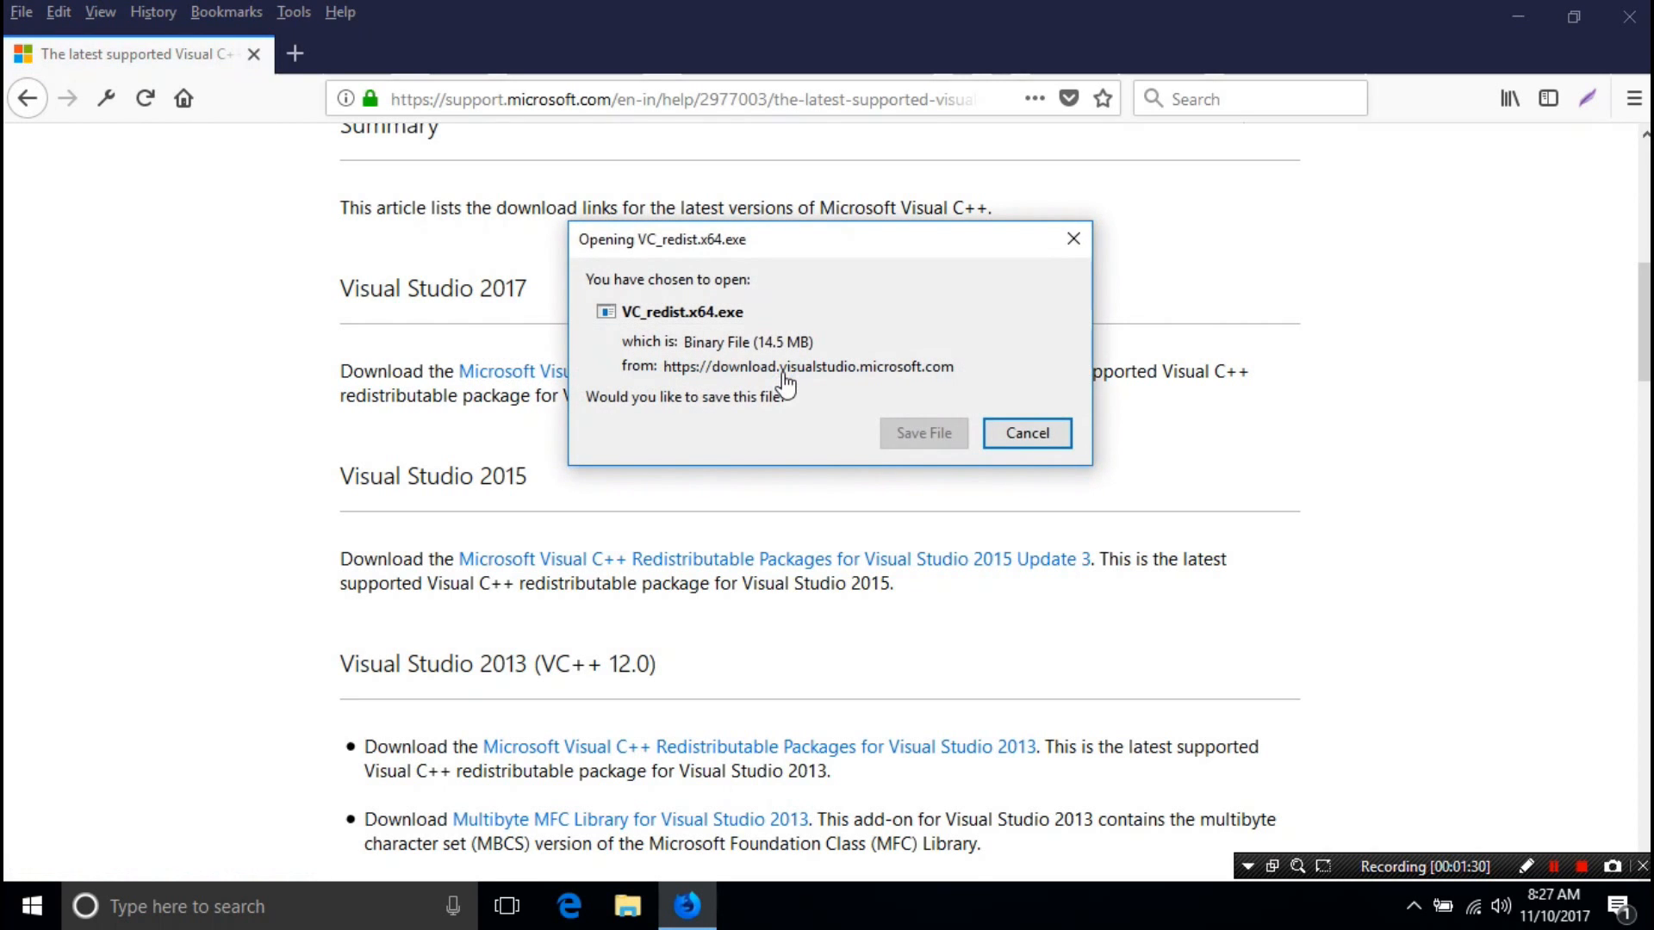
- Save VC_redist.x64.exe to the Desktop and close Firefox
click(1025, 432)
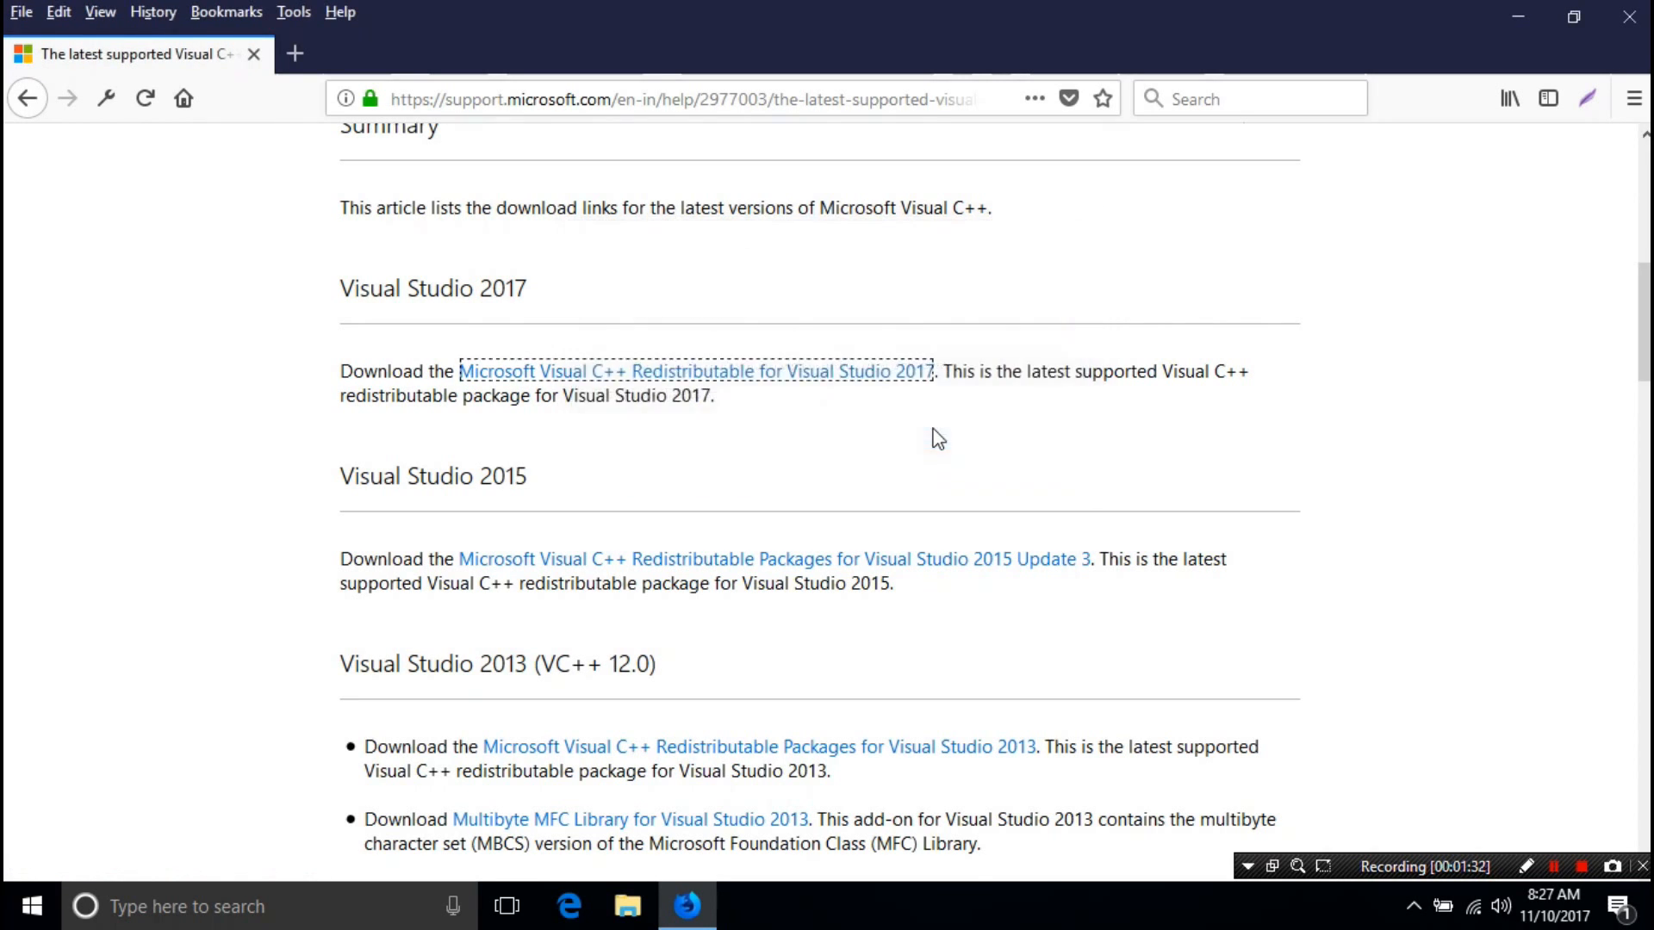
click(695, 370)
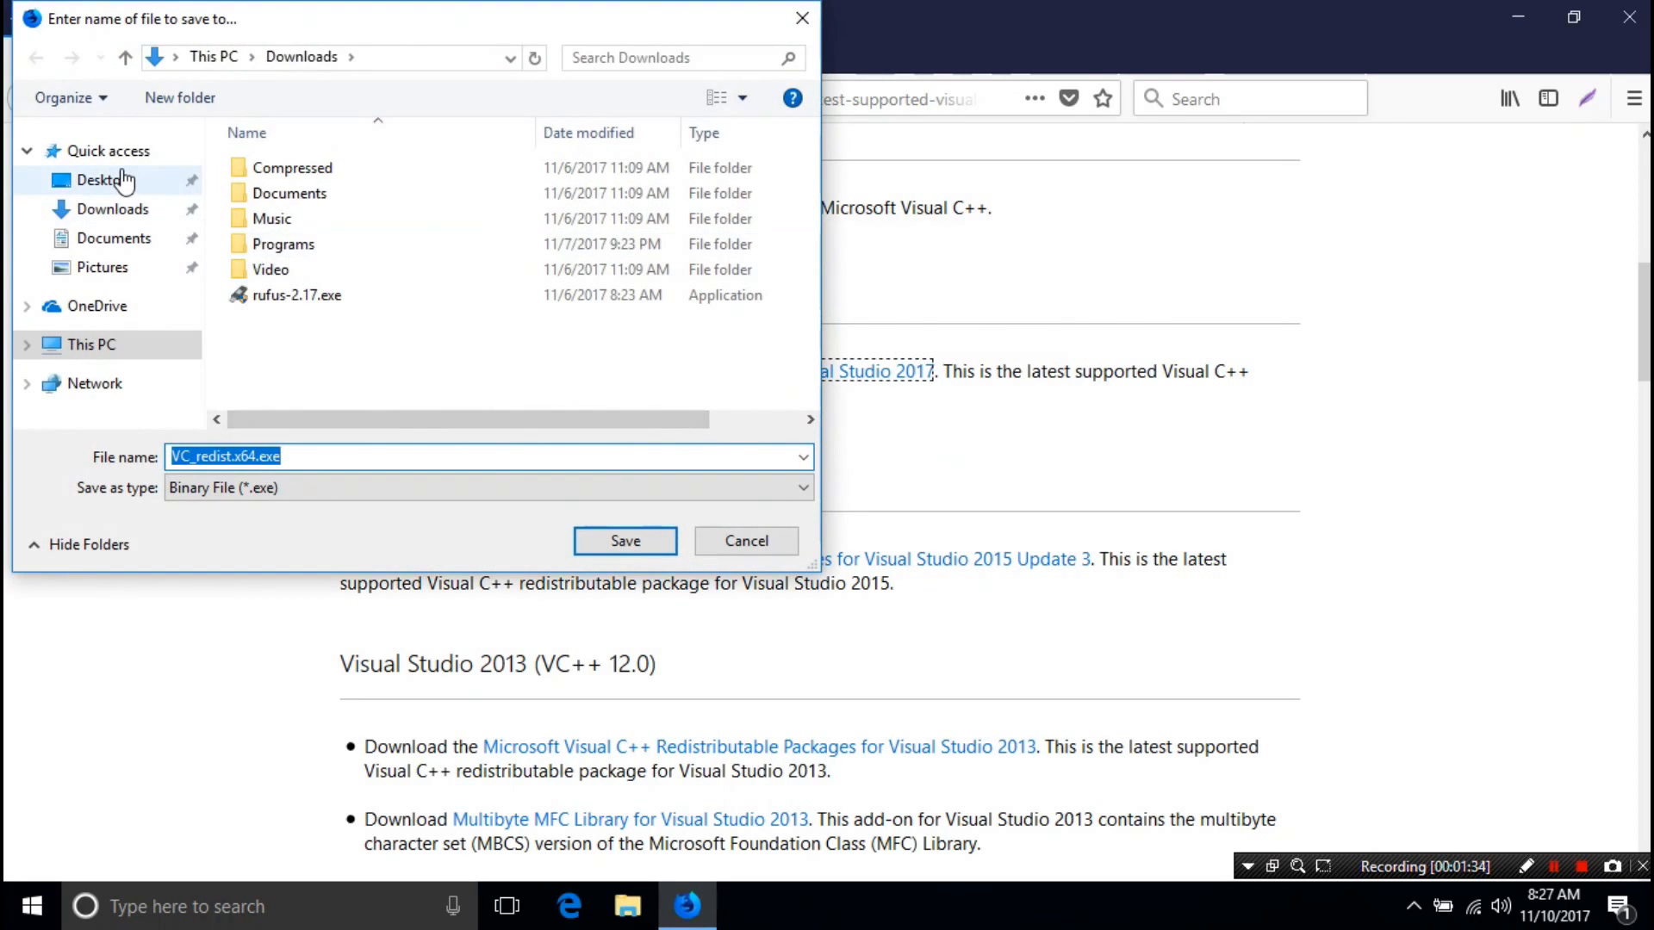
click(103, 180)
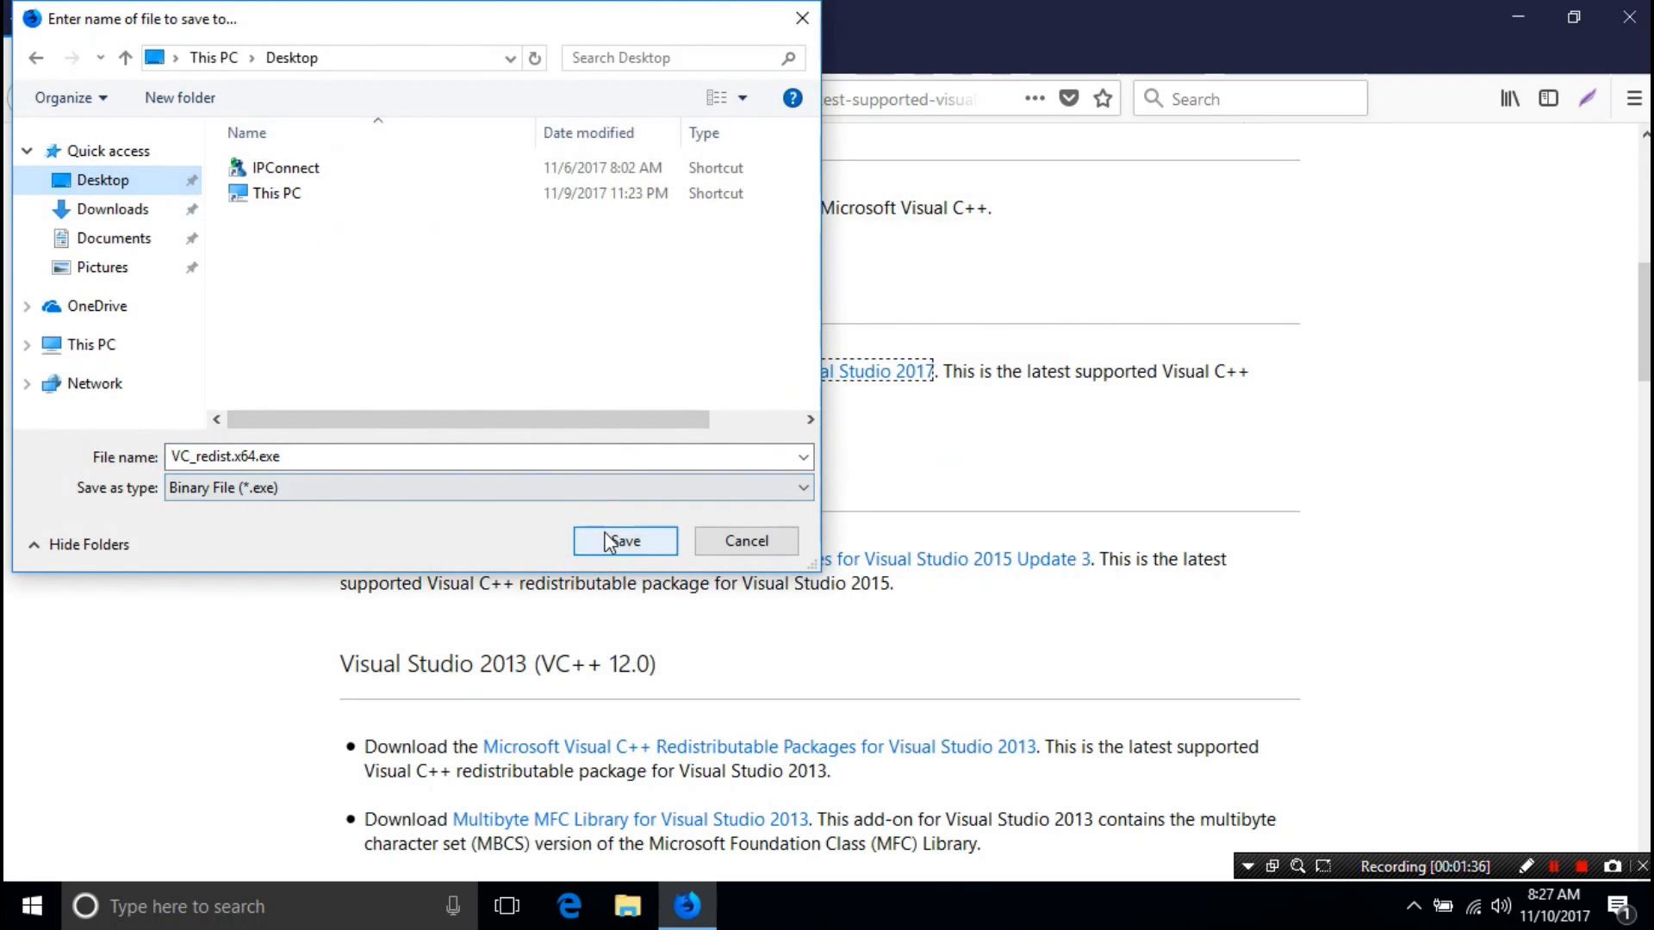
click(624, 540)
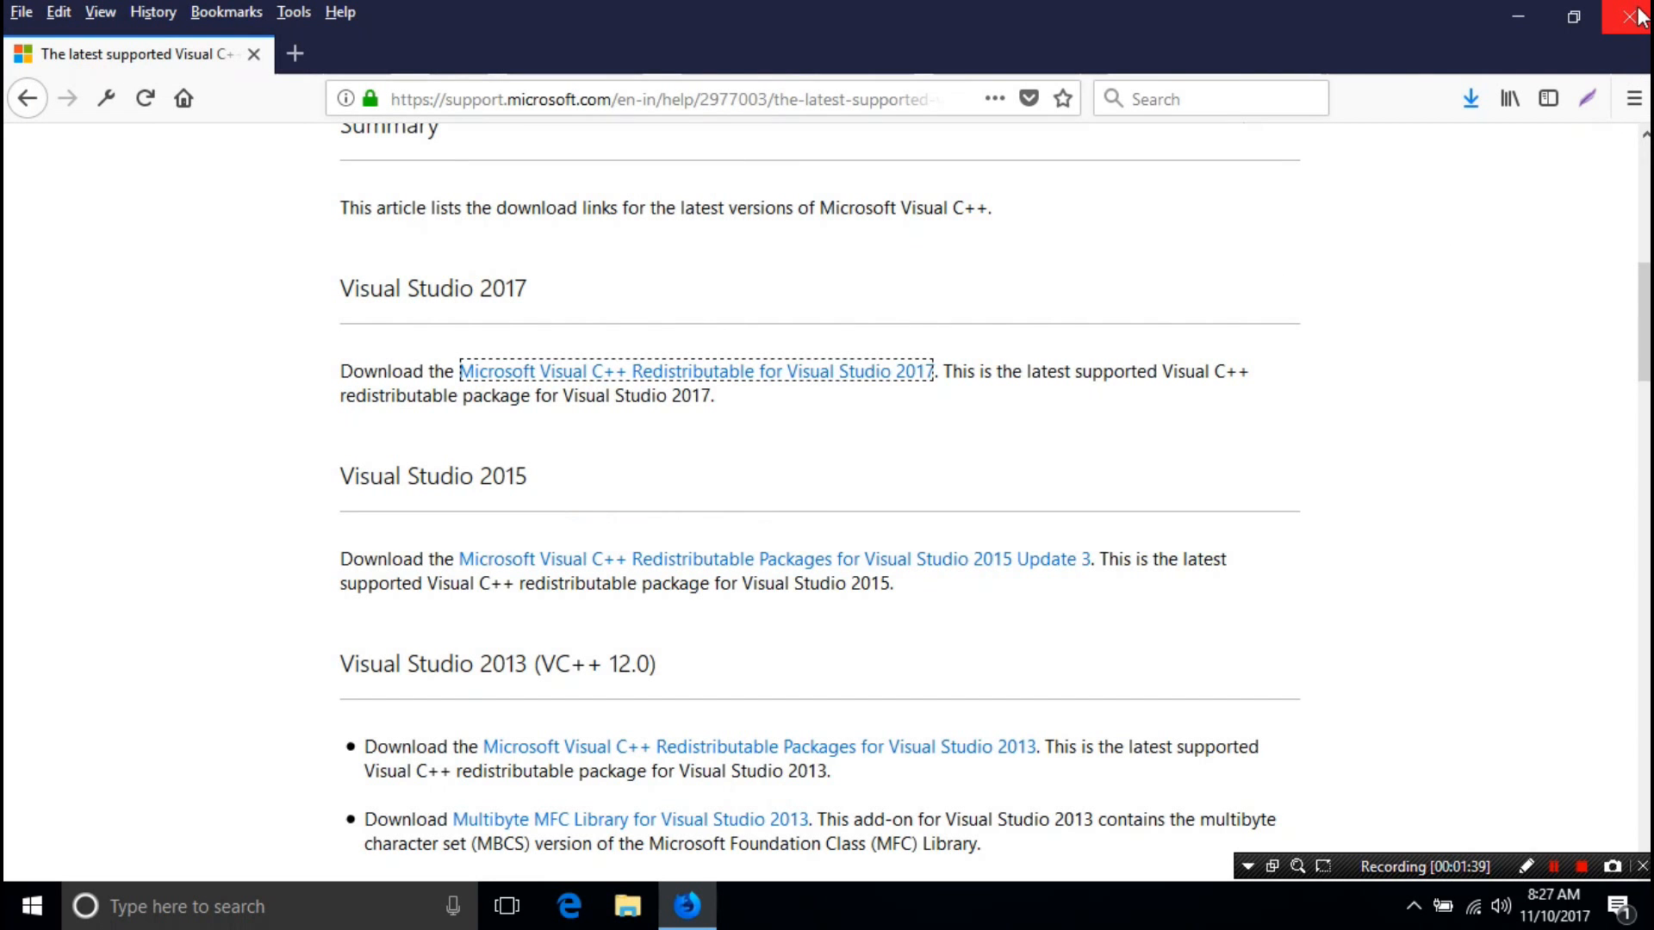
click(1633, 15)
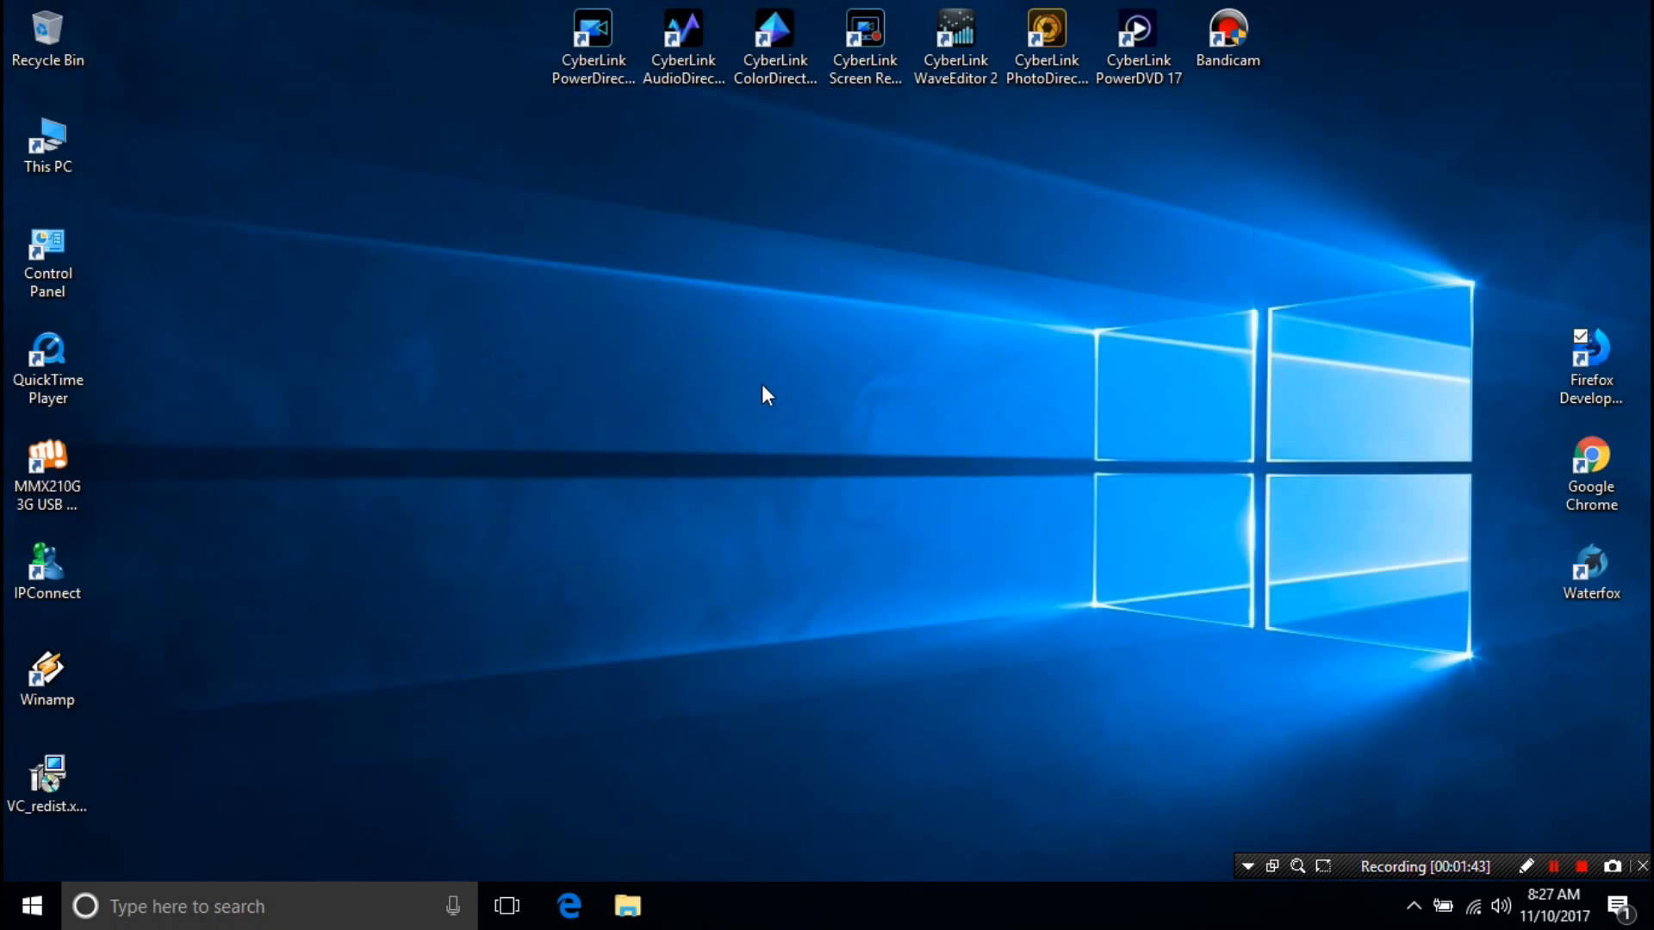
- Open Computer Management from This PC and show the Services list
right_click(768, 394)
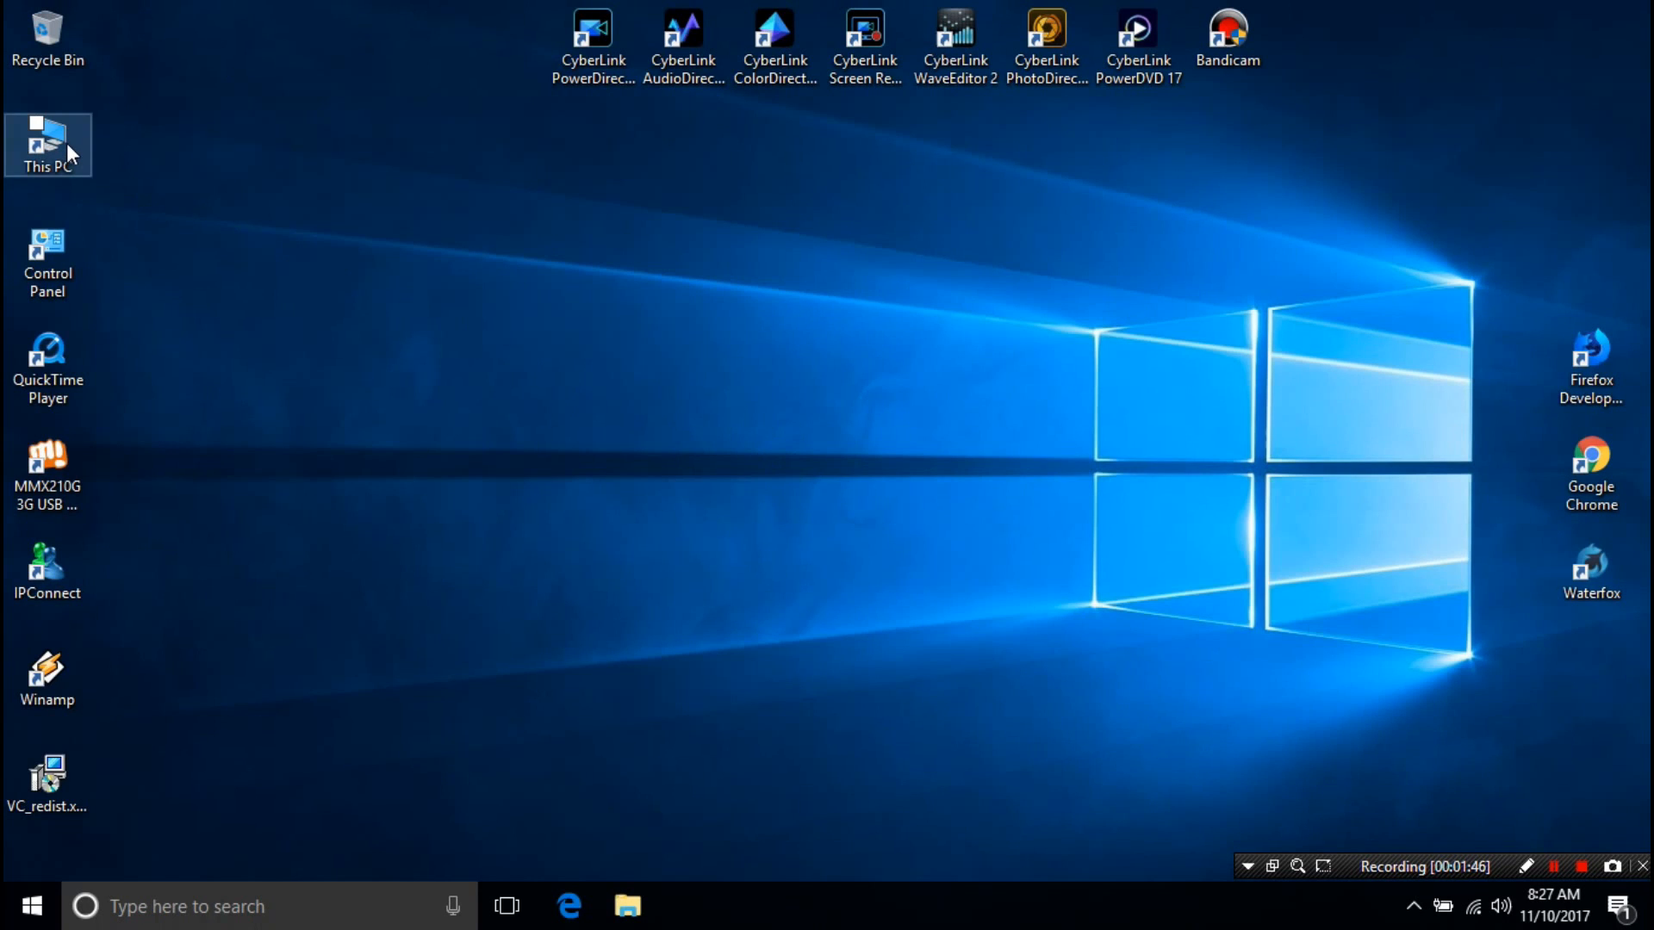
right_click(47, 144)
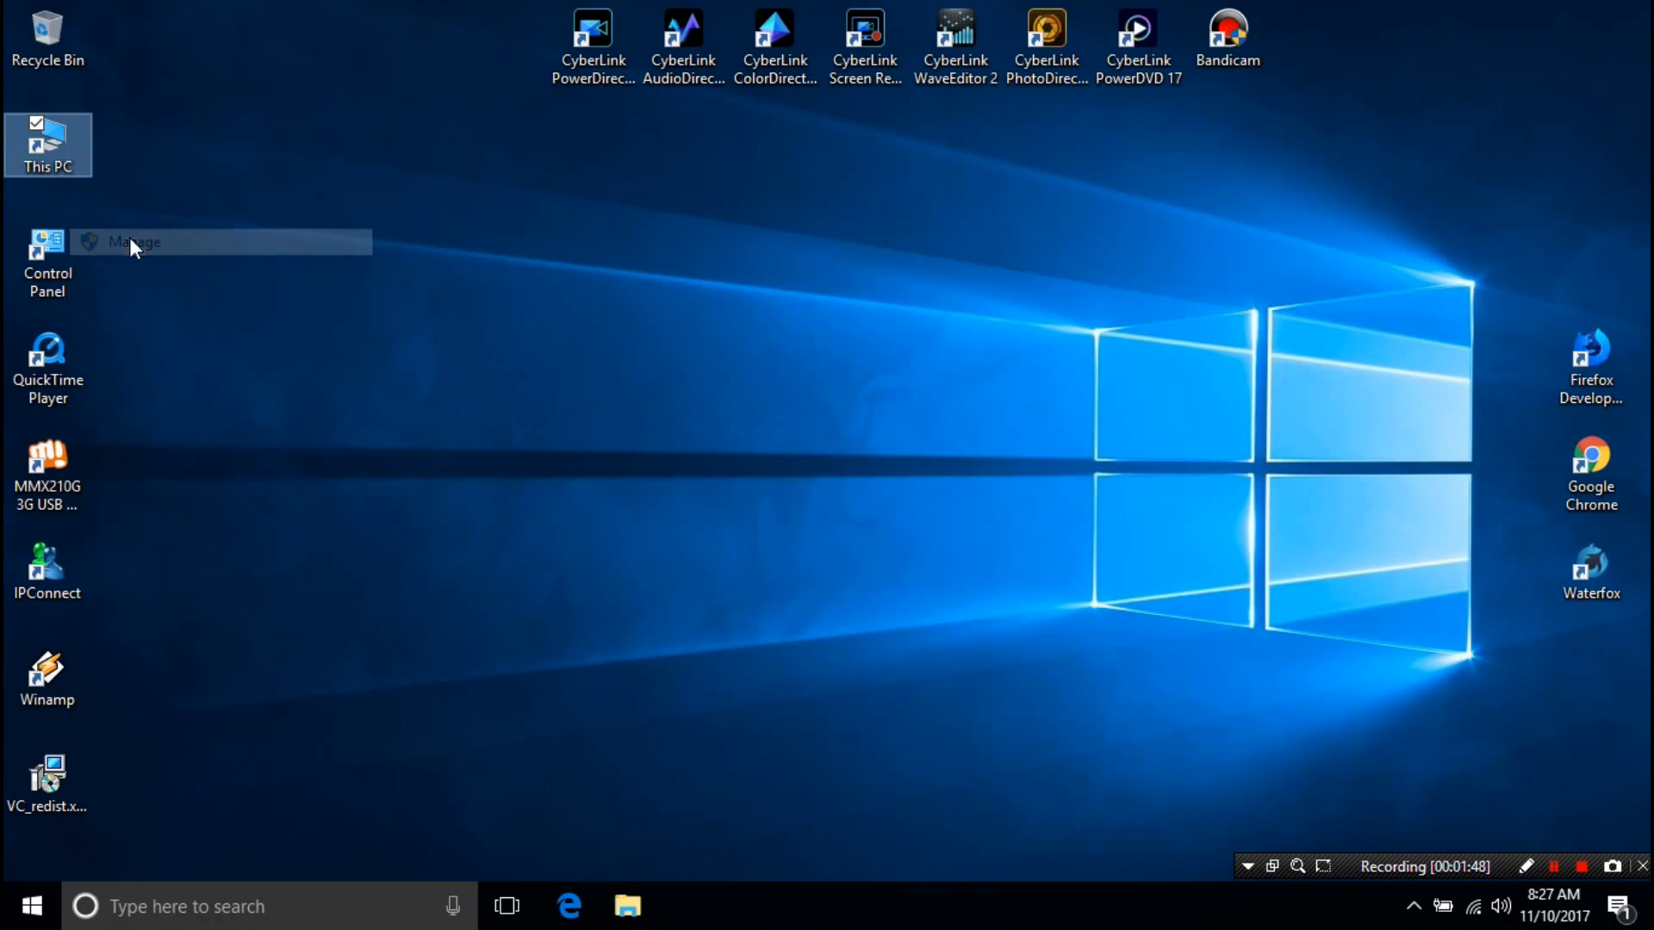
click(134, 241)
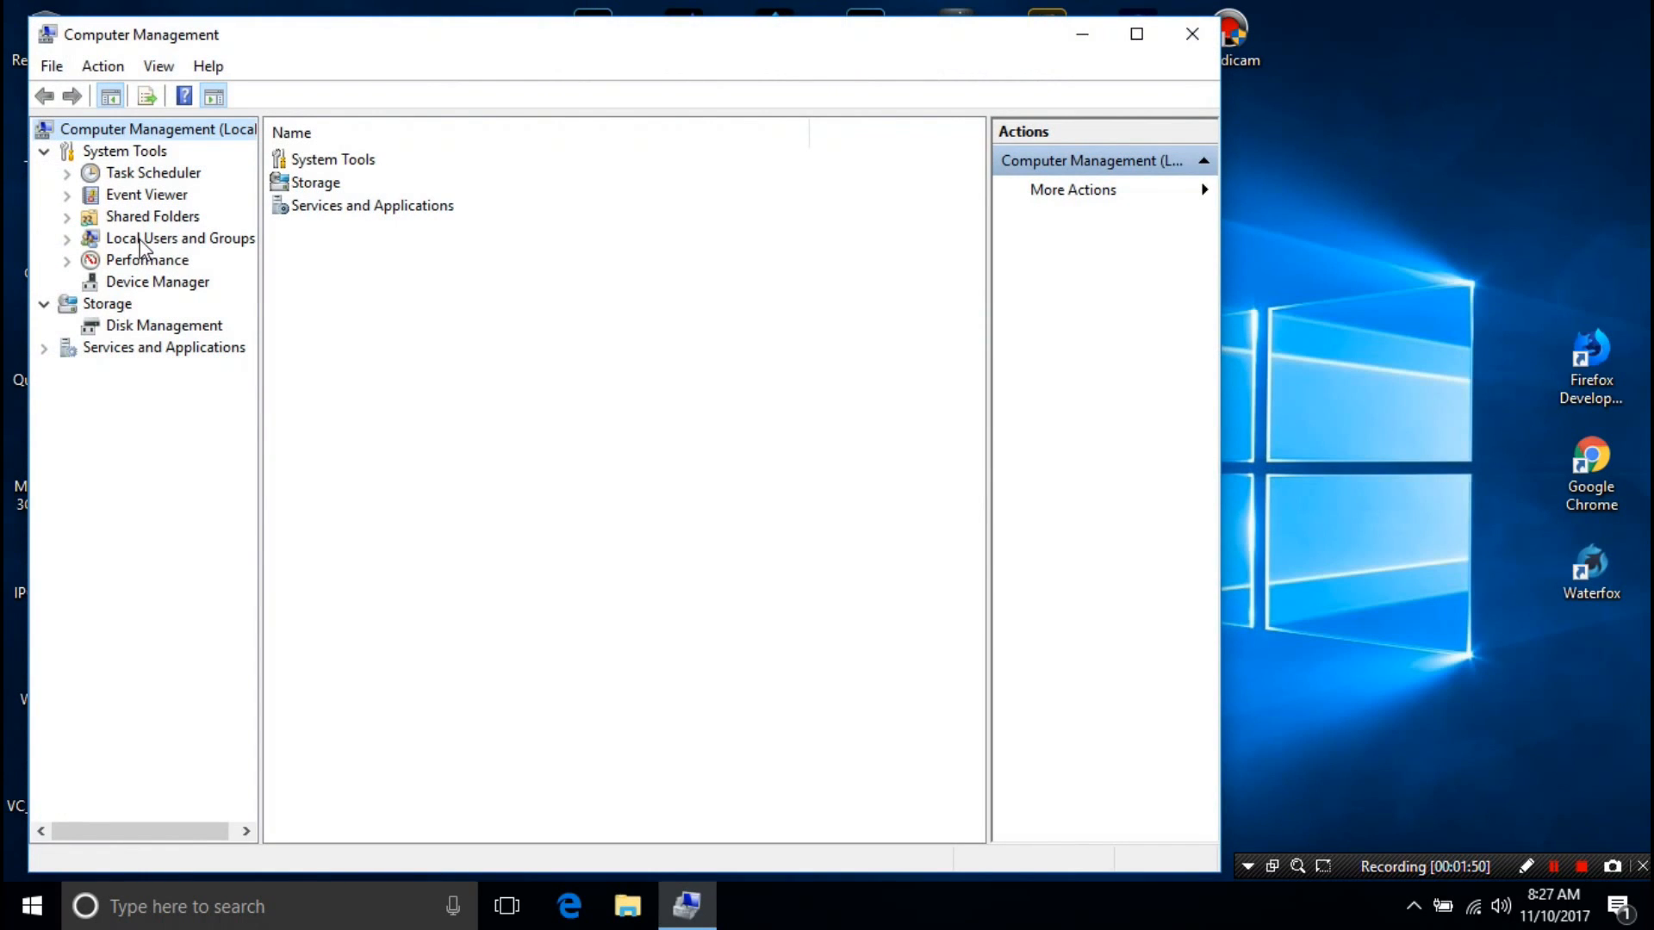
mouse_move(362, 213)
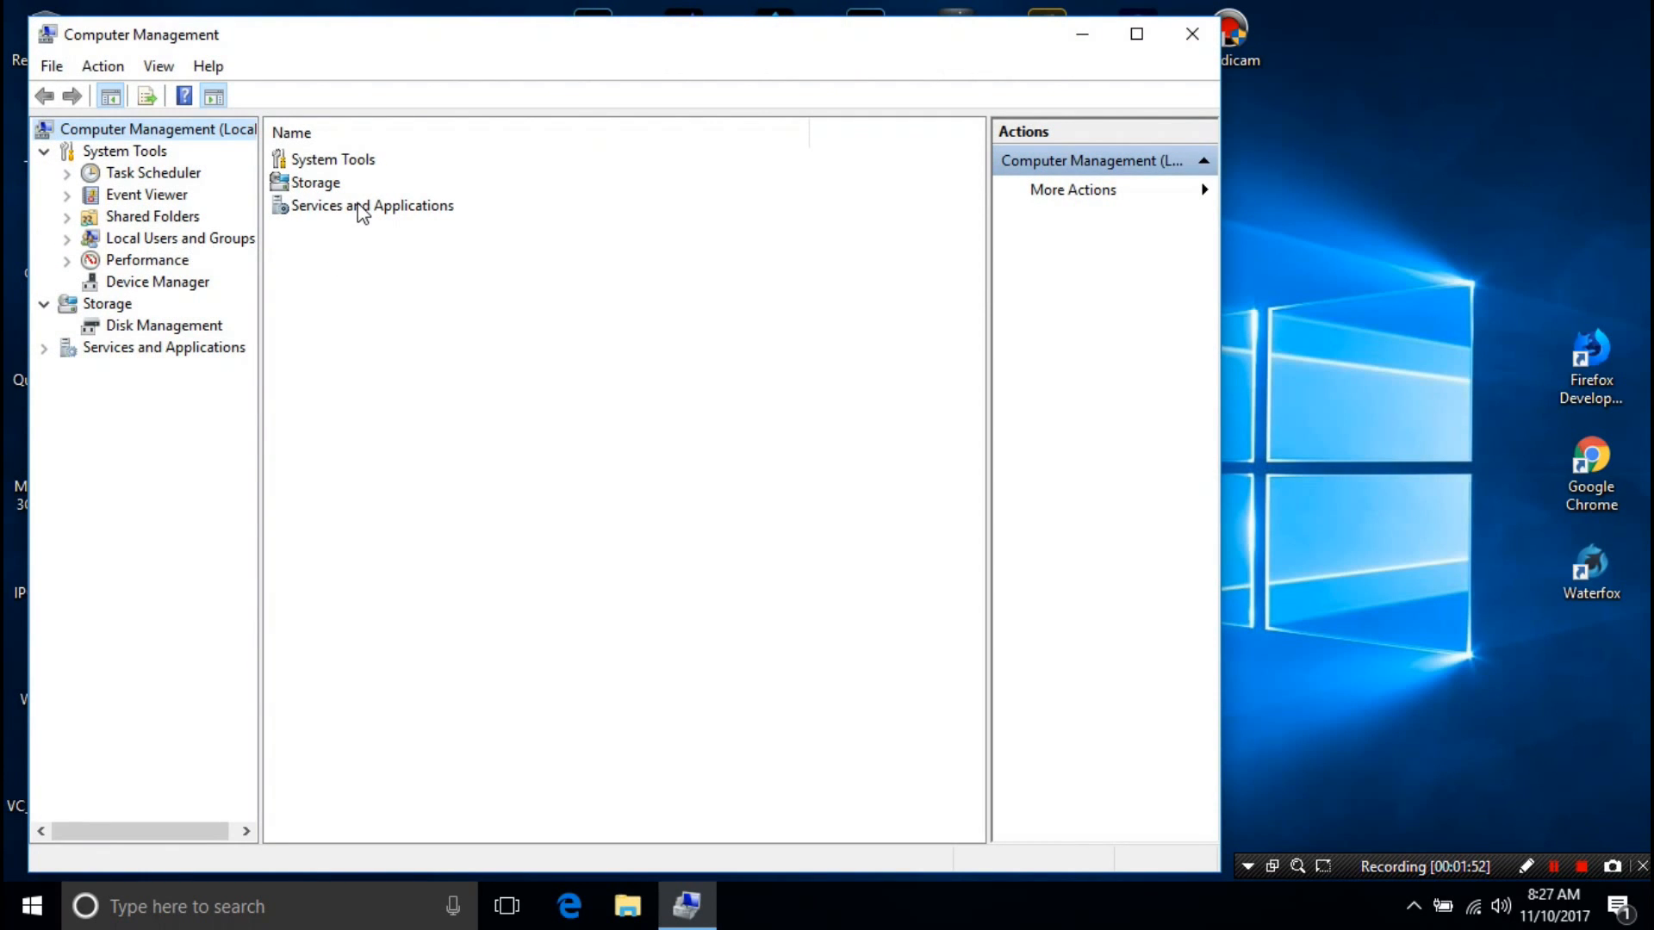
click(162, 346)
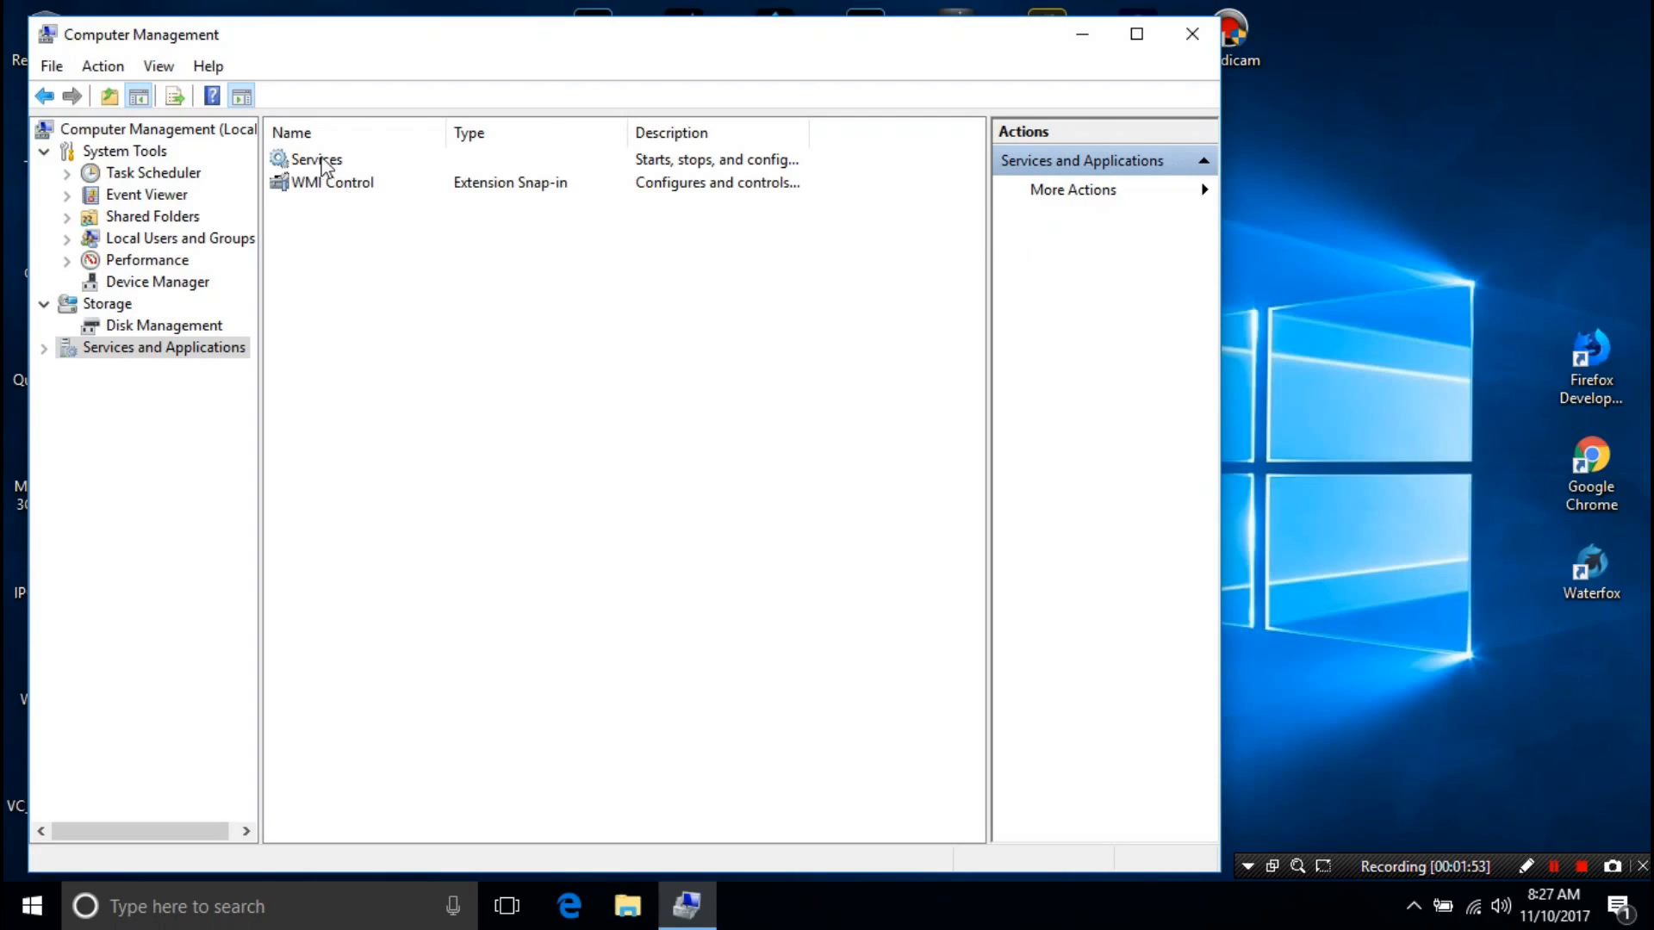
double_click(315, 158)
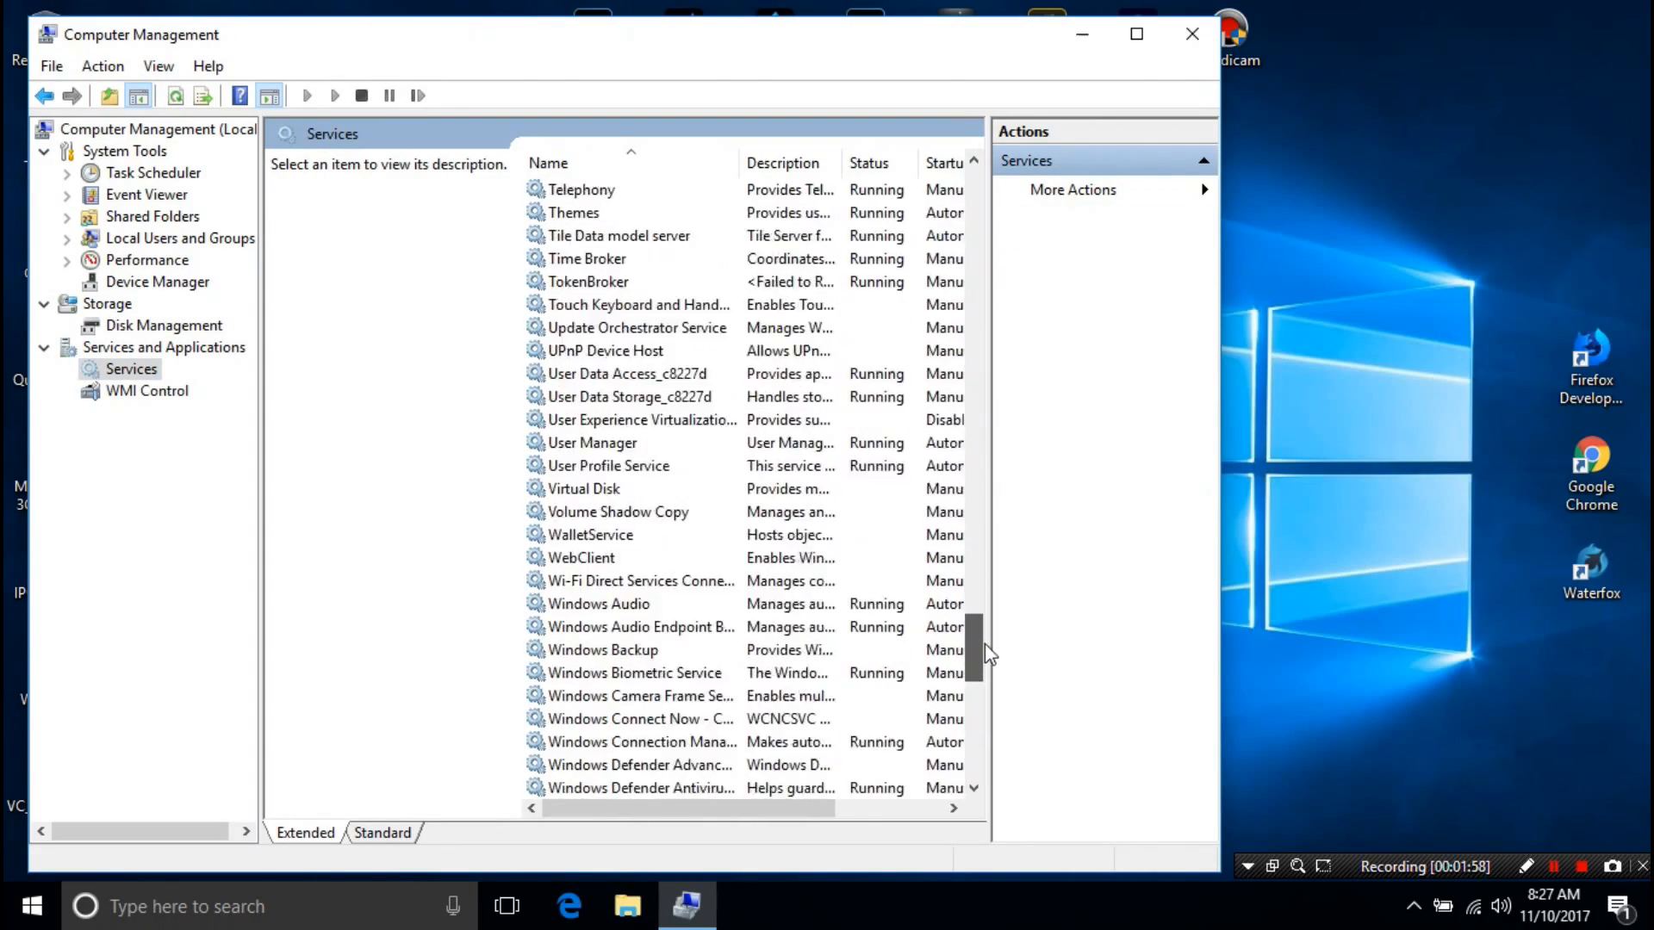
scroll(down, 3)
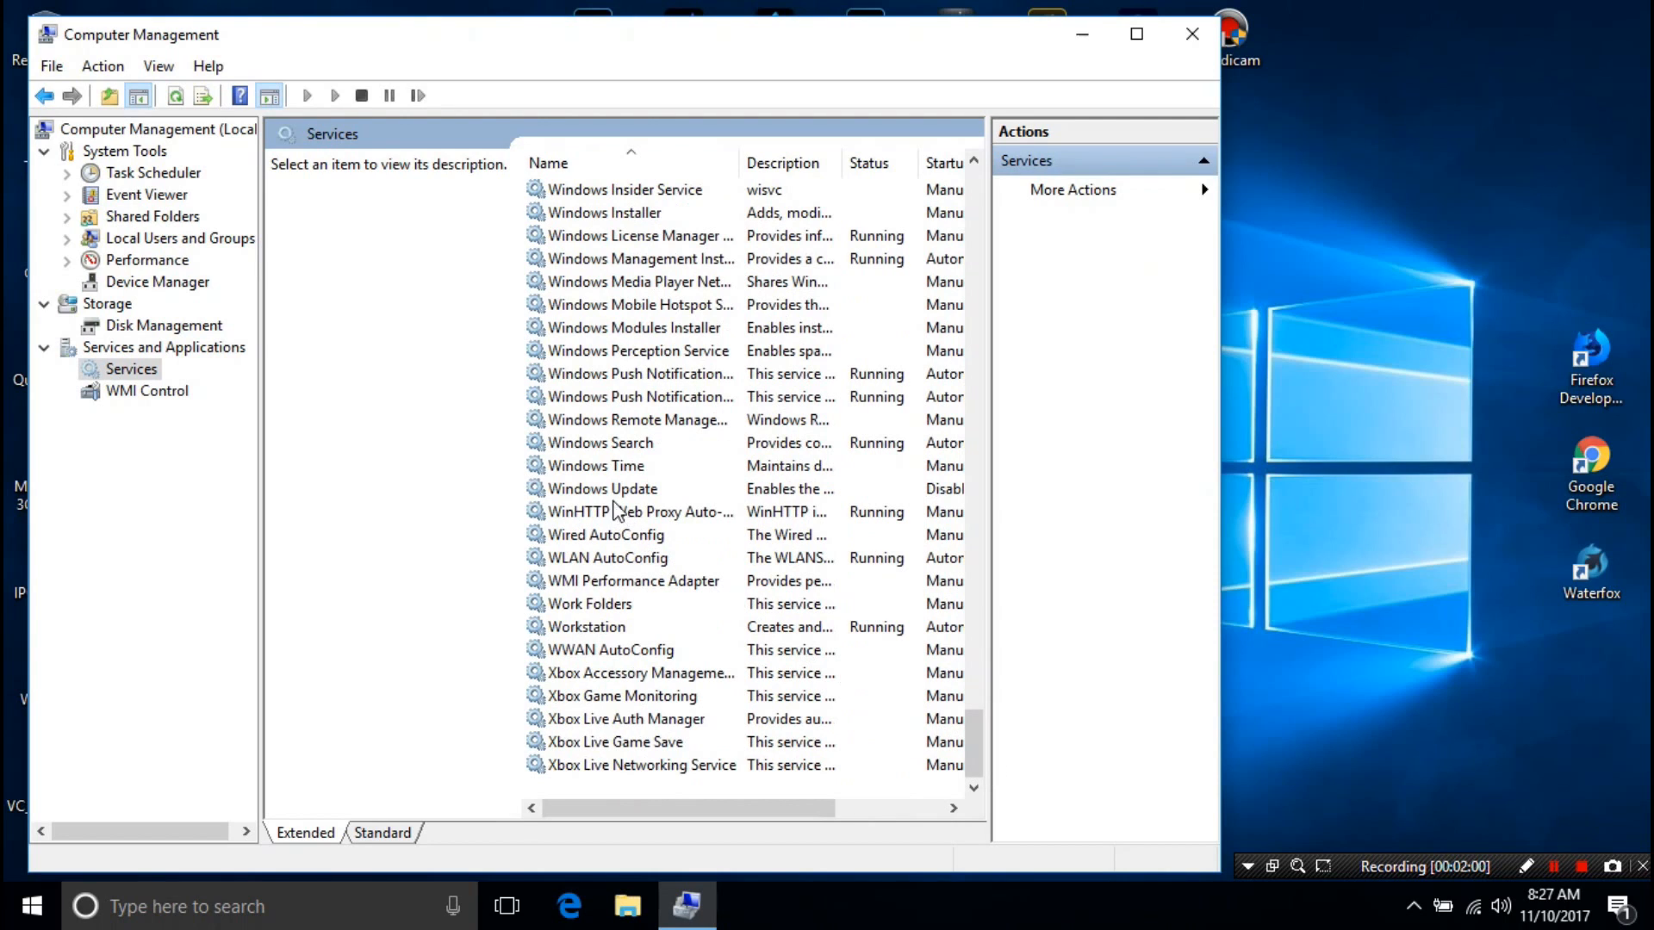
mouse_move(575, 493)
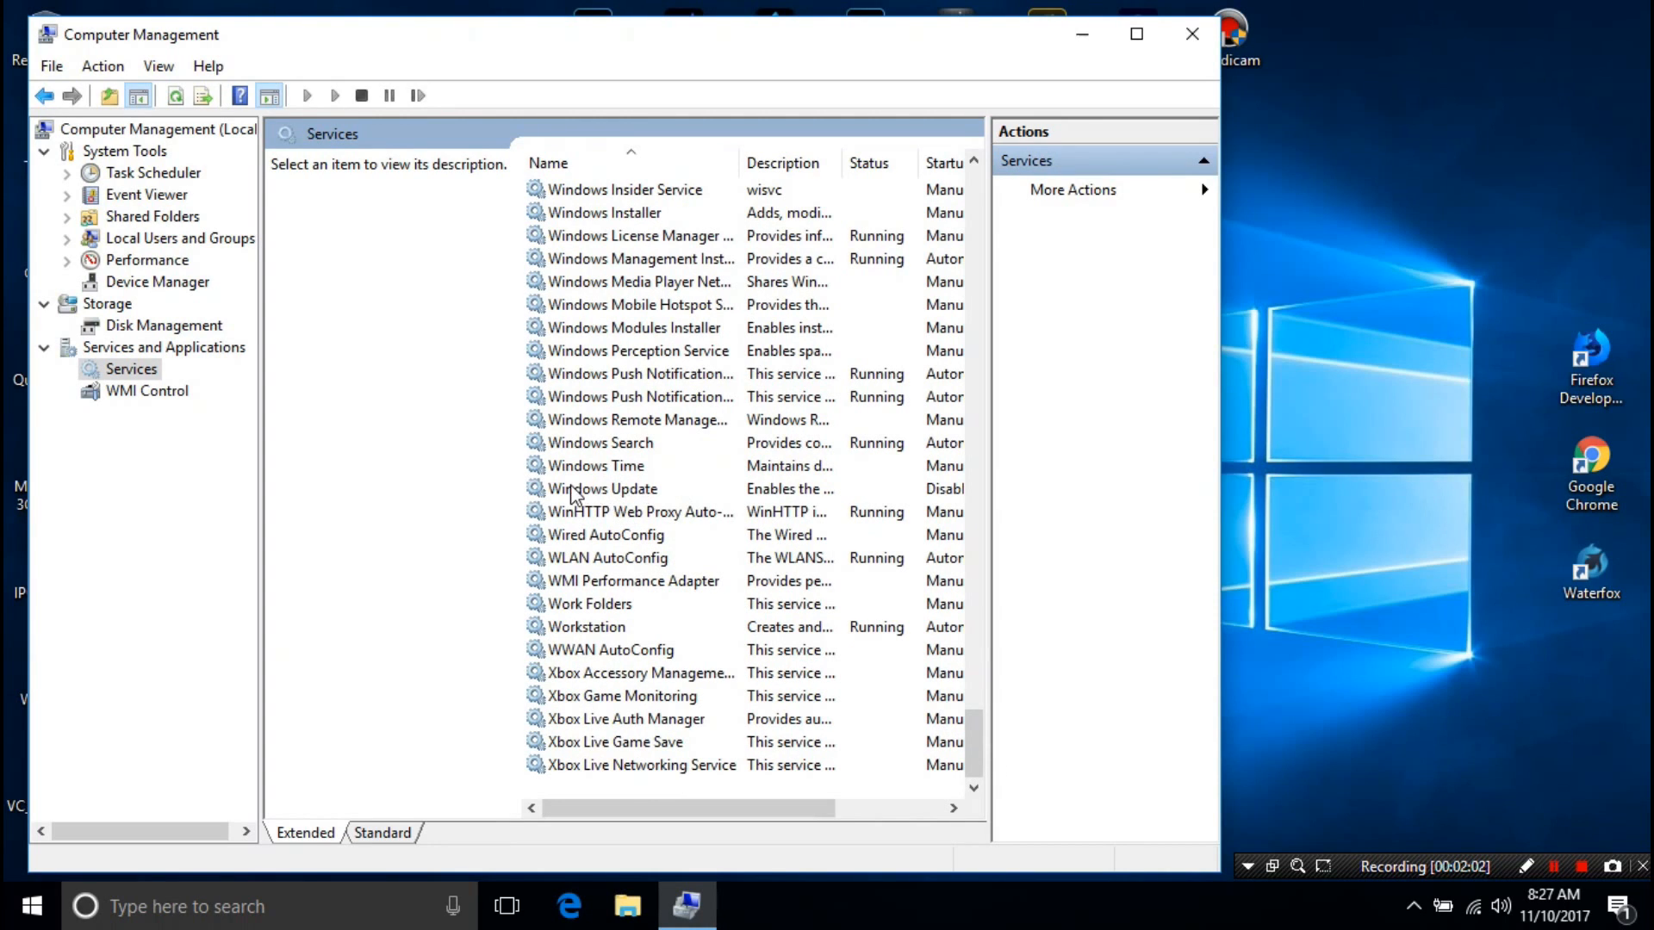
- Set the Windows Update service startup type to Manual and start the service
click(602, 488)
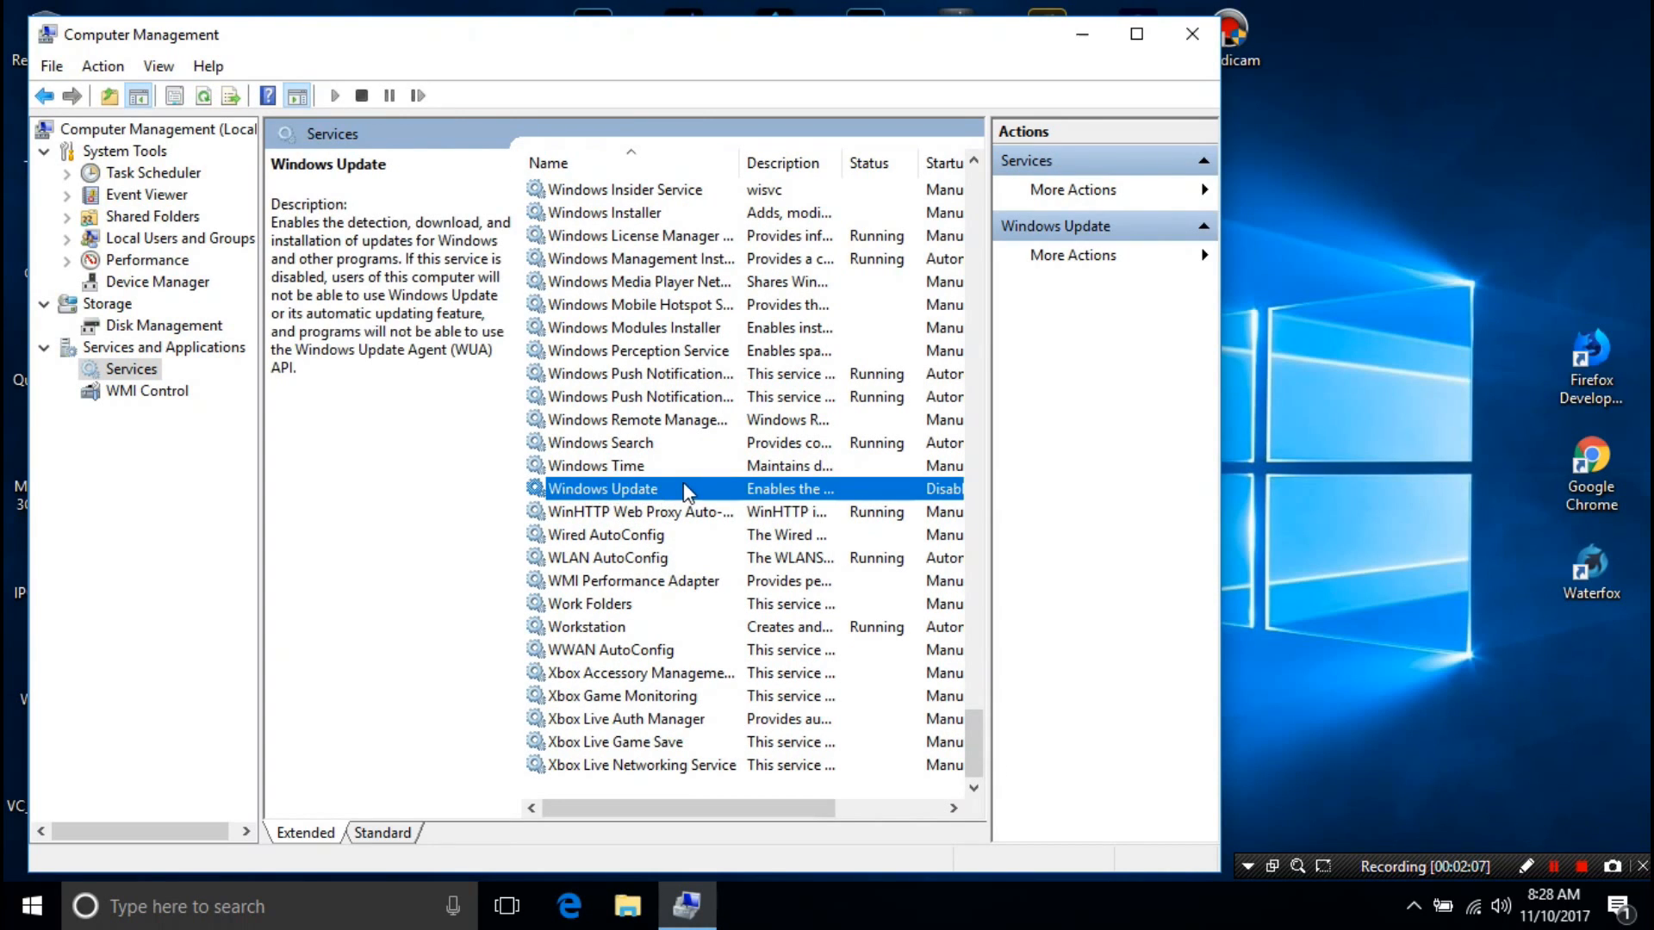
double_click(602, 488)
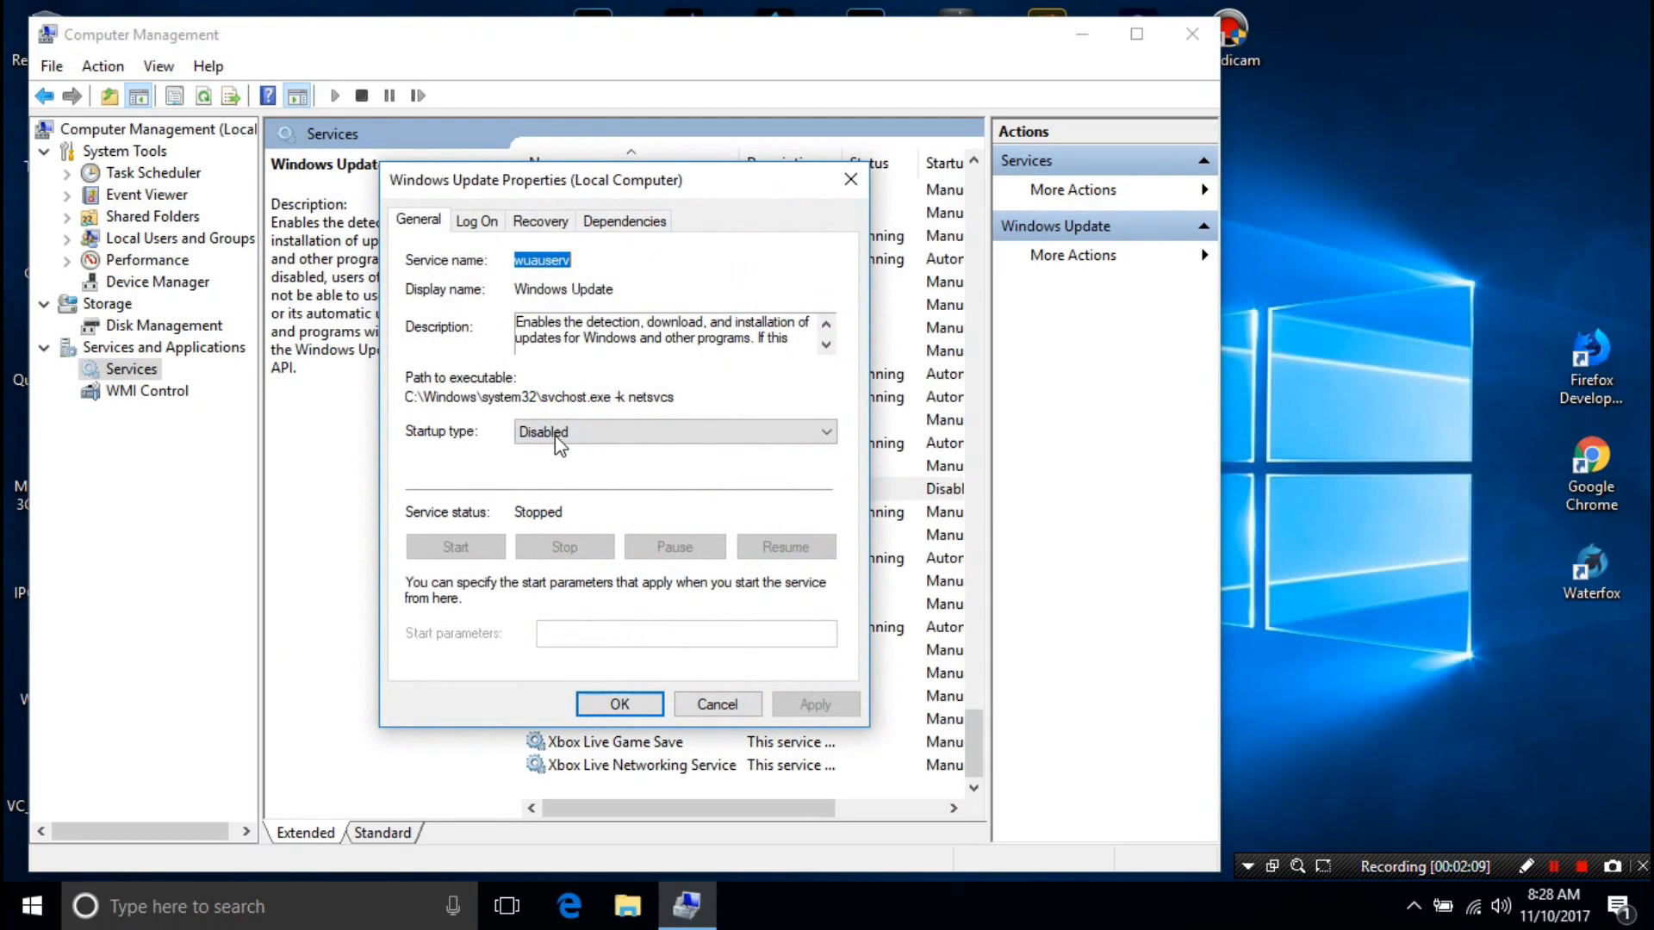
click(673, 432)
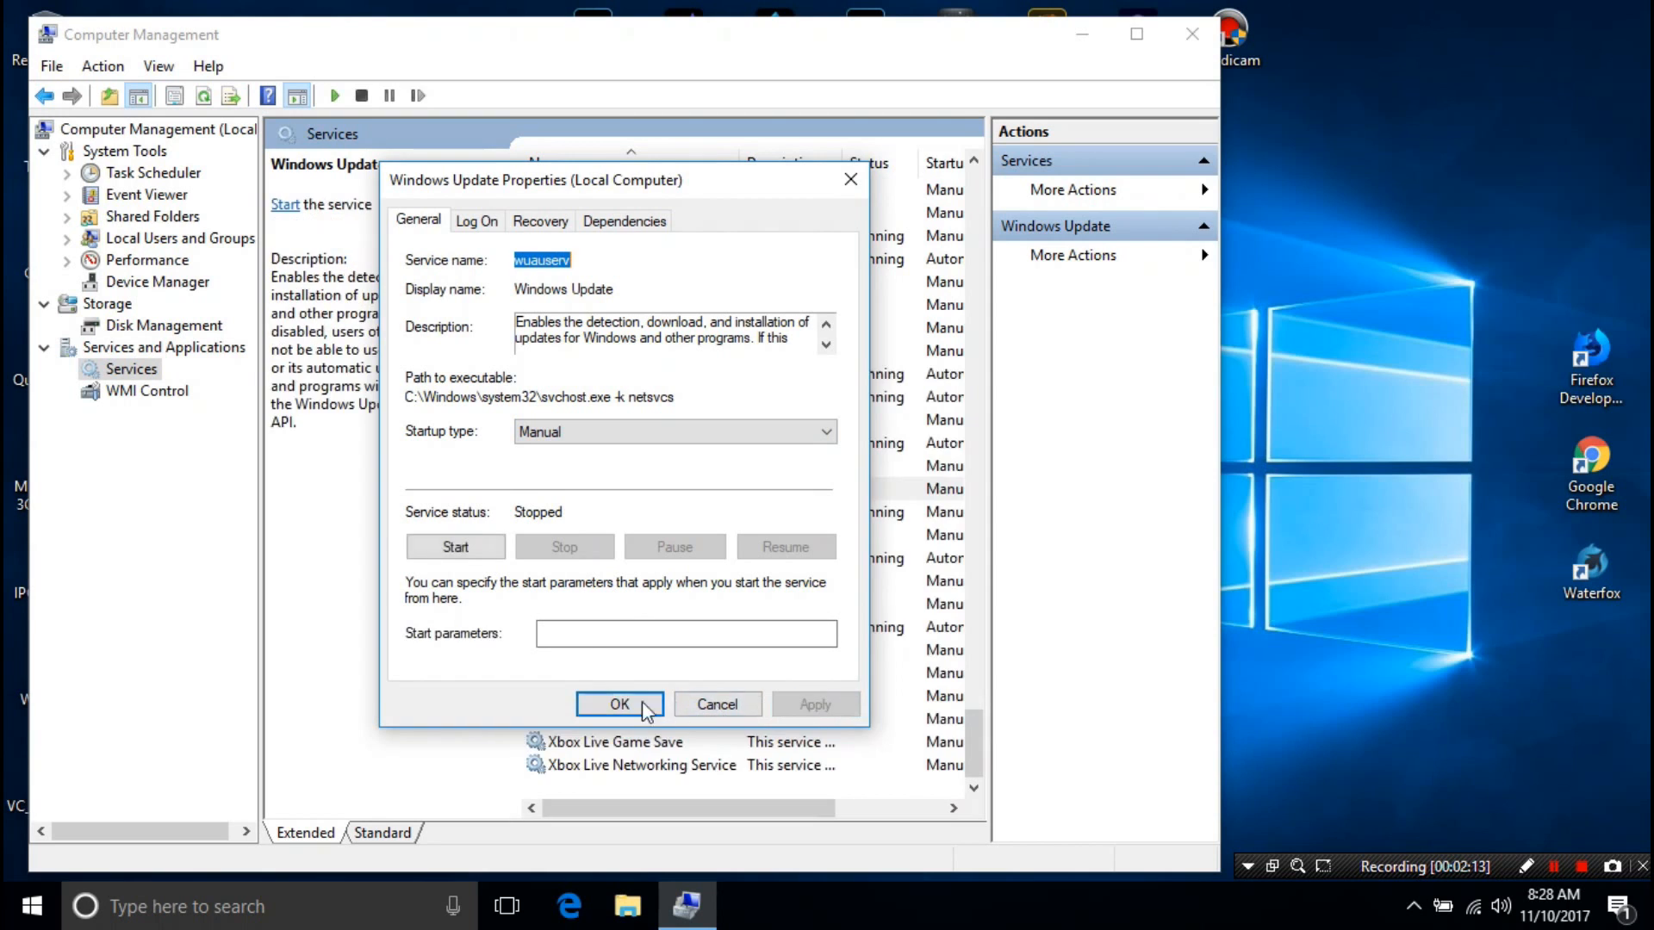
click(619, 703)
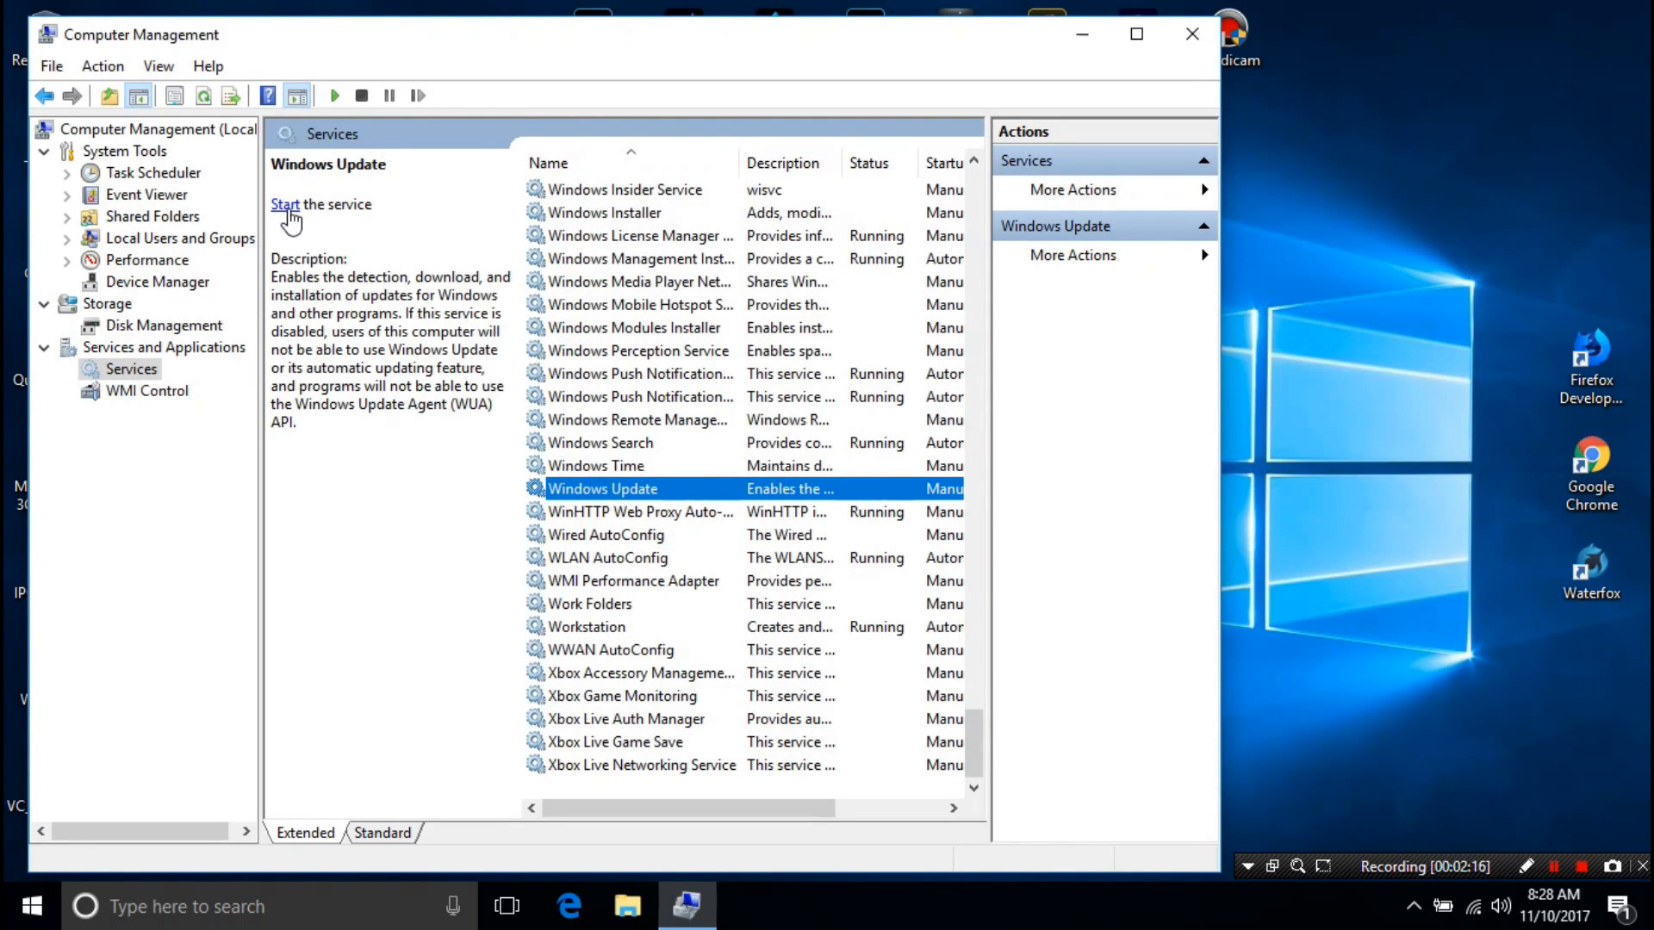
click(285, 205)
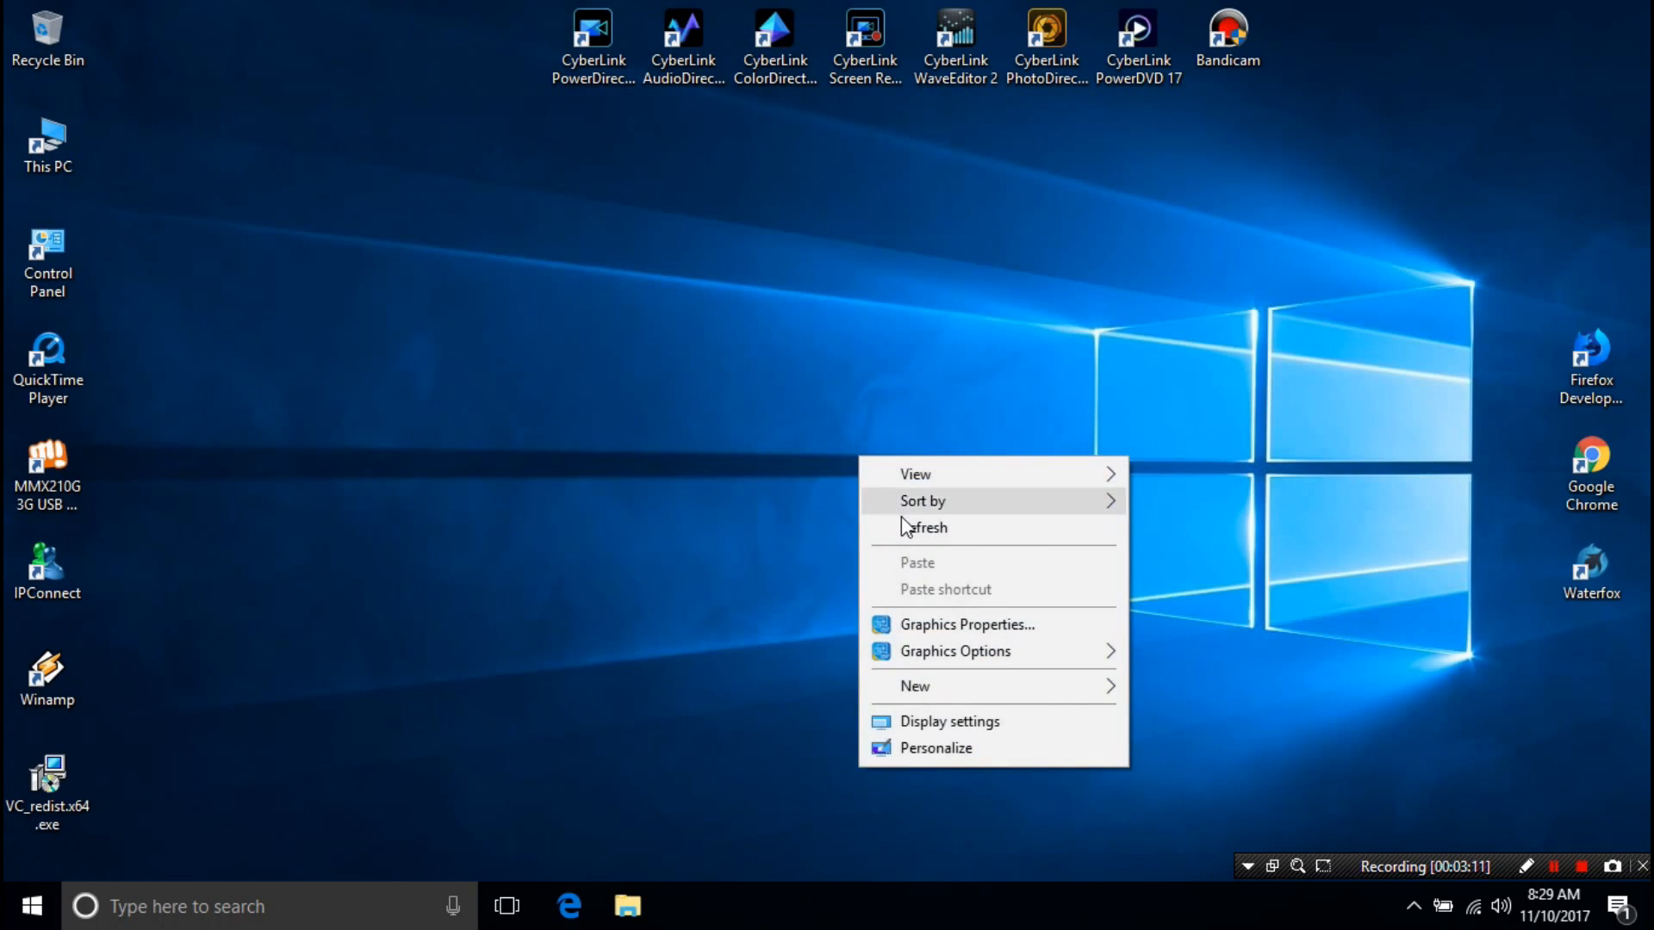
right_click(896, 905)
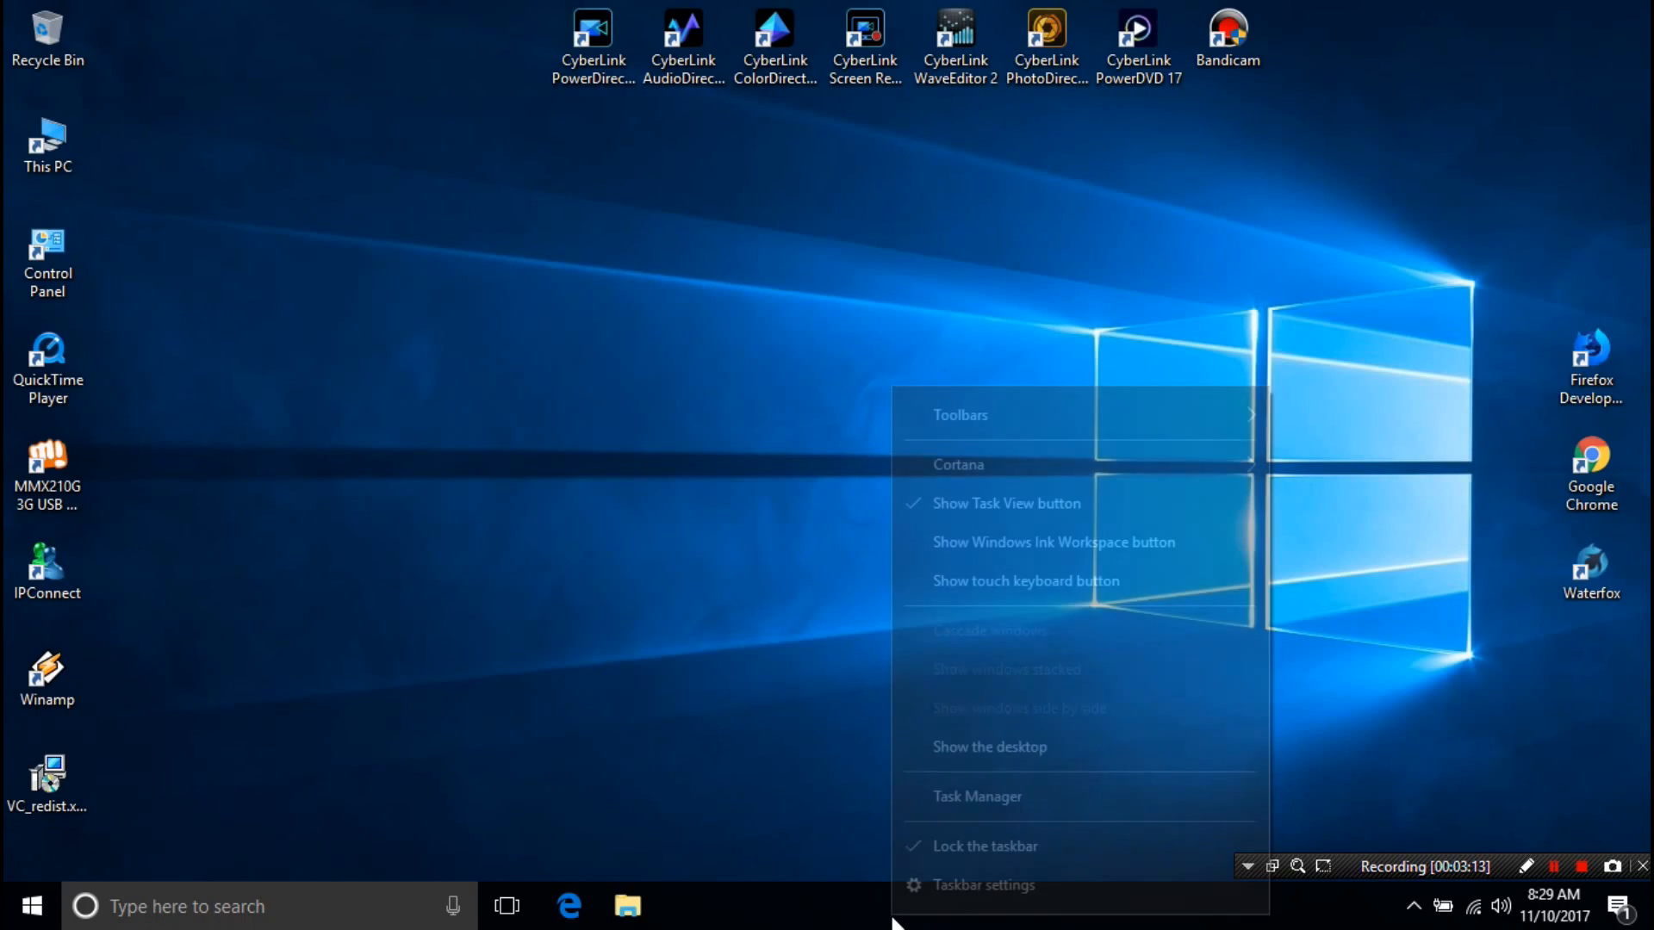
click(977, 796)
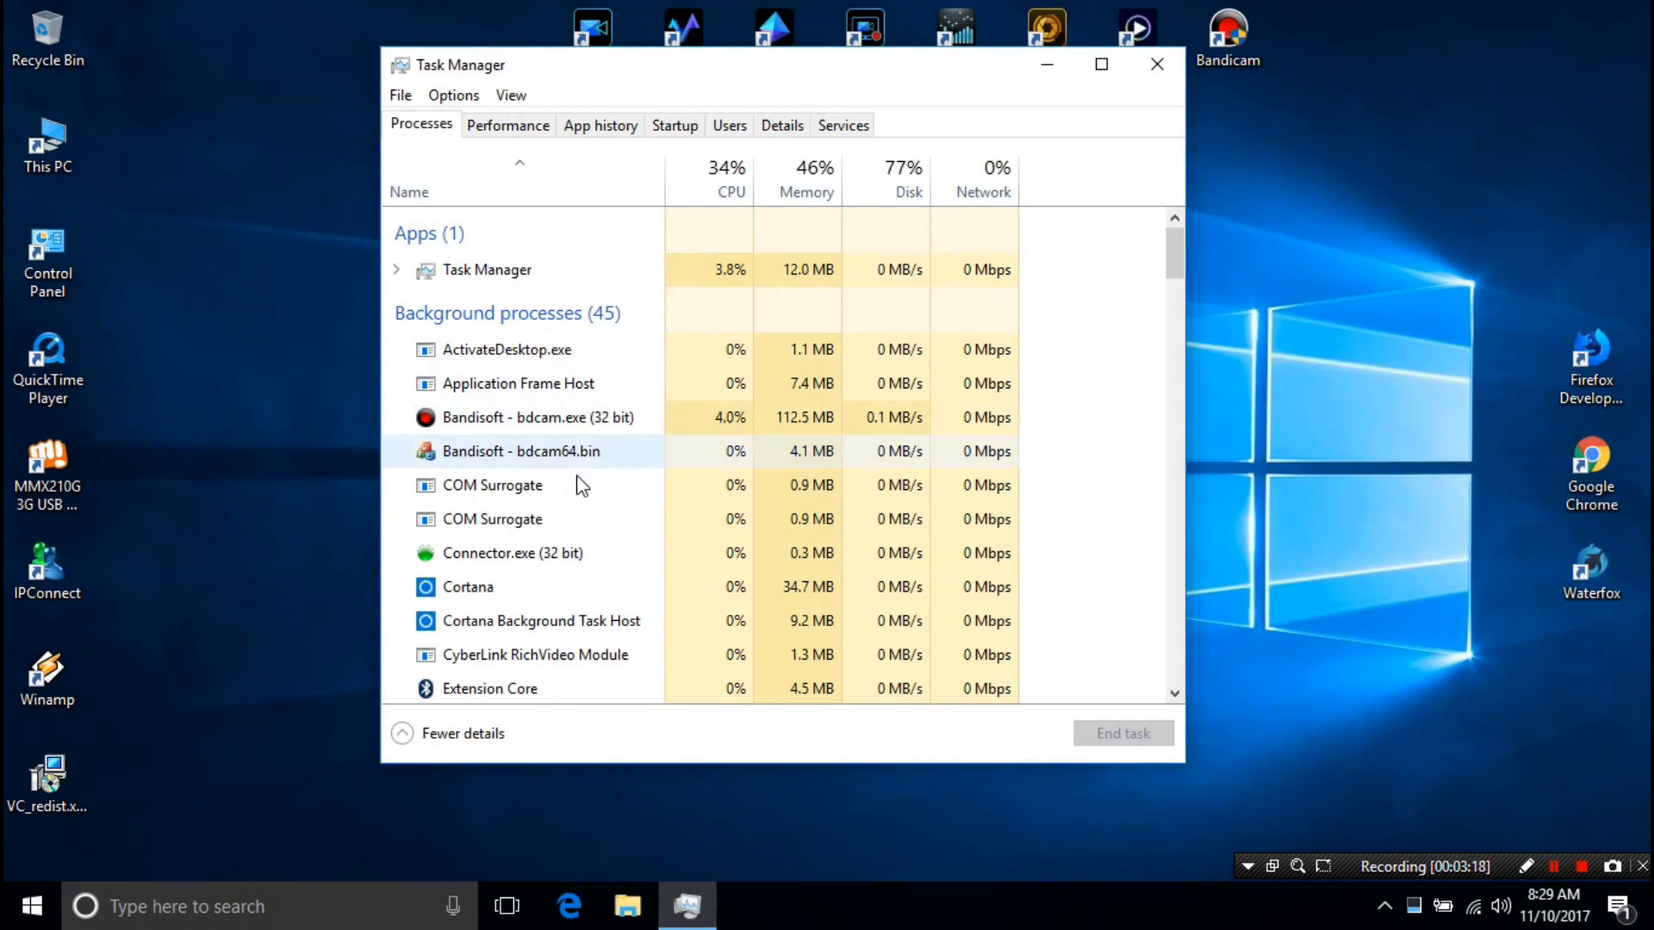
scroll(down, 3)
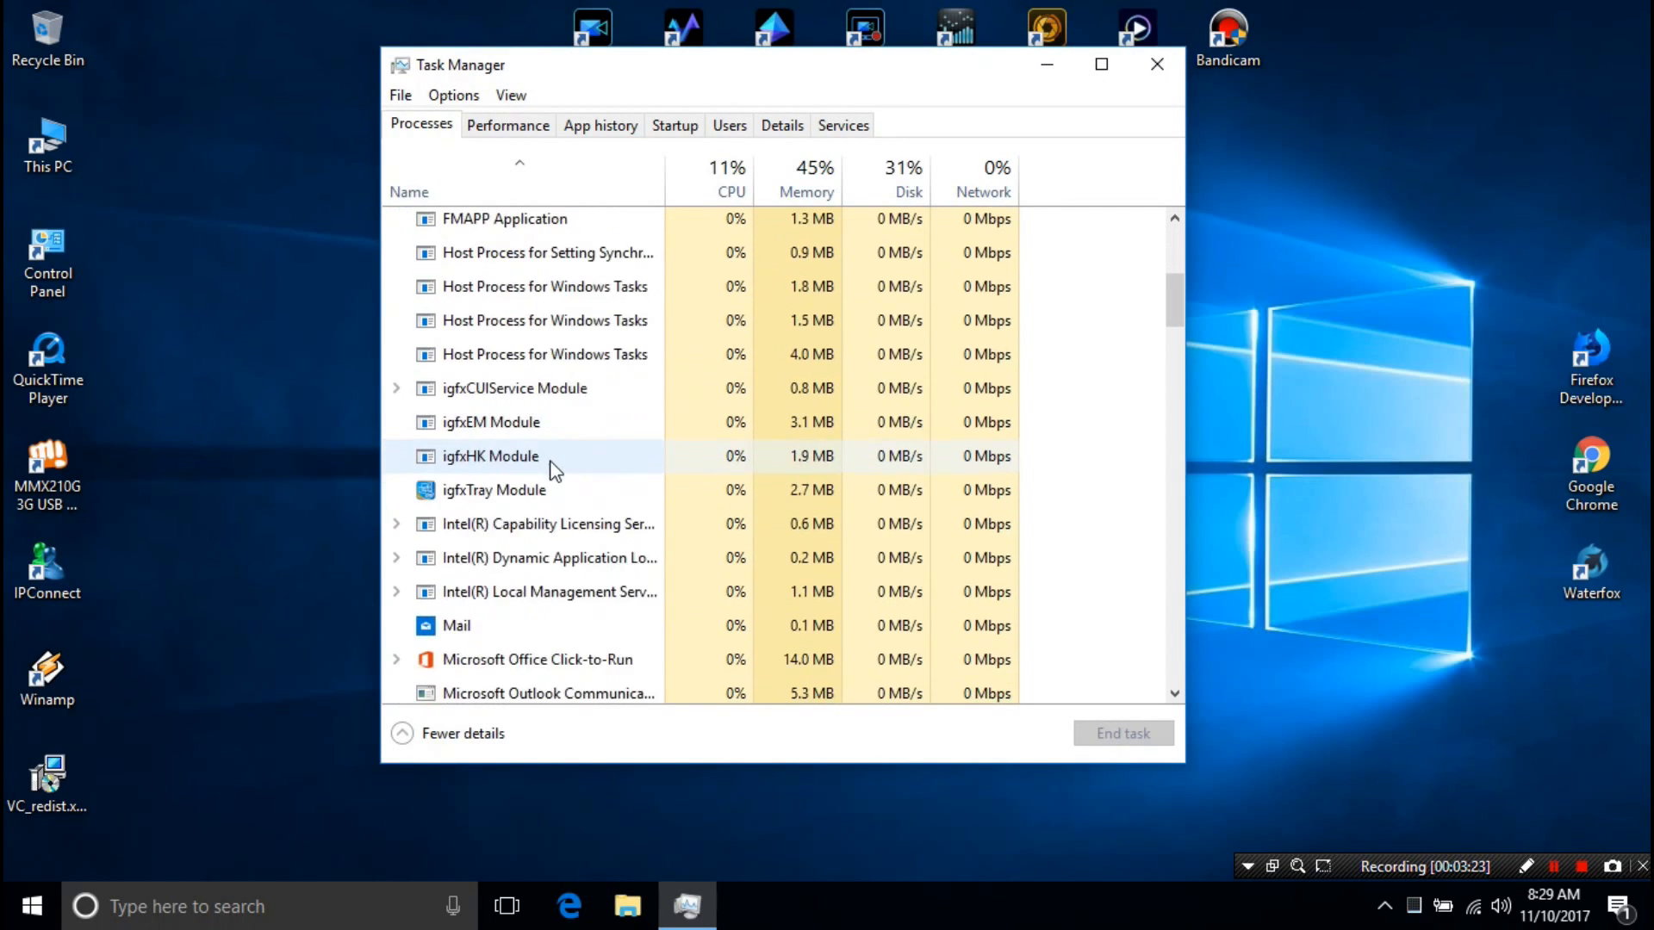
scroll(down, 3)
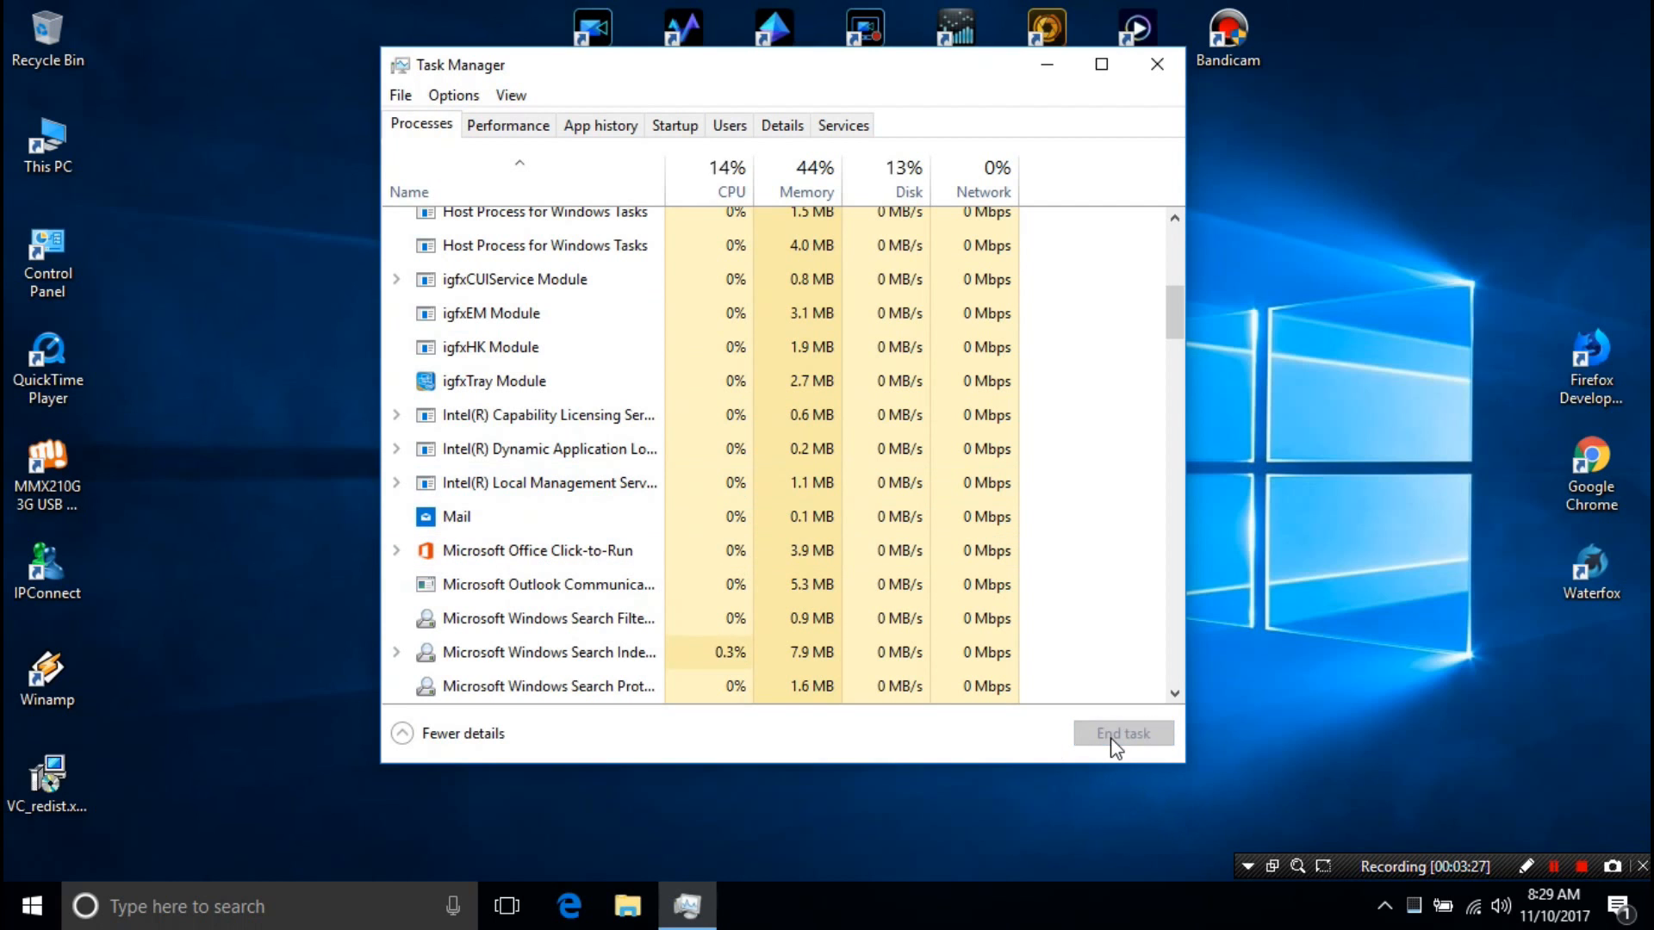
scroll(down, 3)
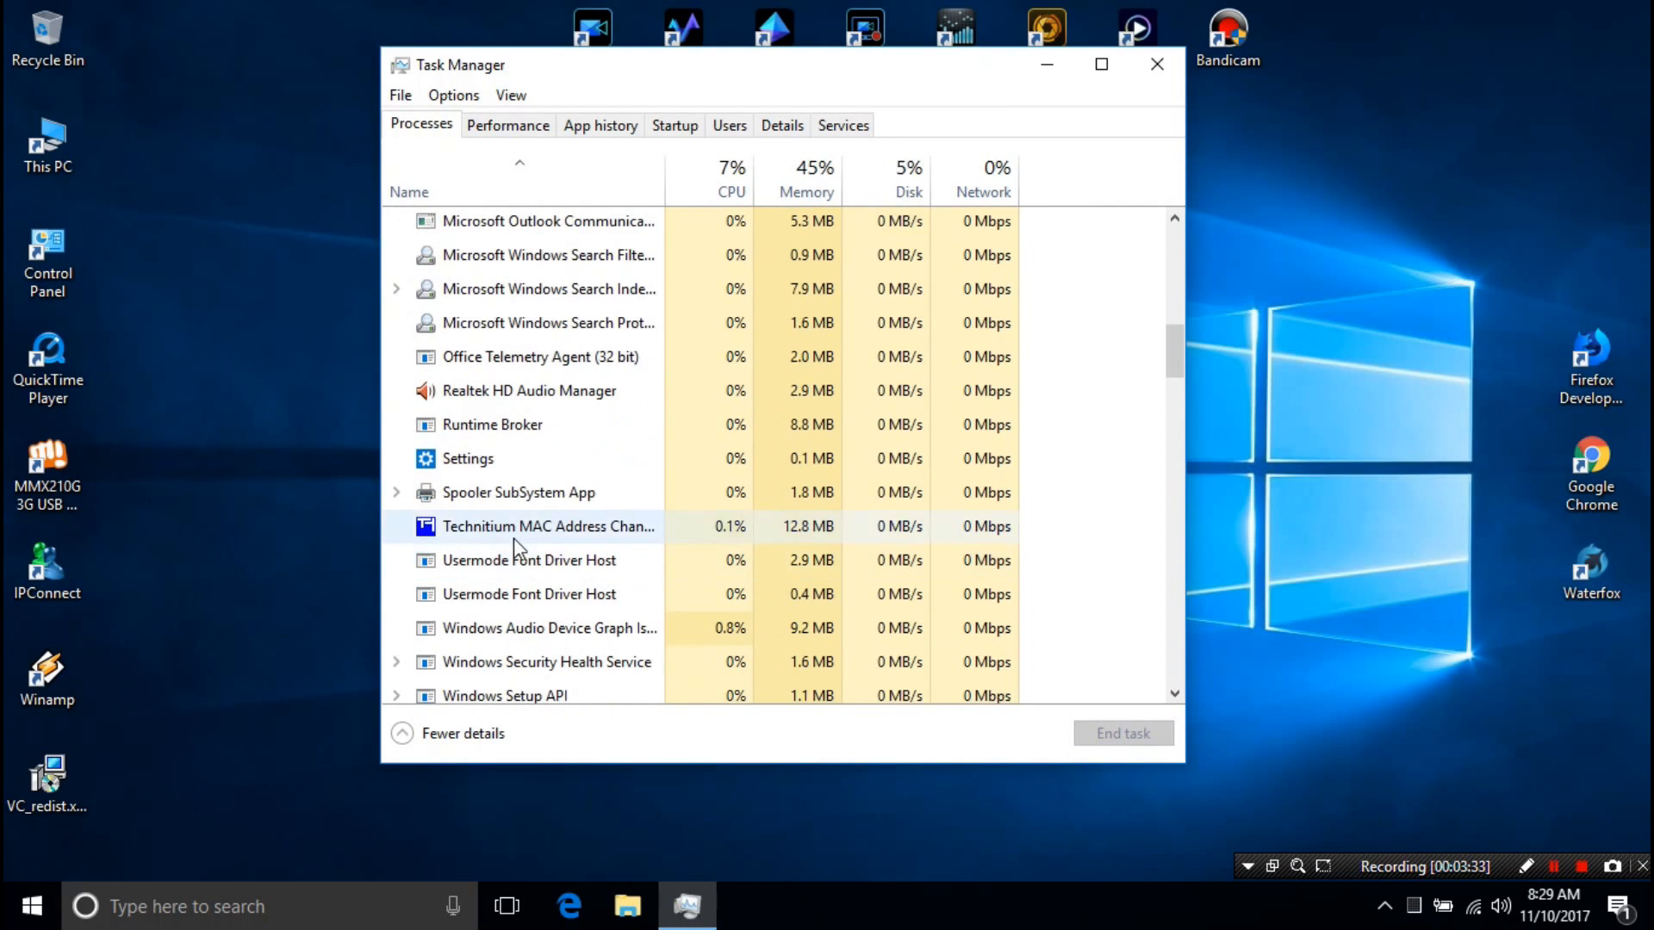
scroll(down, 3)
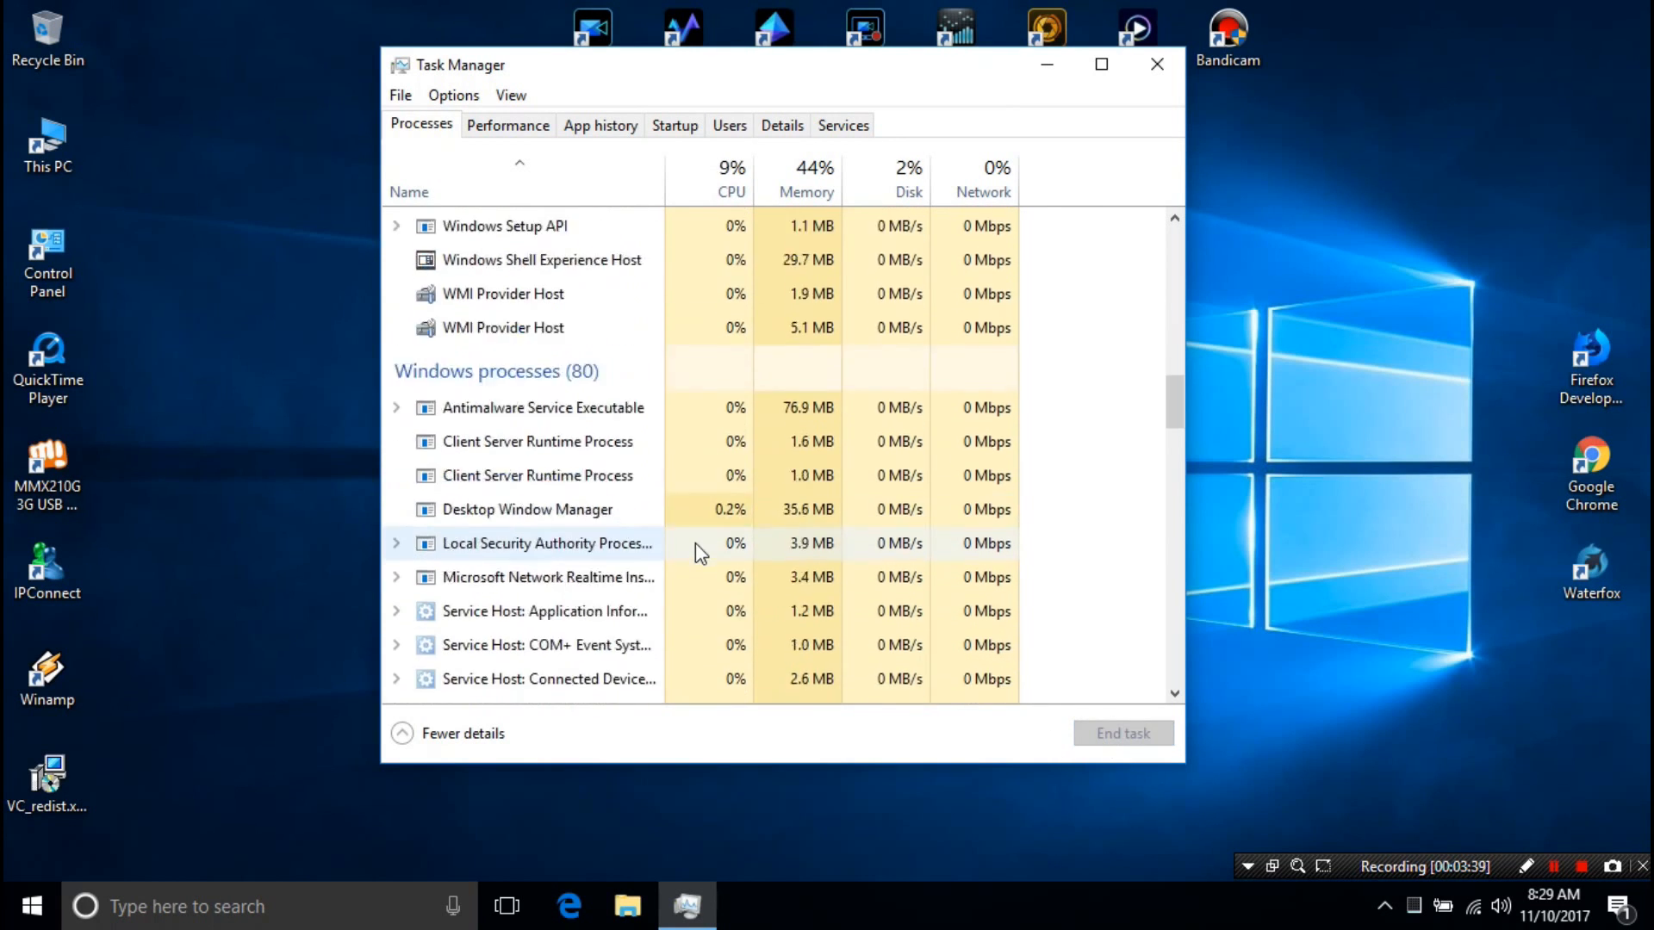
click(1156, 65)
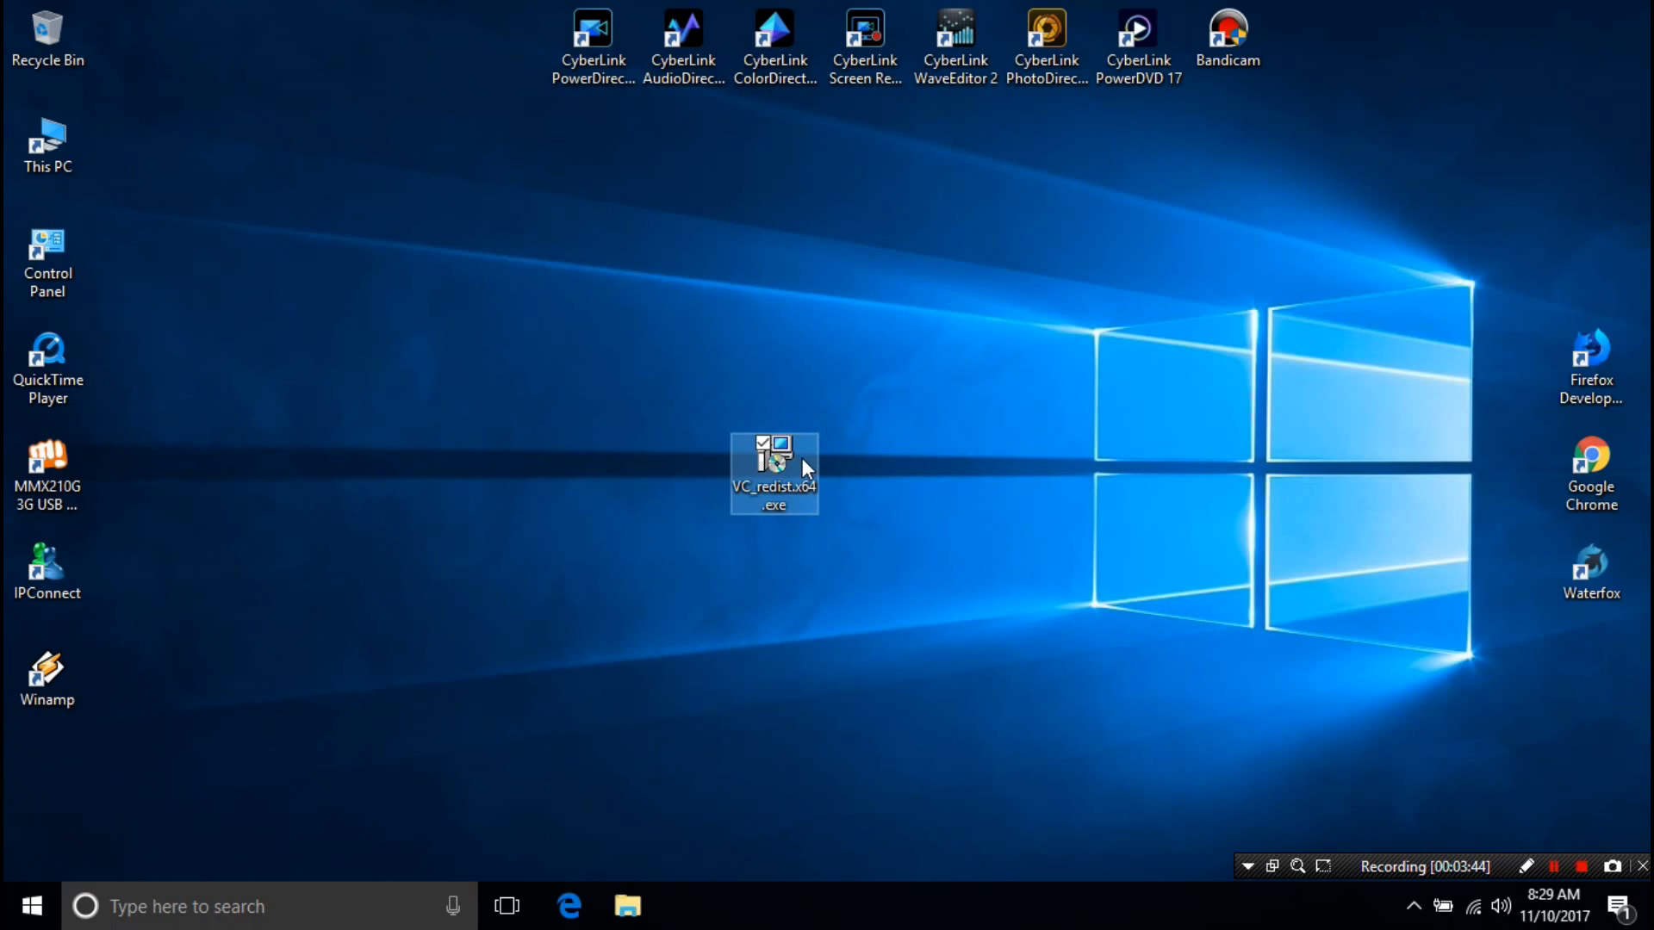
- Run VC_redist.x64.exe, accept the license, install 14.11.25325 and close setup
double_click(775, 473)
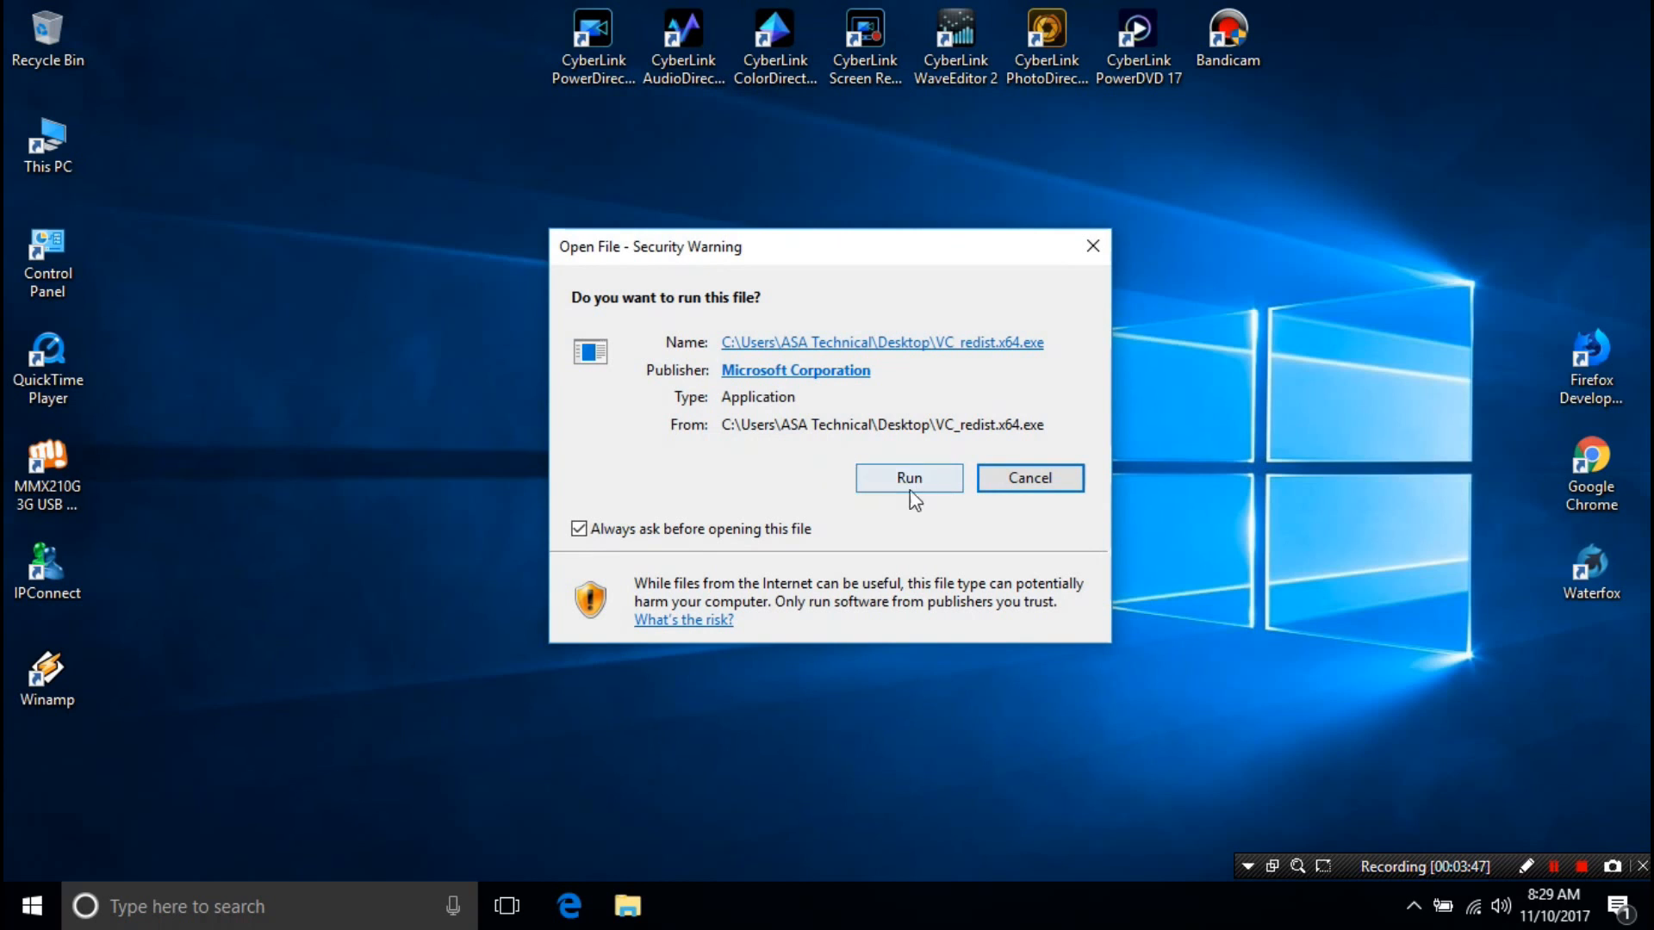
click(907, 478)
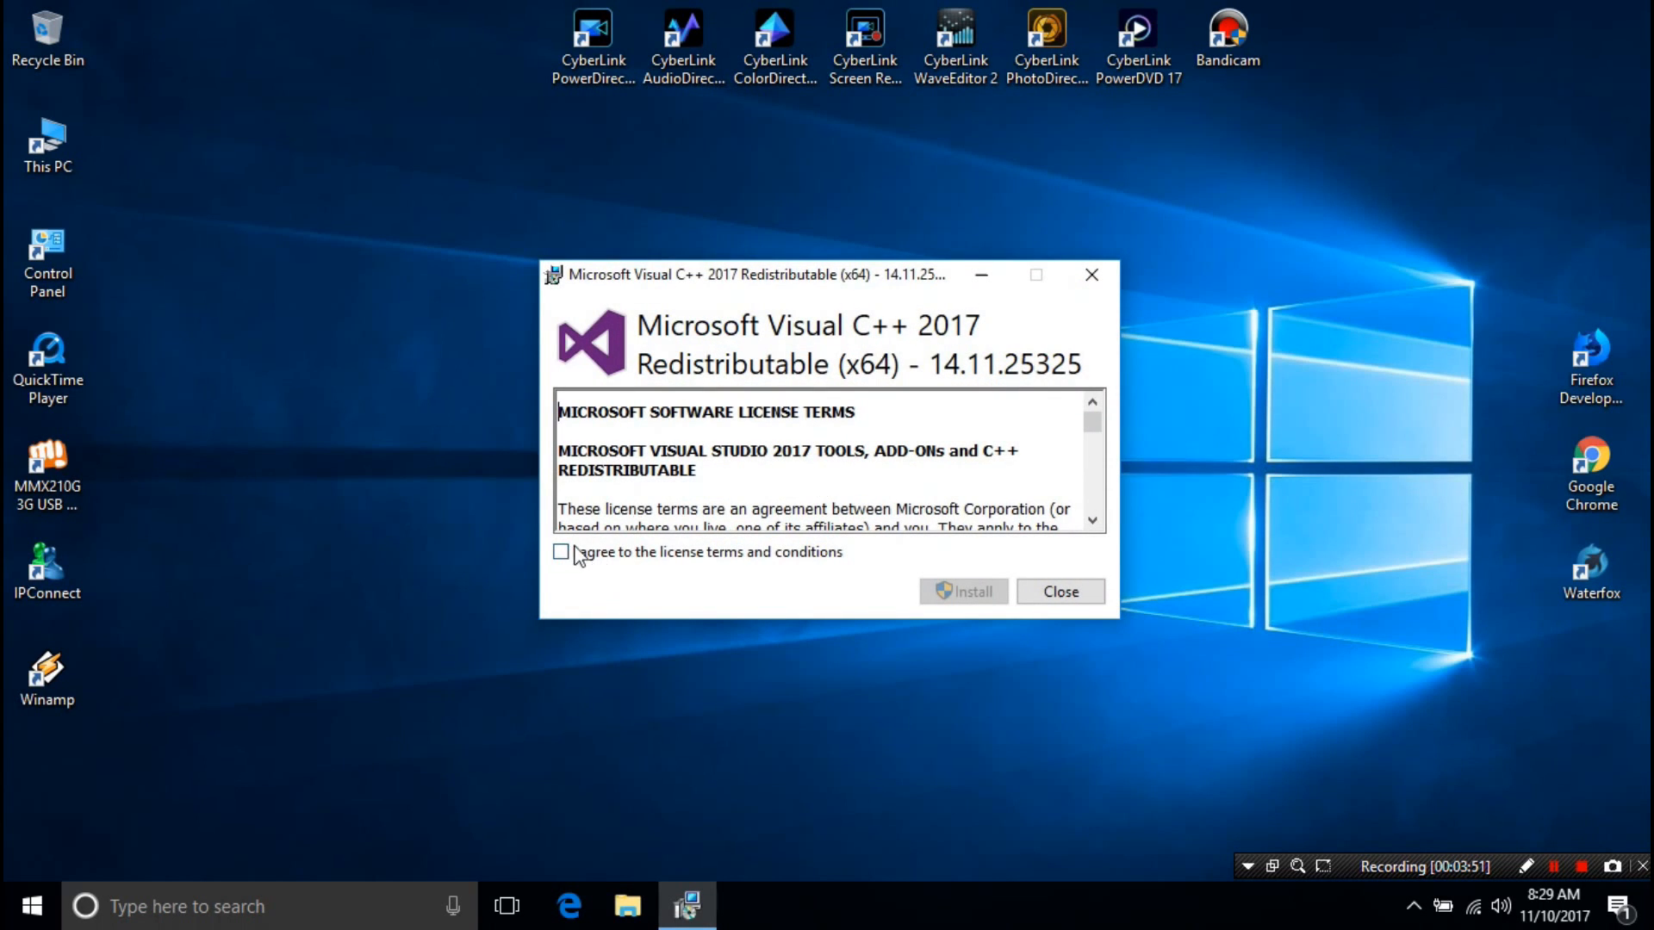
click(560, 551)
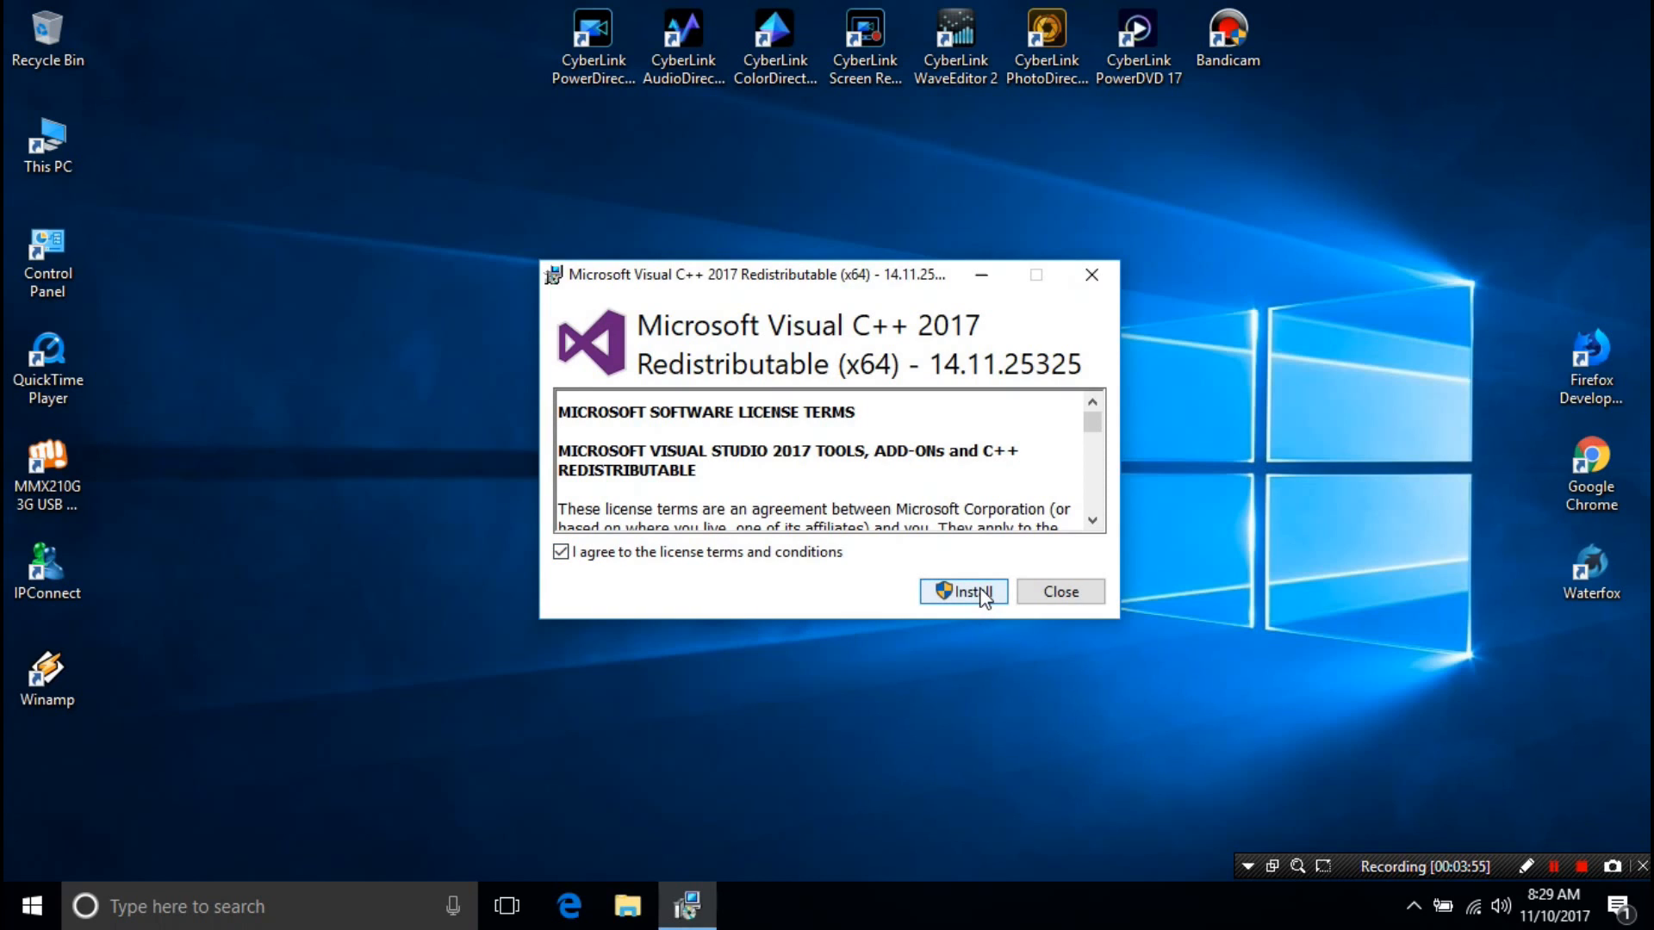
click(962, 591)
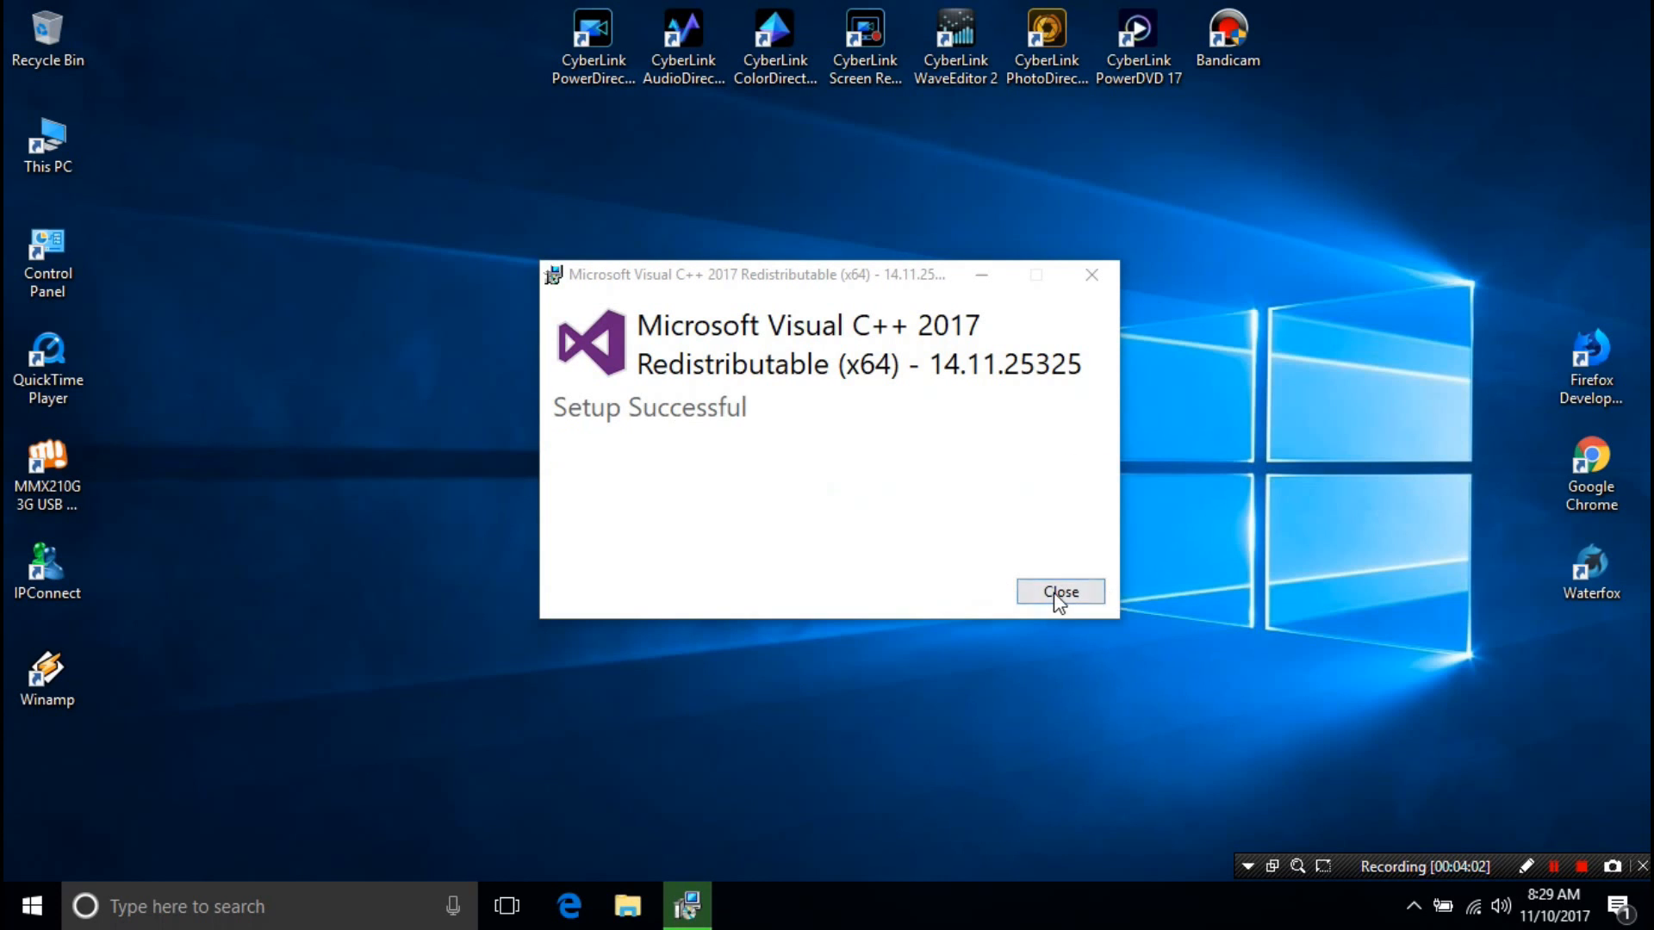
click(1059, 591)
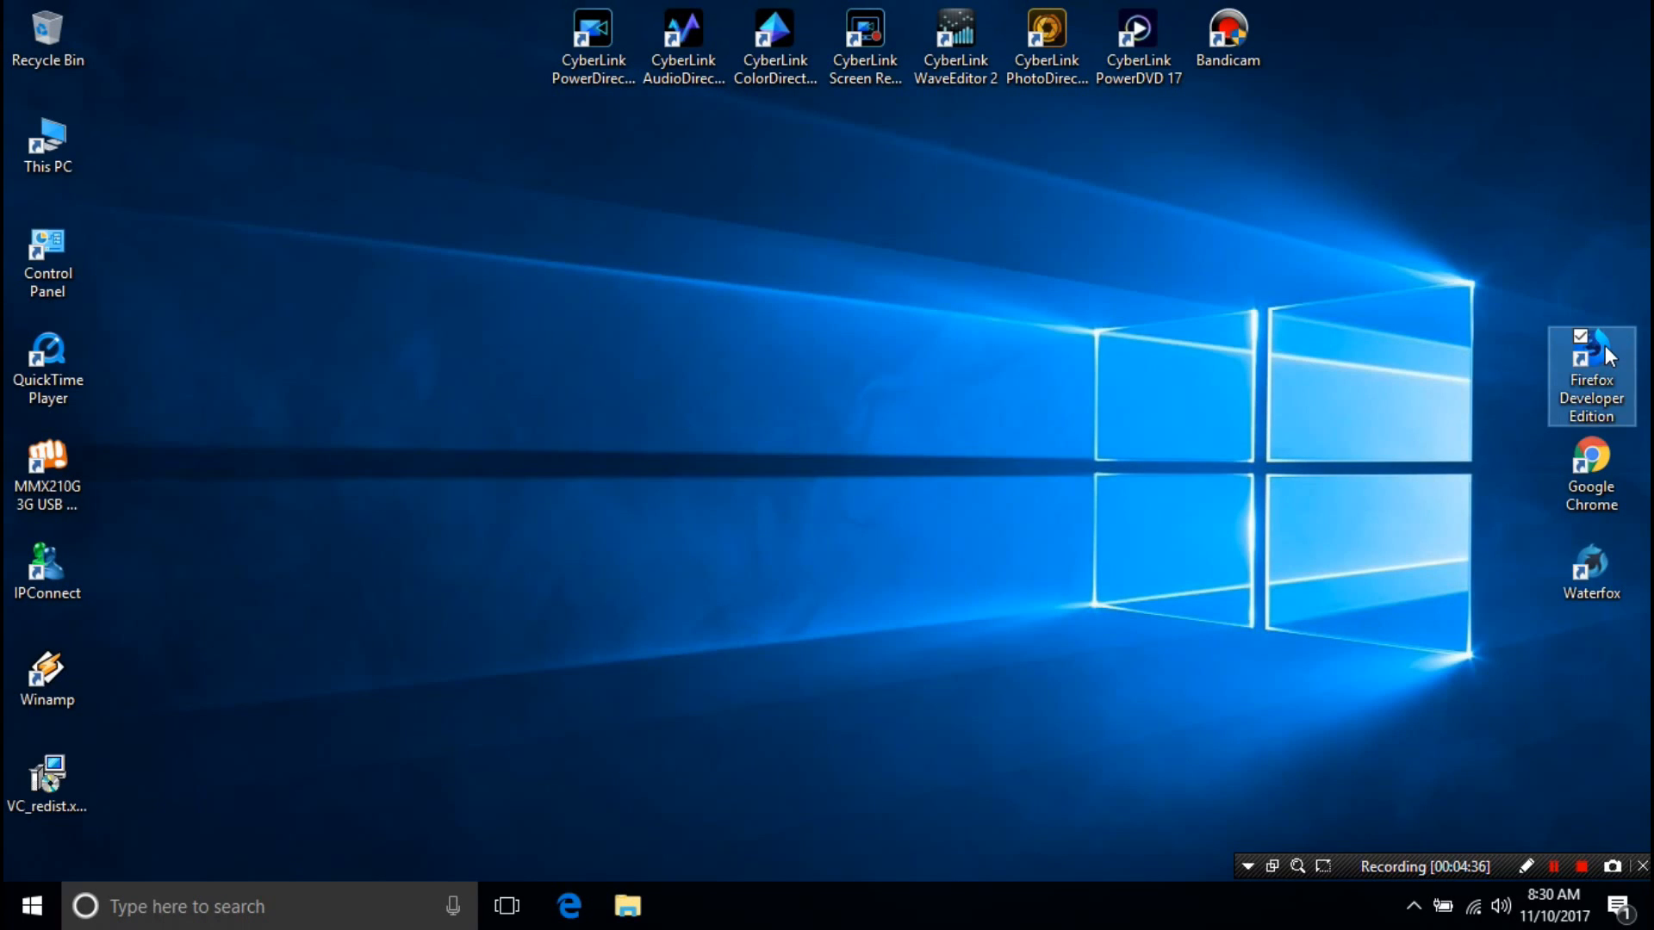
- Google 'vcruntime140' in Firefox and open the DLL-files.com VCRUNTIME140.DLL page
double_click(1589, 369)
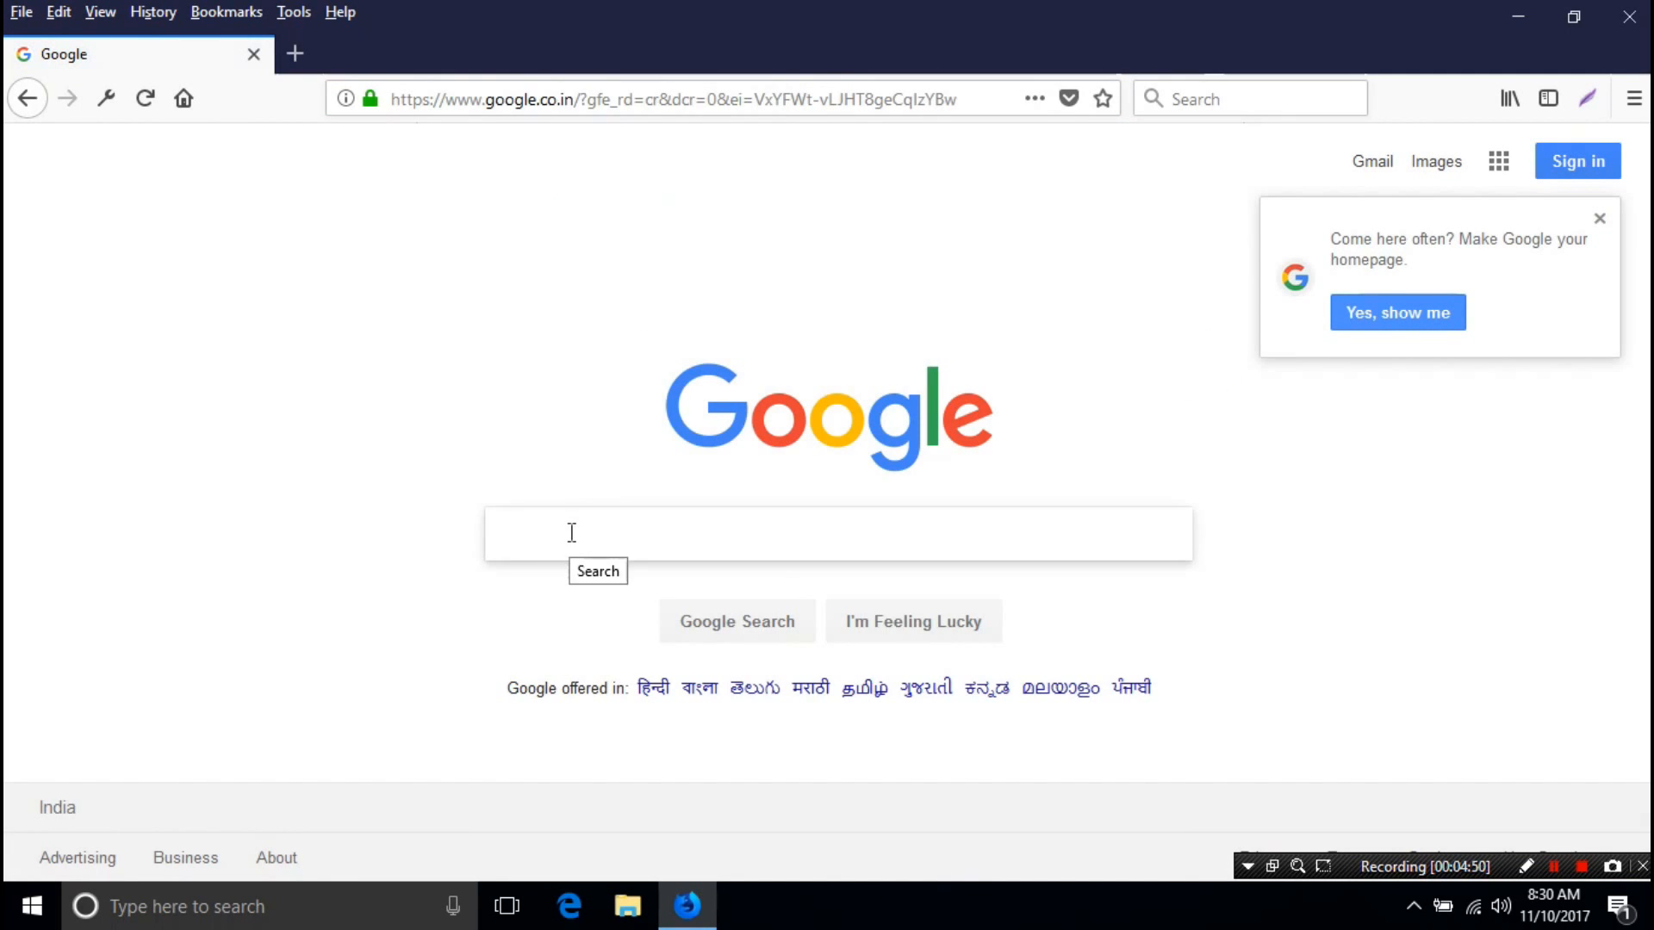
text(vcrunt)
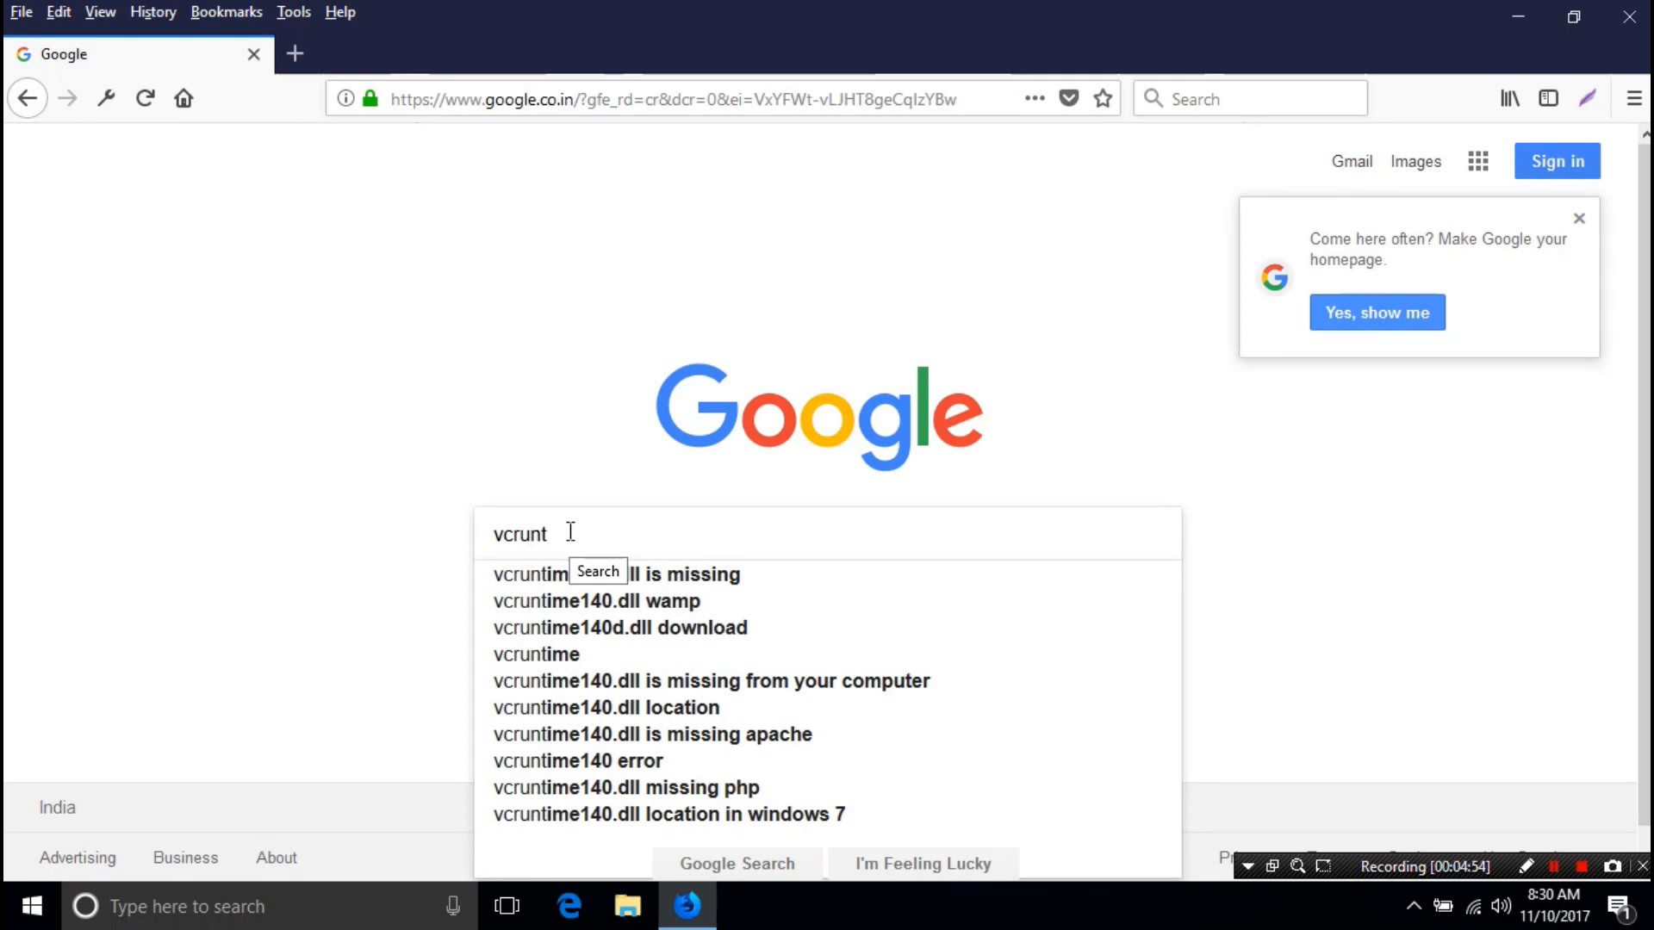
text(ime140)
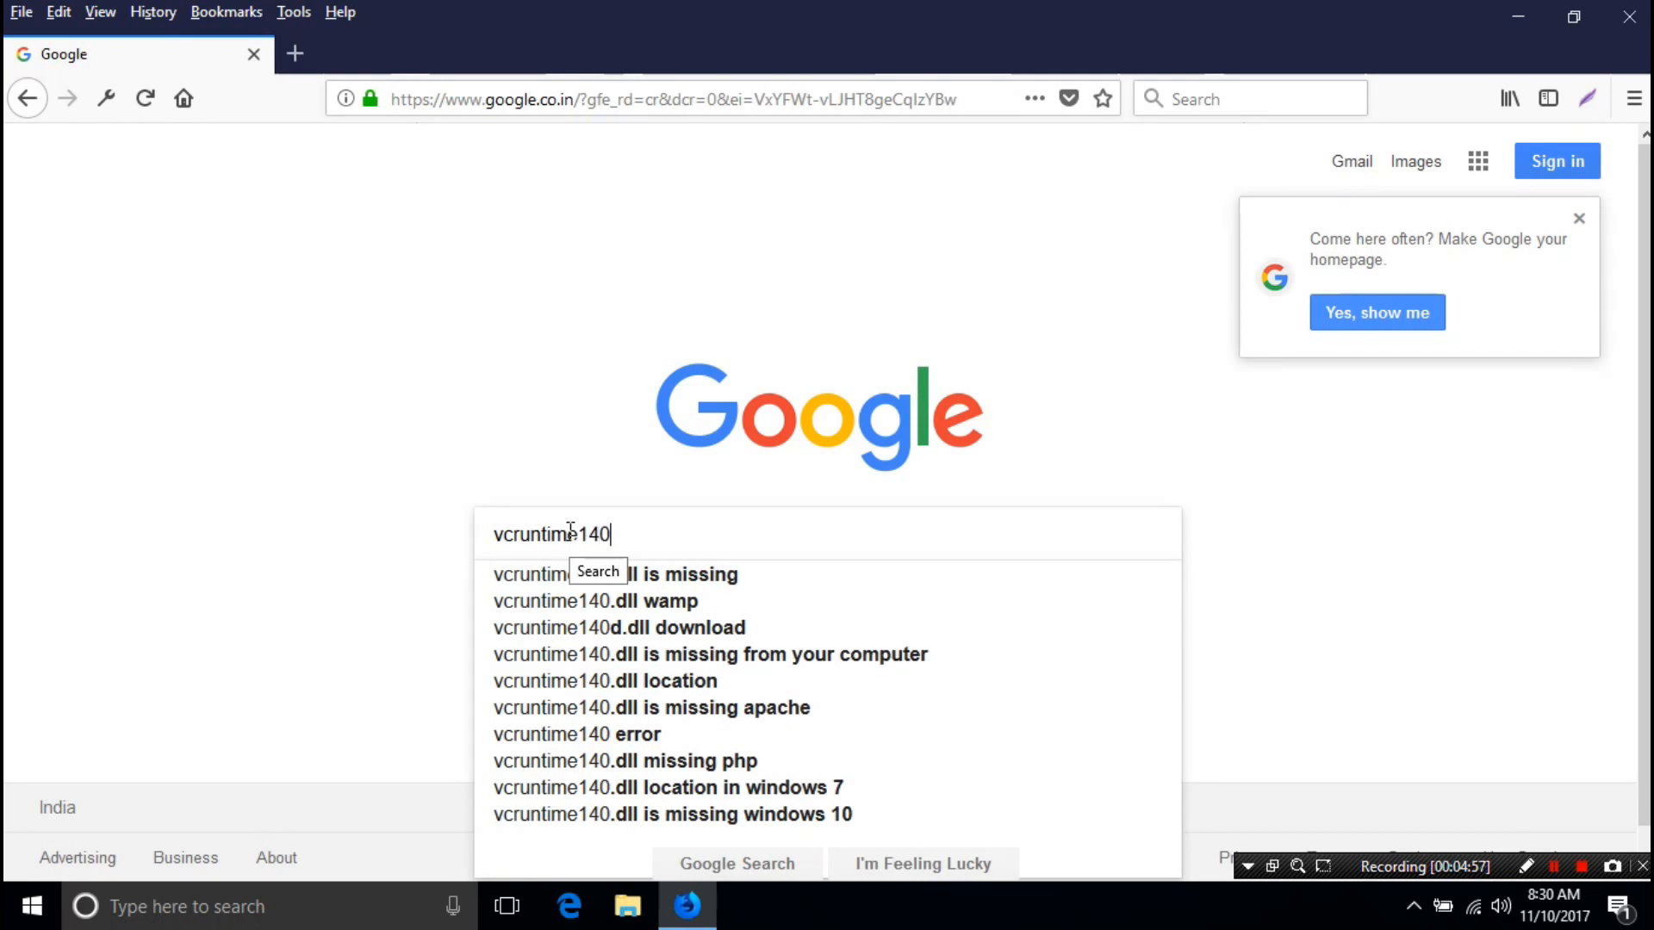
mouse_move(580, 546)
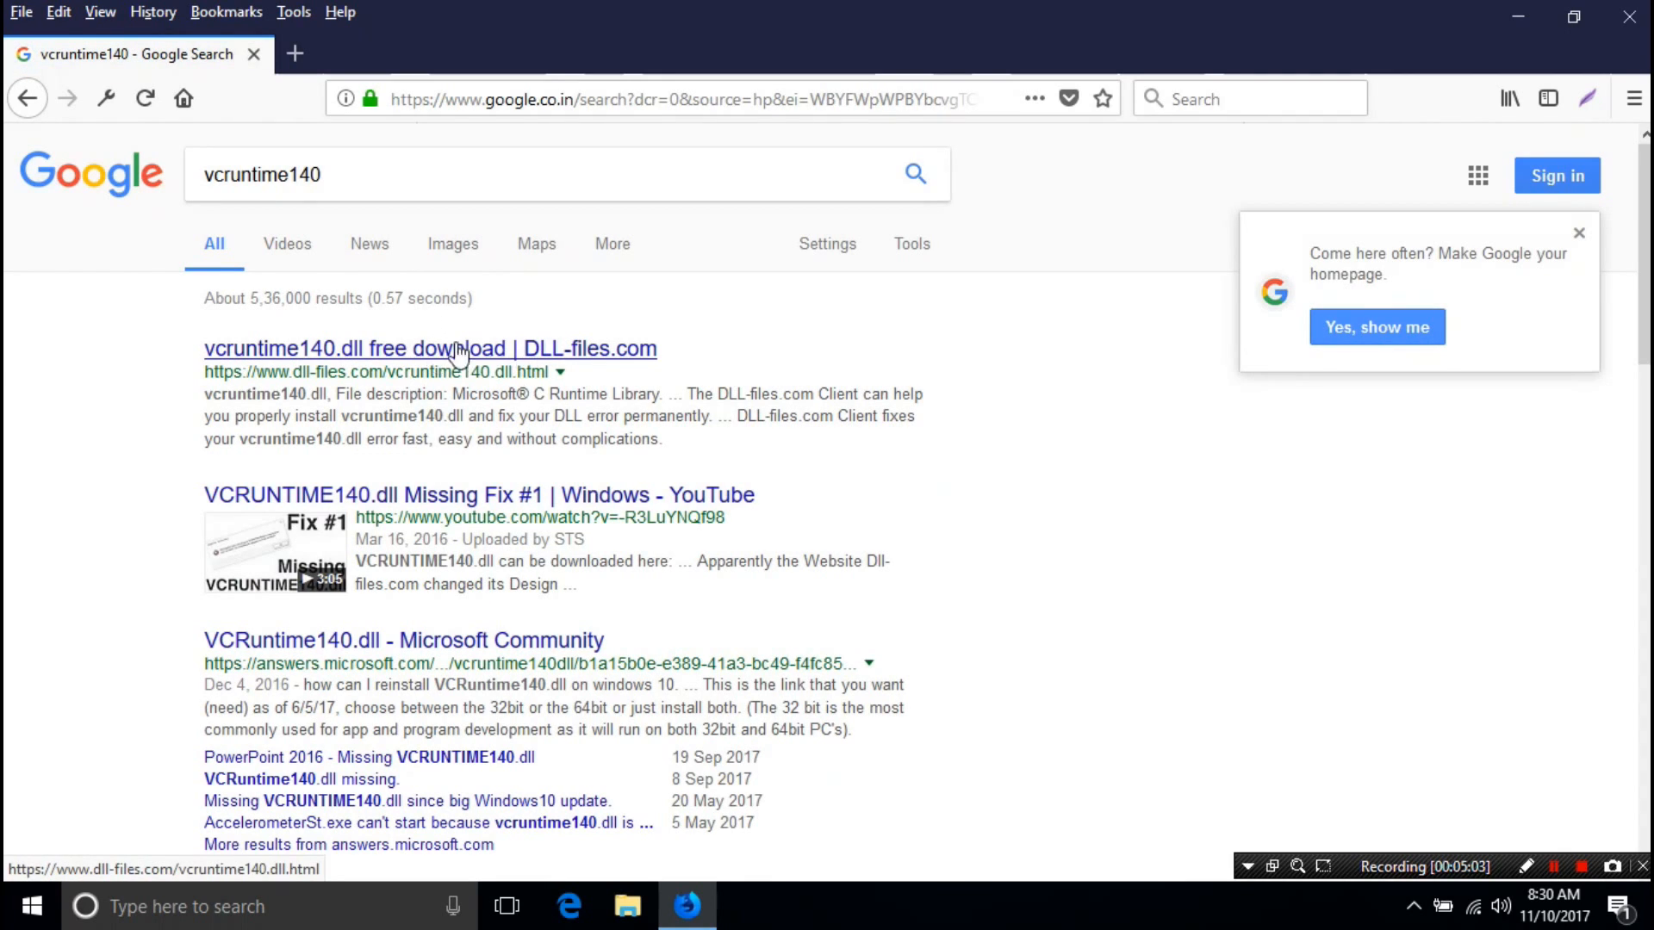
click(429, 348)
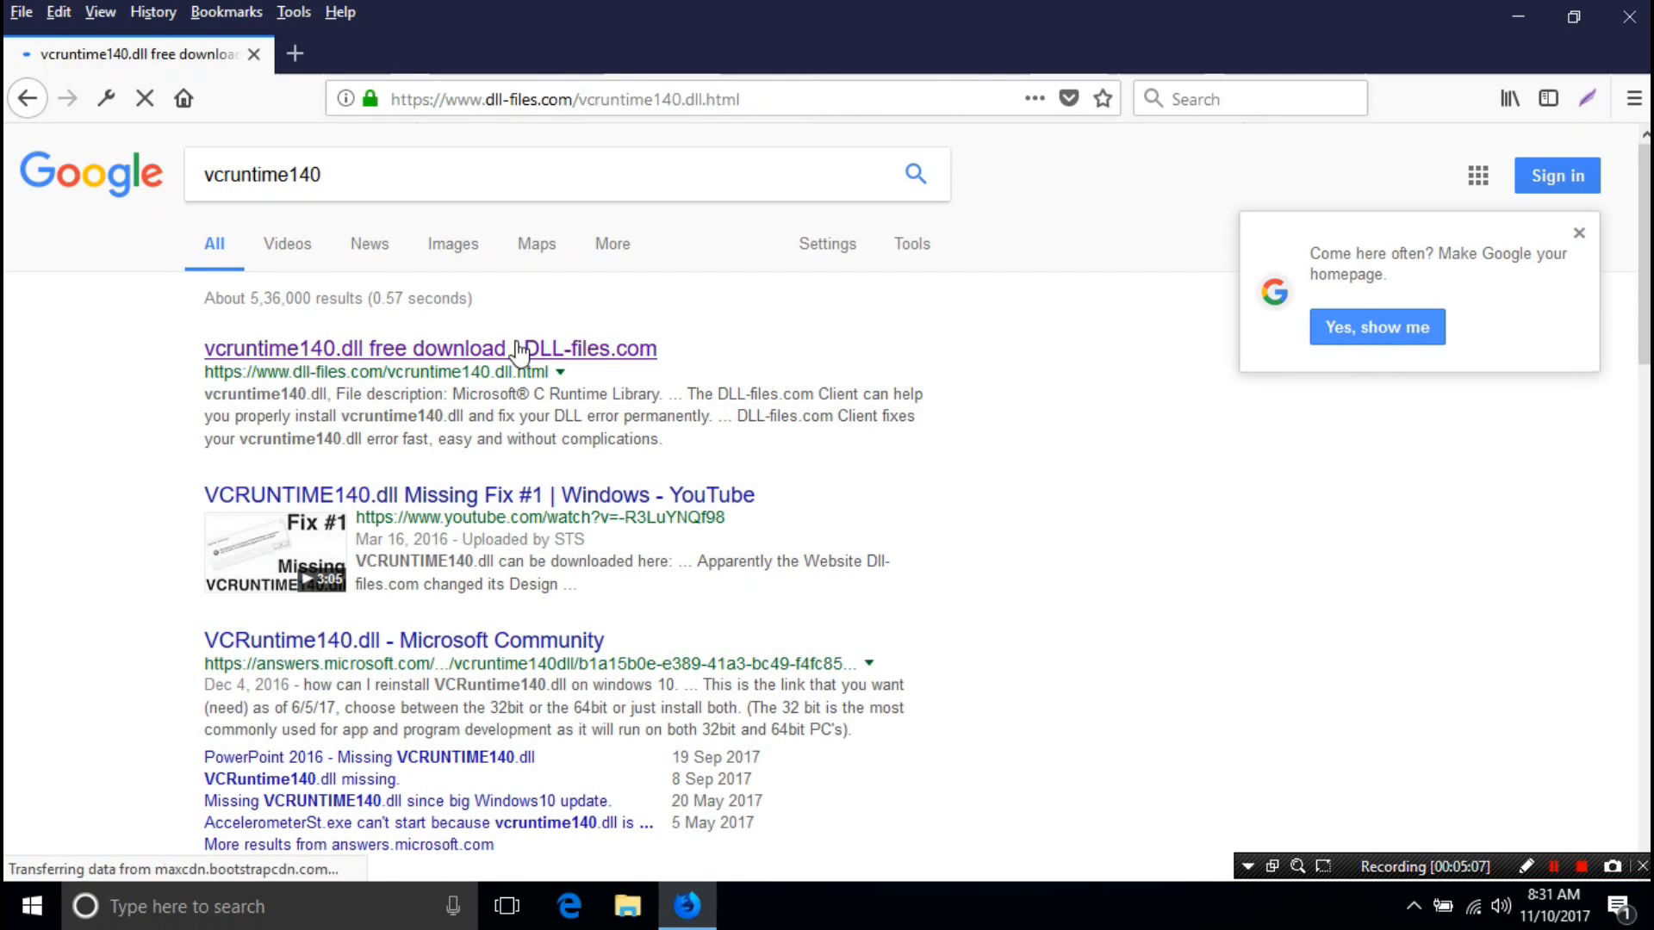
click(429, 348)
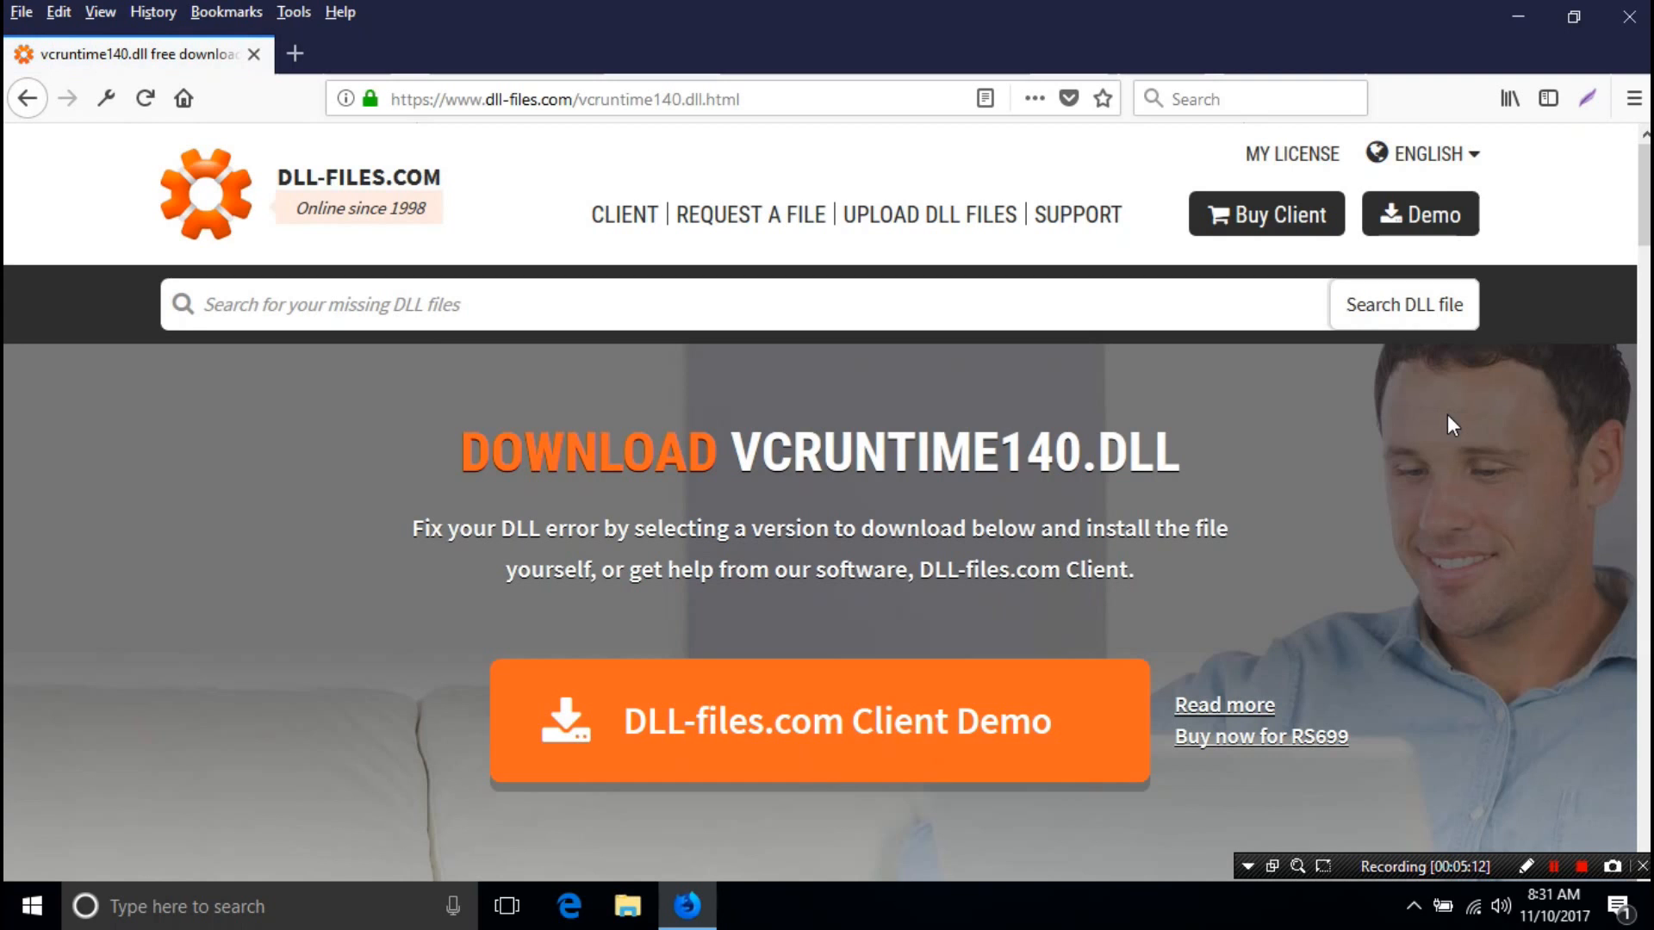
- Save the 64-bit vcruntime140.dll 14.0.24215.1 zip to the desktop as '64bit vcruntime140.zip'
scroll(down, 3)
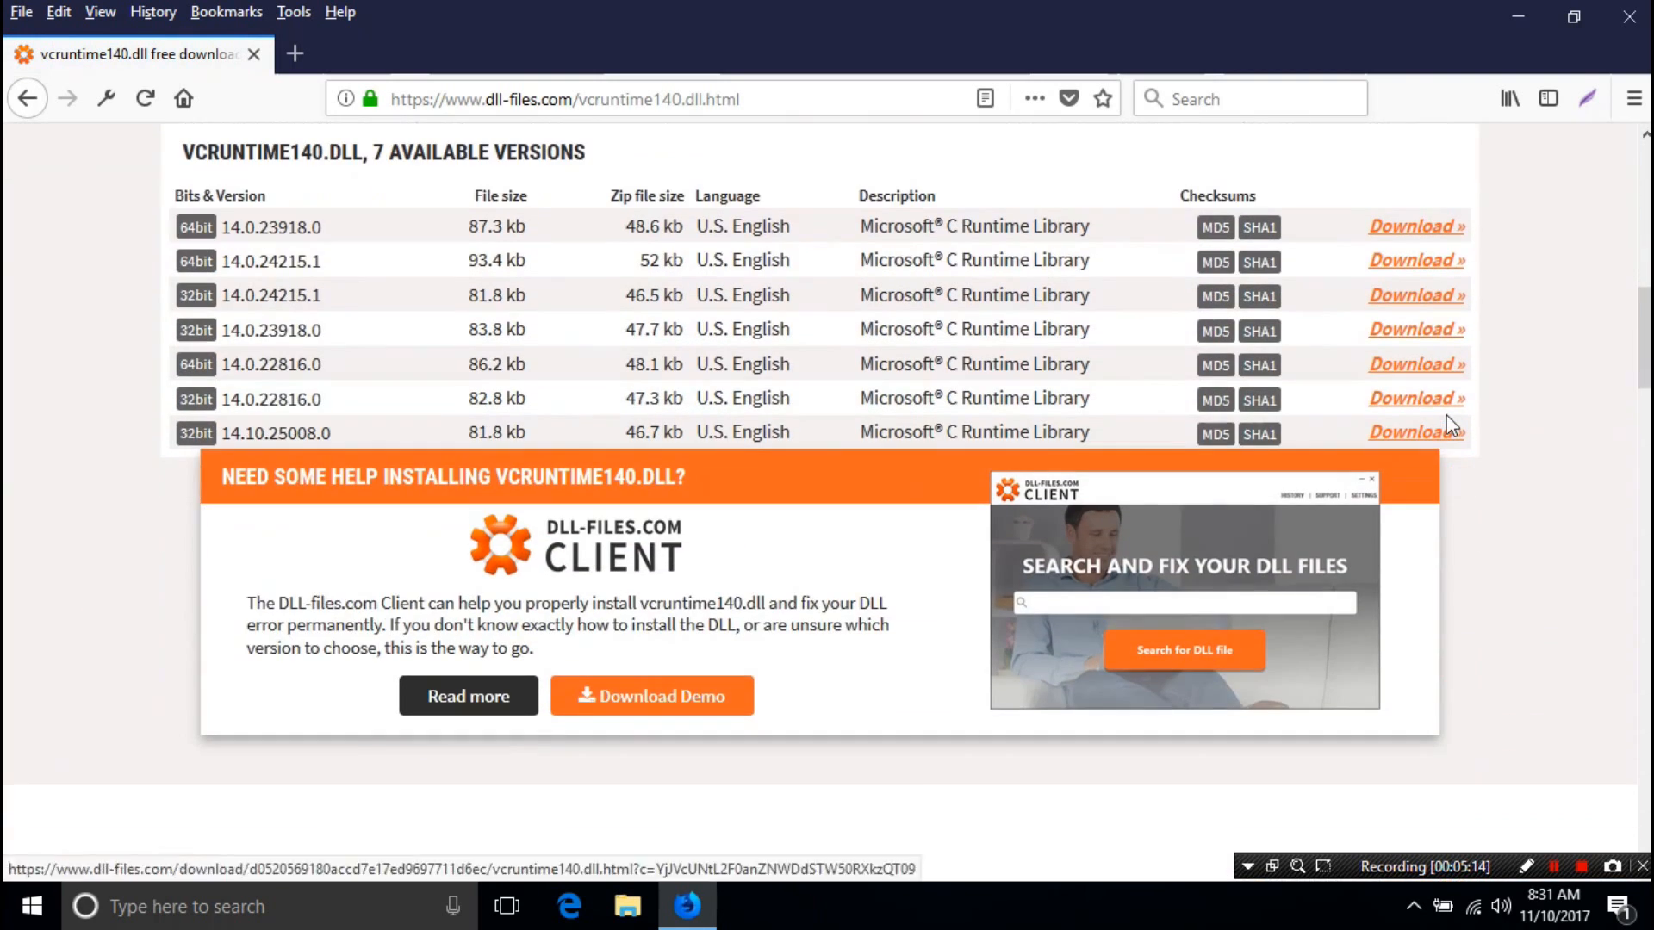
mouse_move(330, 240)
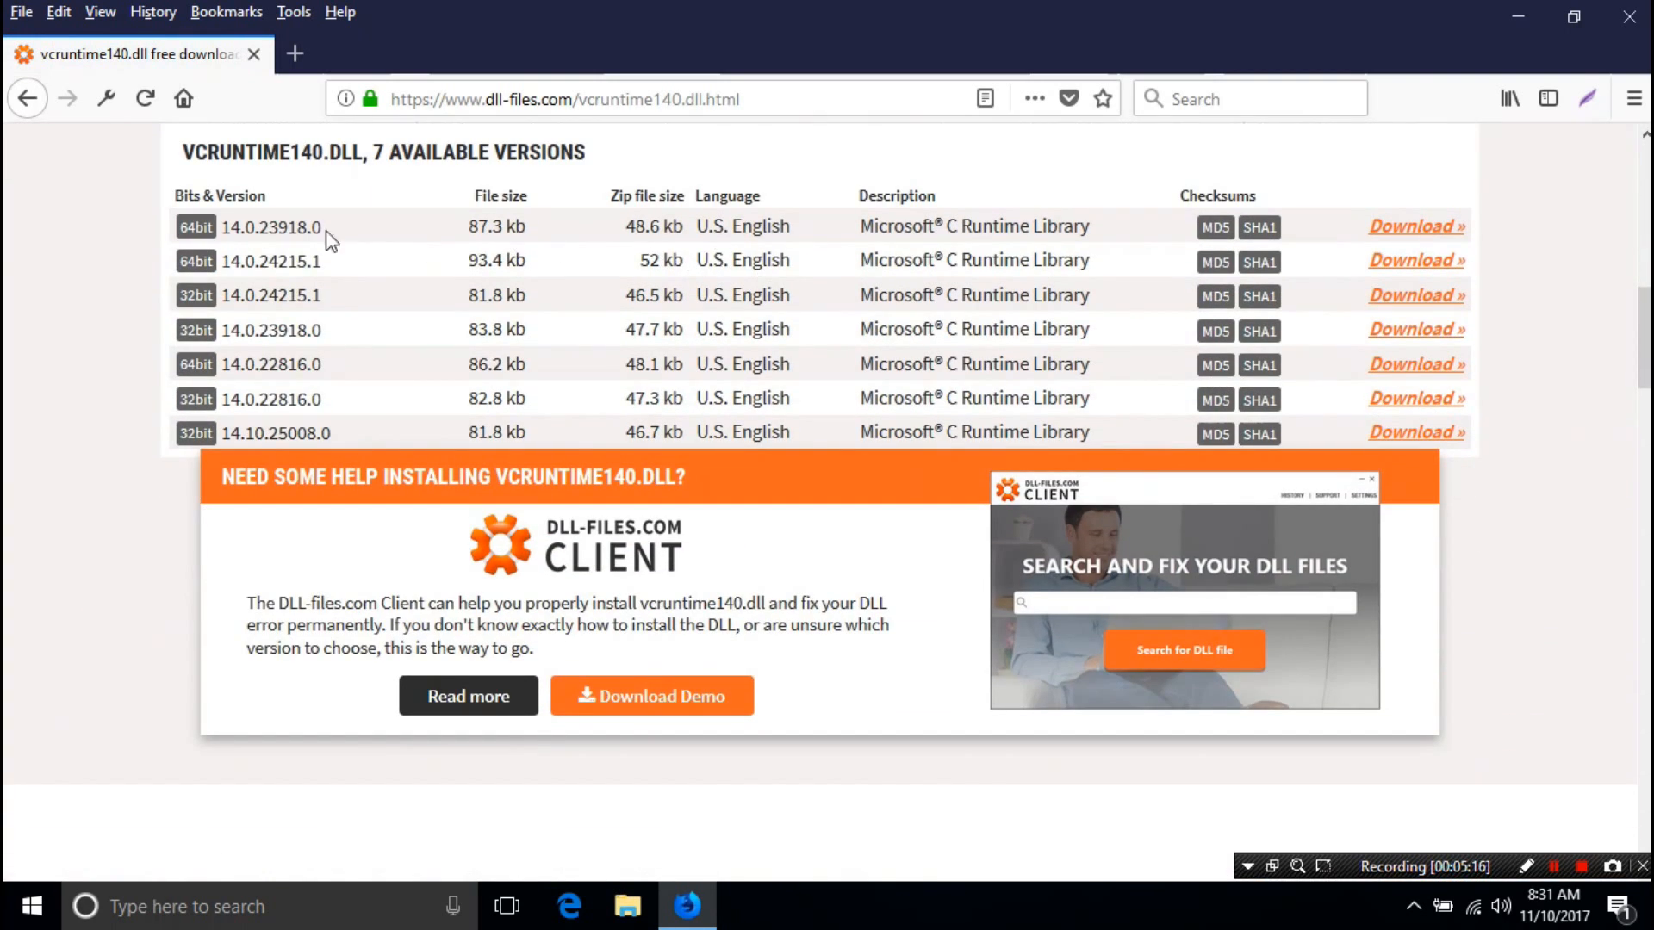
mouse_move(255, 260)
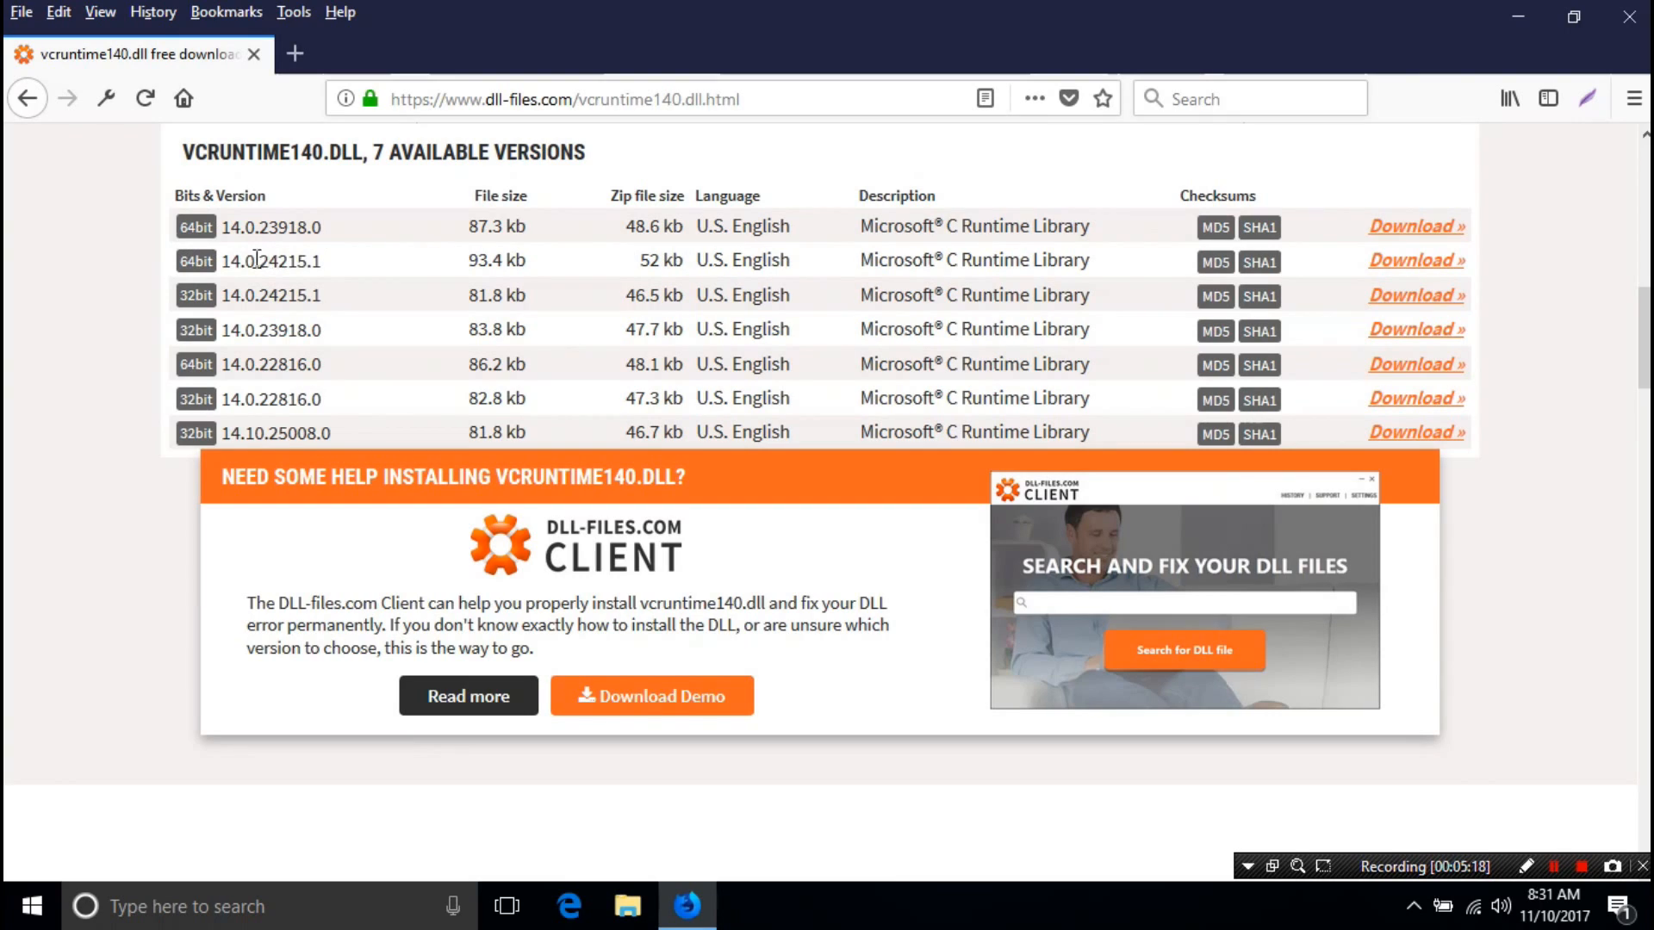
mouse_move(1414, 260)
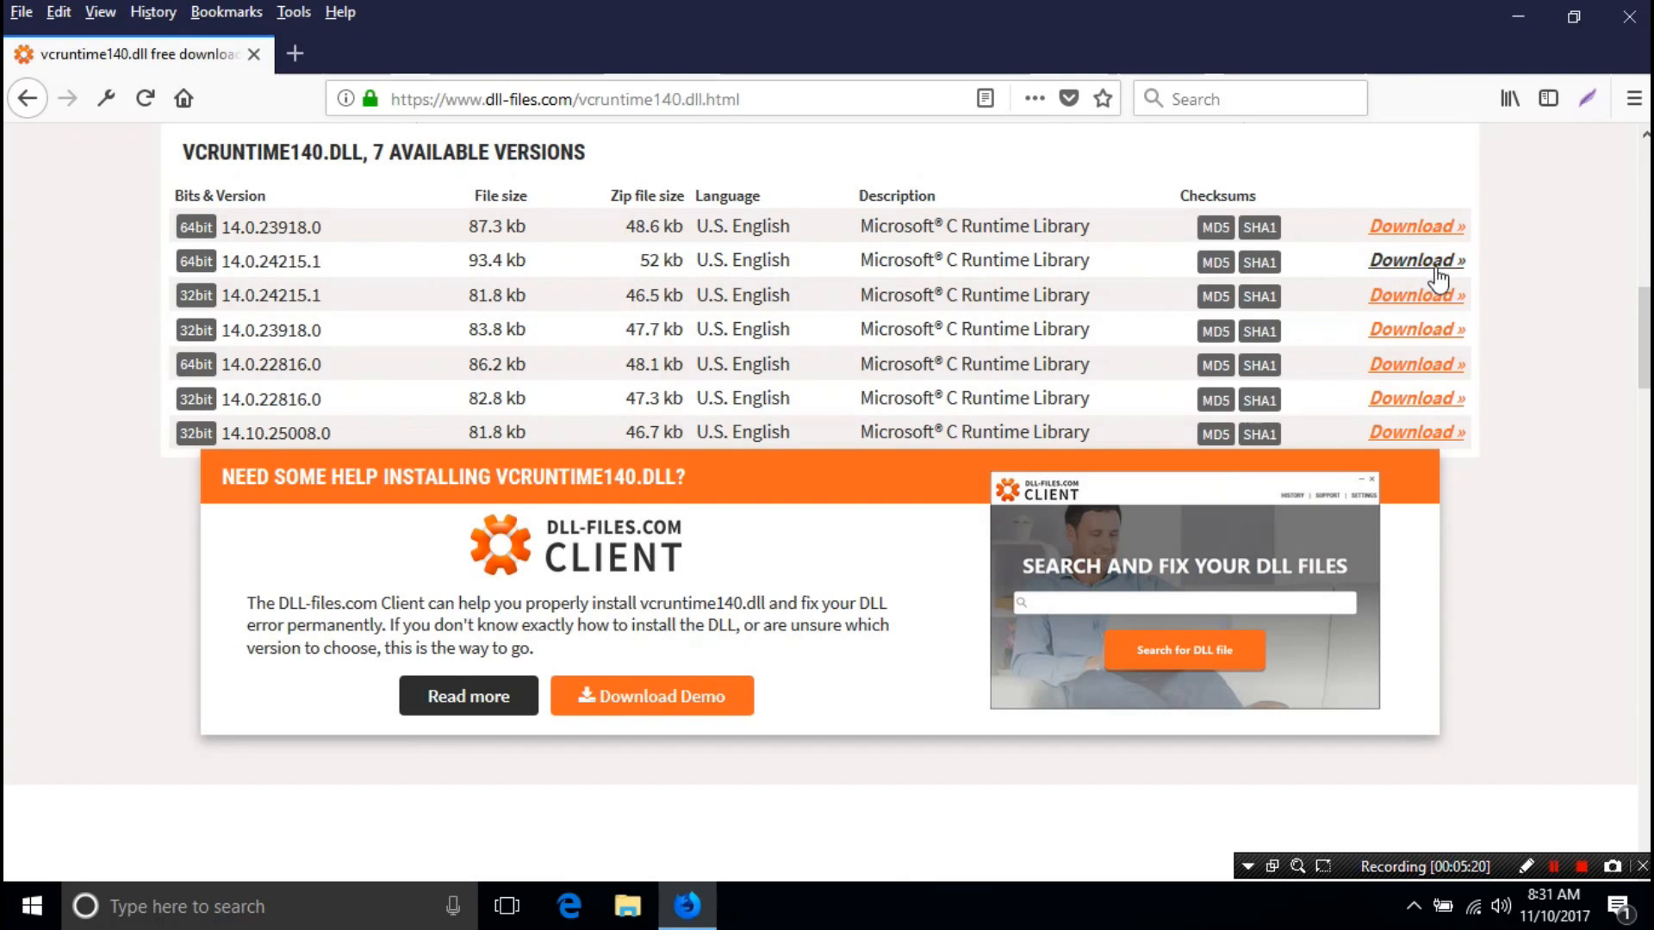
mouse_move(216, 260)
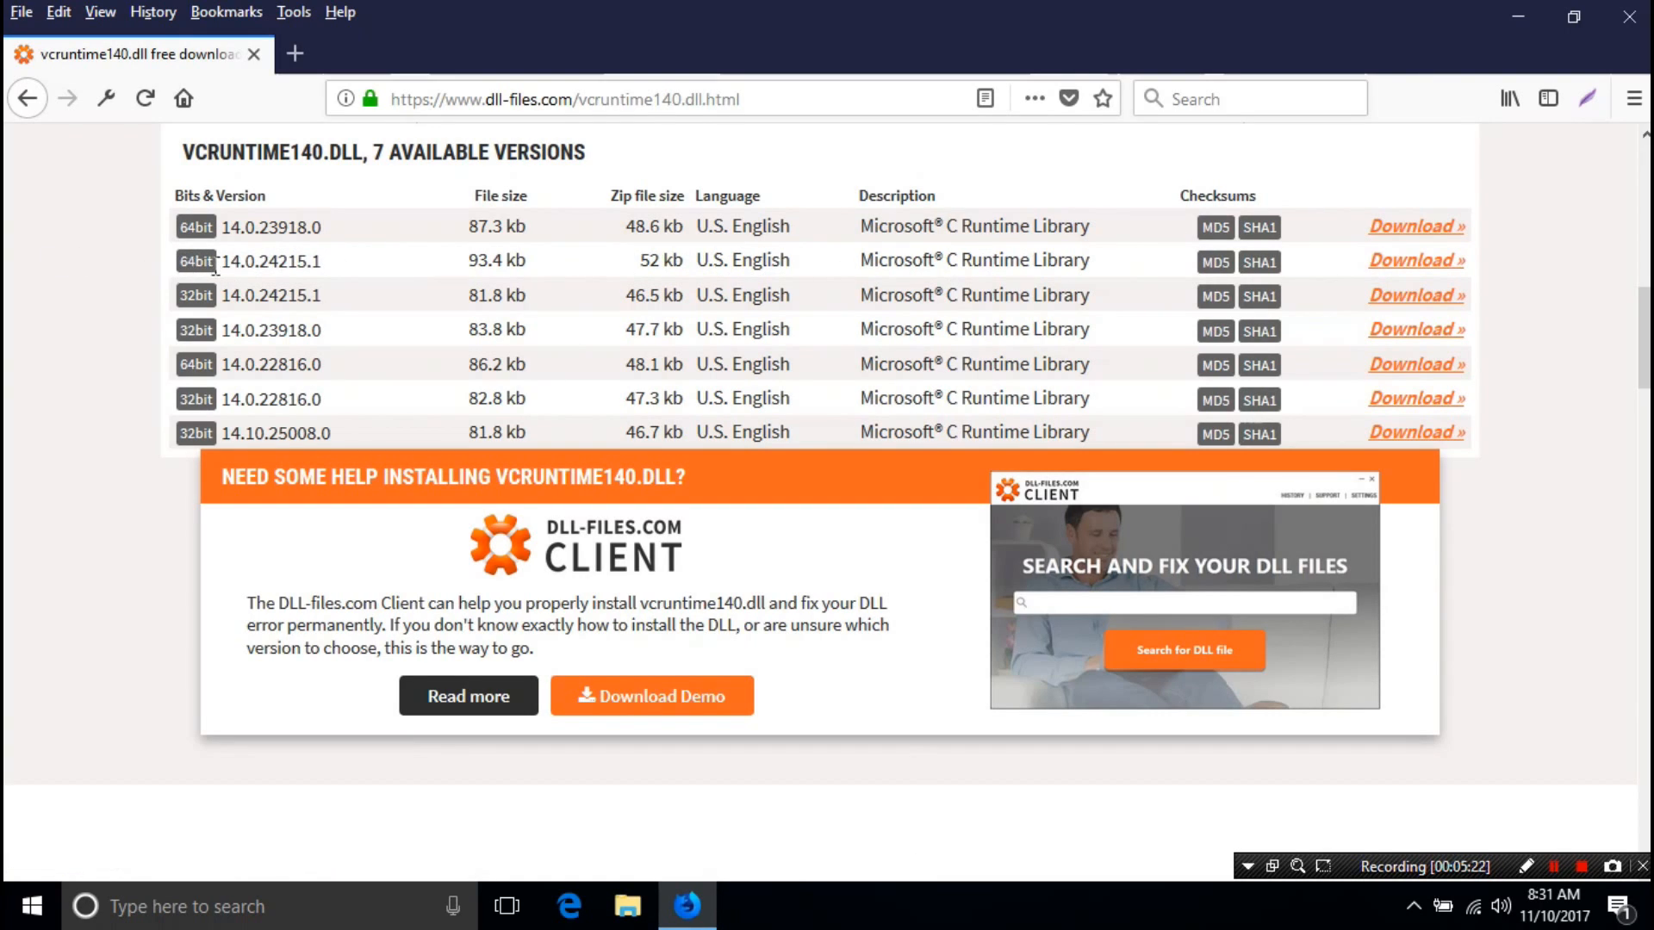
click(1411, 260)
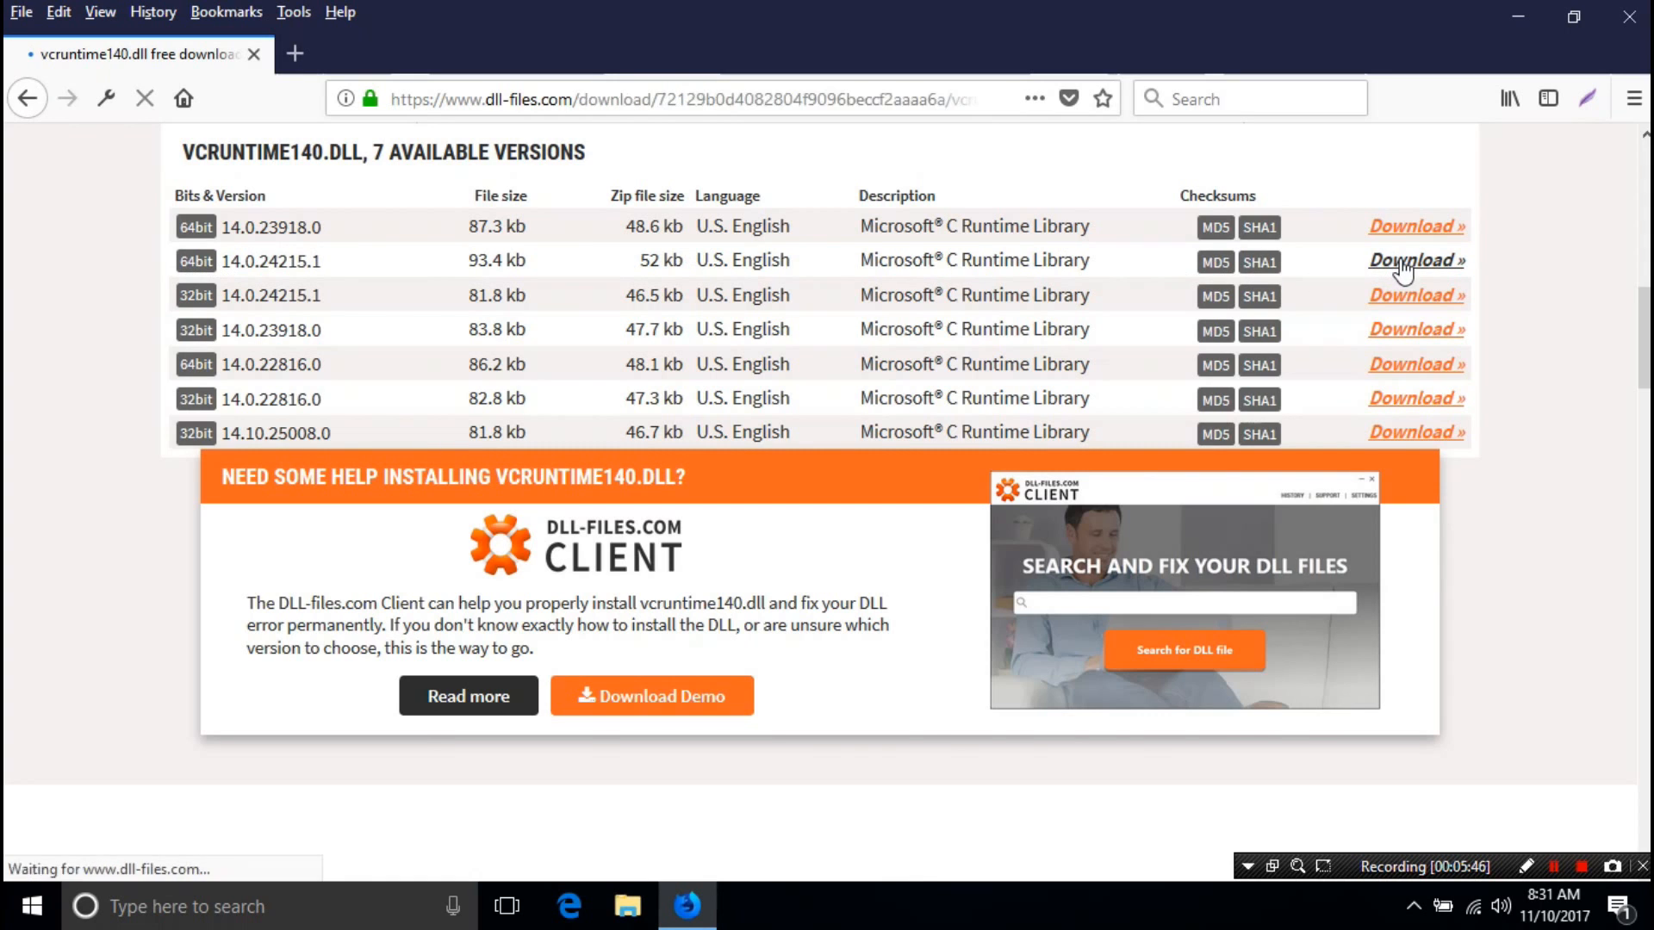
click(1414, 260)
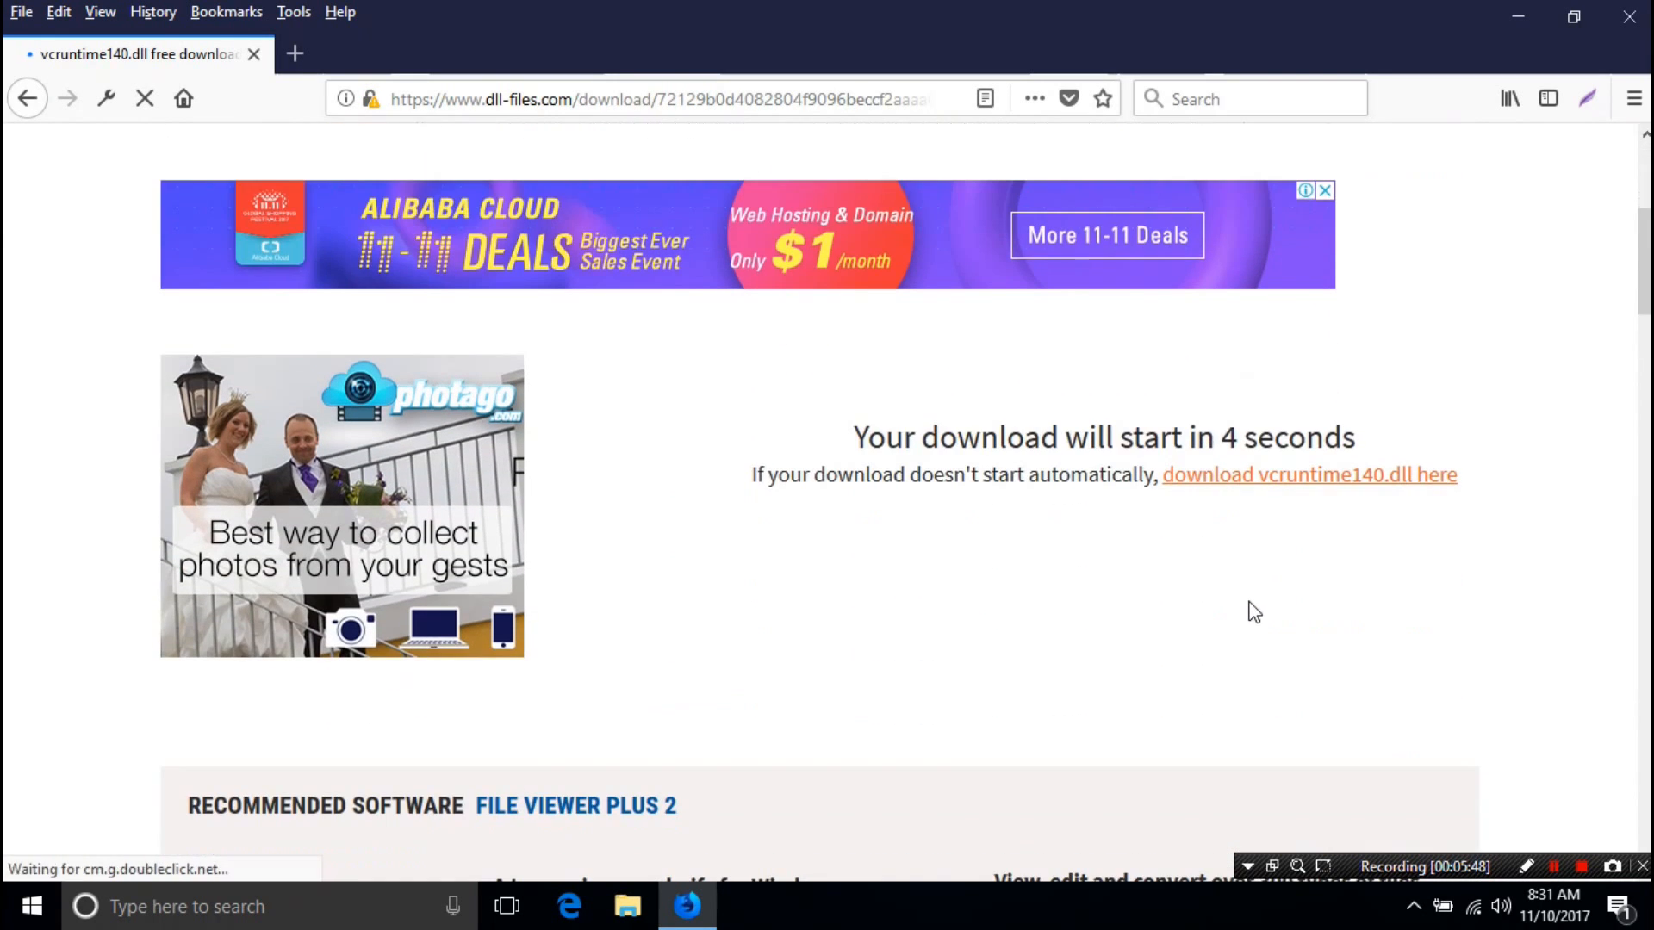
scroll(down, 3)
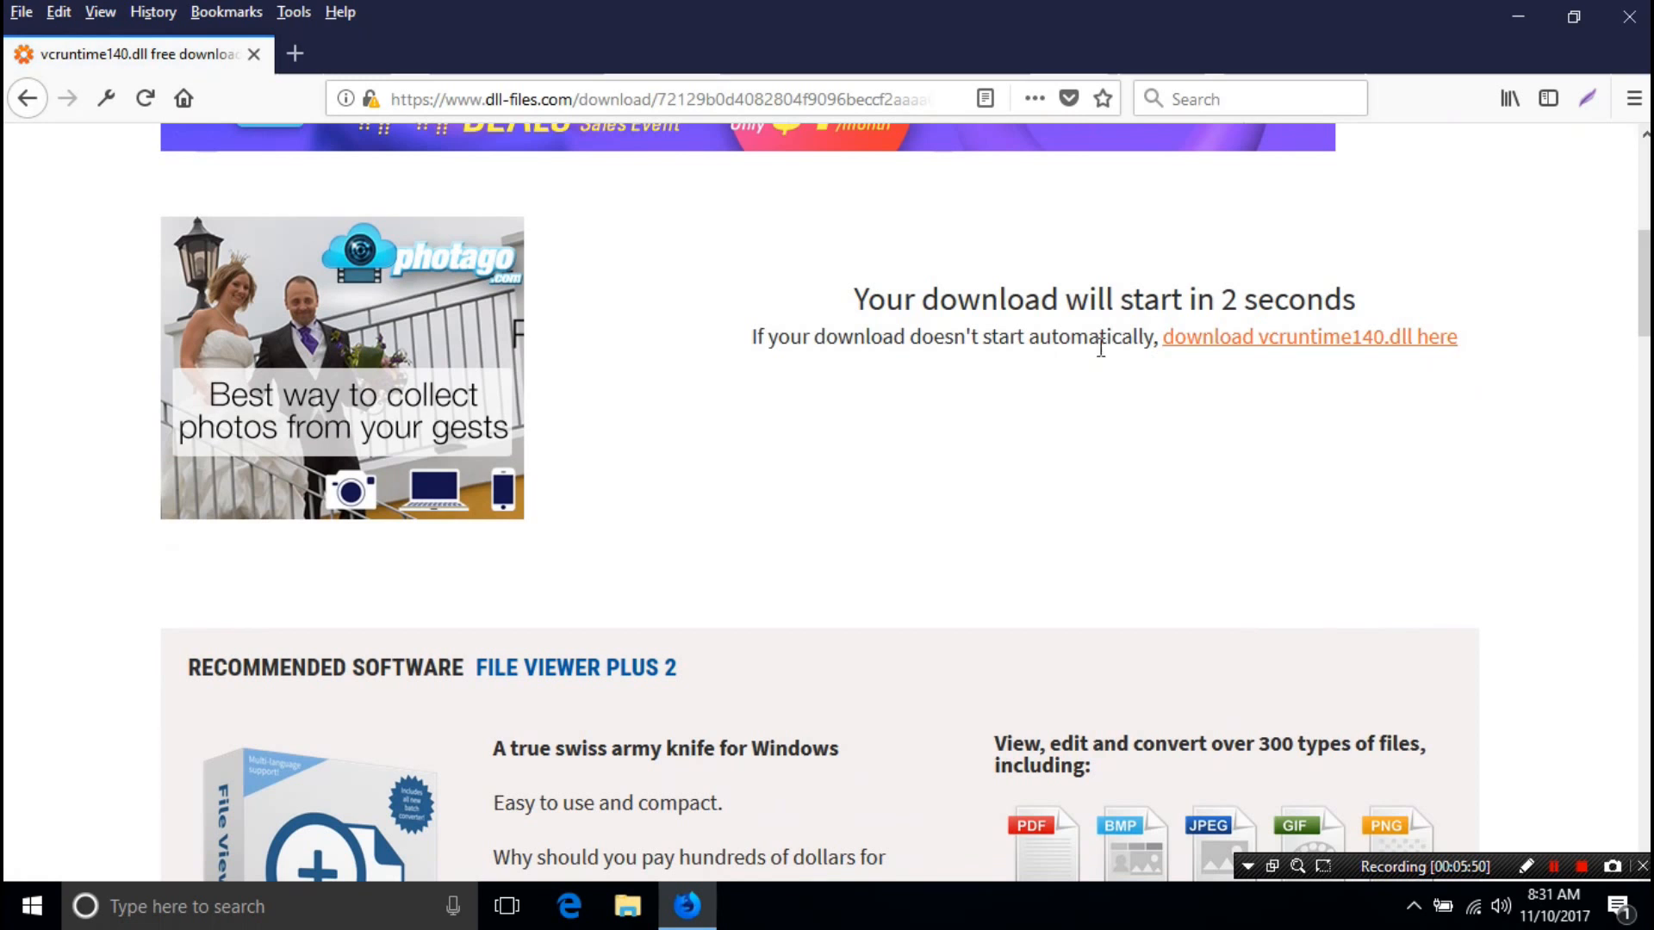
click(1310, 337)
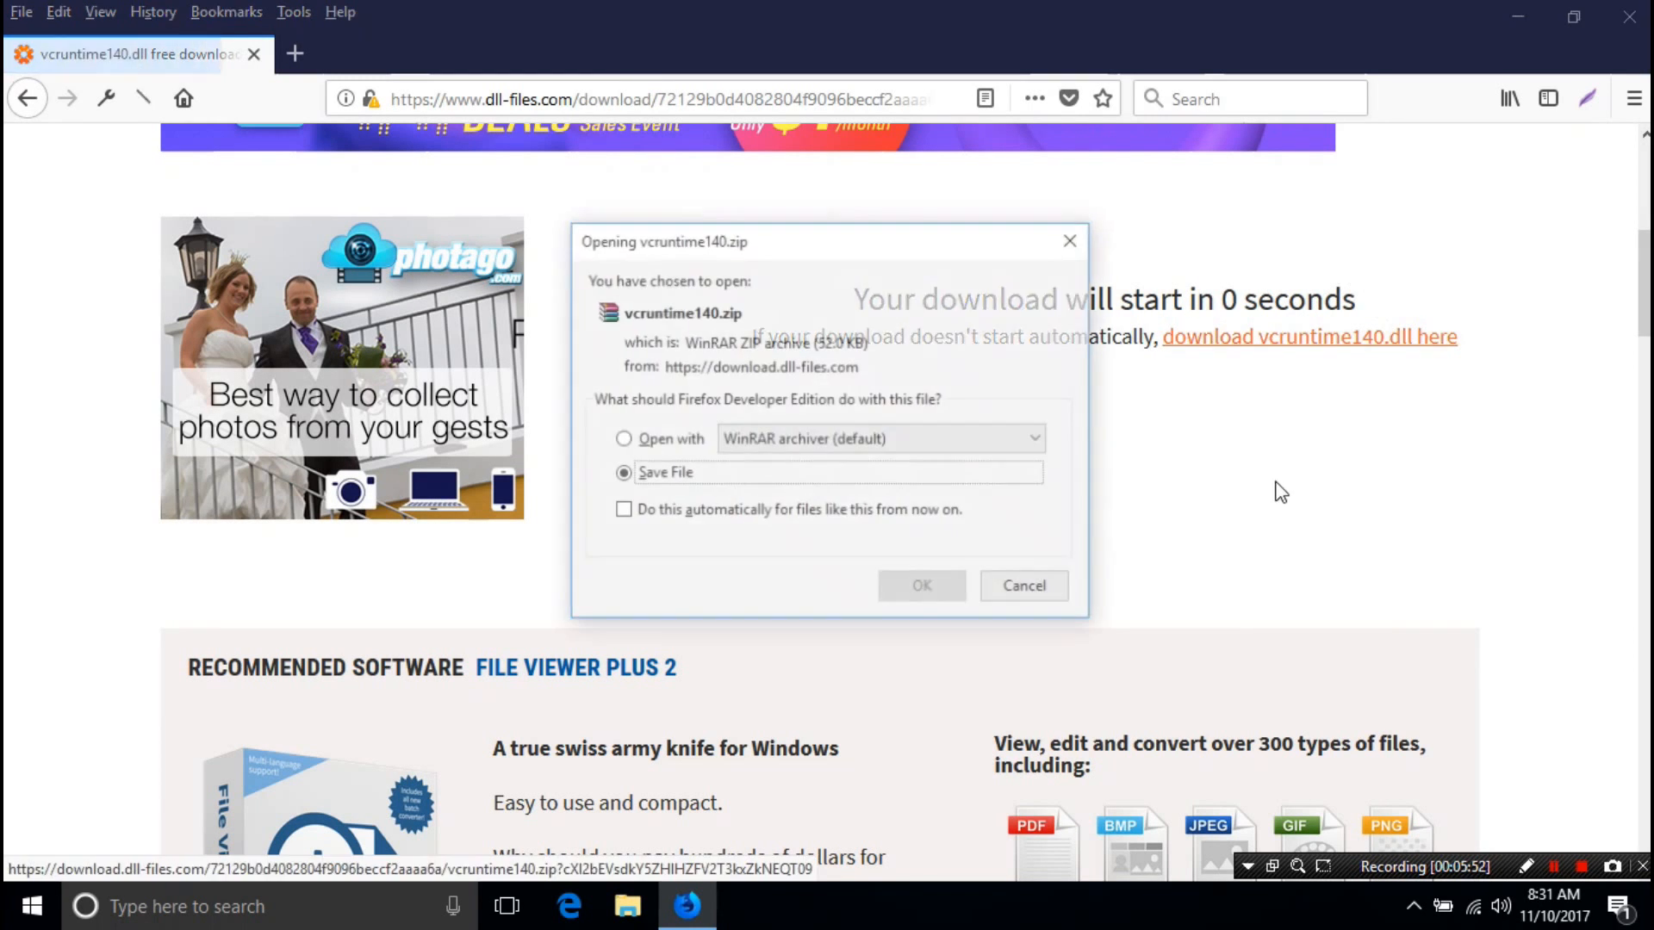
click(919, 585)
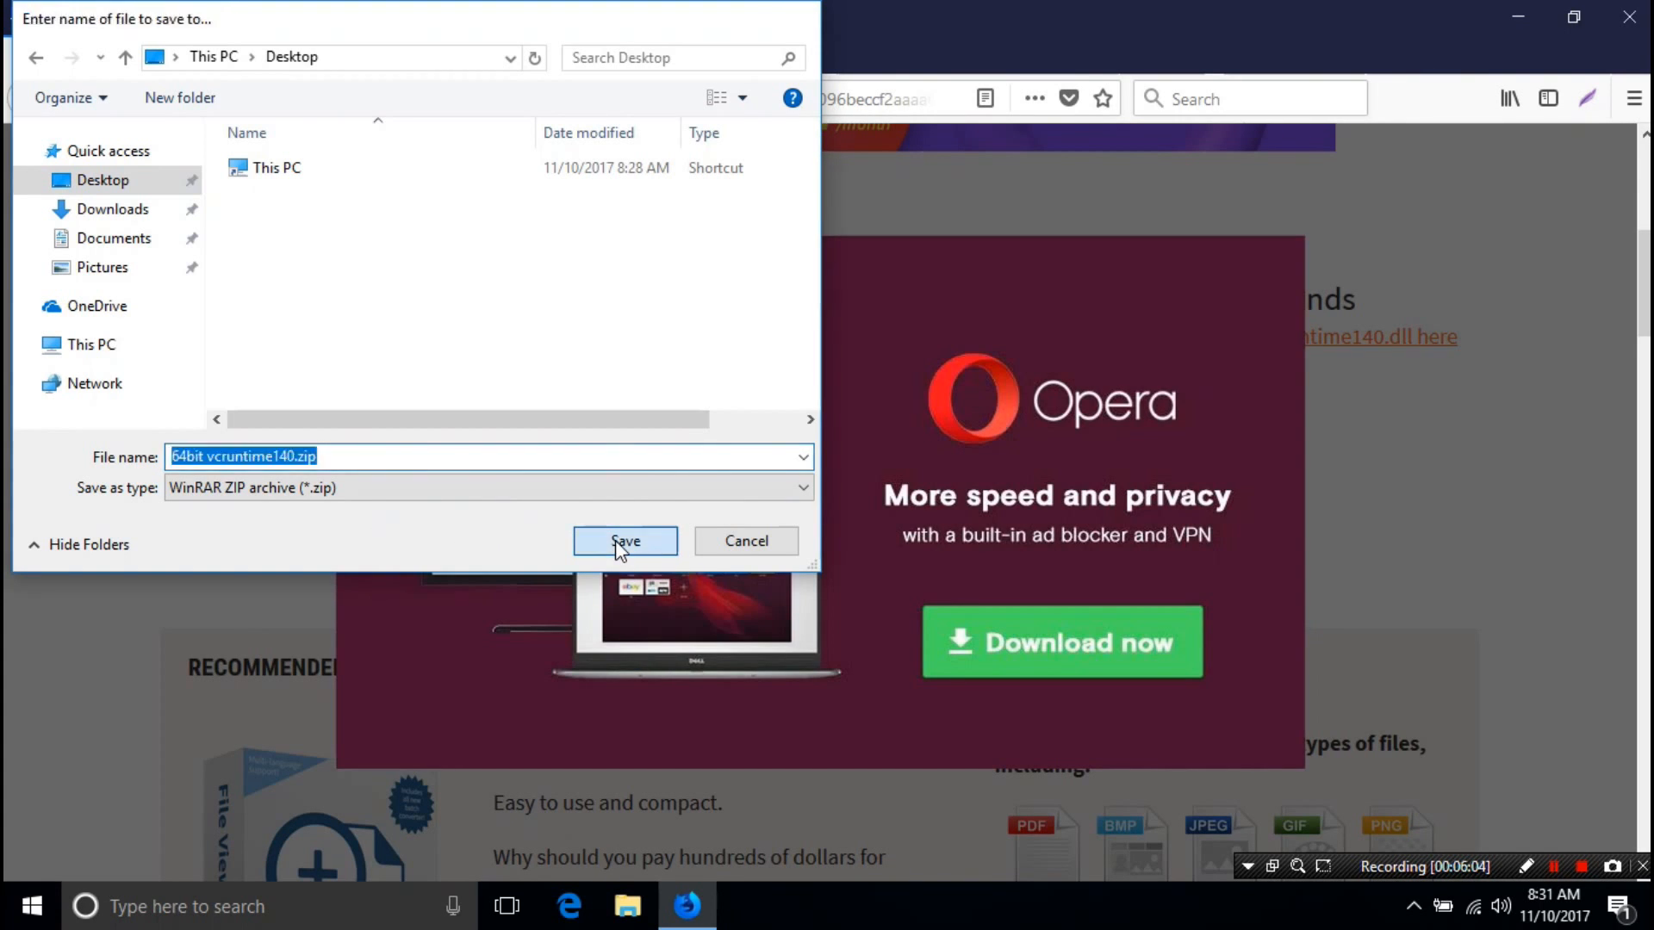
click(625, 540)
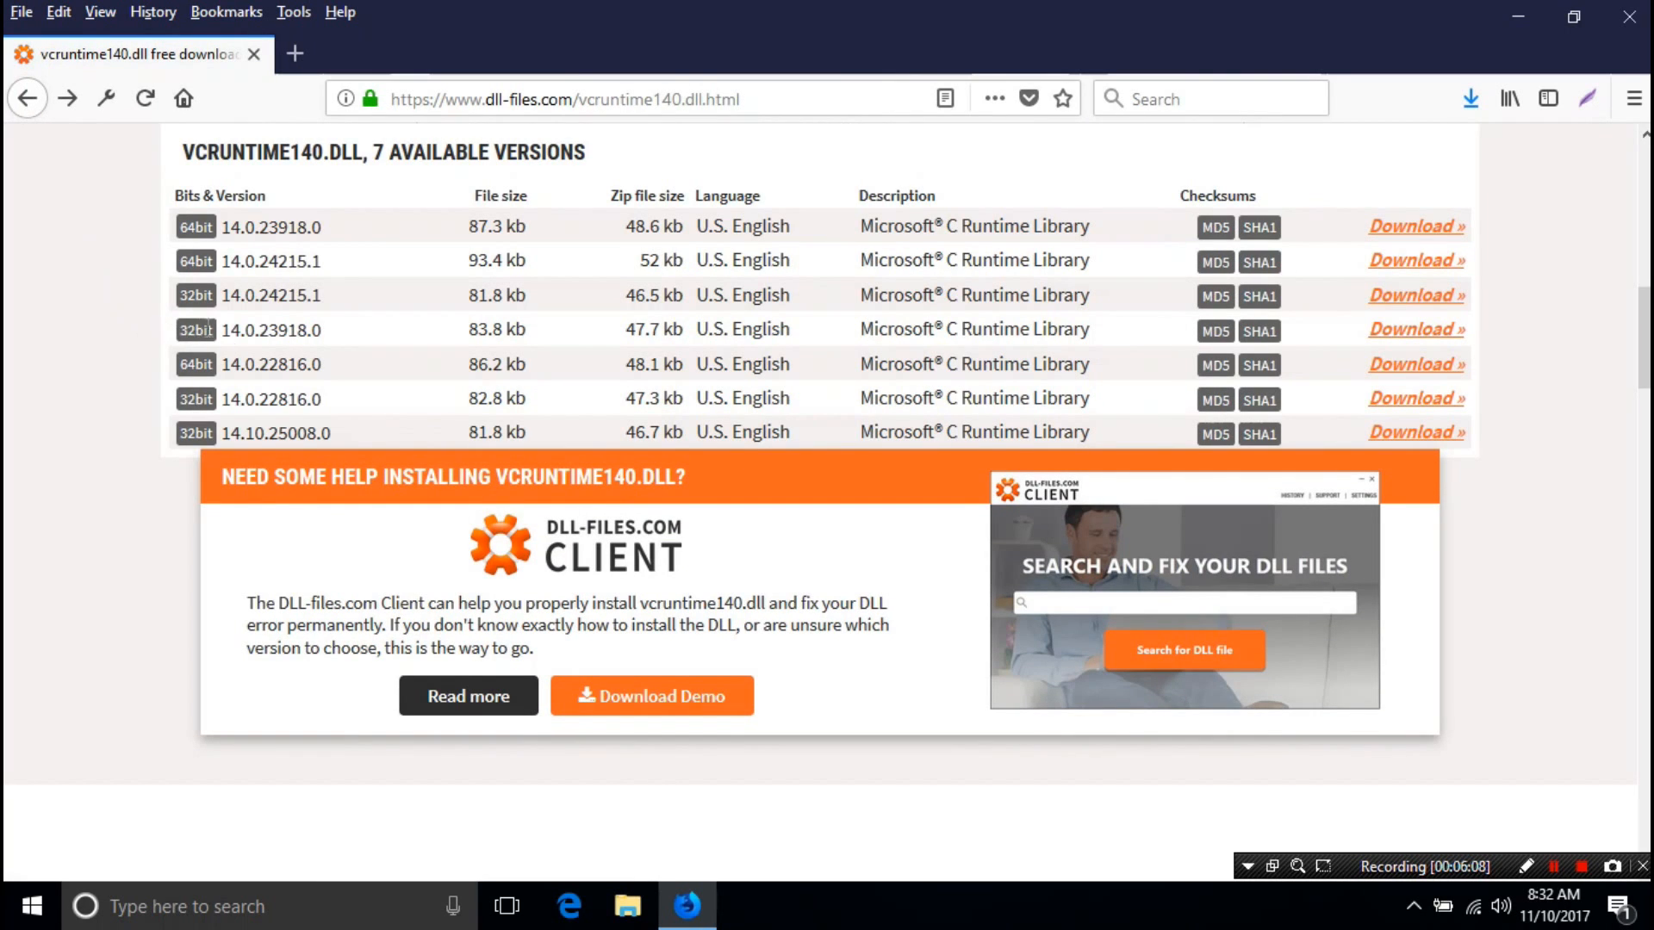
mouse_move(1060, 361)
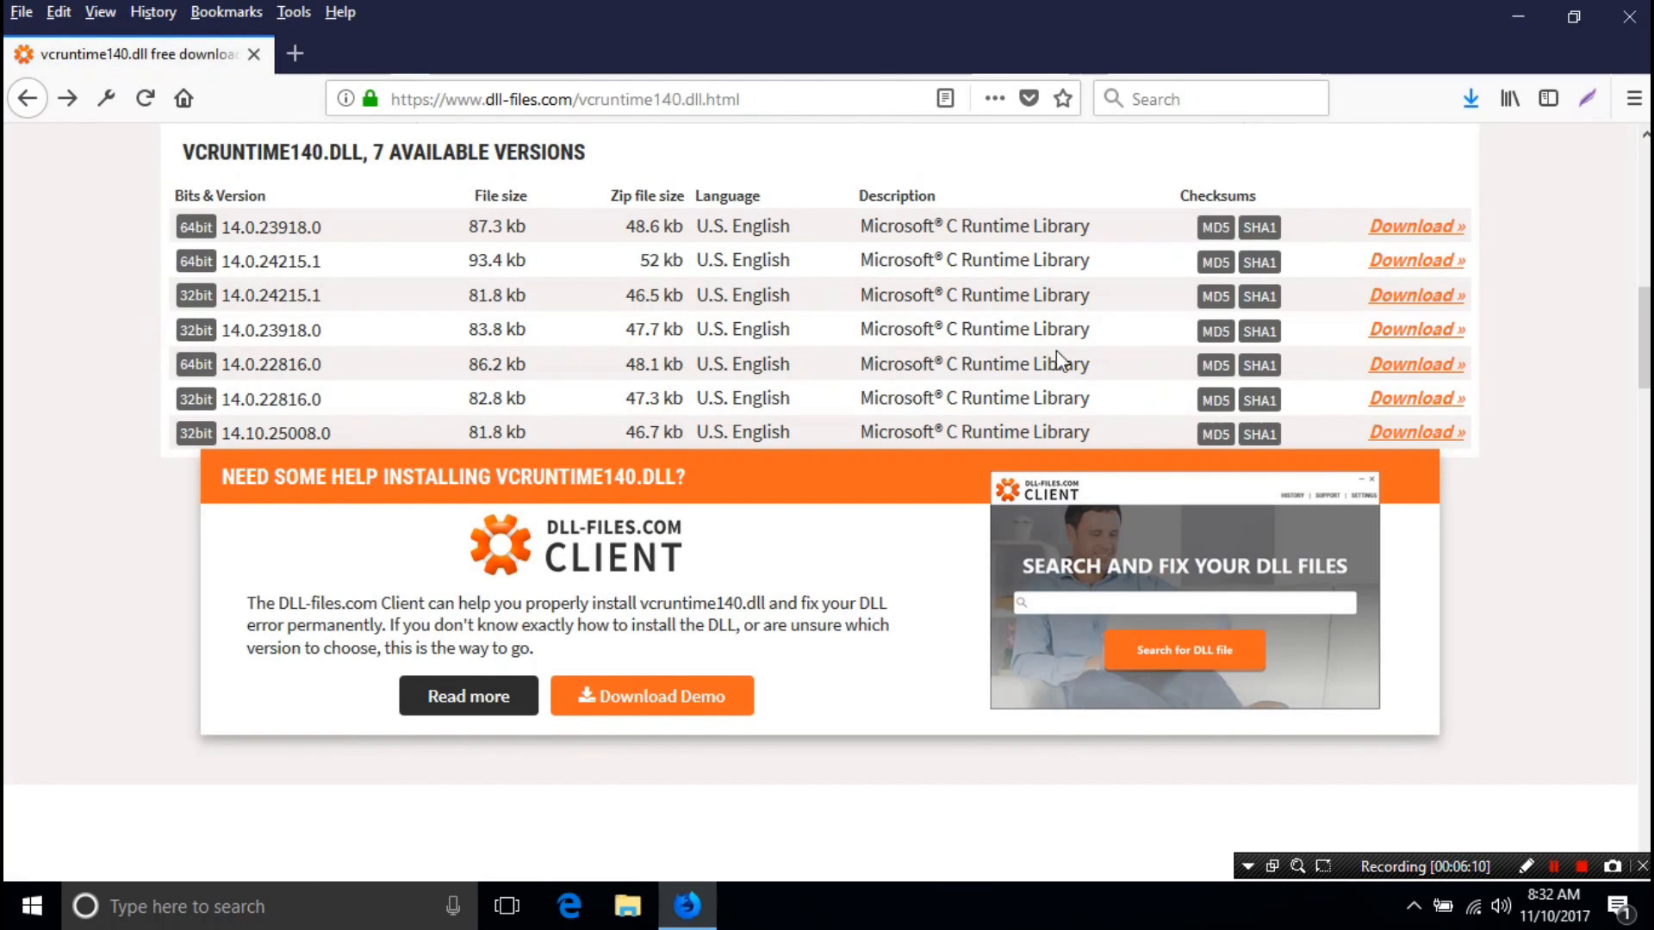
mouse_move(1414, 328)
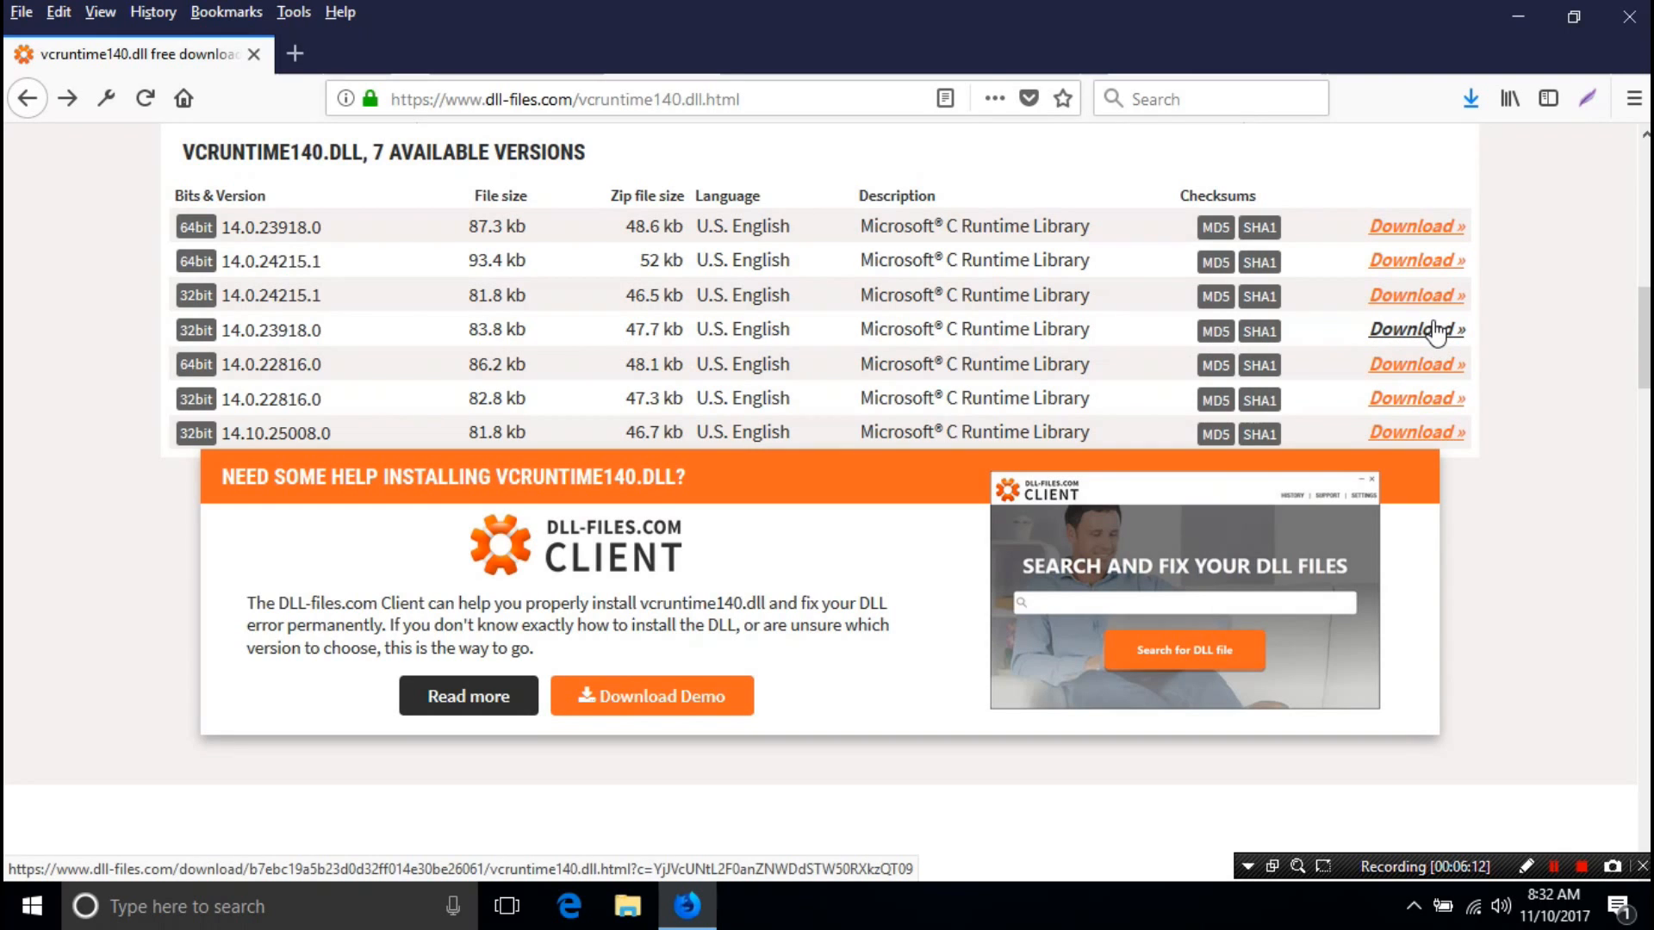
- Save the 32-bit 14.0.23918.0 zip to the desktop as '32bit vcruntime140.zip'
click(1411, 329)
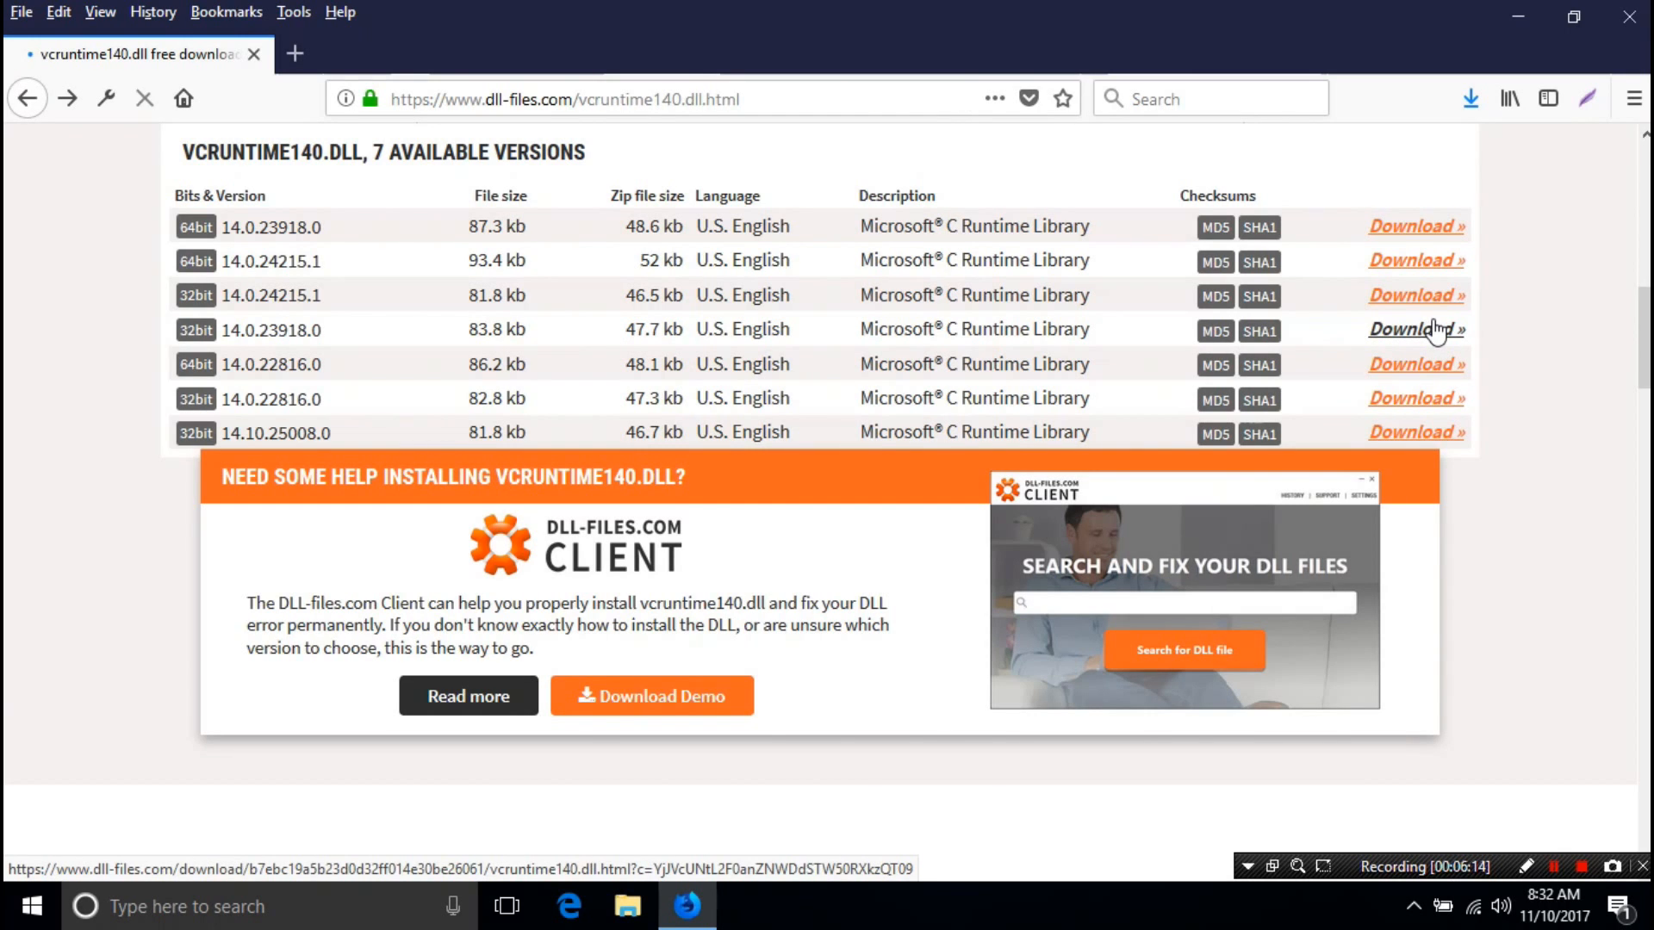
click(1415, 329)
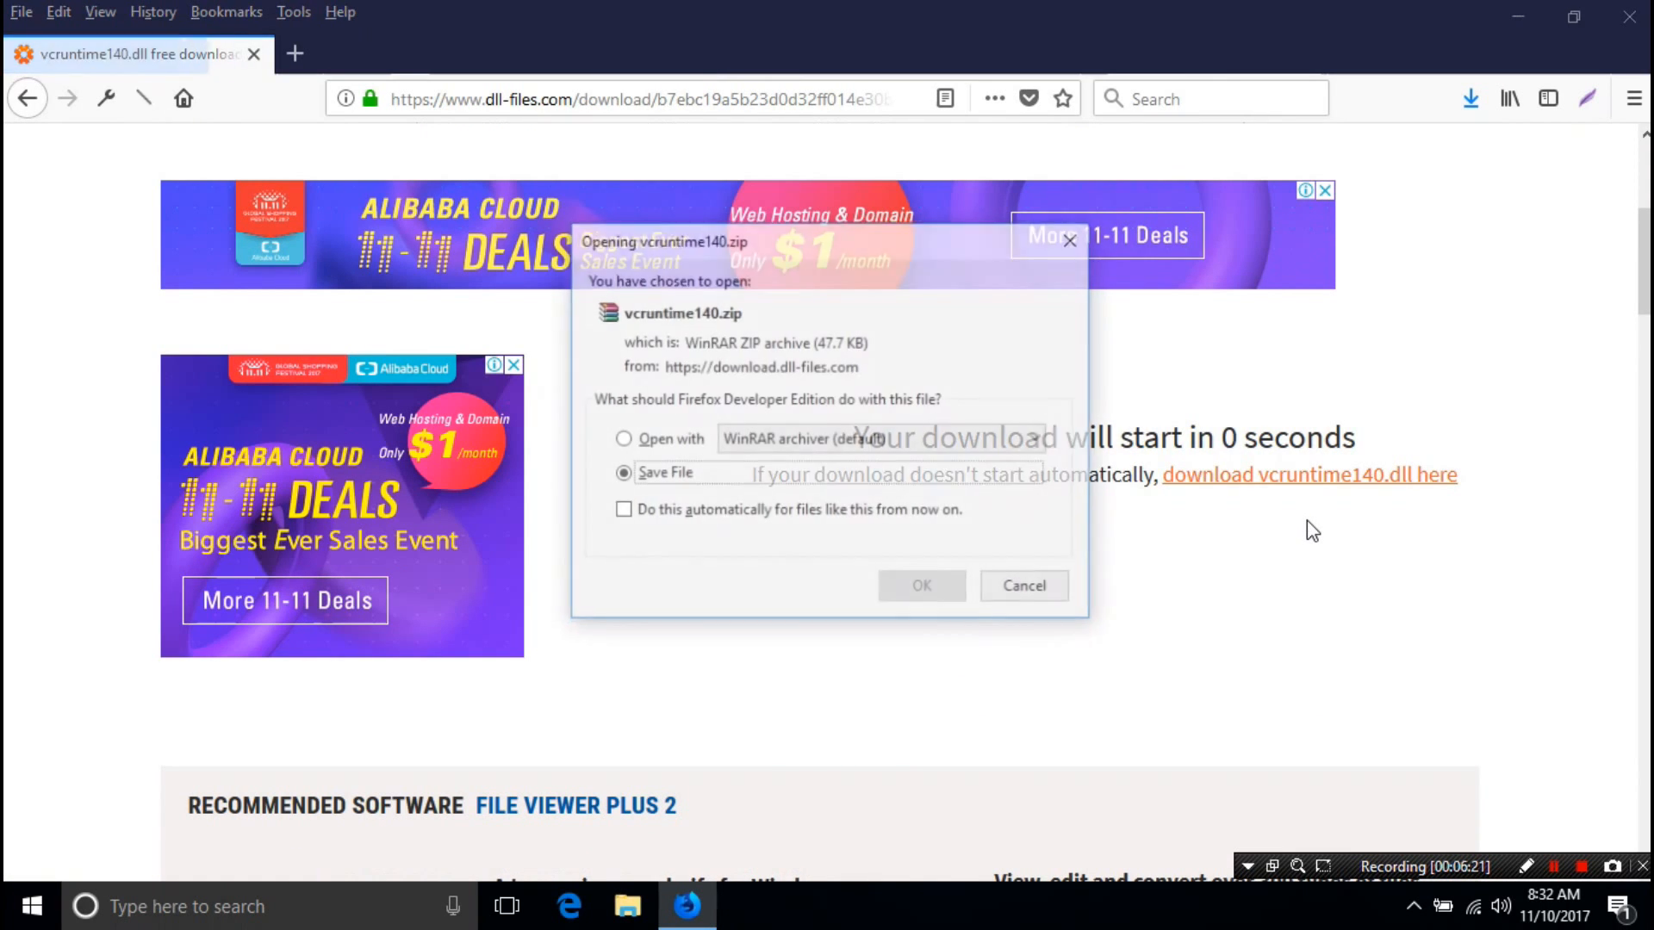
click(920, 586)
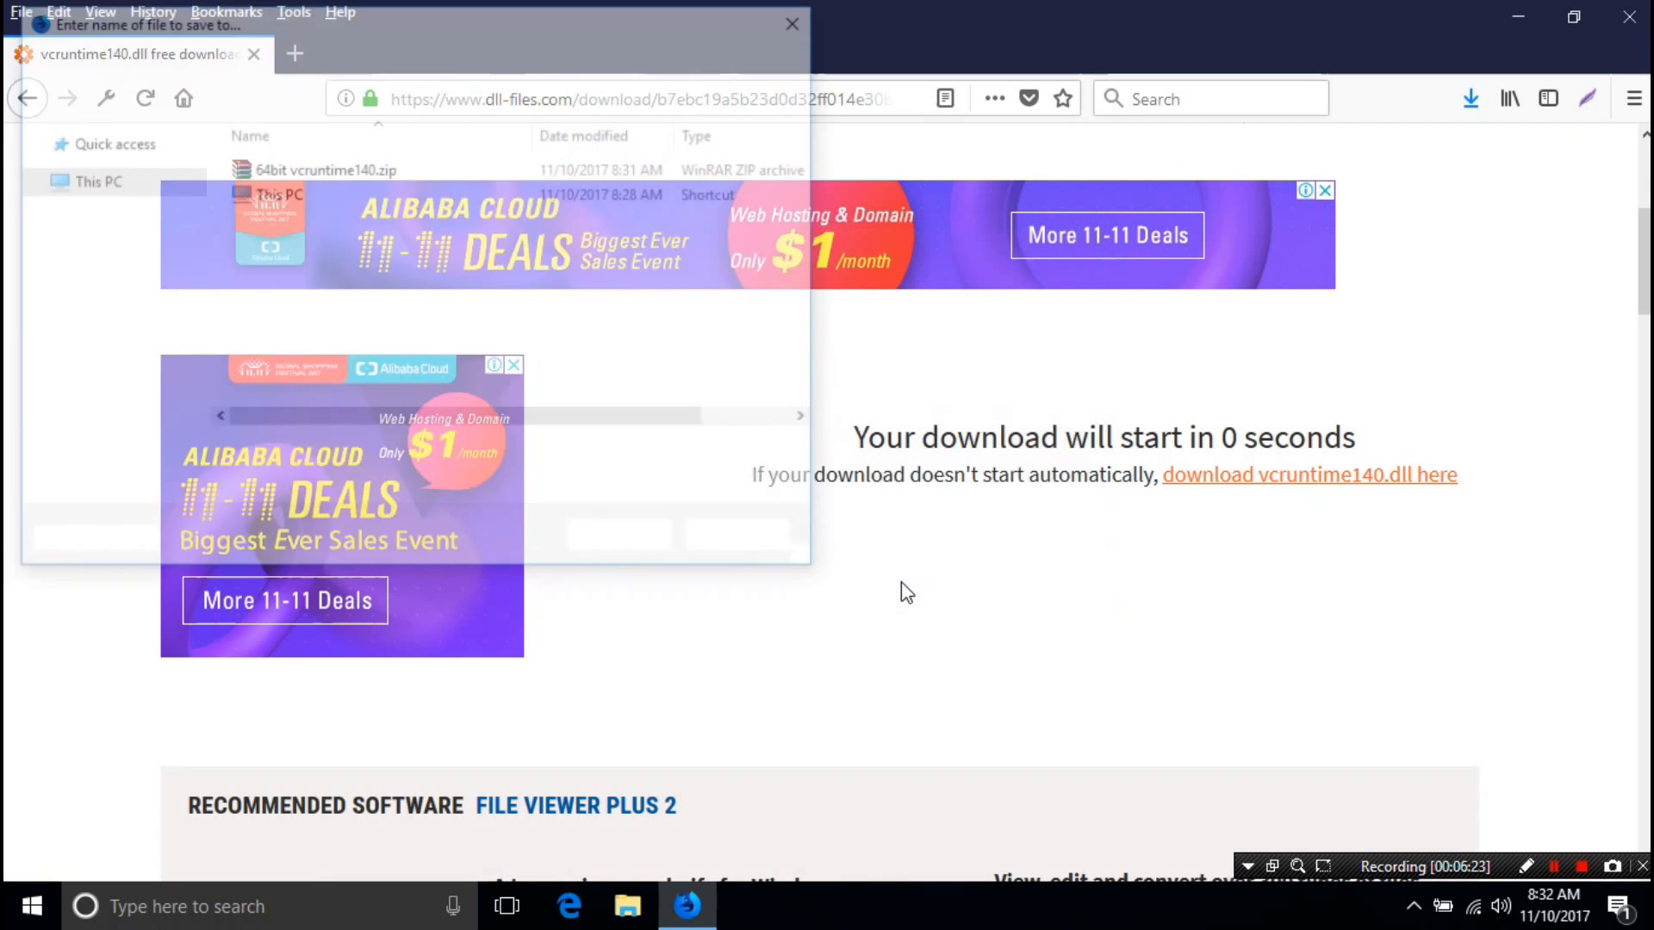
click(102, 179)
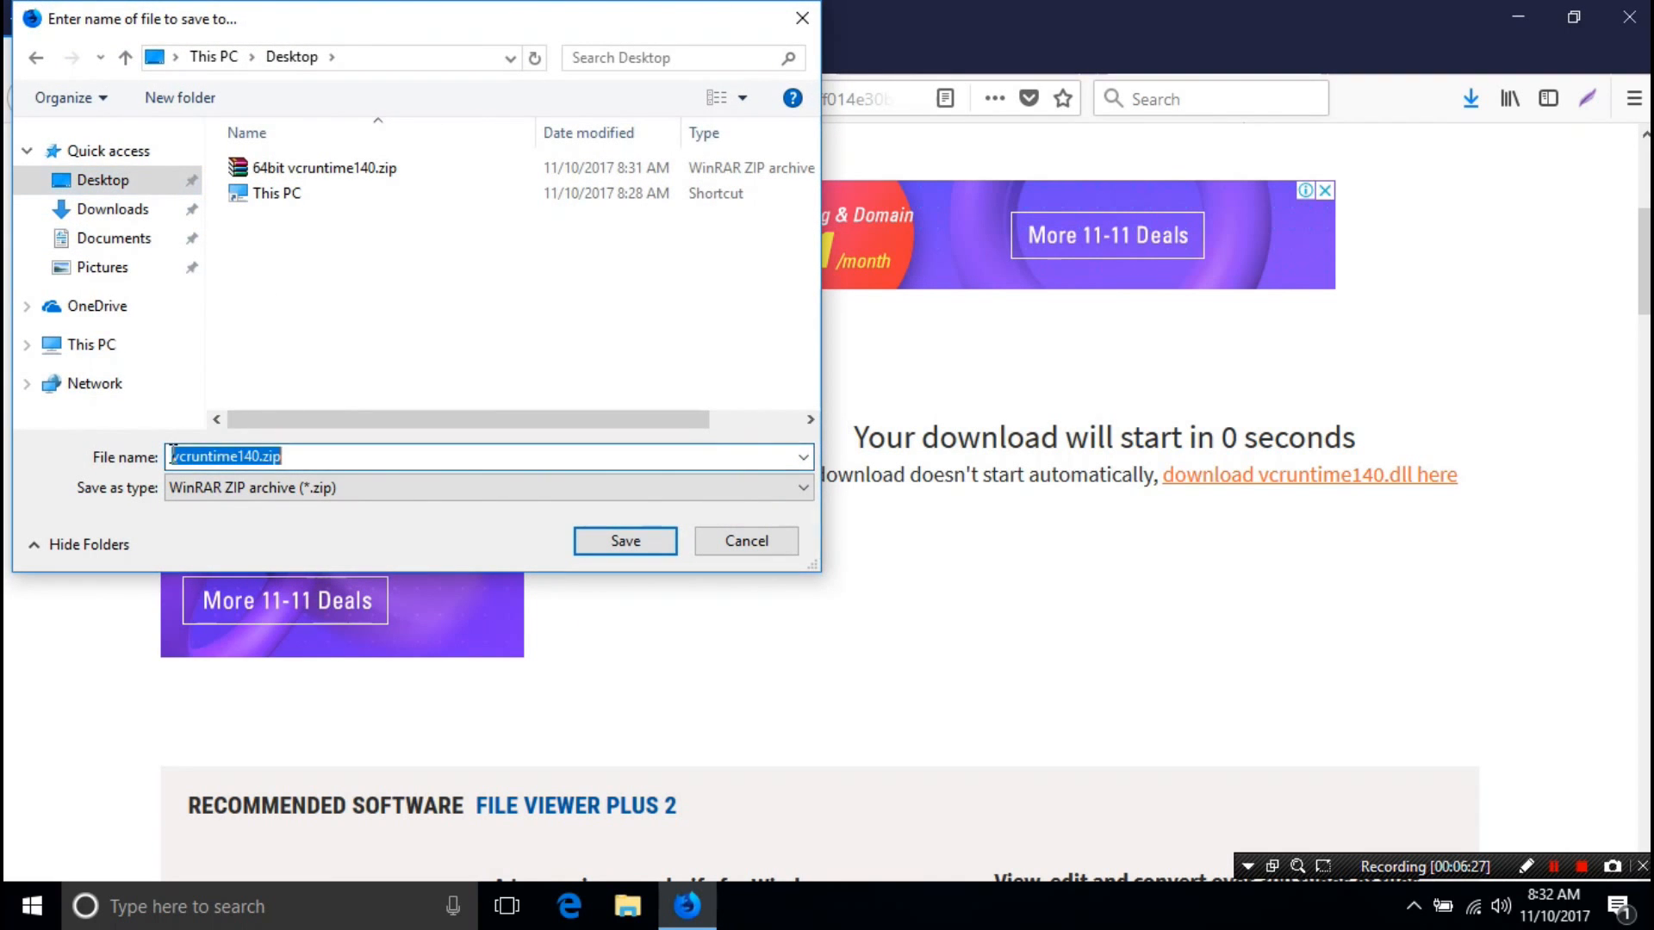
text(32bit)
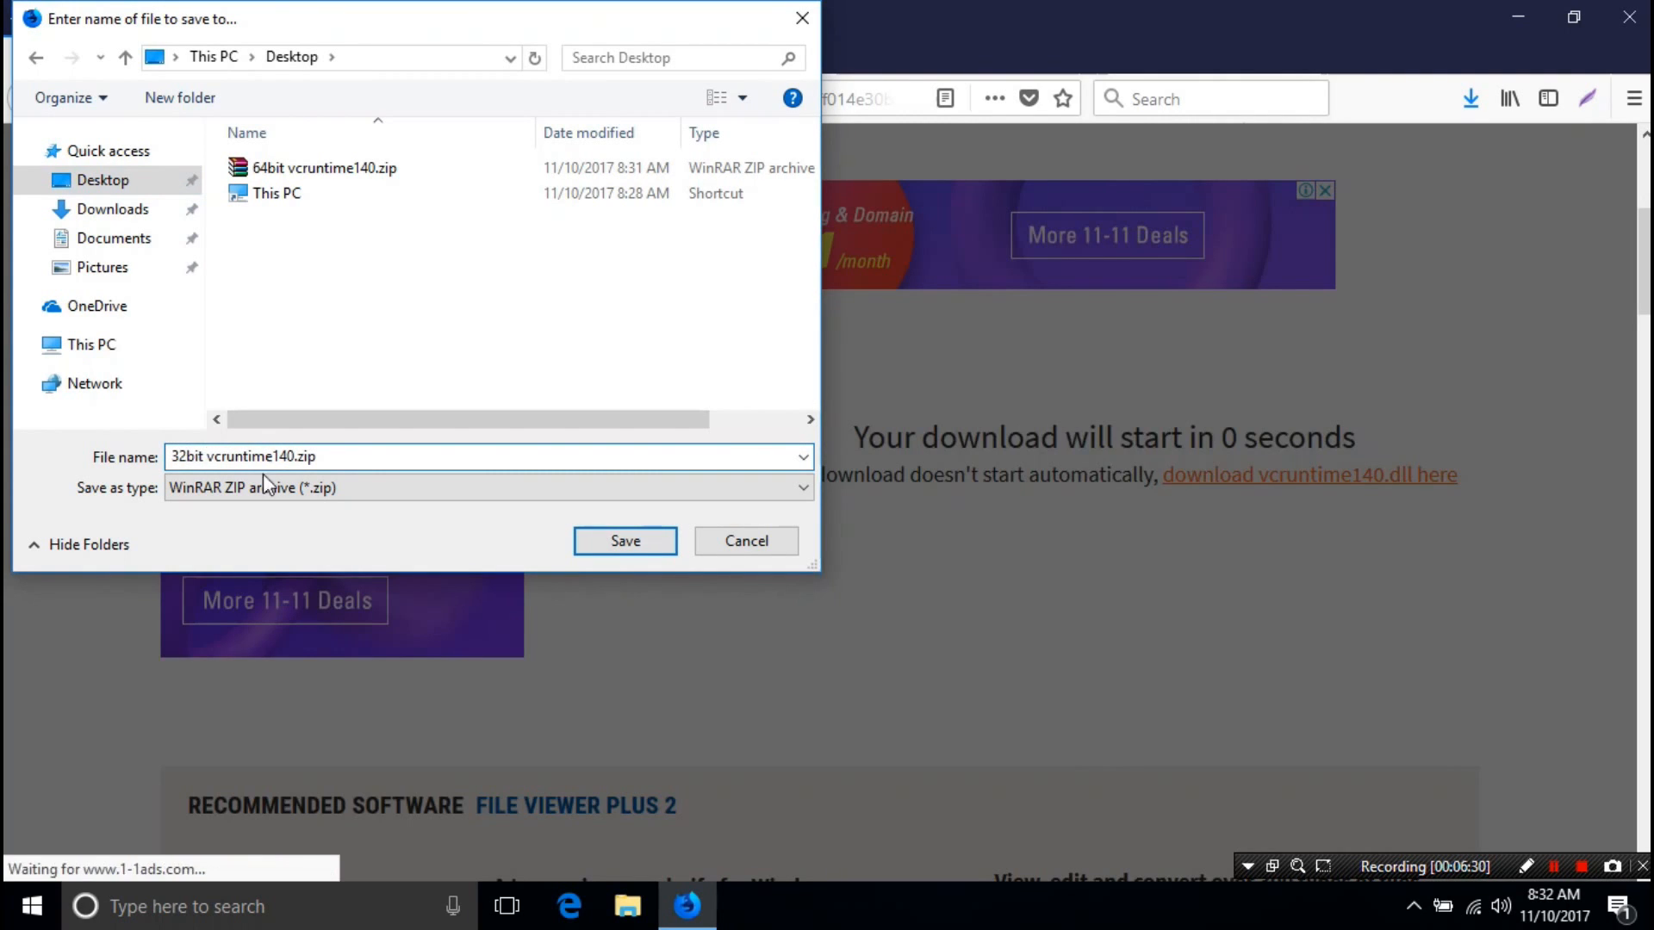
click(624, 540)
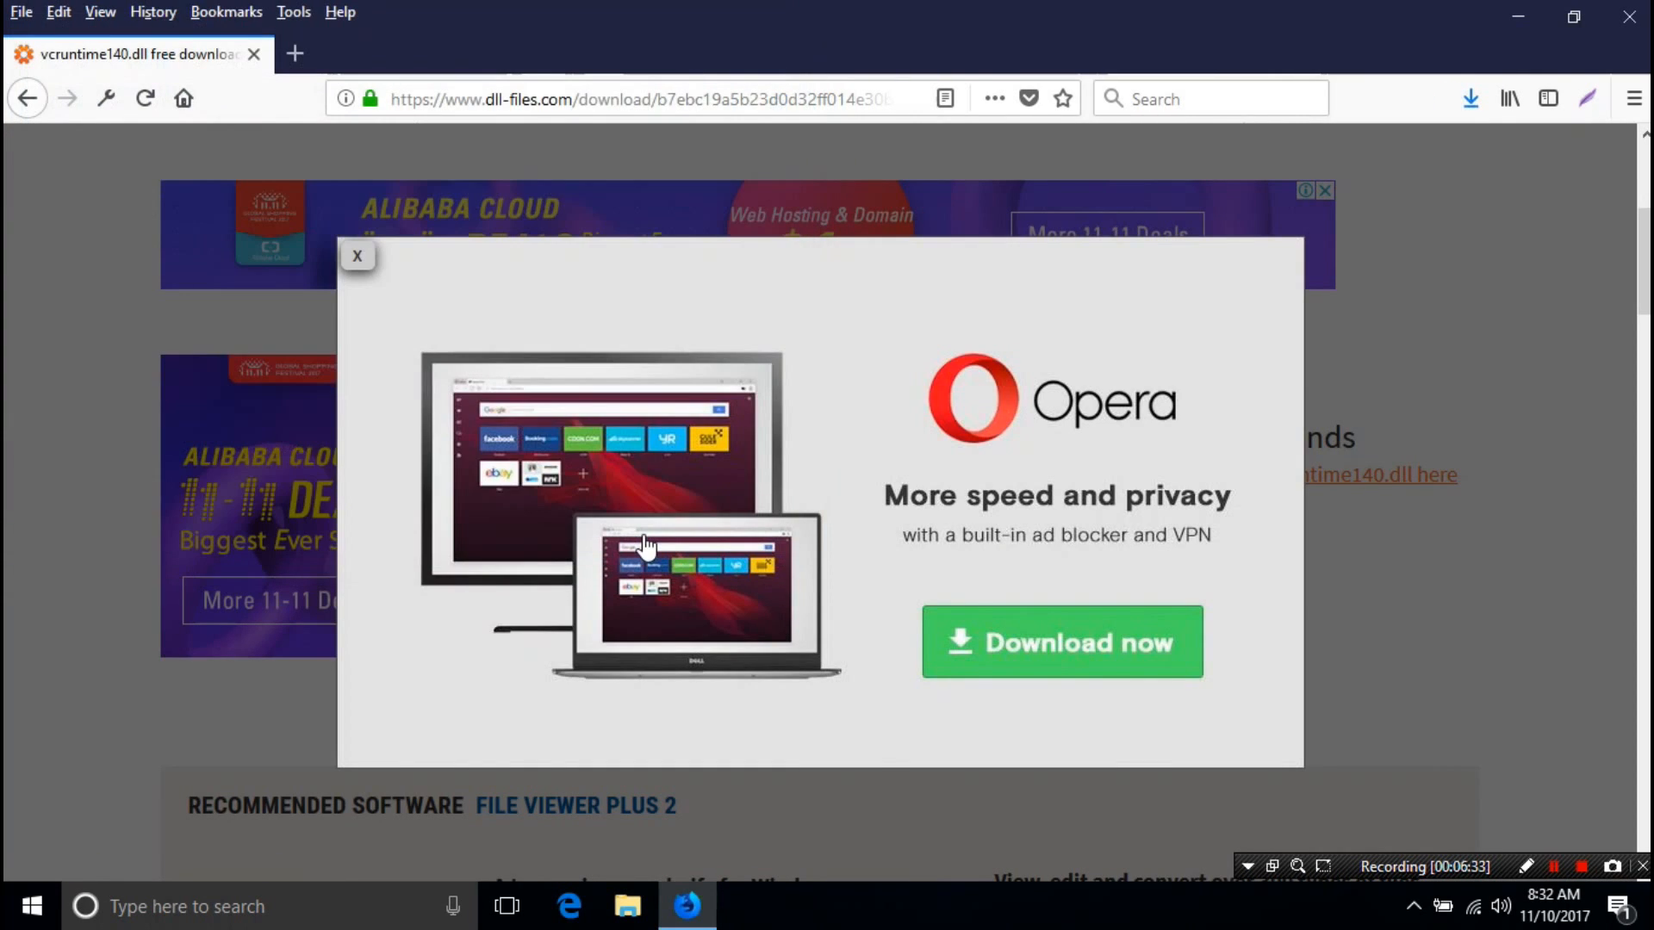
mouse_move(1462, 142)
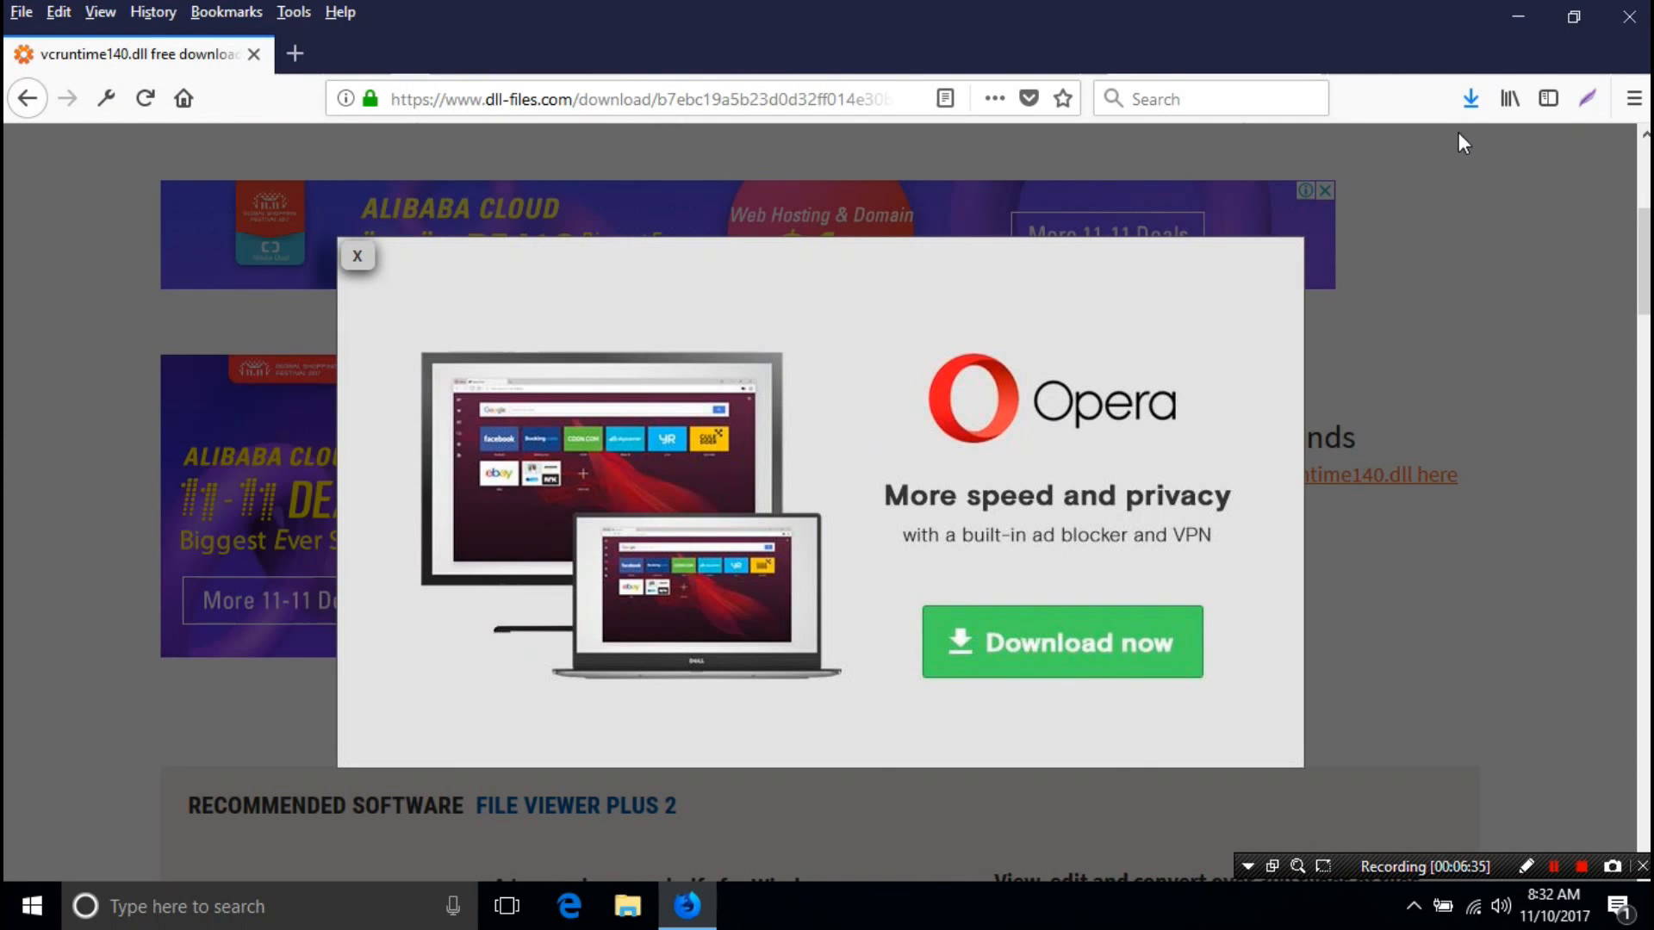
mouse_move(1627, 15)
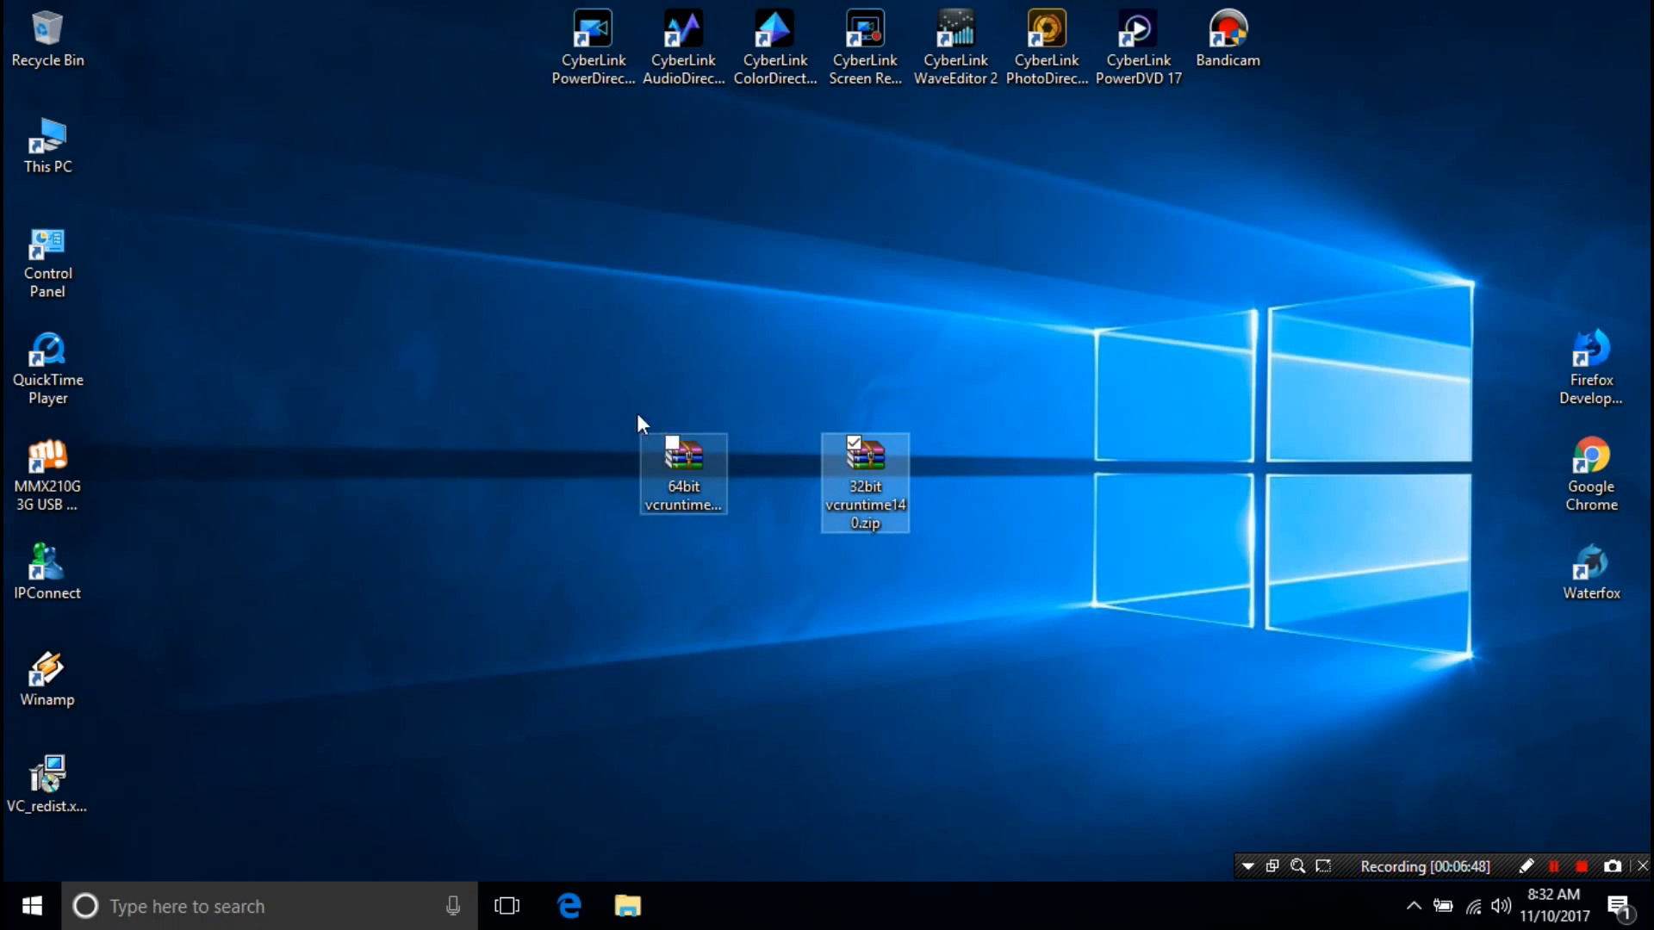
click(864, 483)
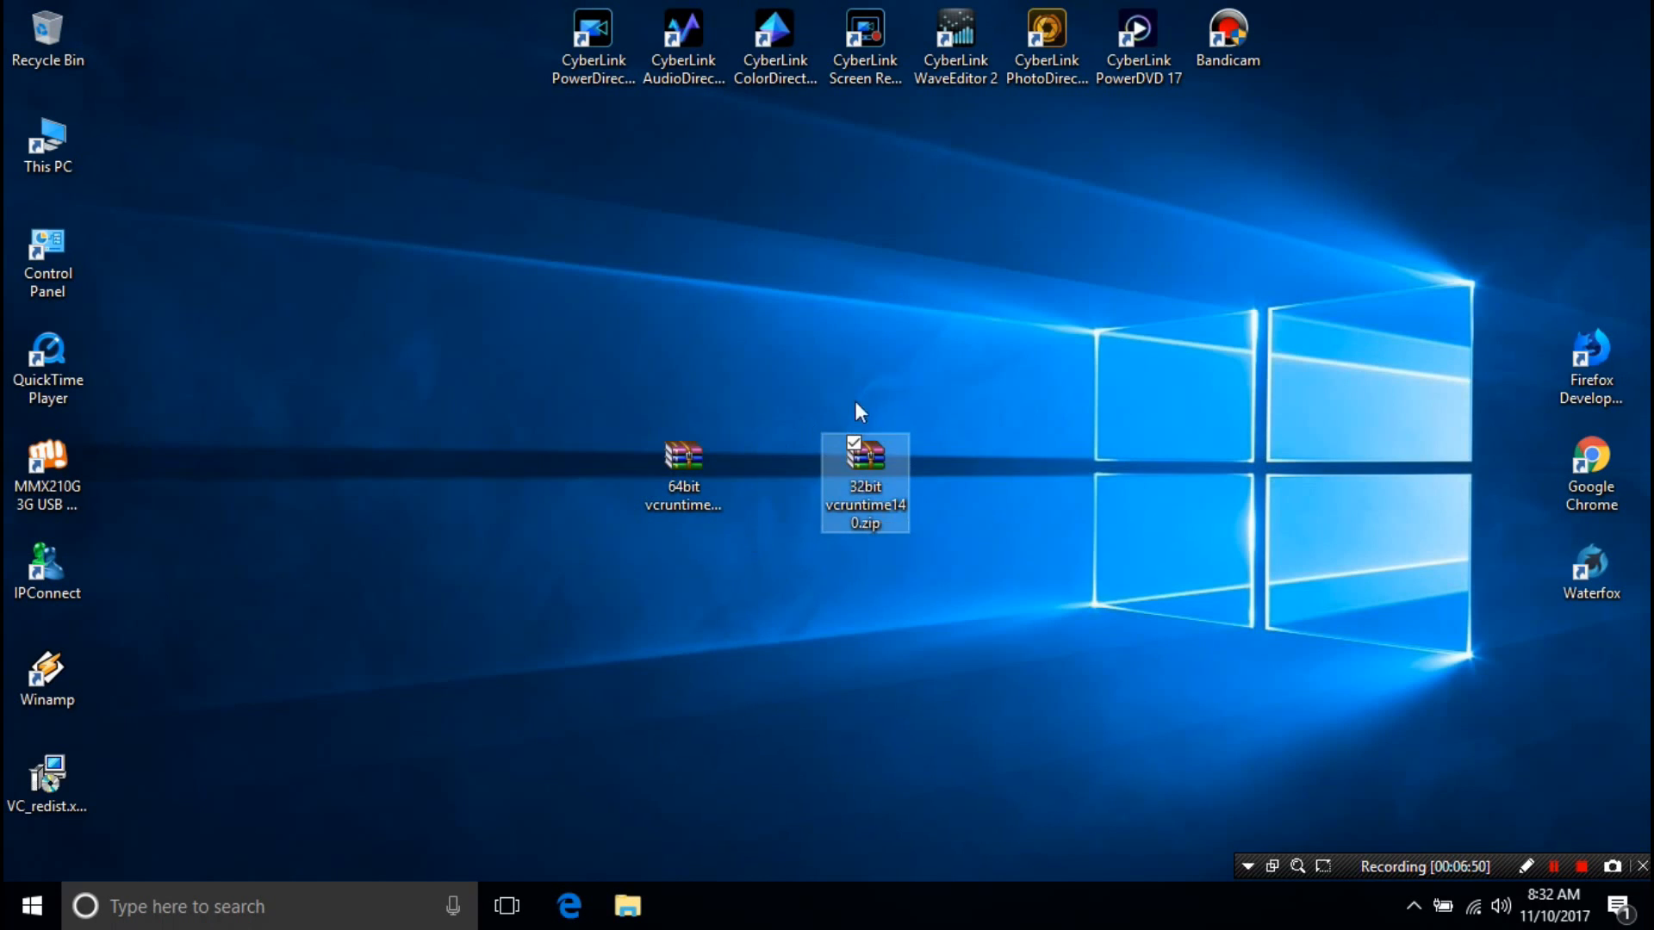
mouse_move(1122, 641)
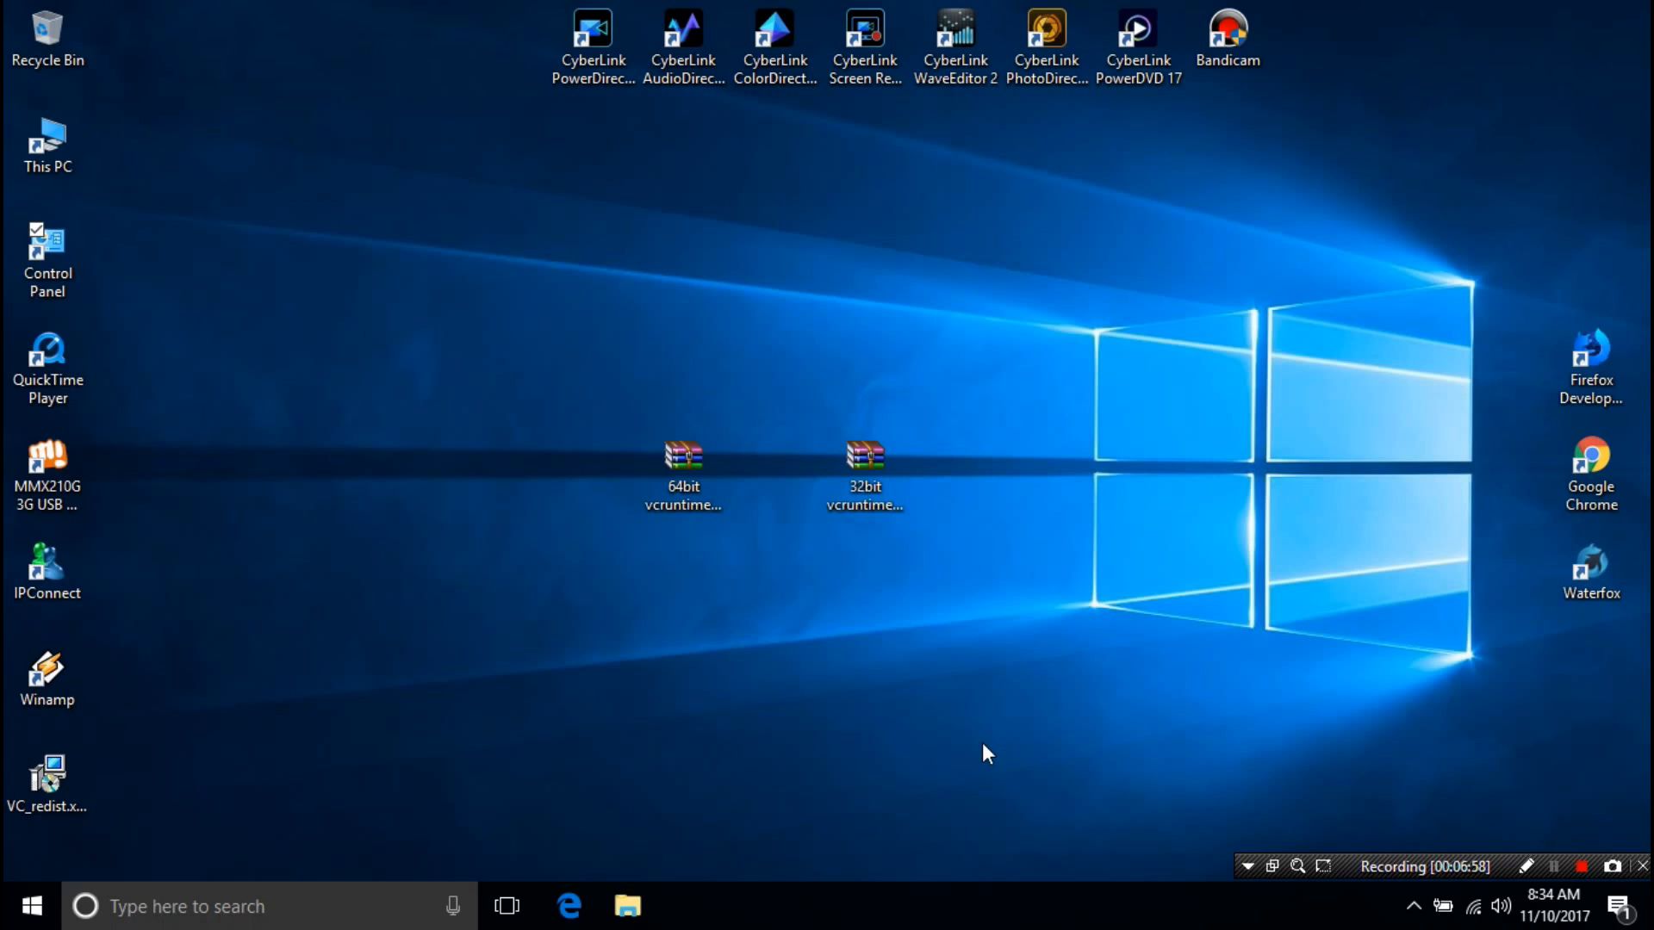
- Extract the 64bit zip here with WinRAR and copy the extracted vcruntime140.dll
click(683, 464)
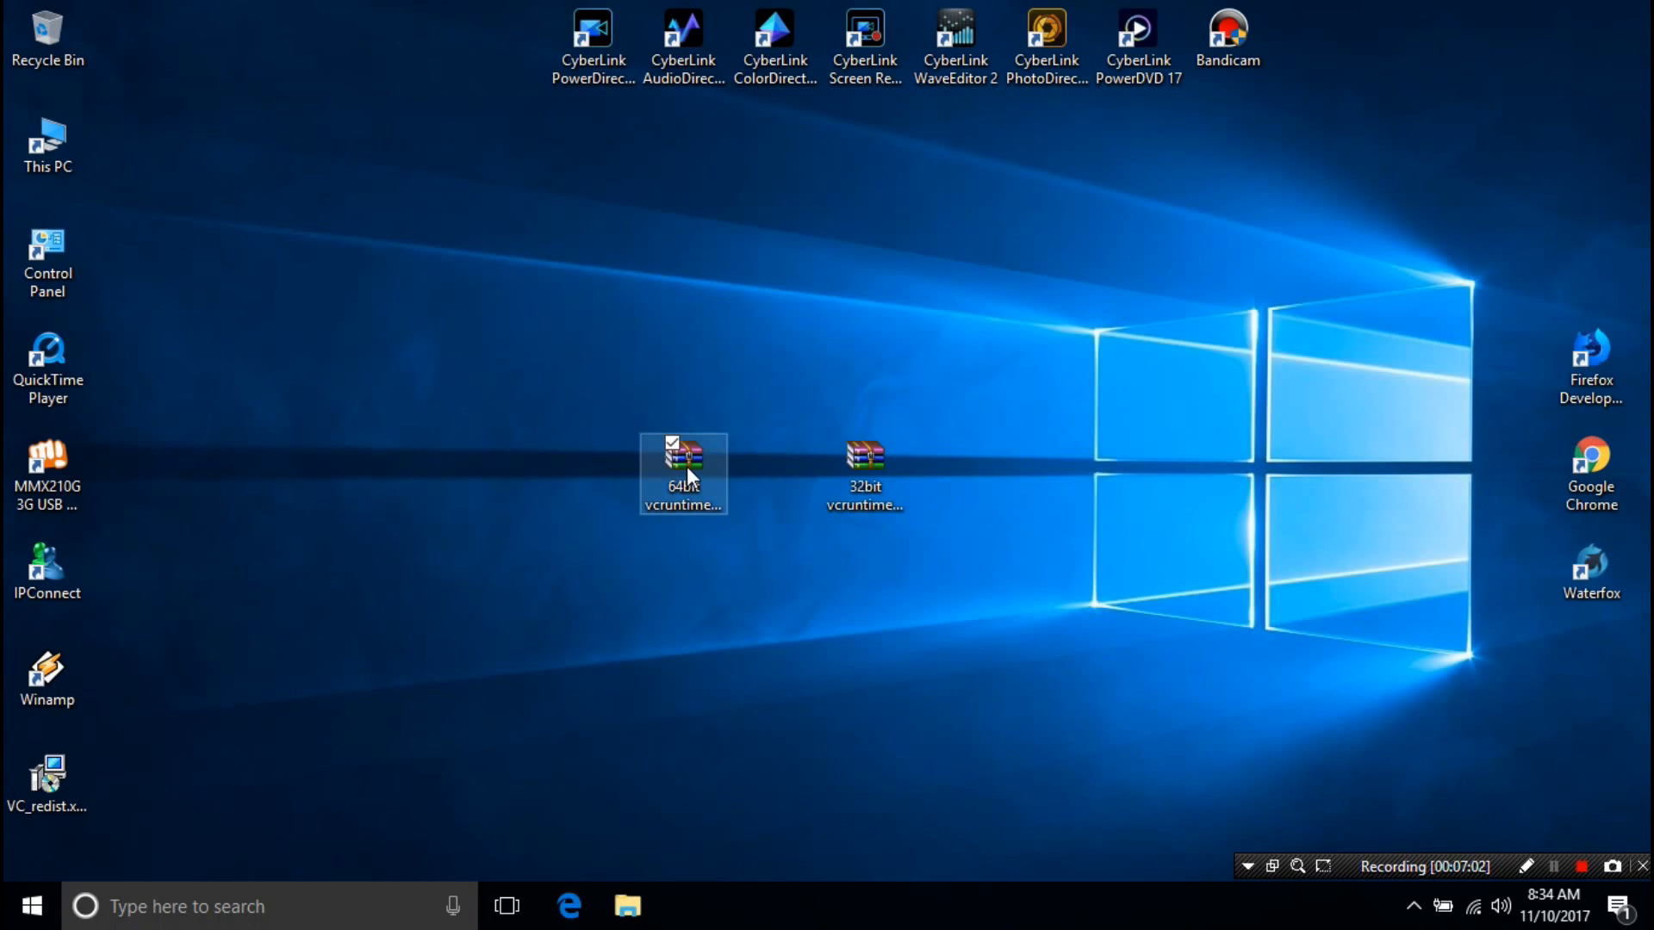
right_click(682, 474)
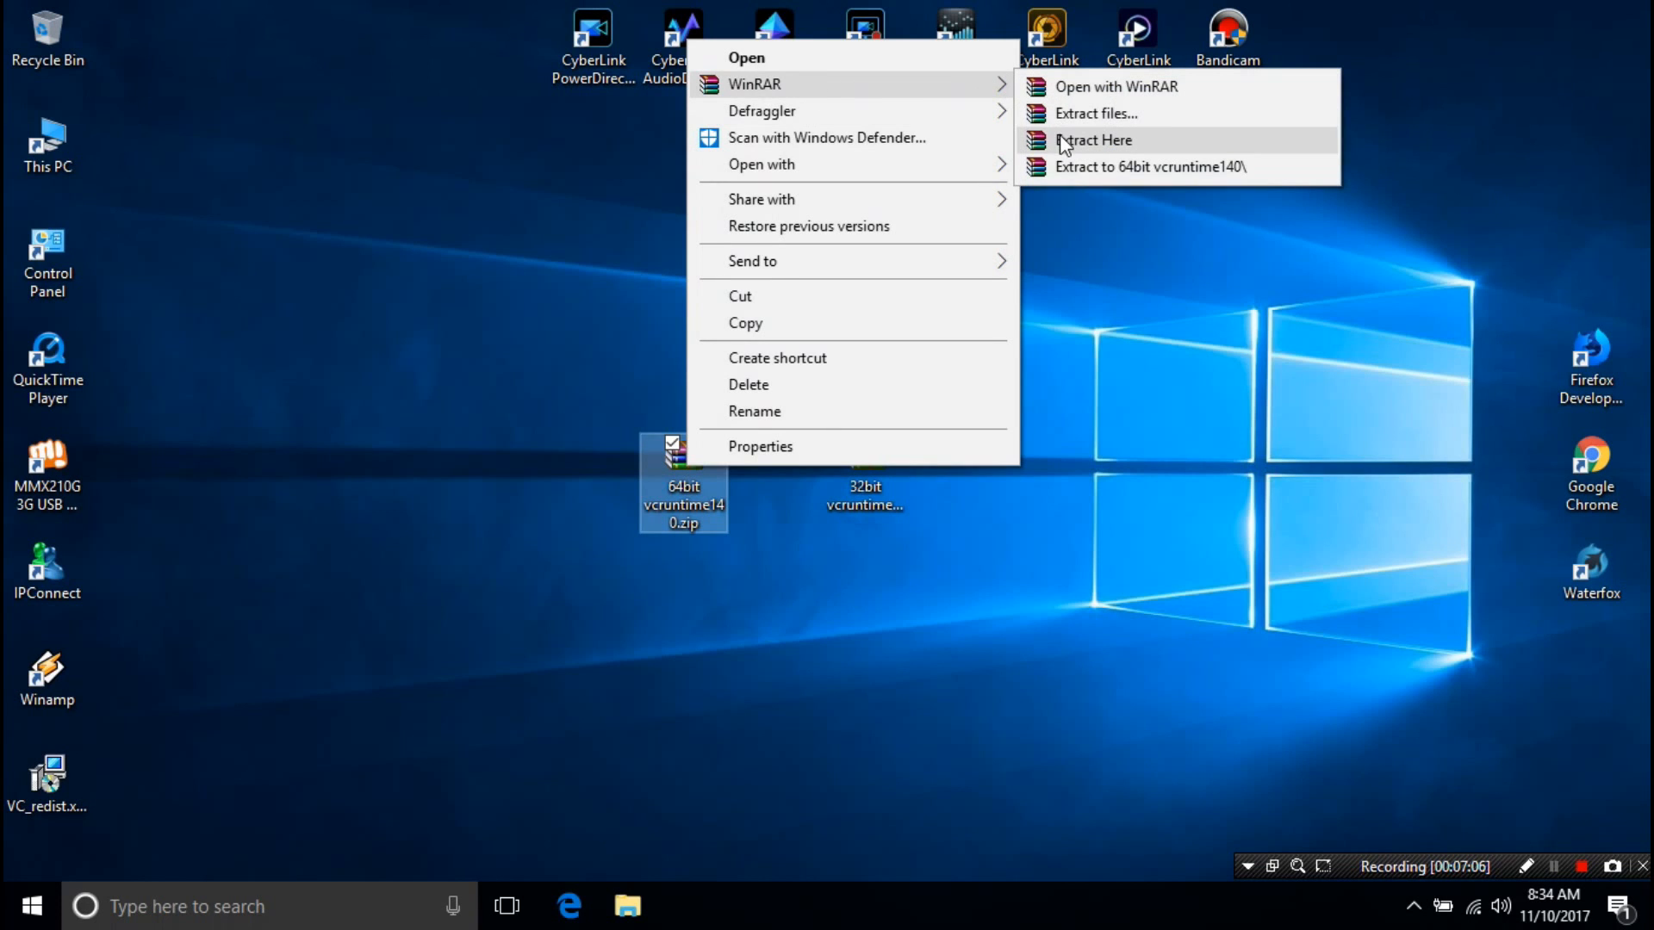
click(1094, 140)
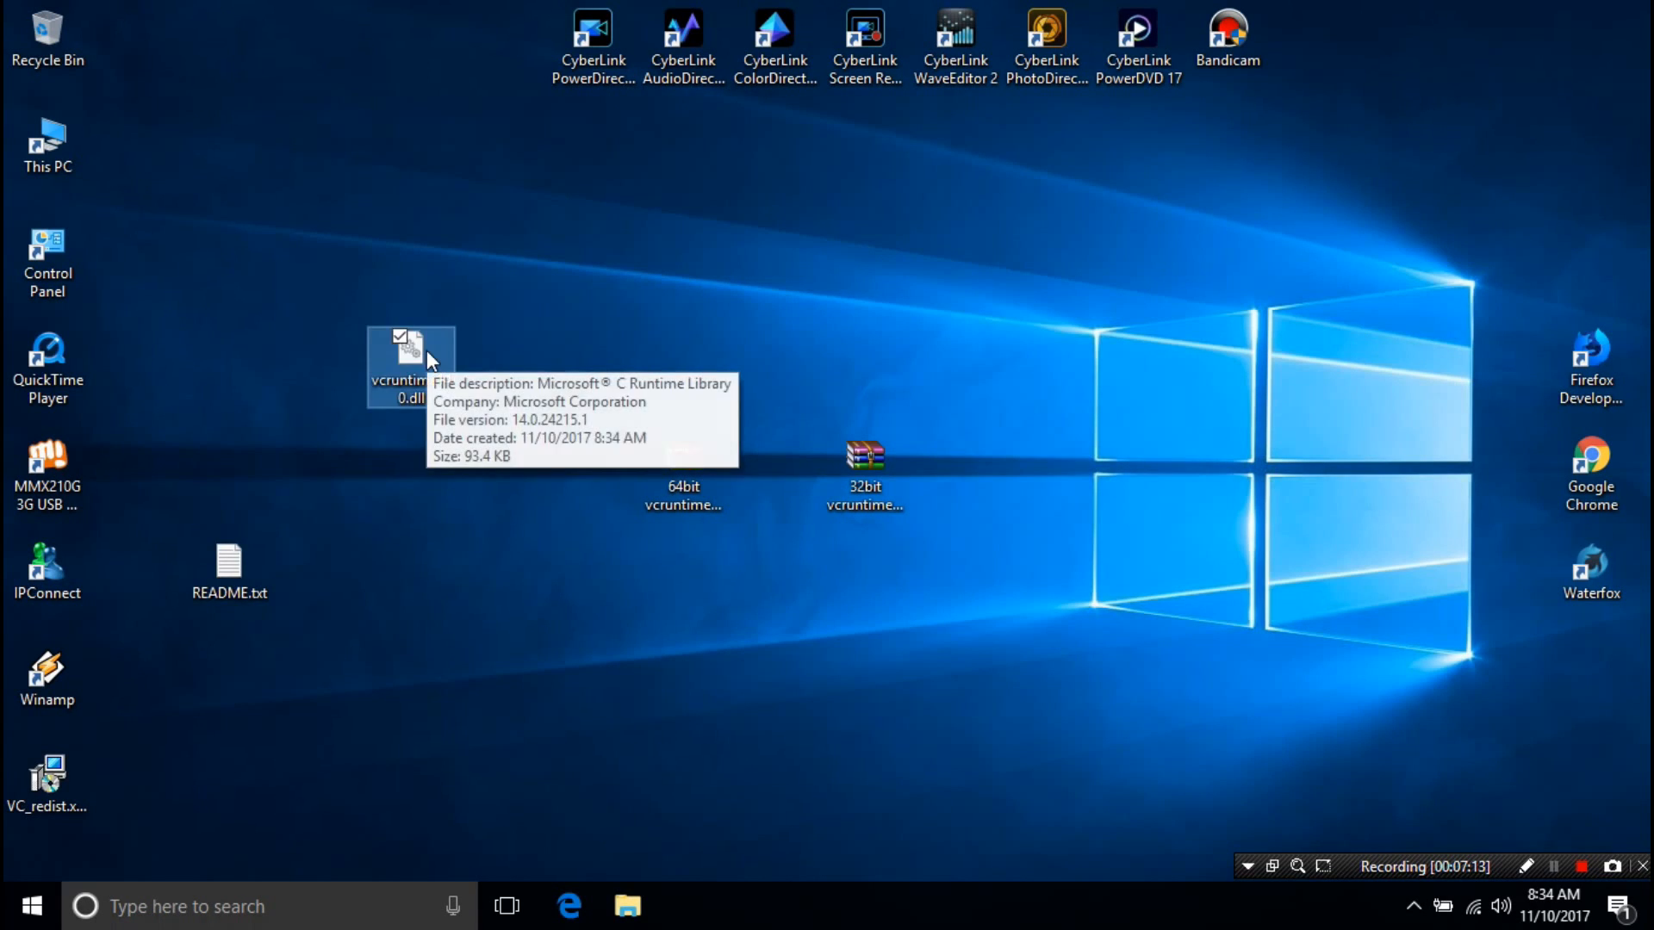
right_click(410, 363)
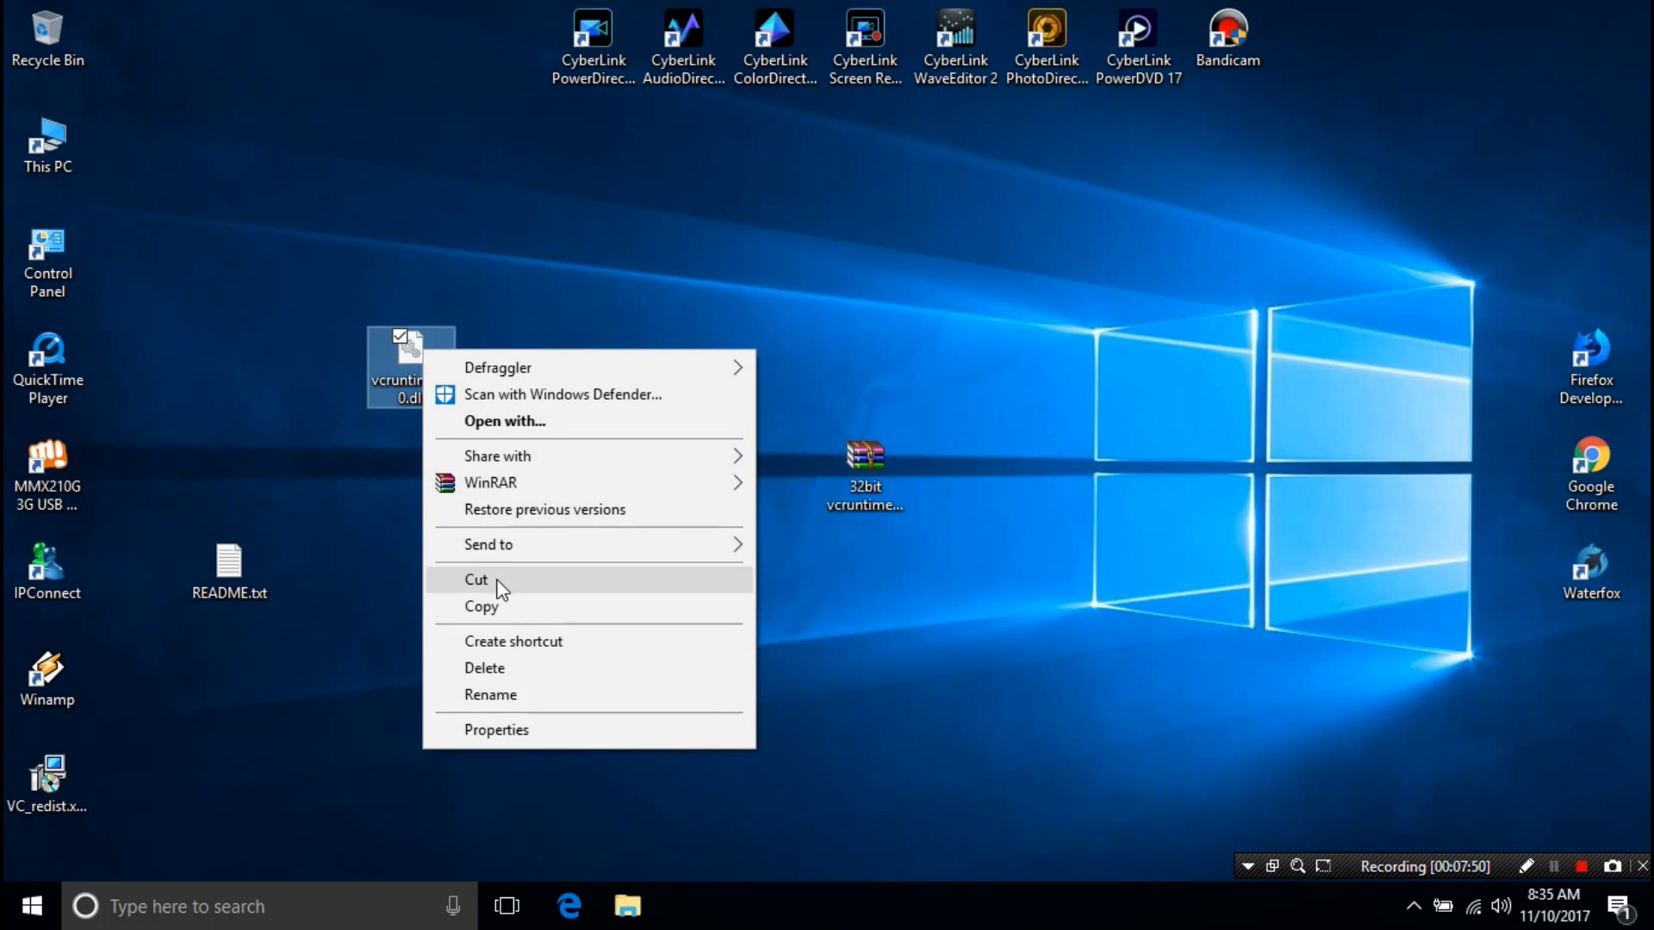
mouse_move(499, 616)
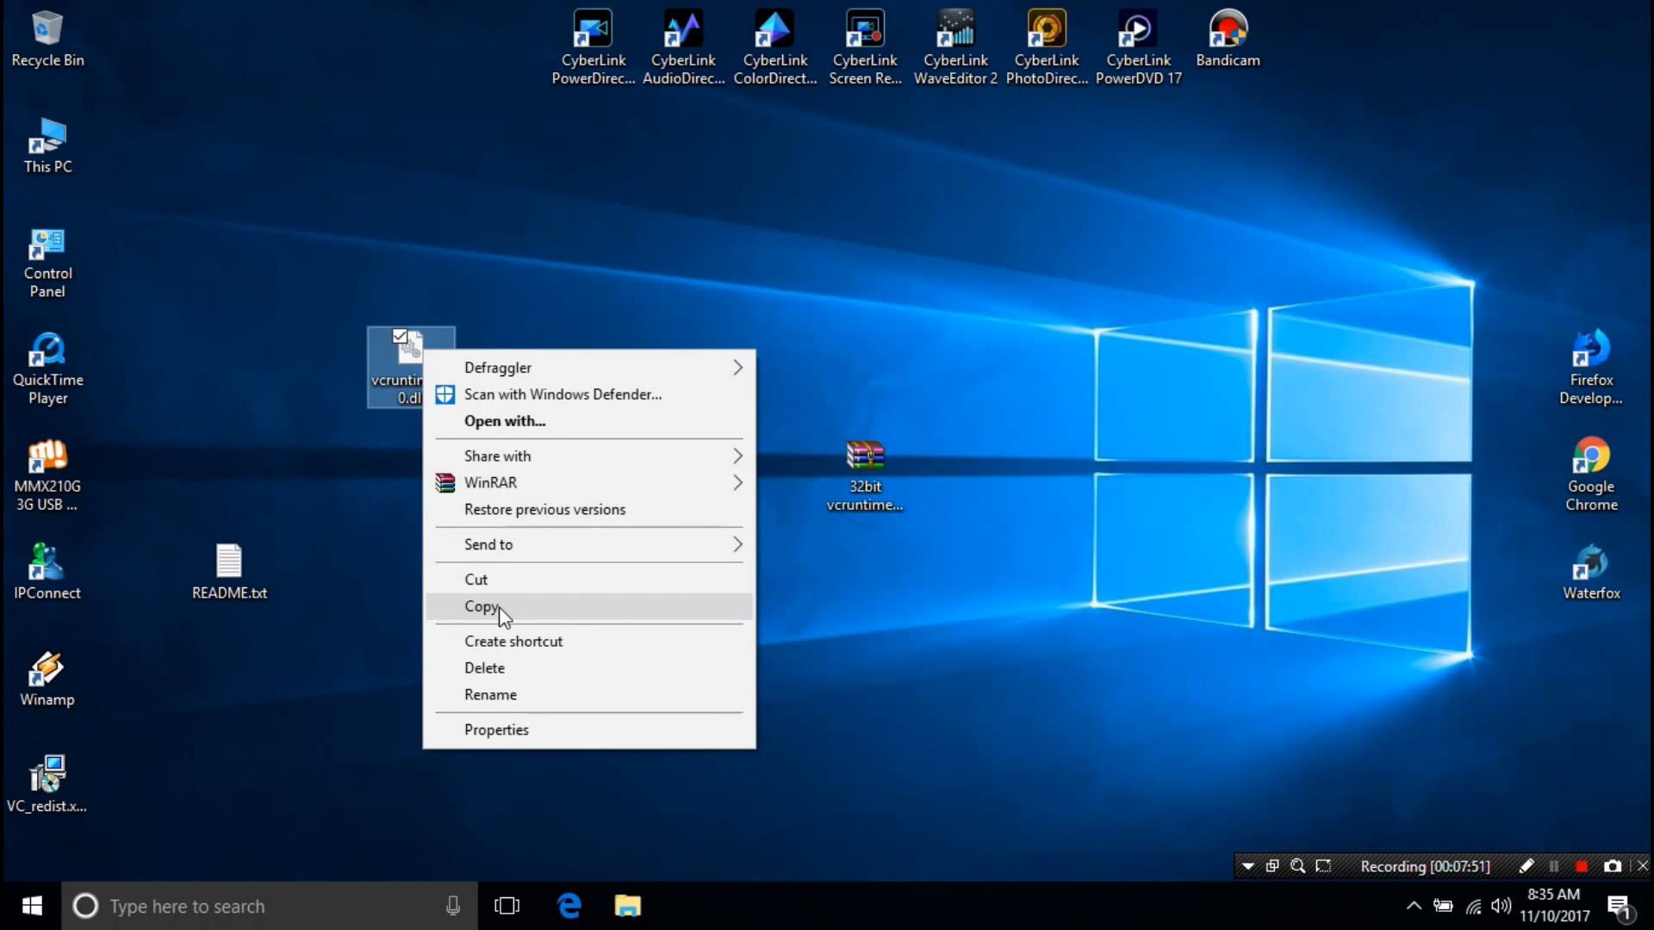
click(483, 606)
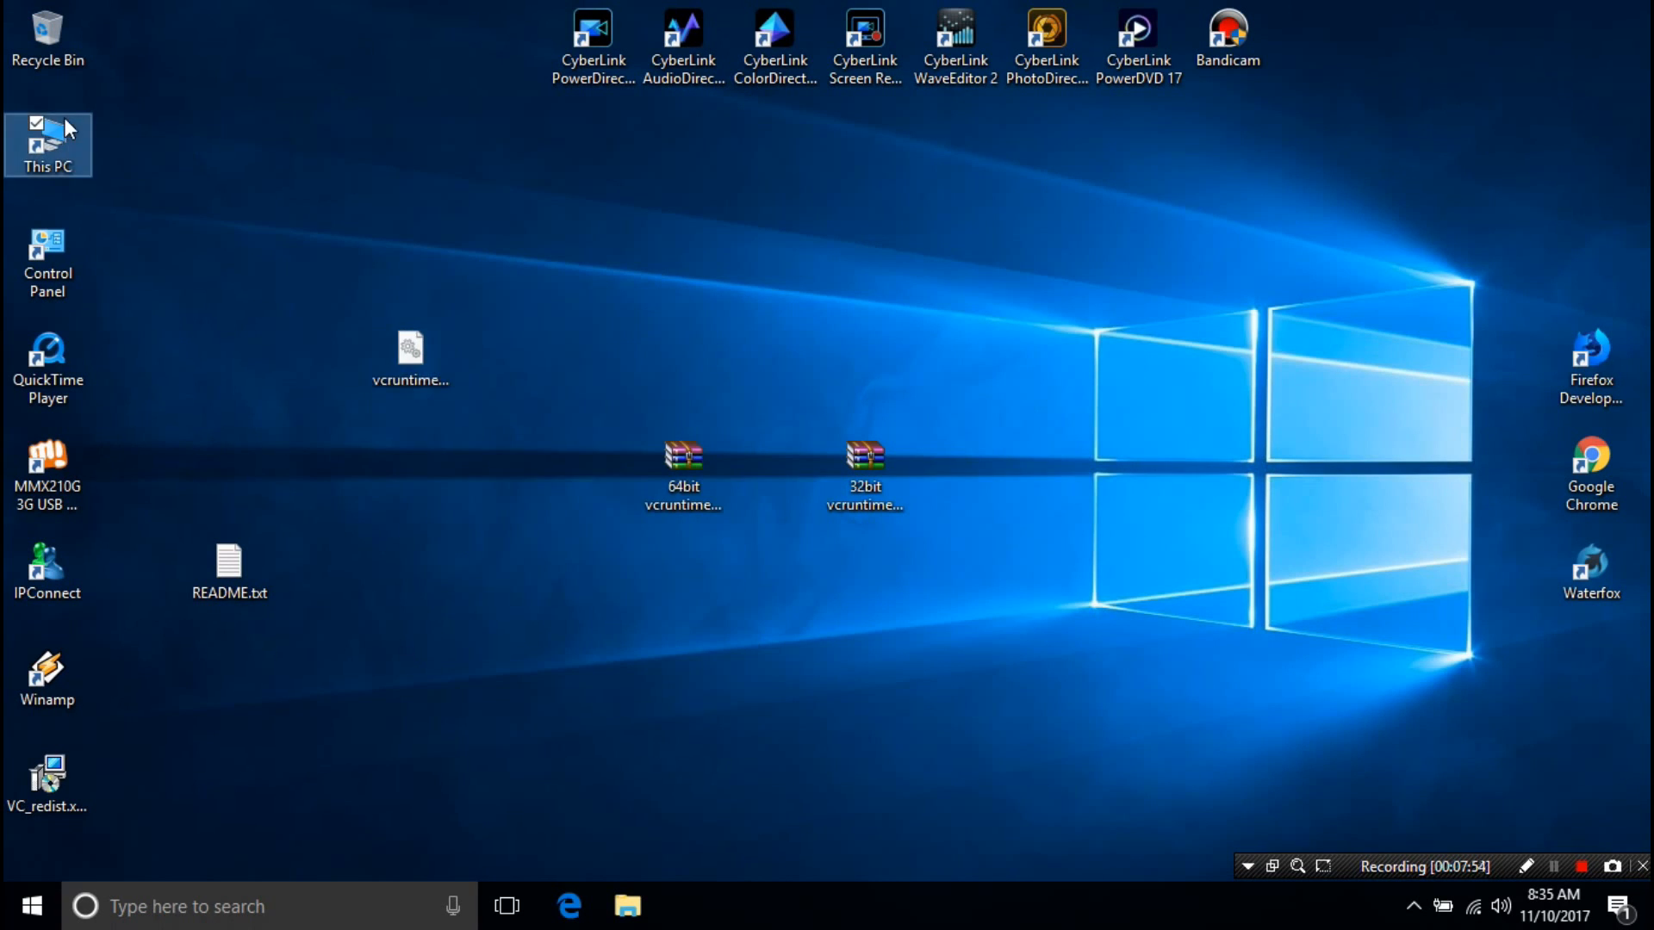
- Browse from This PC to C:\Windows\System32 in File Explorer
double_click(46, 145)
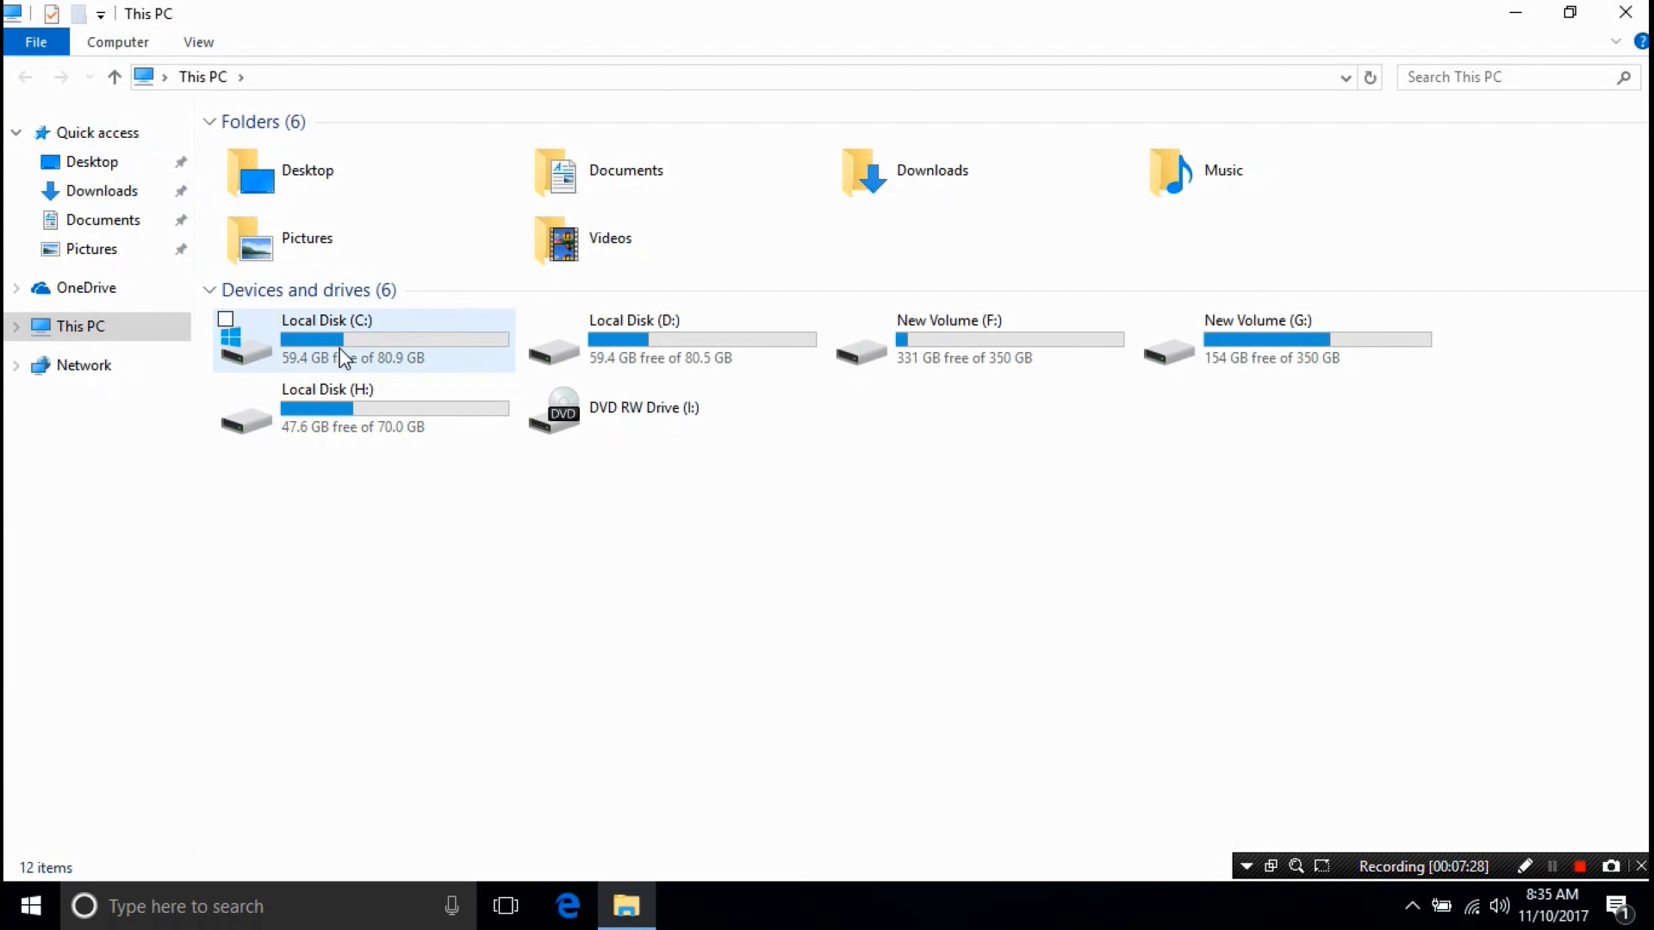
double_click(328, 338)
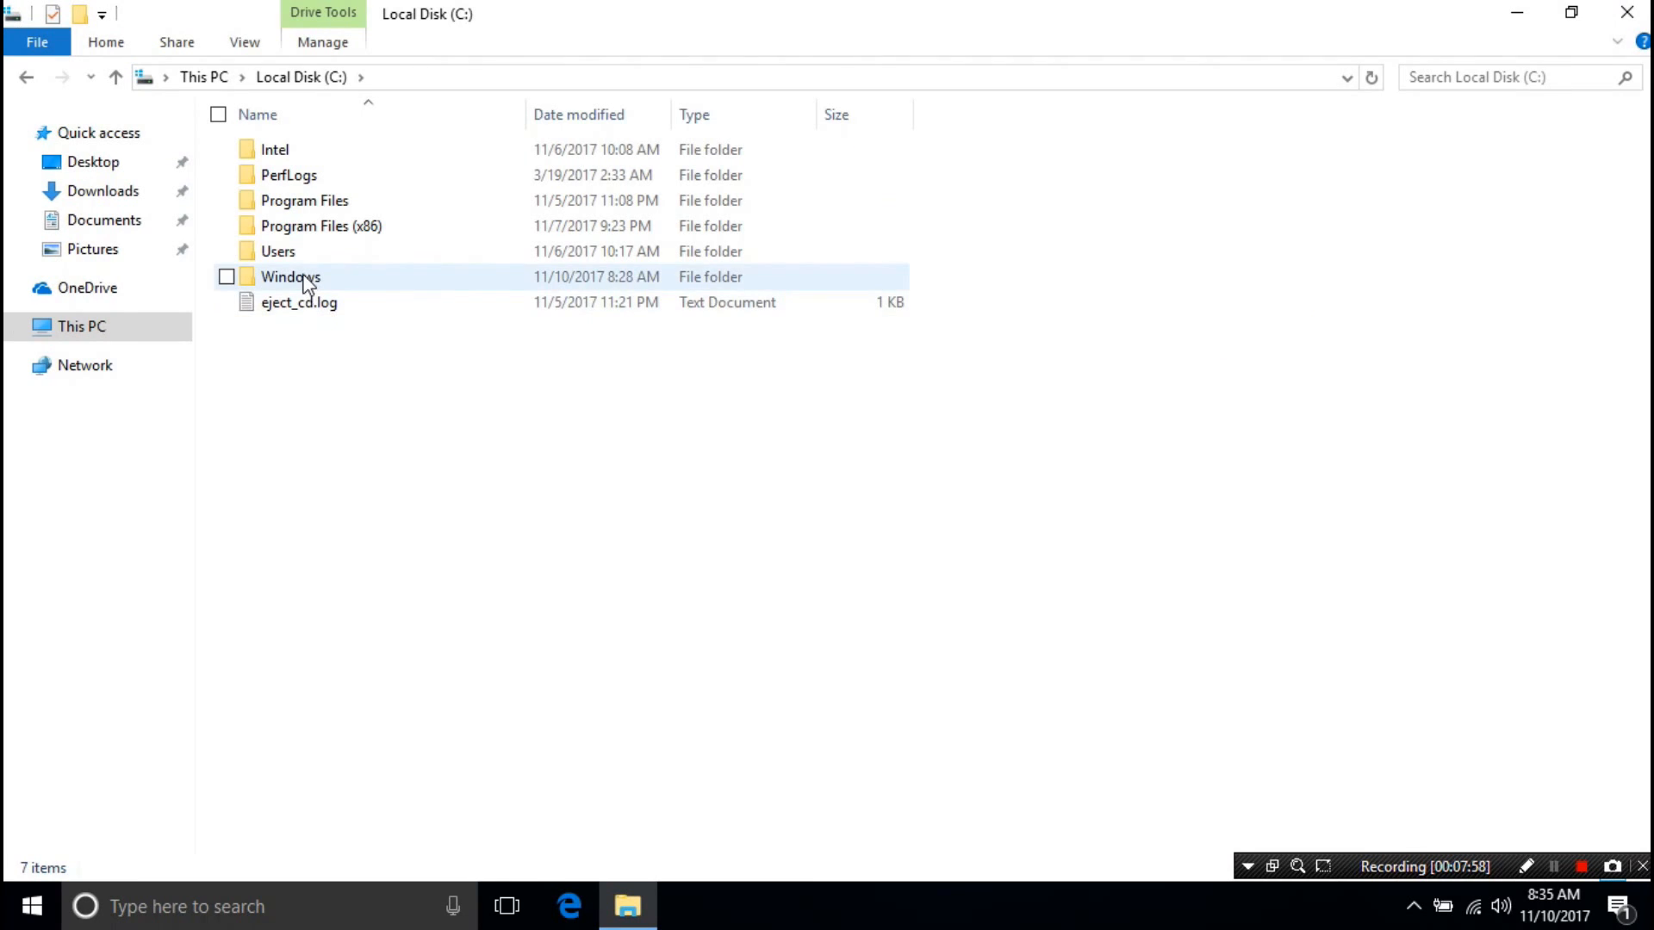
double_click(290, 277)
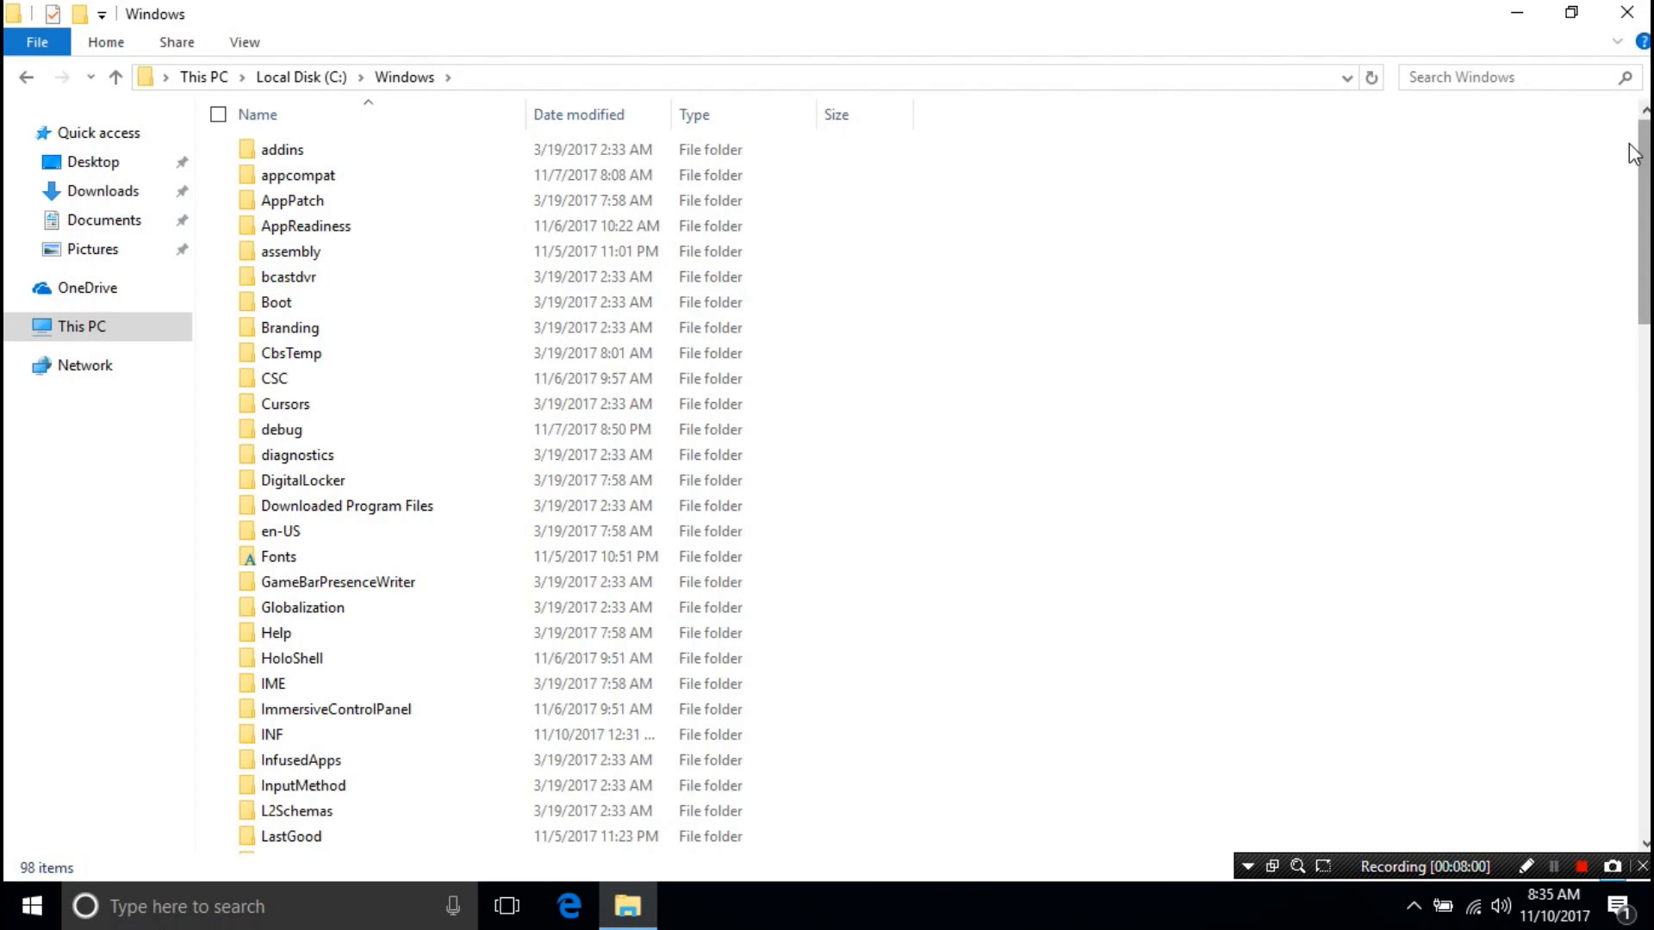
scroll(down, 3)
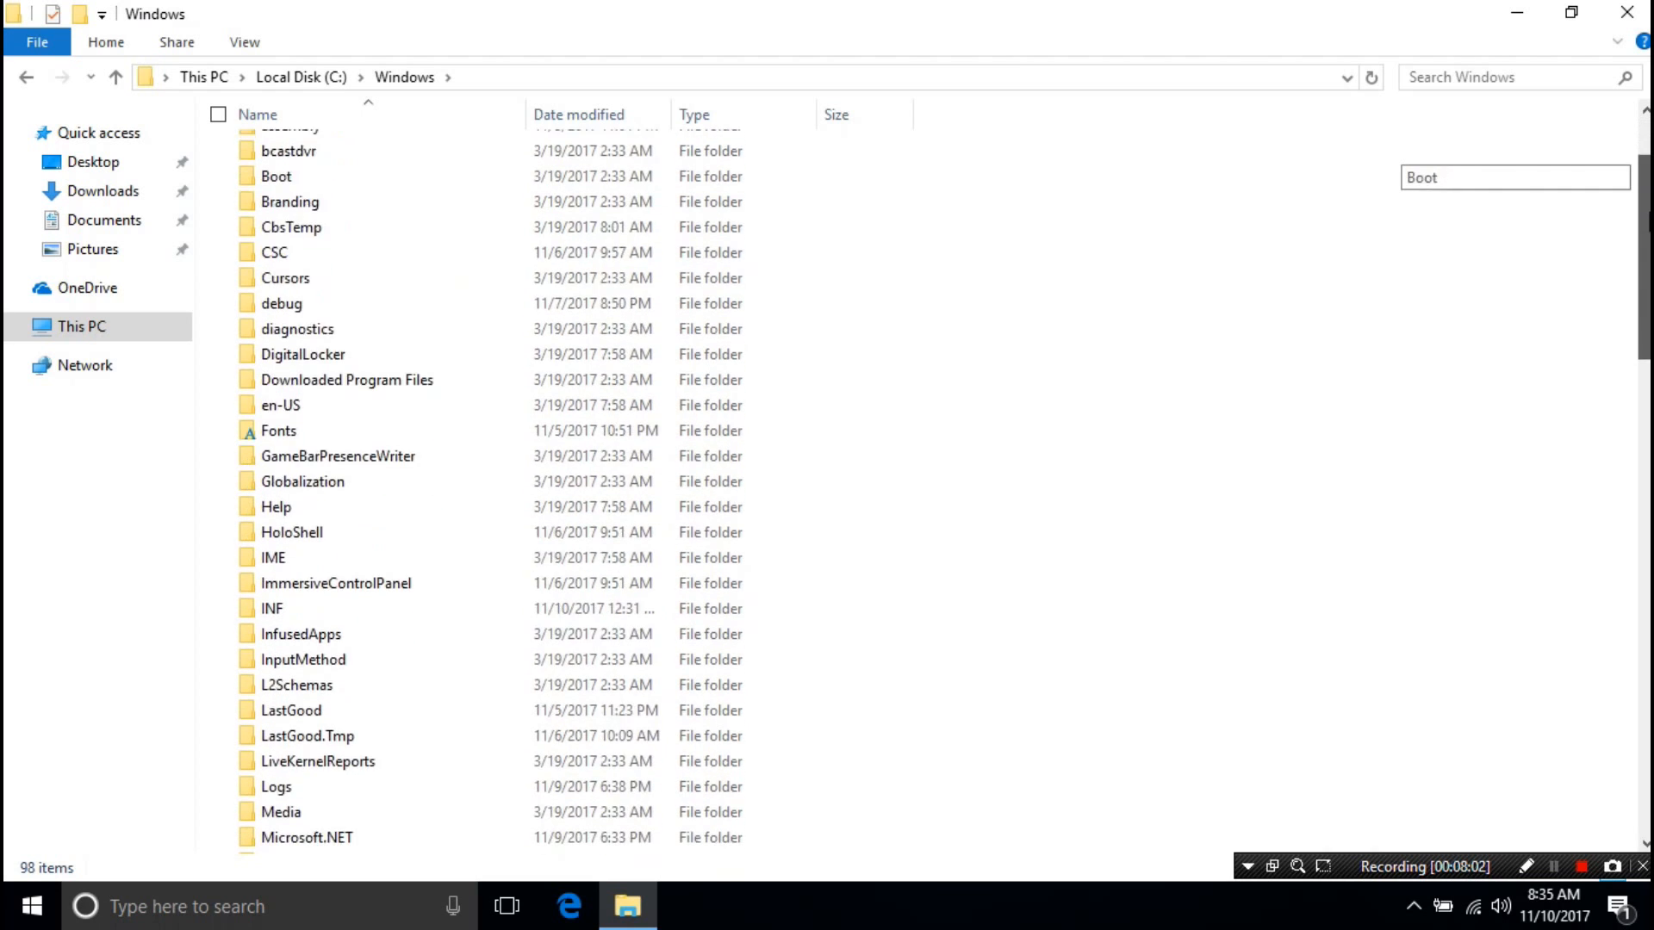
scroll(down, 3)
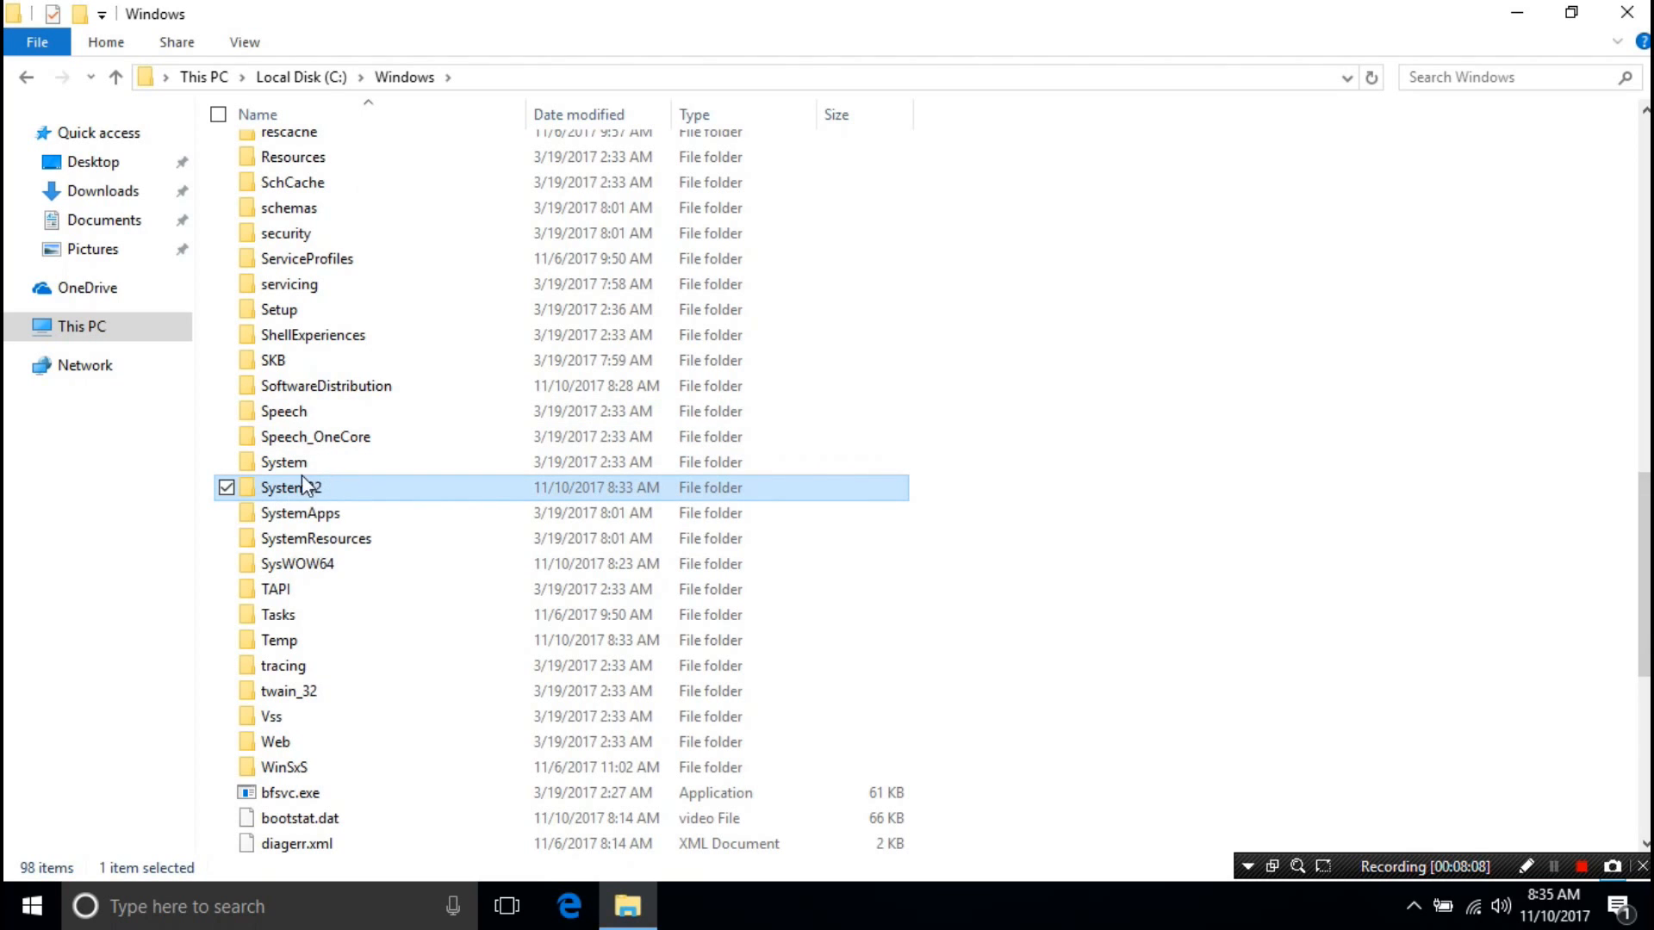
double_click(291, 486)
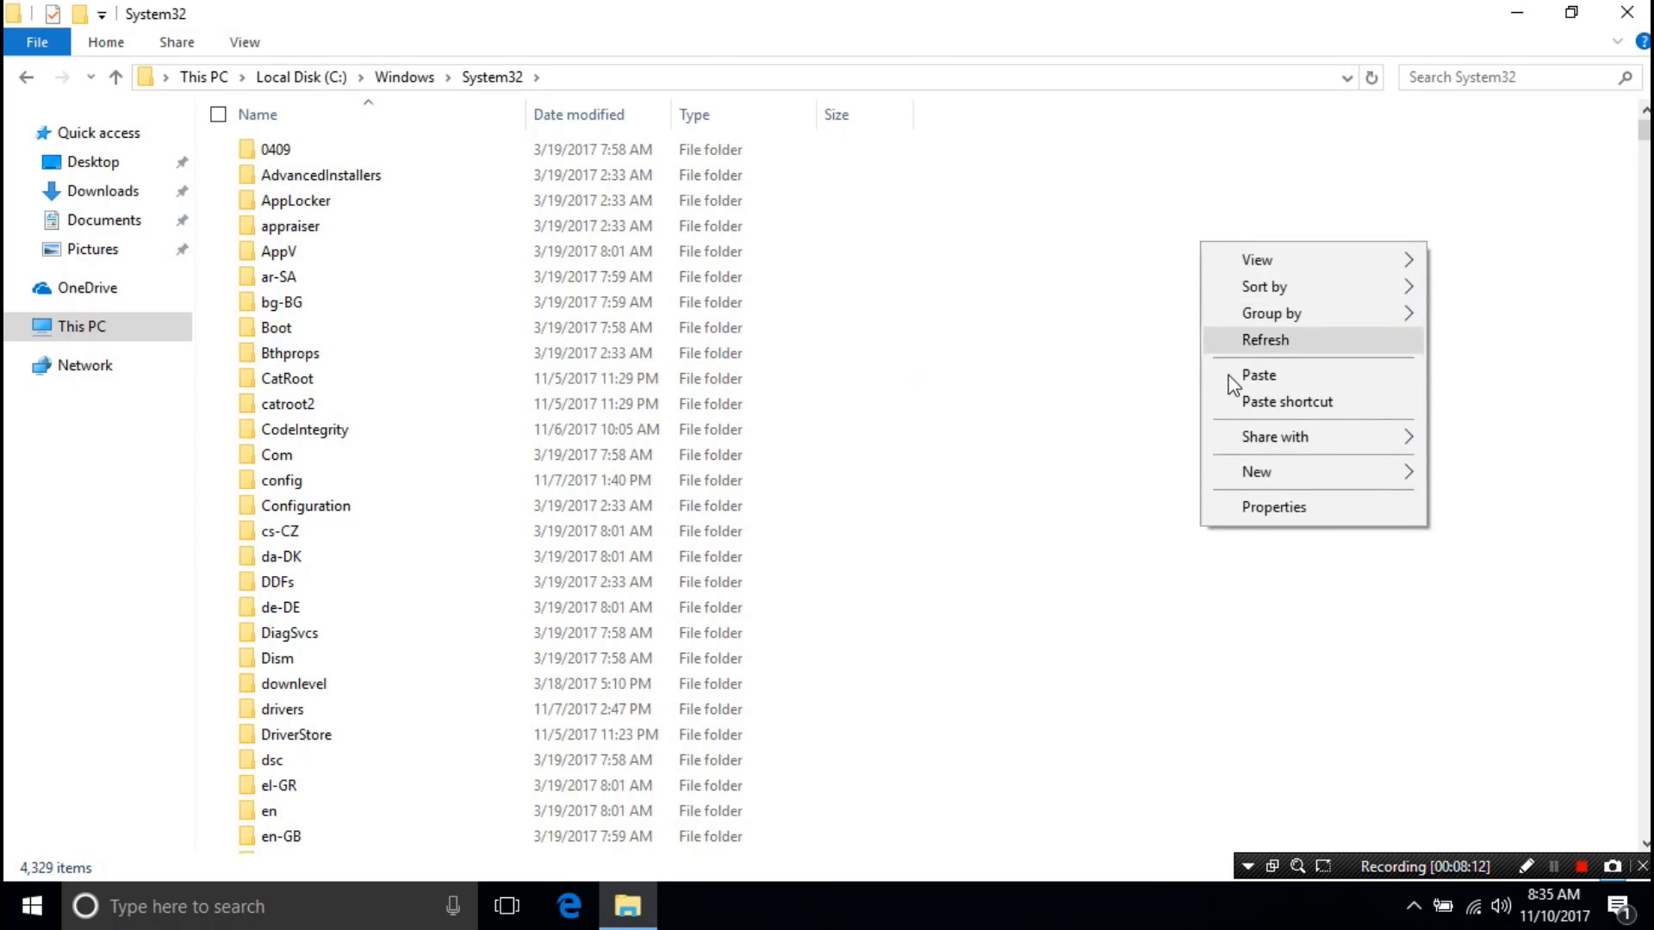
- Paste vcruntime140.dll into System32, replacing the existing file with administrator permission
click(1258, 375)
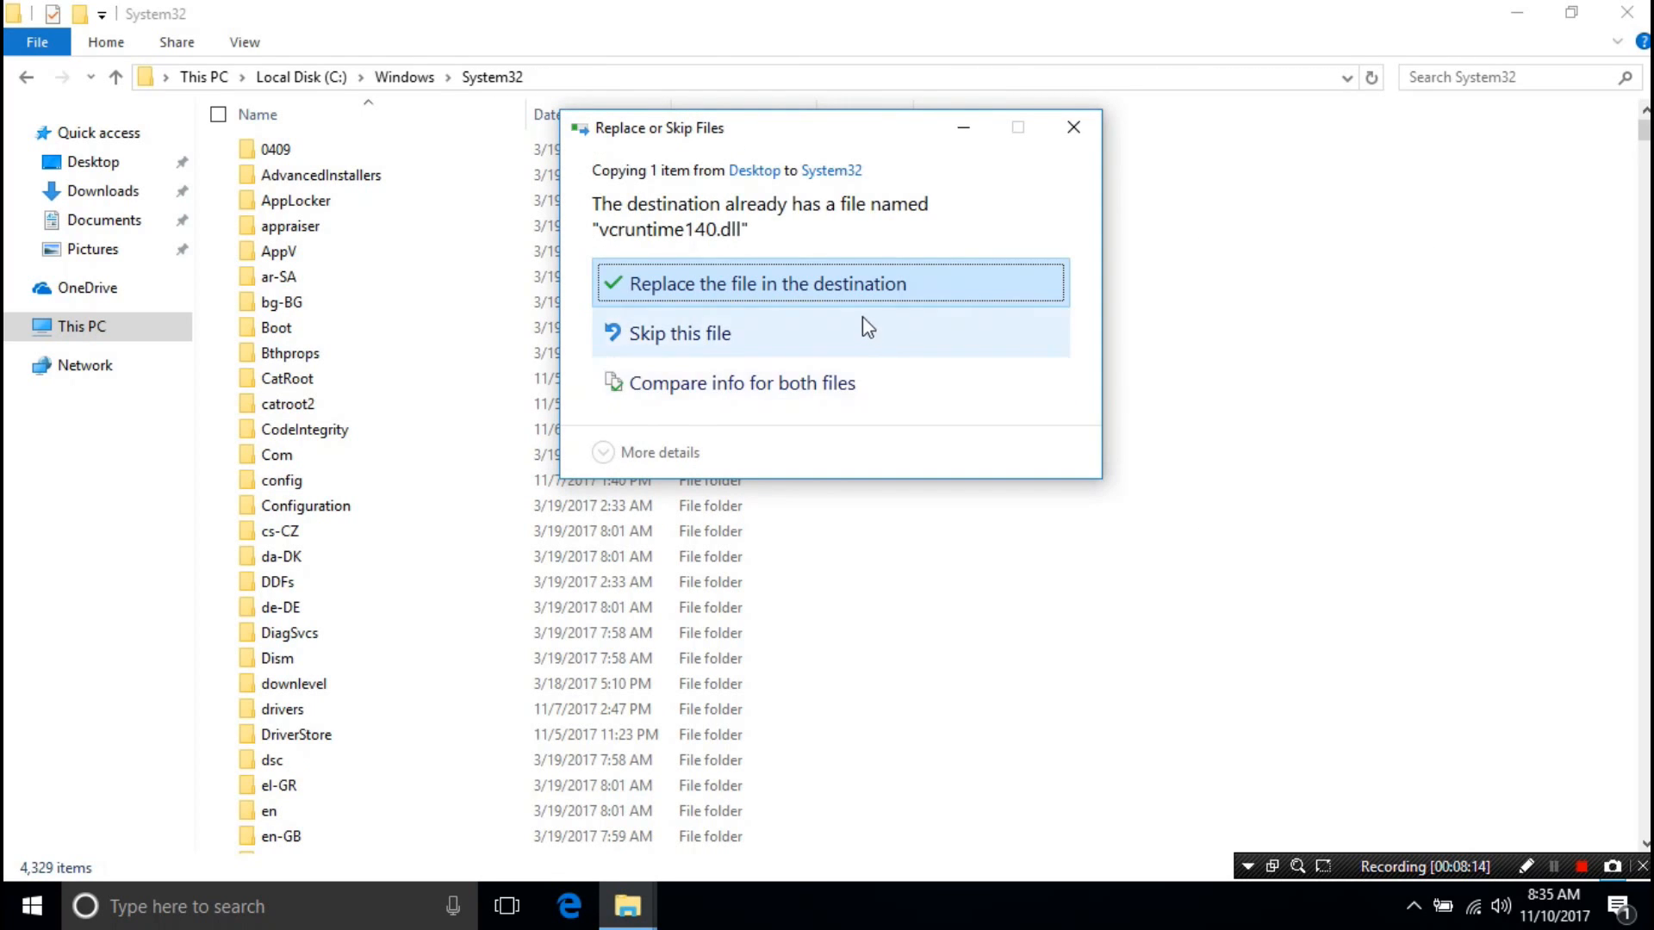
click(831, 282)
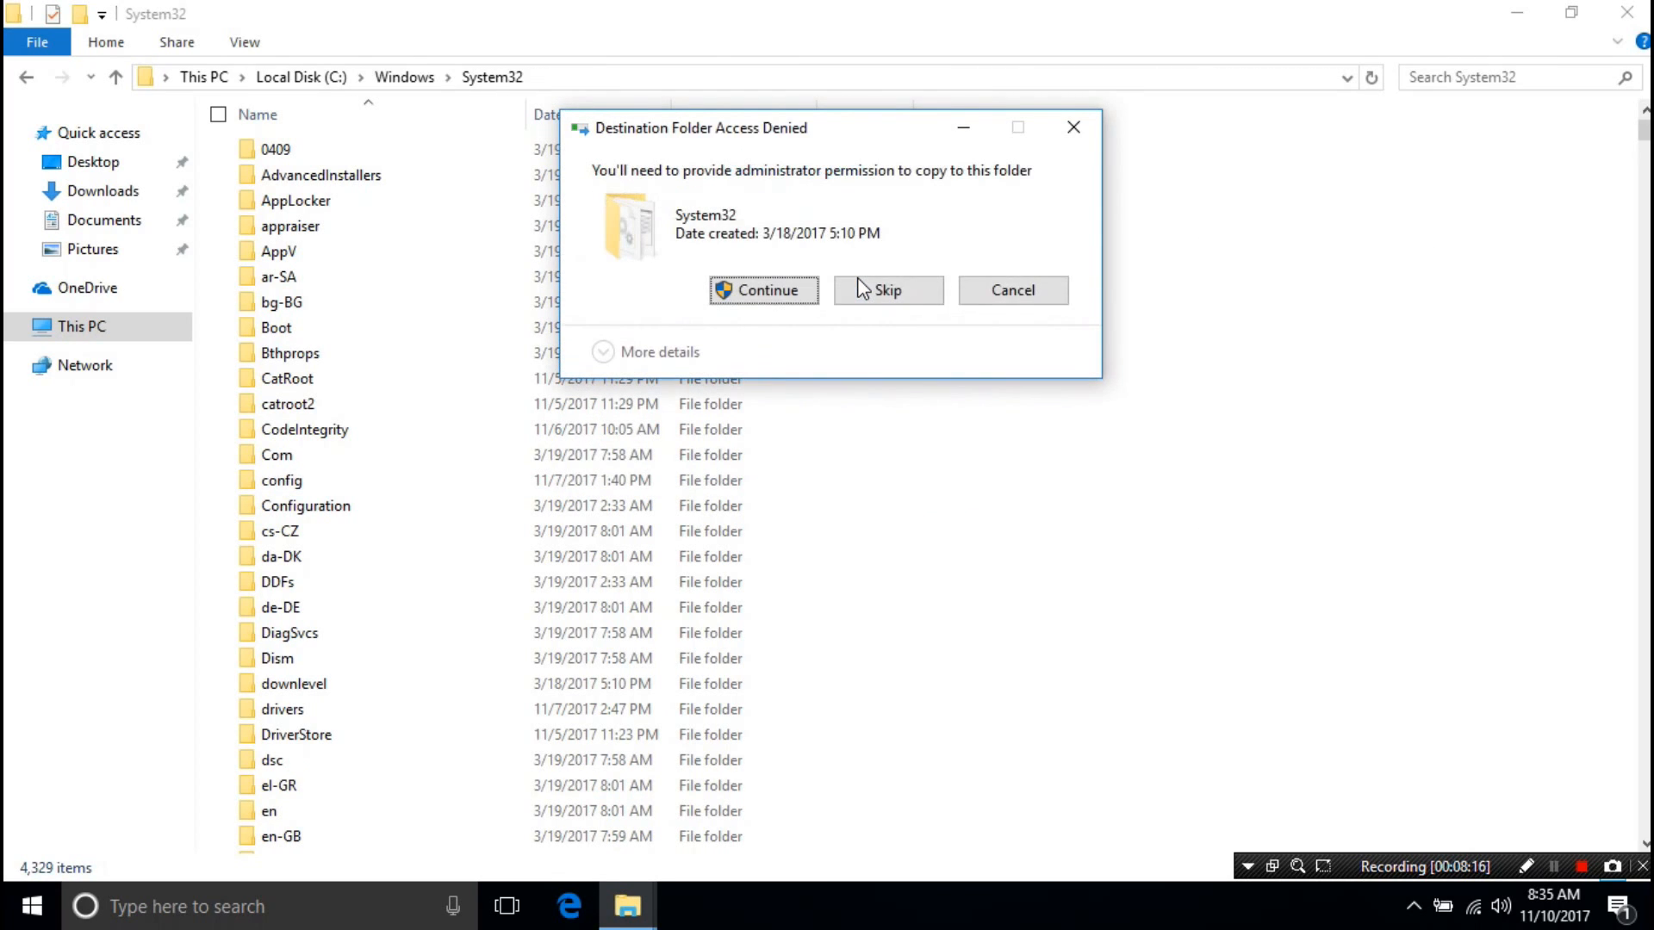
click(763, 290)
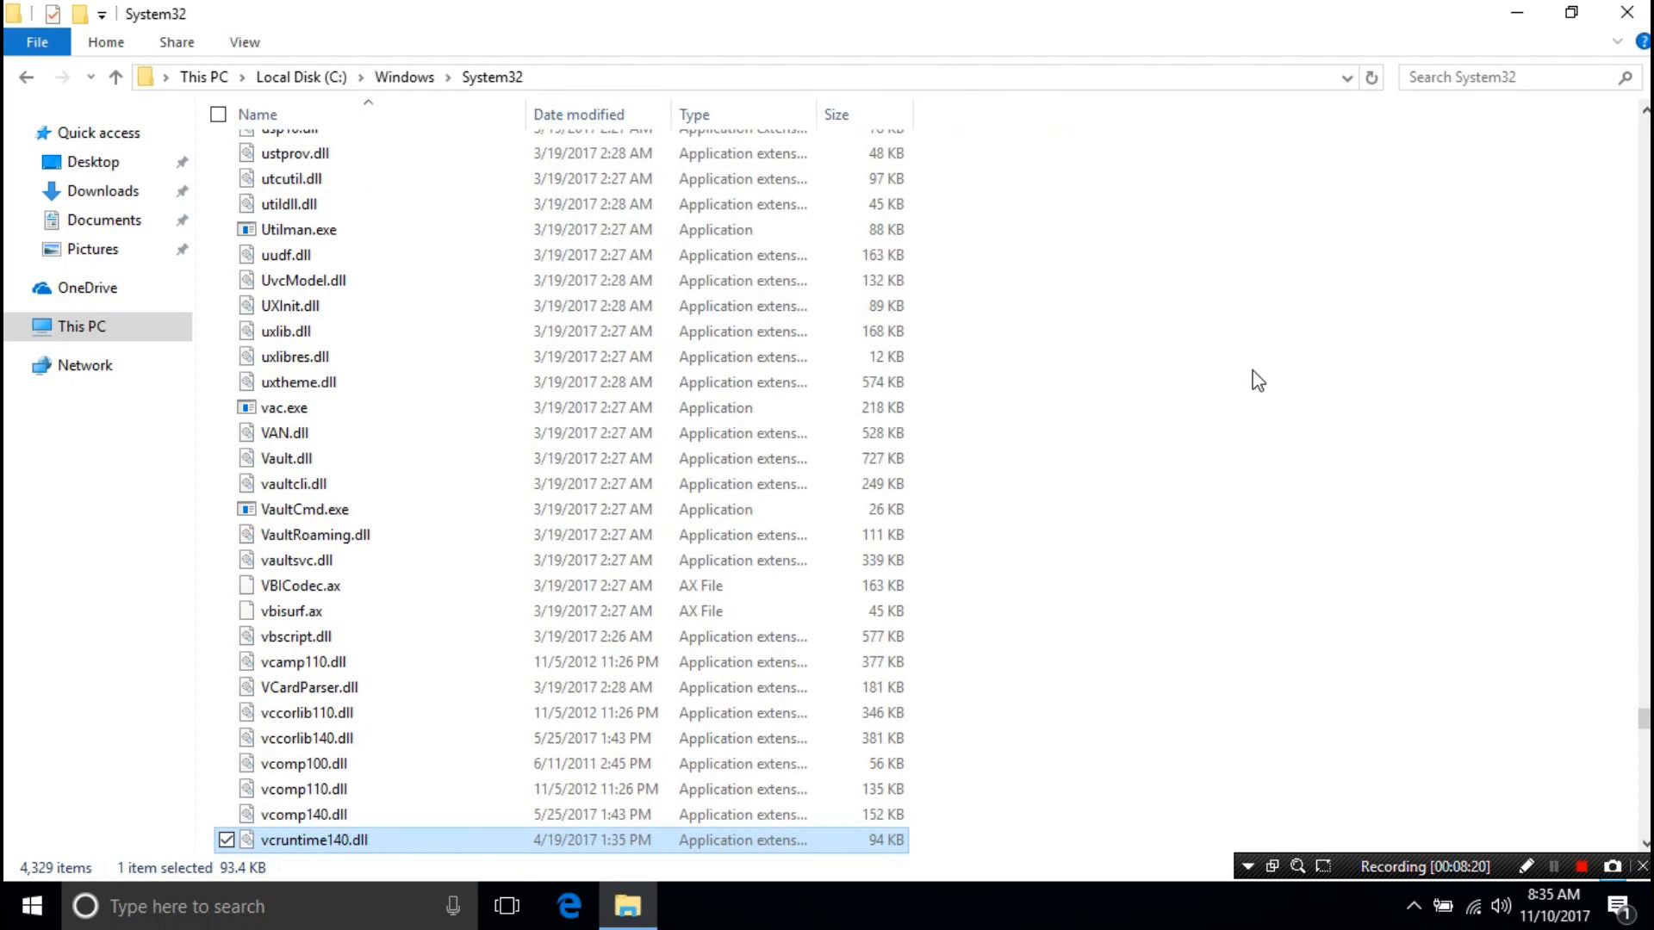
scroll(down, 3)
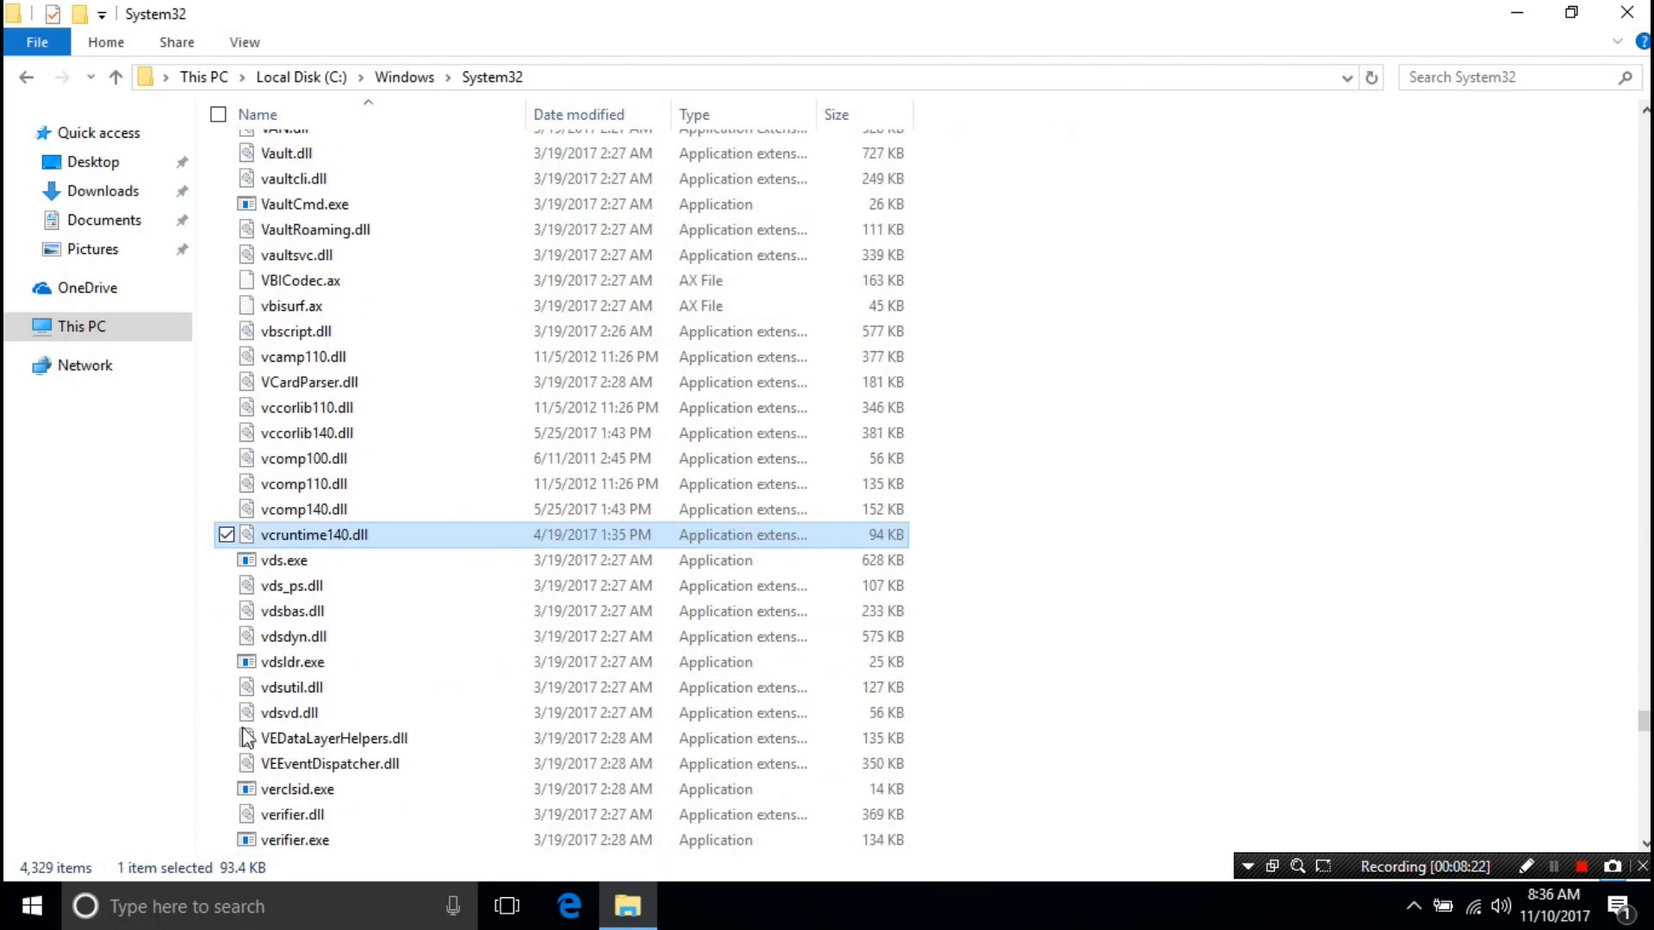
mouse_move(306, 541)
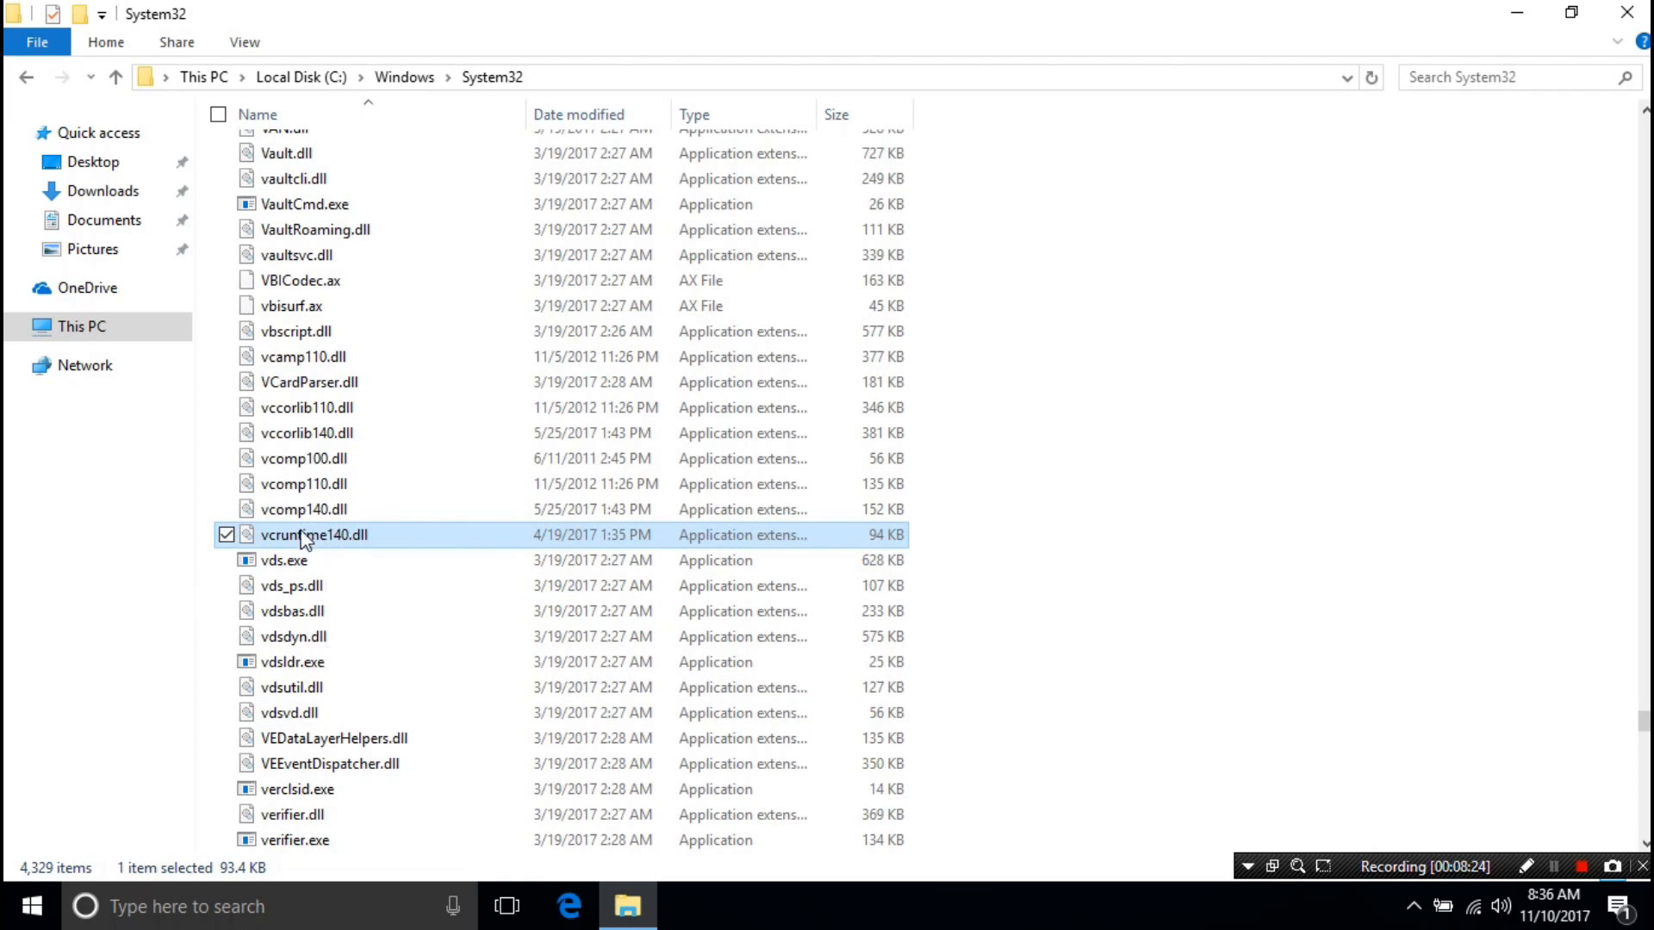
mouse_move(379, 560)
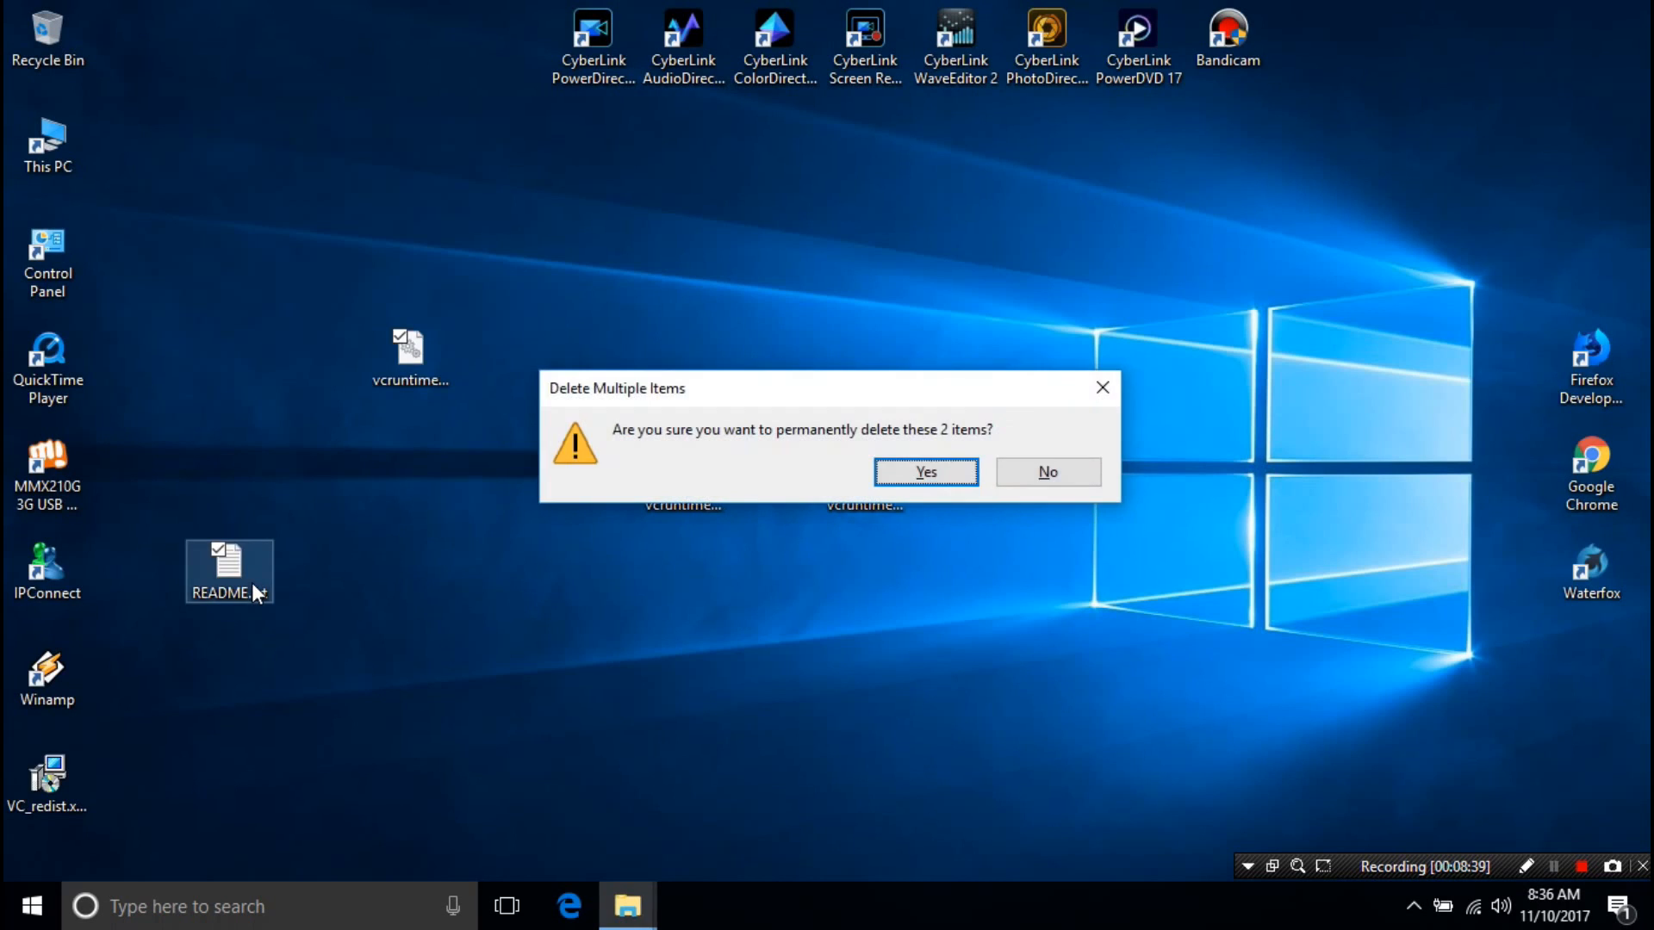
- Confirm deleting the extracted dll and README, then right-click the 32bit zip
click(924, 471)
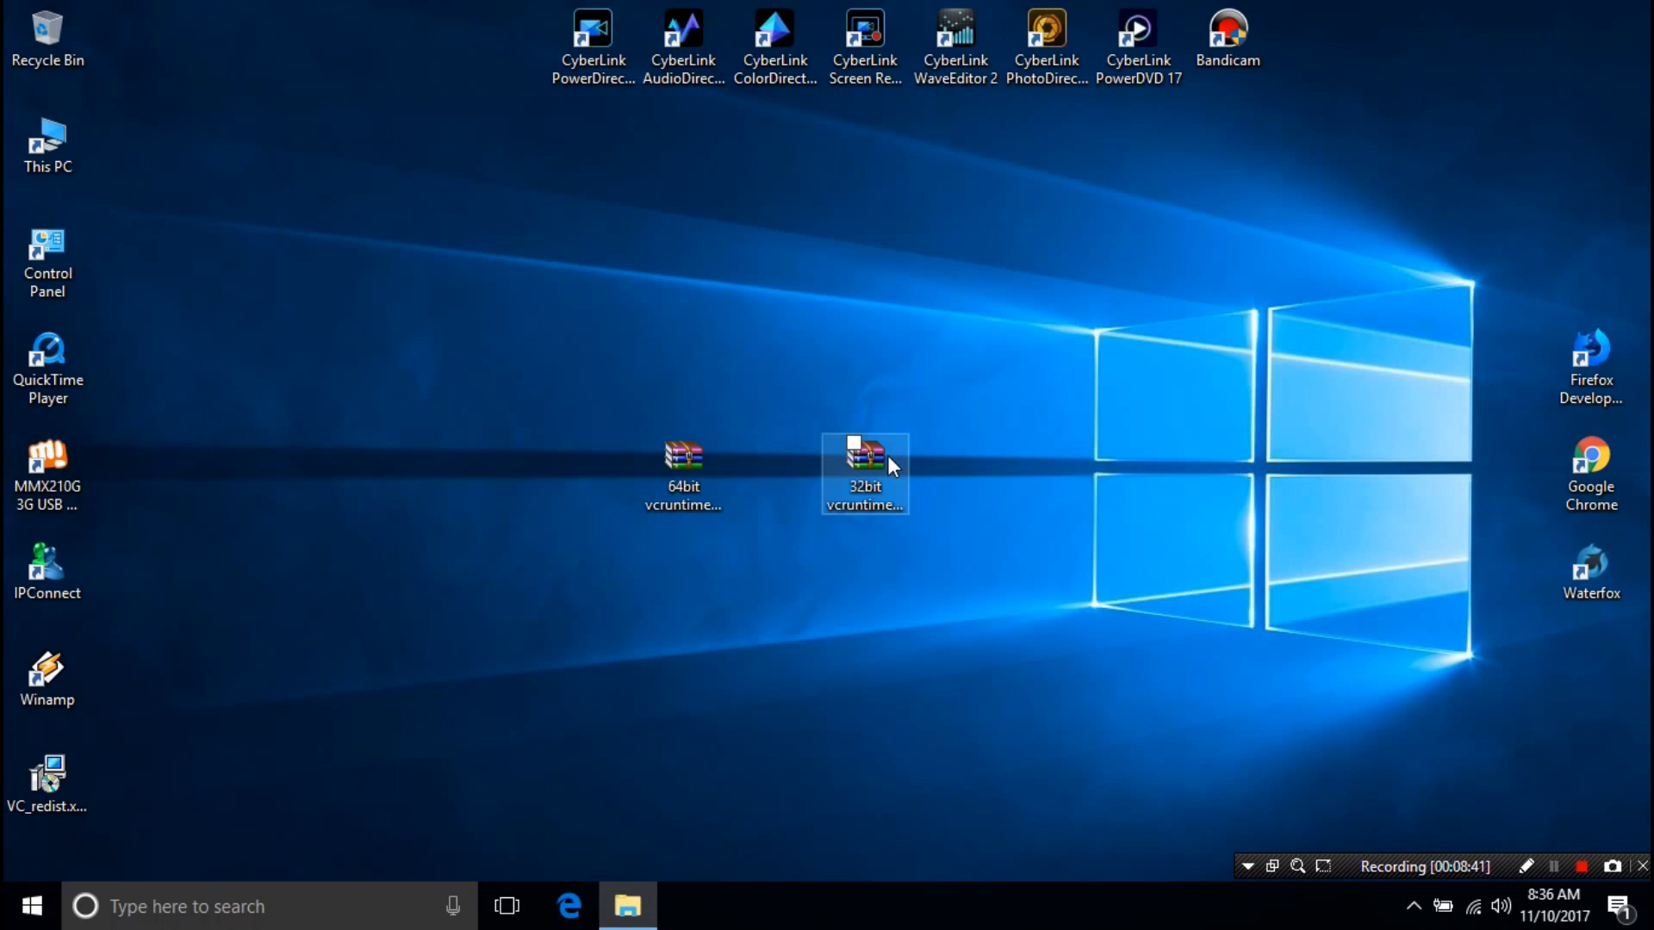
right_click(864, 473)
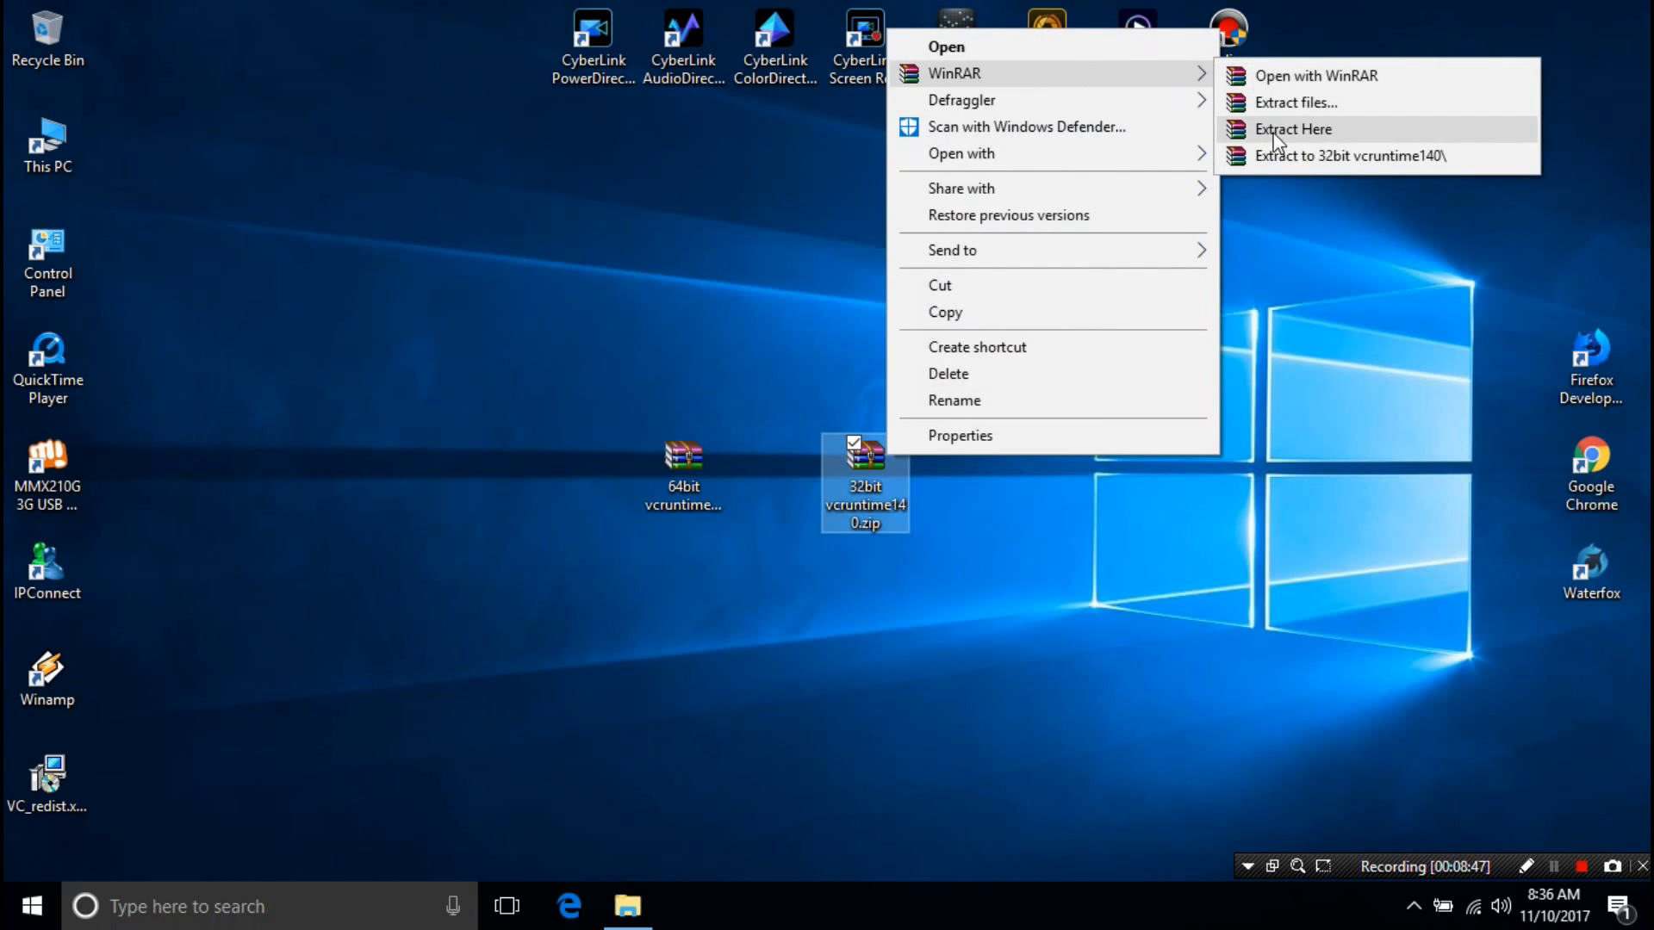
- Extract the 32bit zip onto the desktop with WinRAR and copy the extracted vcruntime140.dll
click(1292, 128)
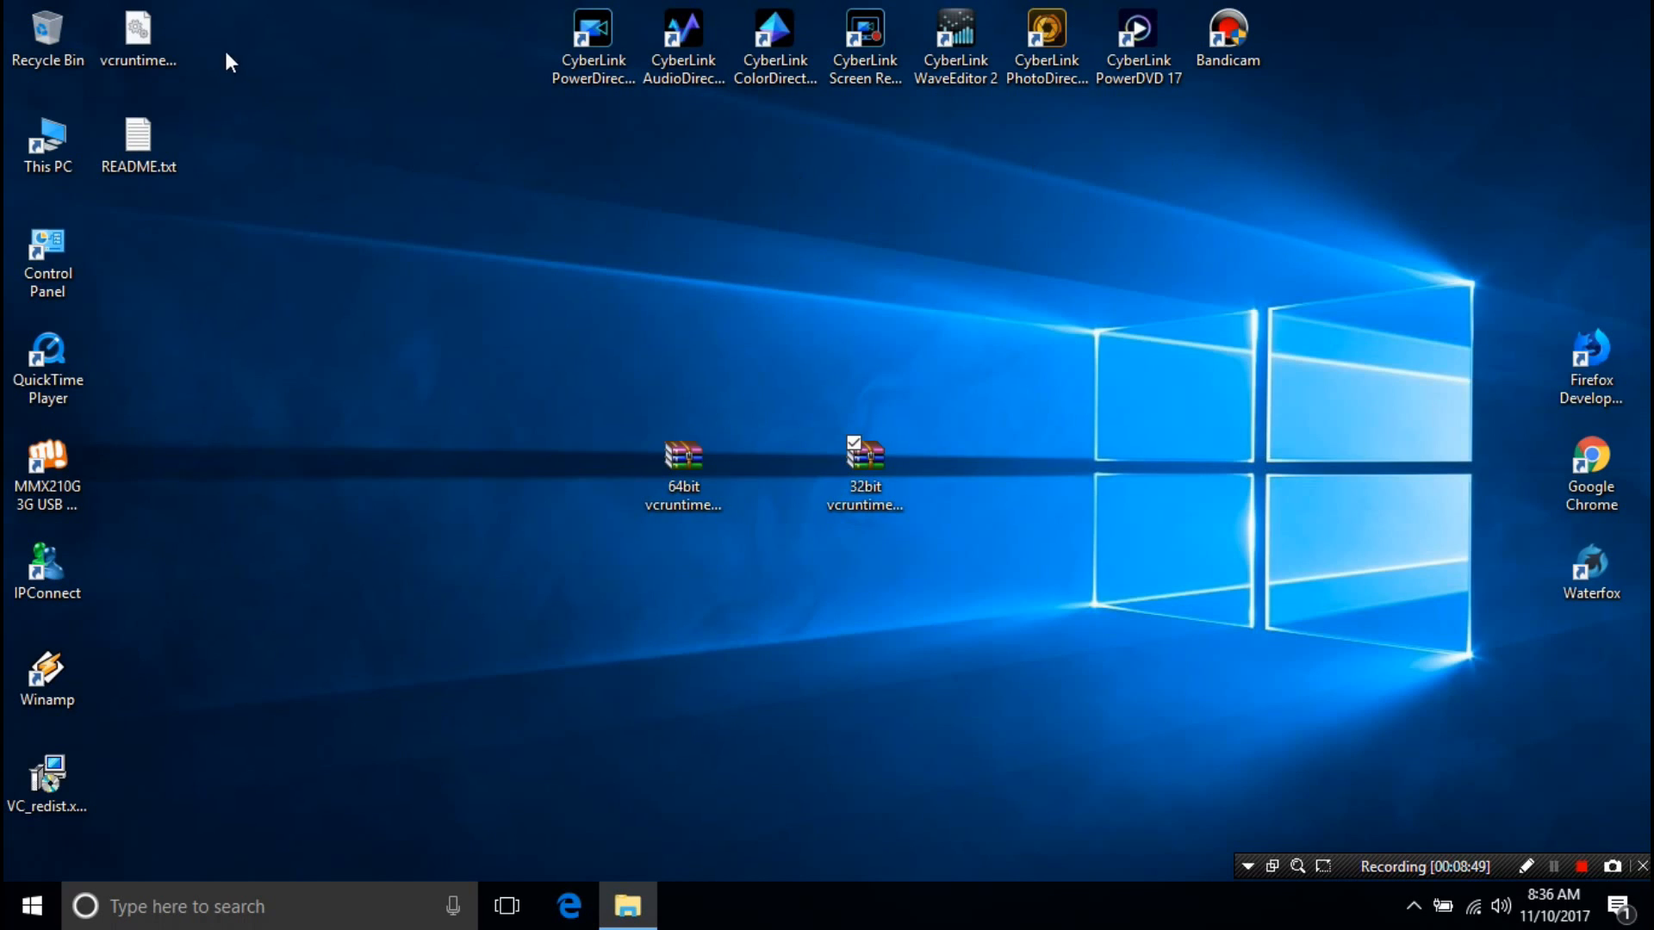
click(138, 44)
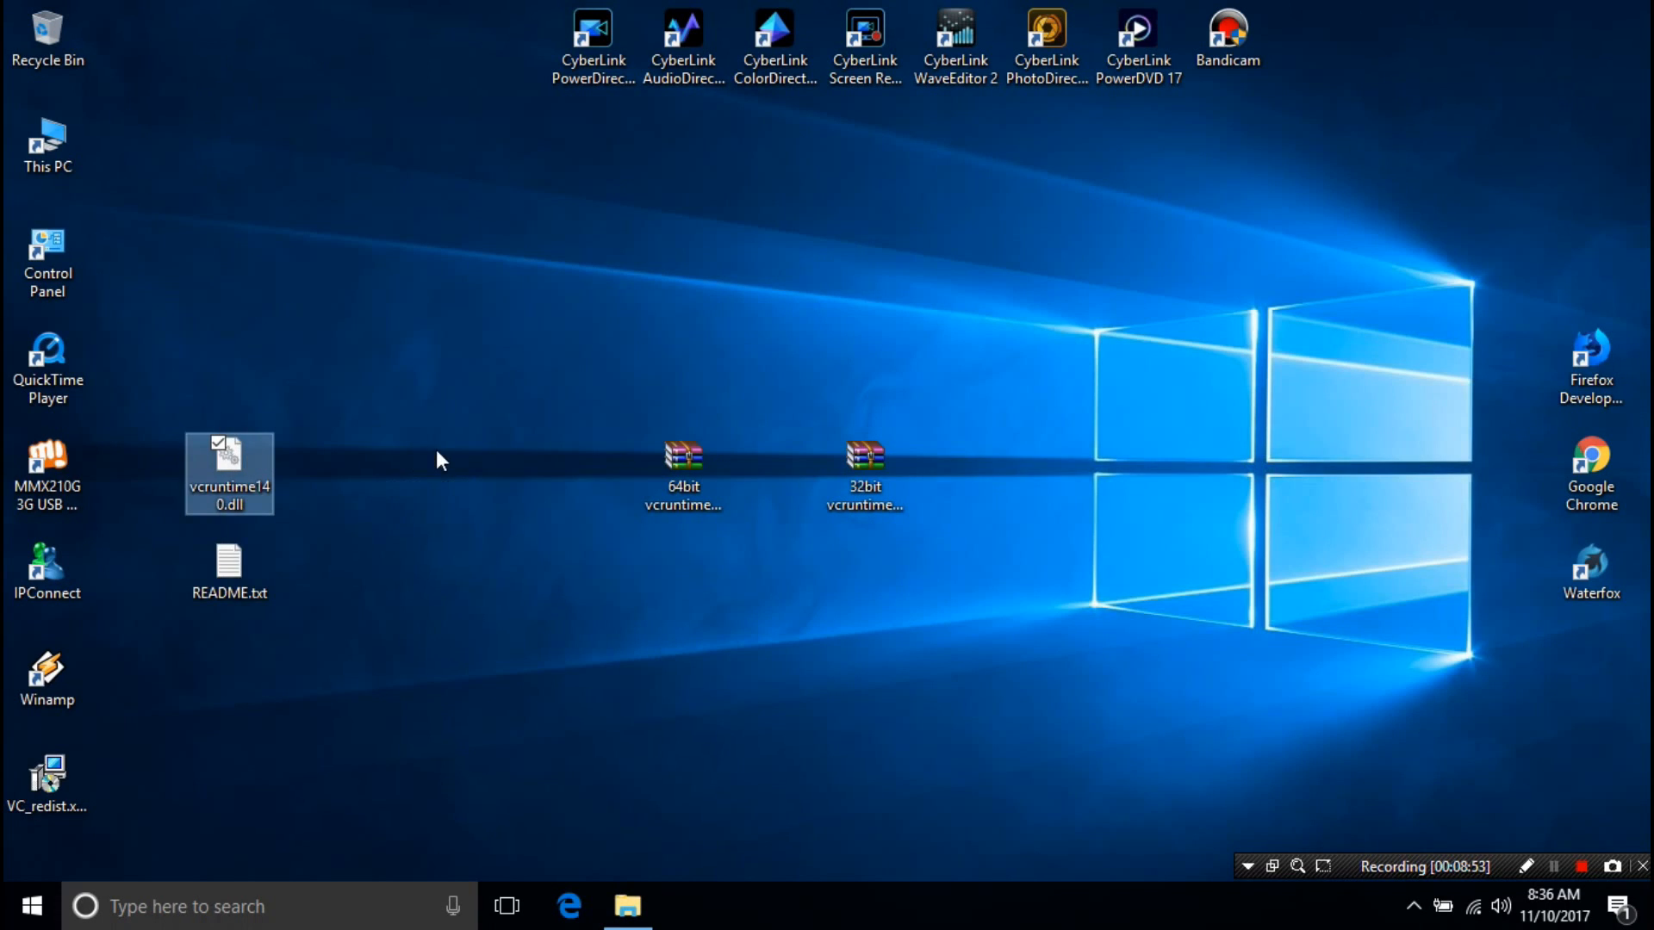
mouse_move(412, 454)
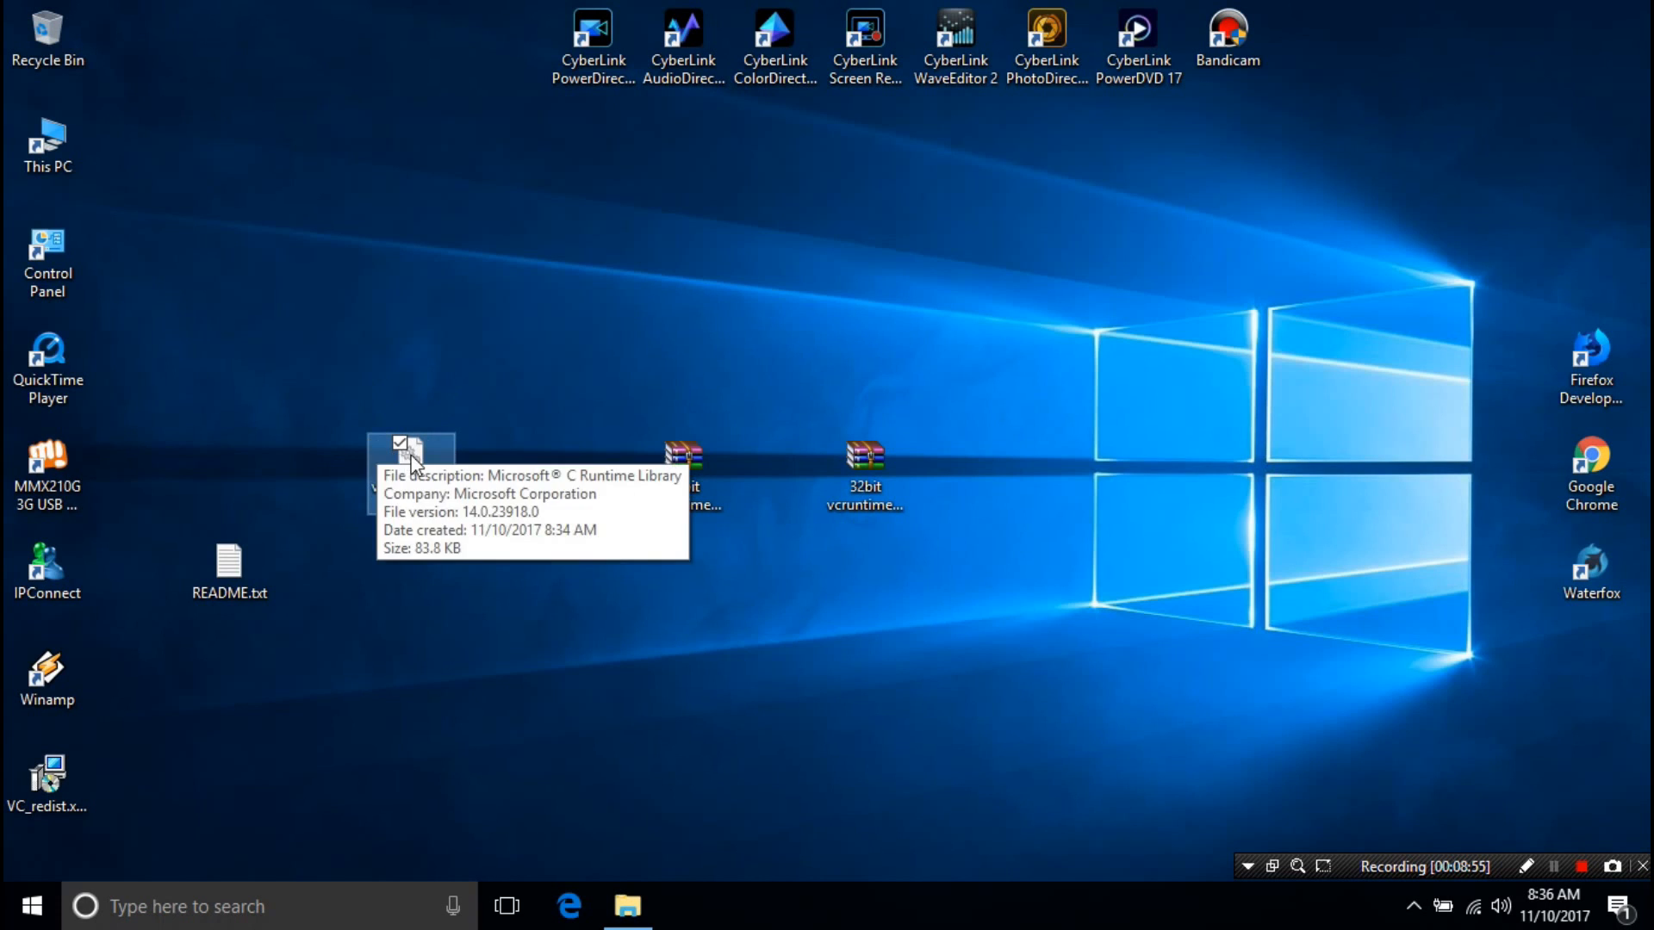
right_click(409, 465)
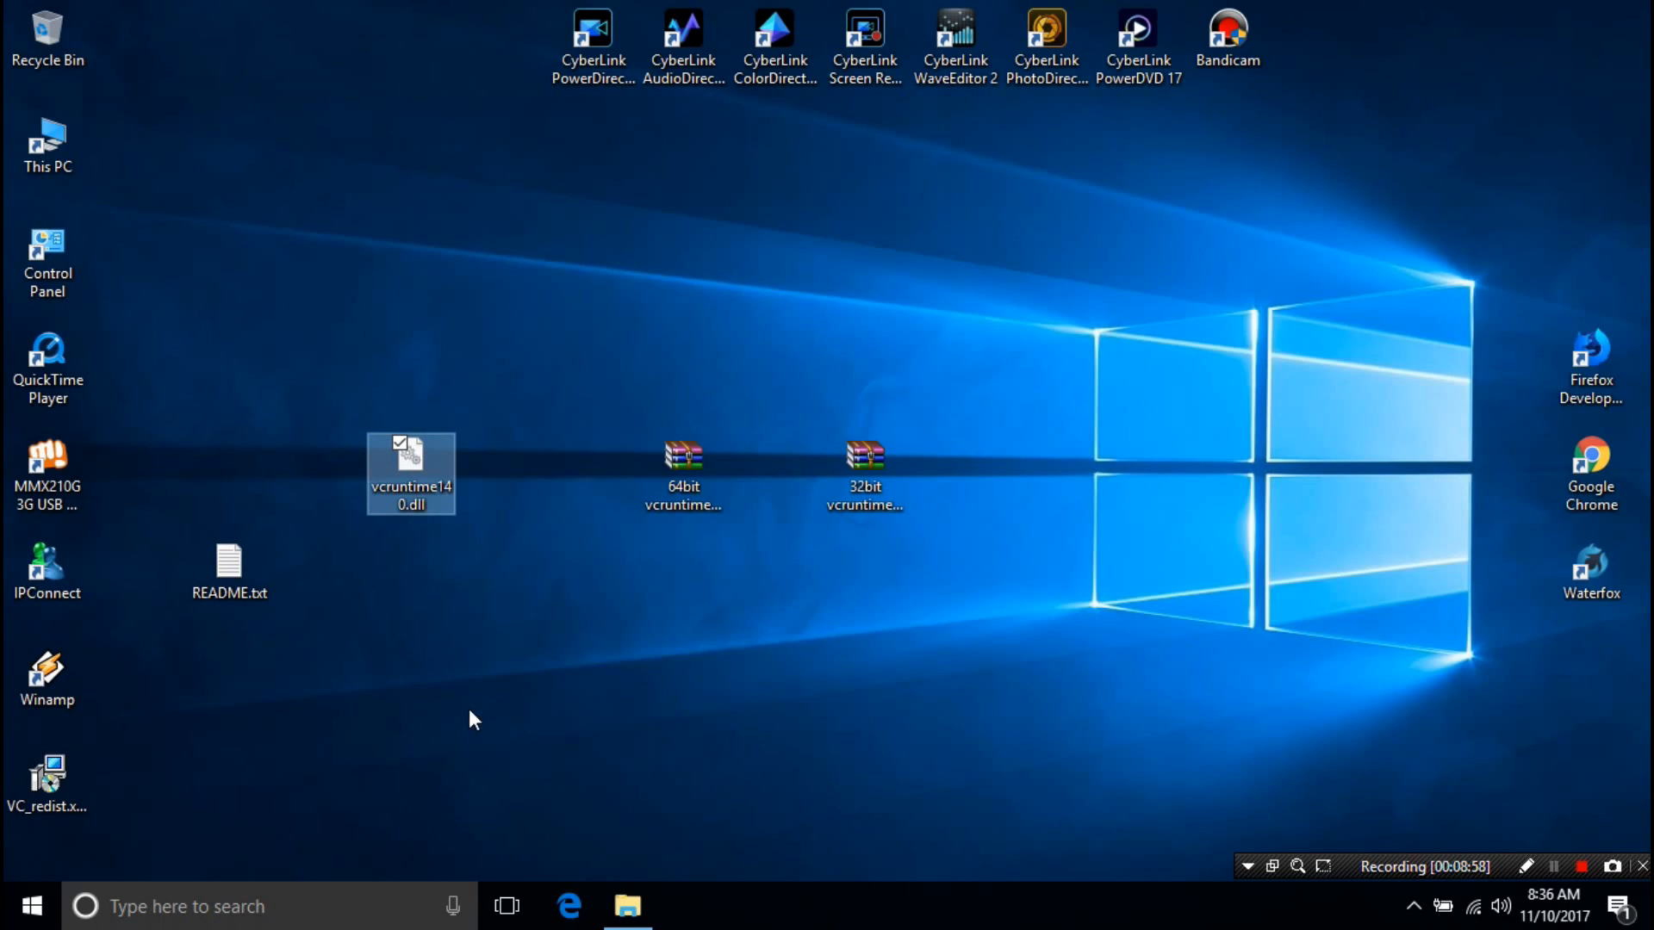
mouse_move(588, 878)
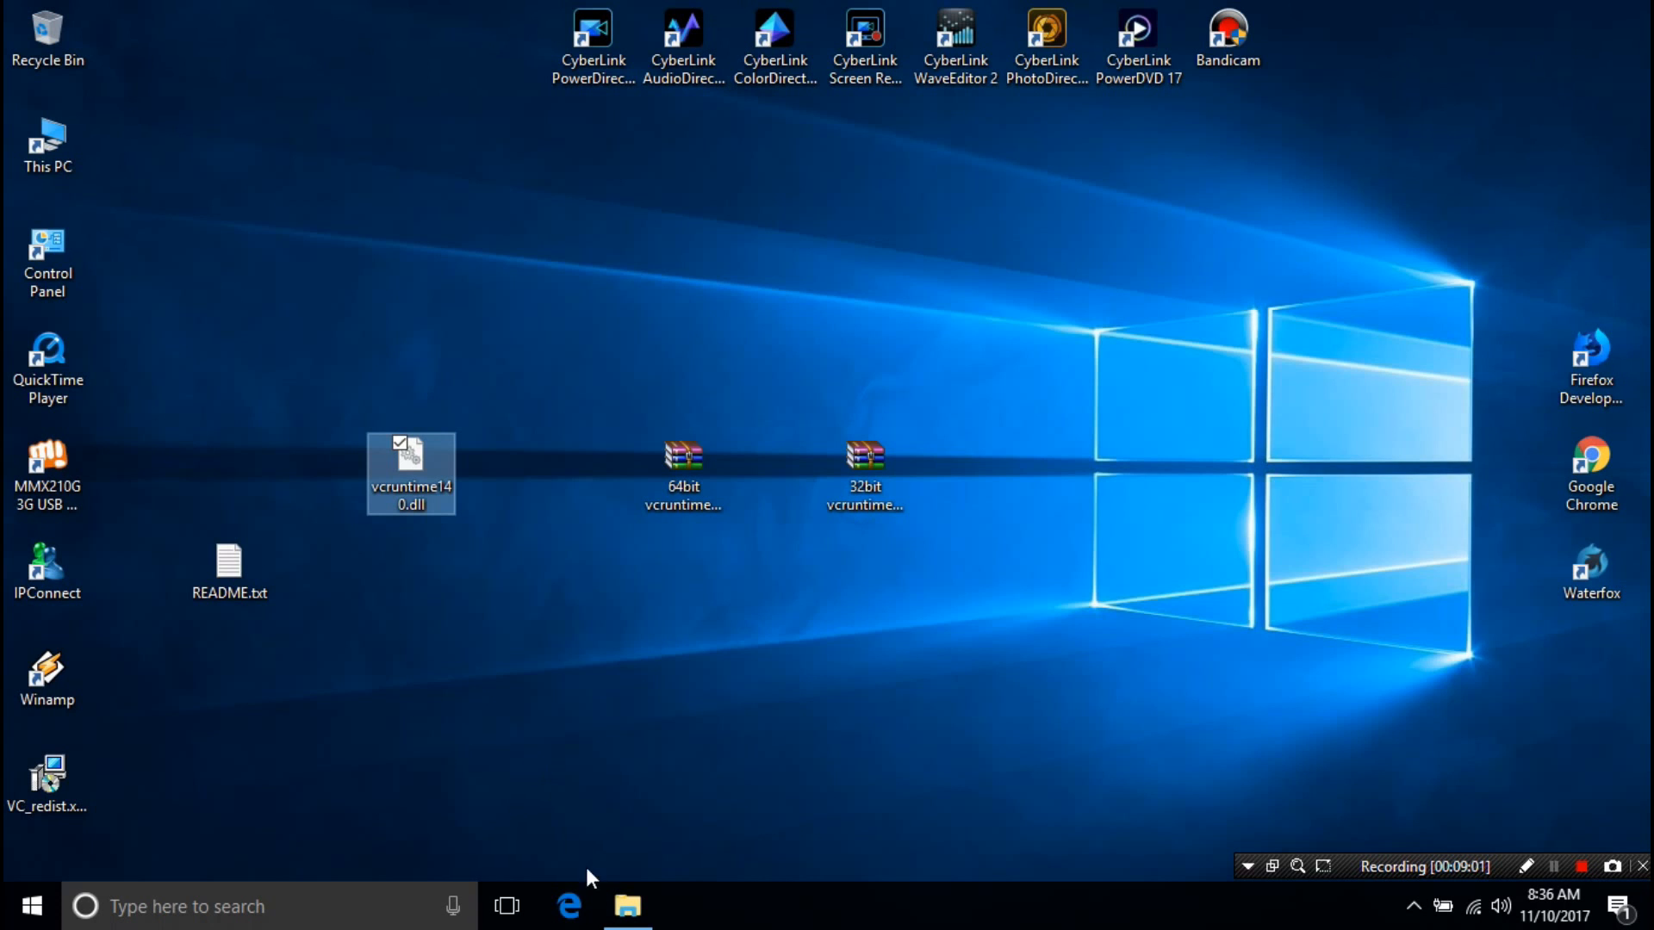
- Return to File Explorer and navigate from Windows into the SysWOW64 folder
click(626, 906)
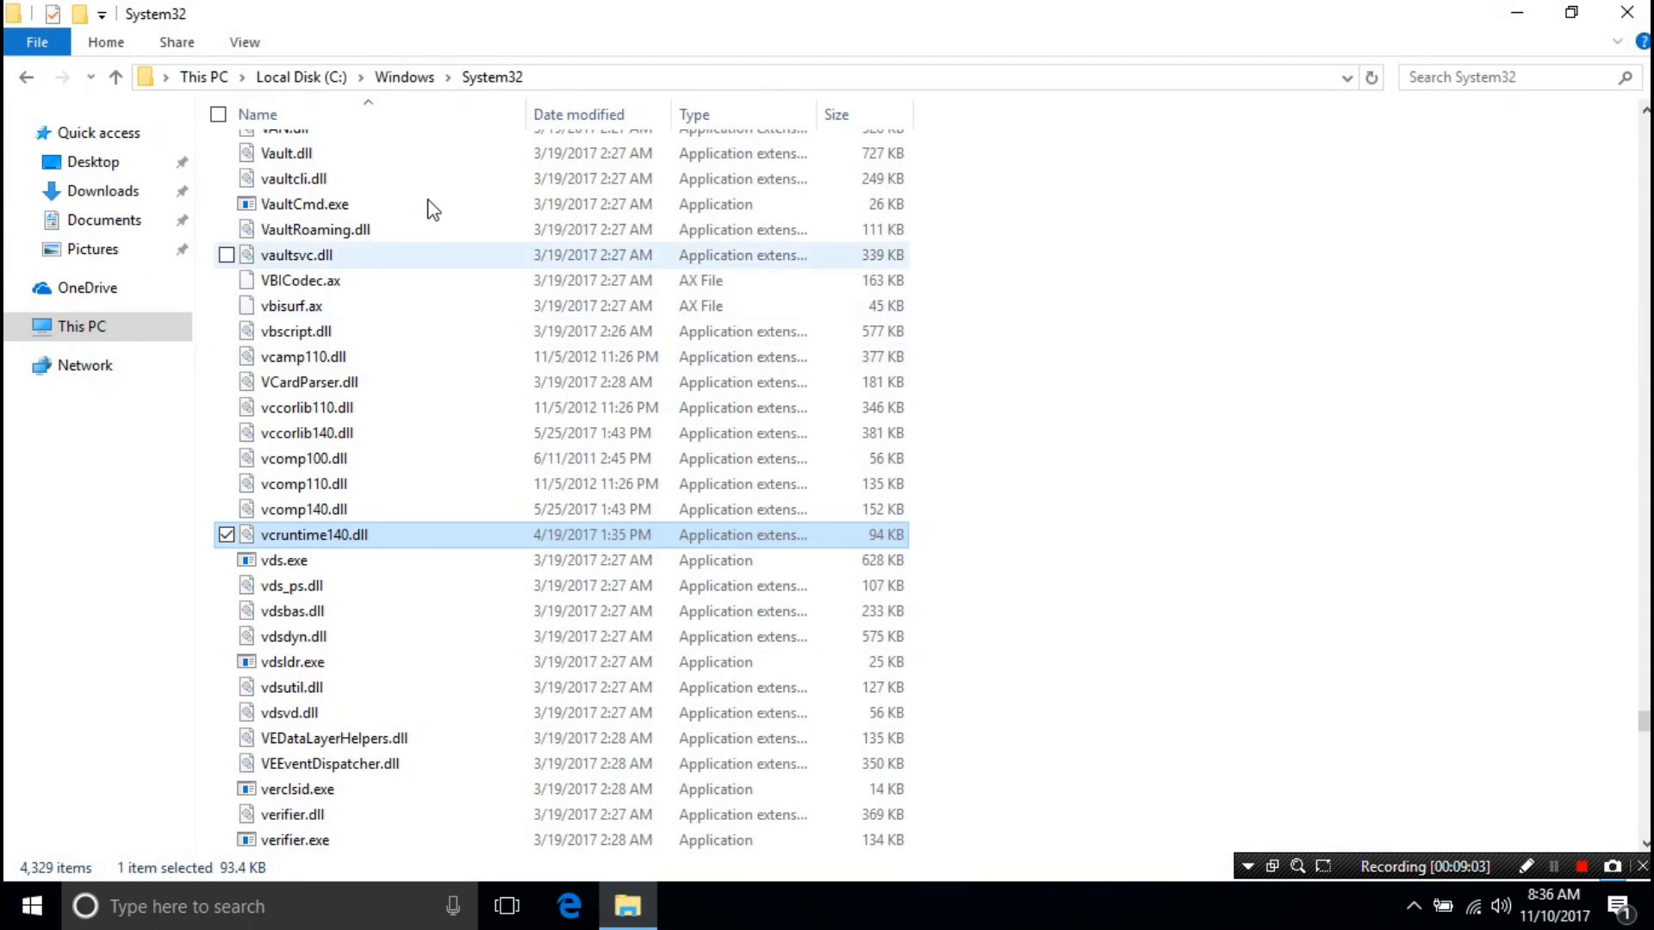
click(404, 75)
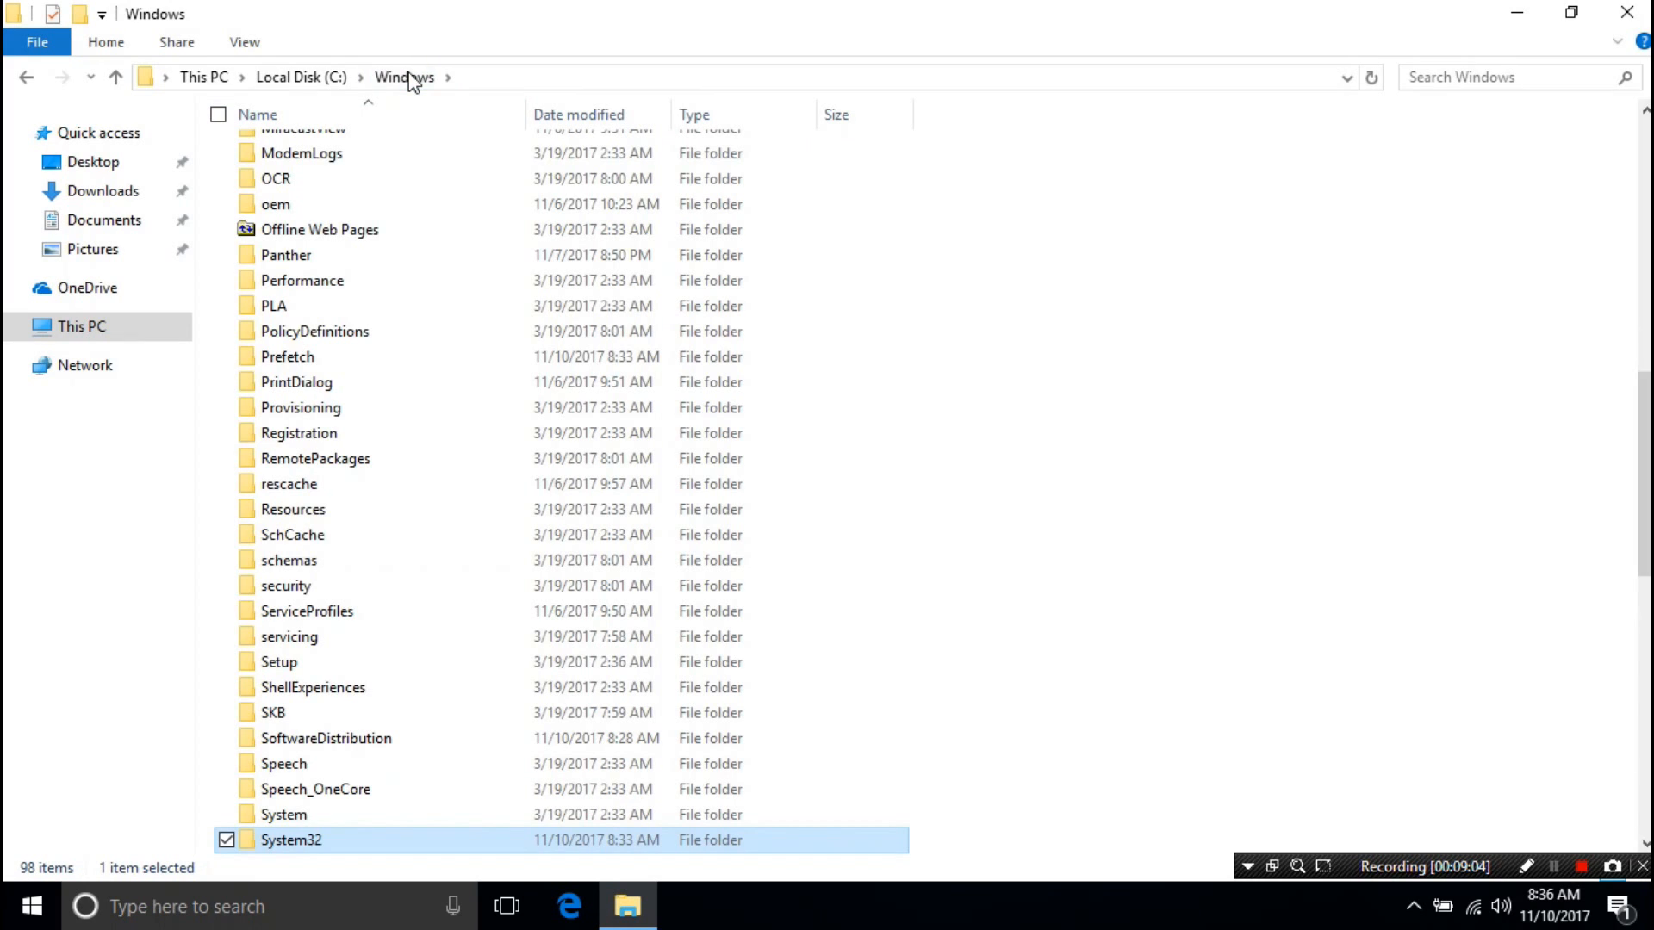
scroll(down, 3)
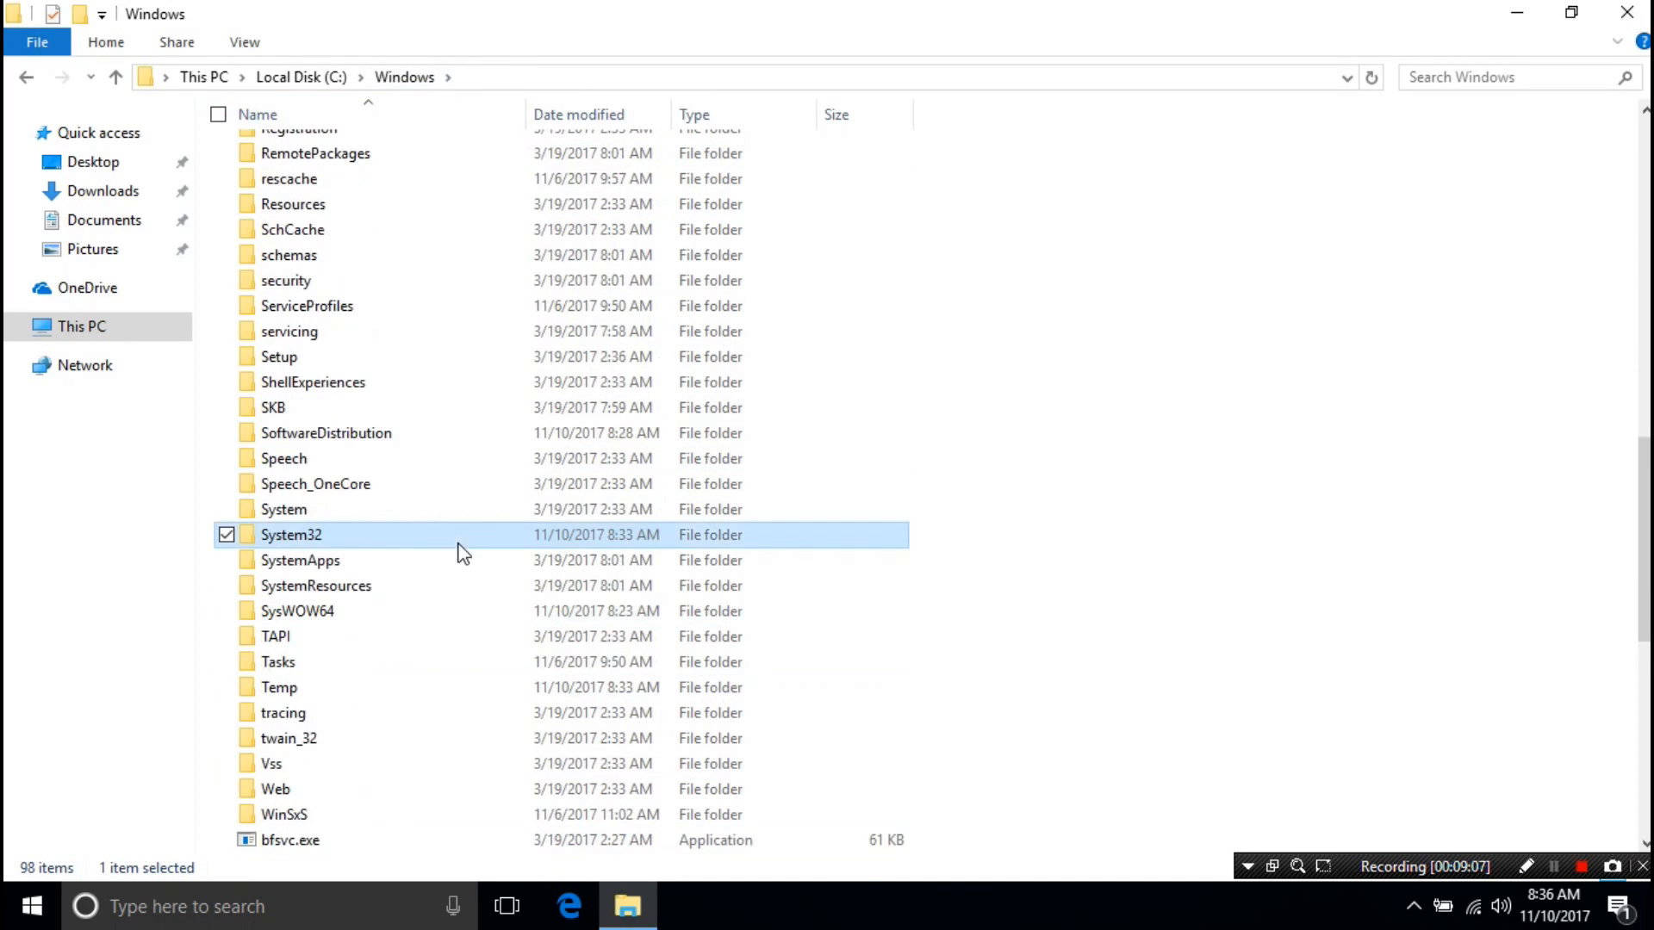
mouse_move(306, 611)
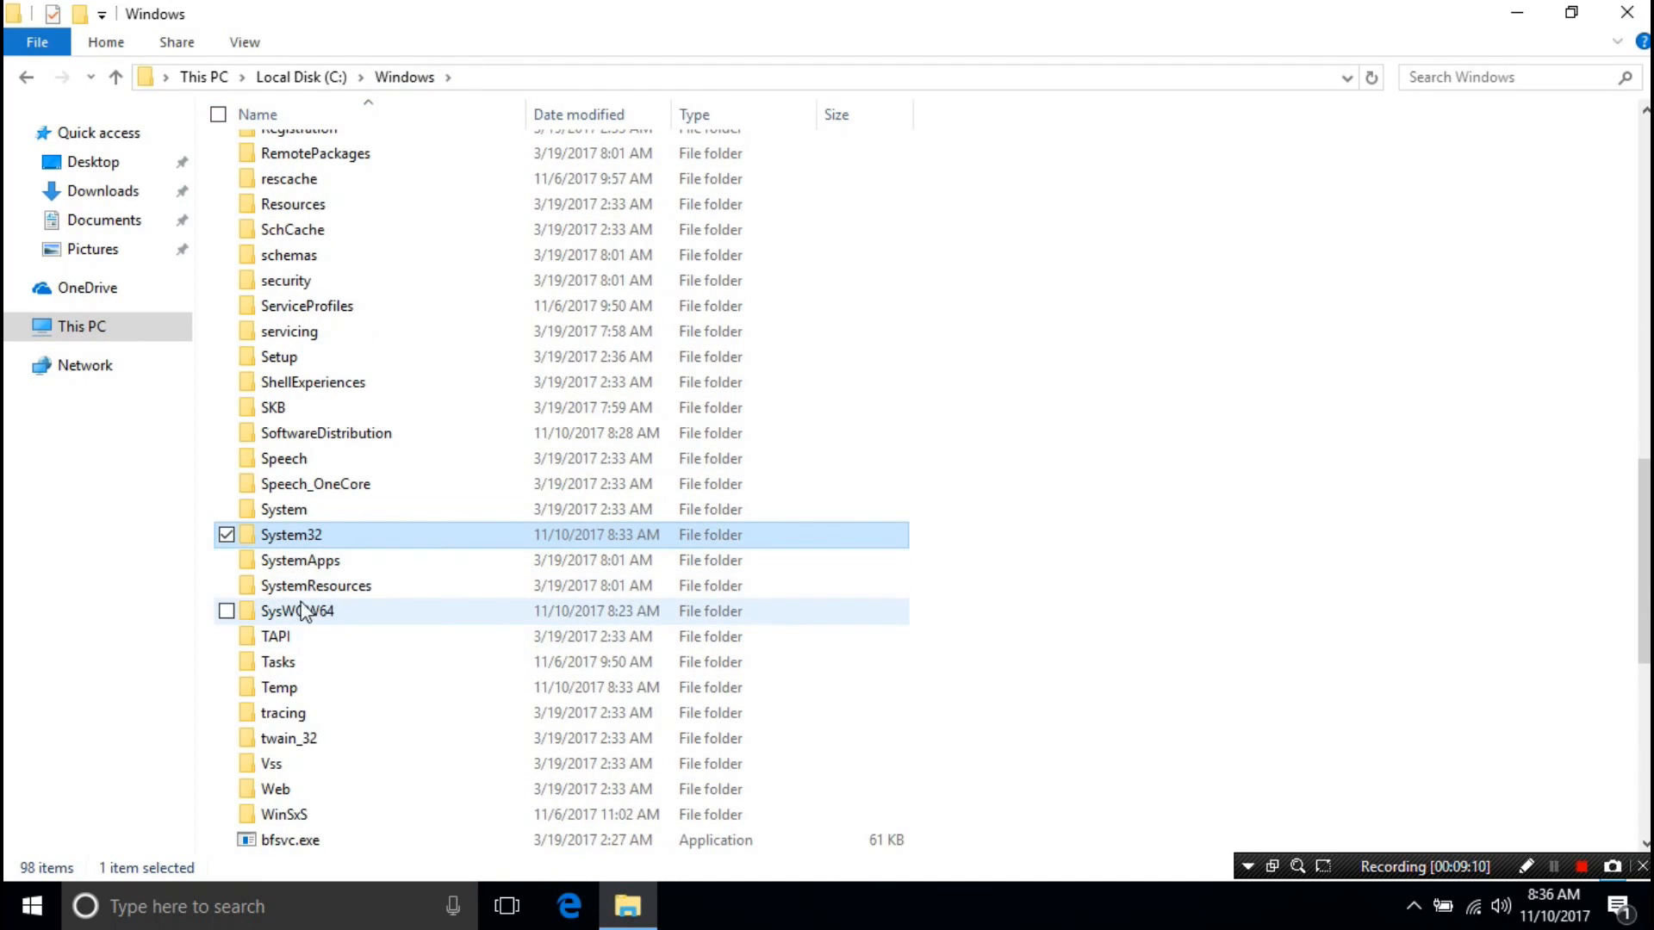
mouse_move(343, 613)
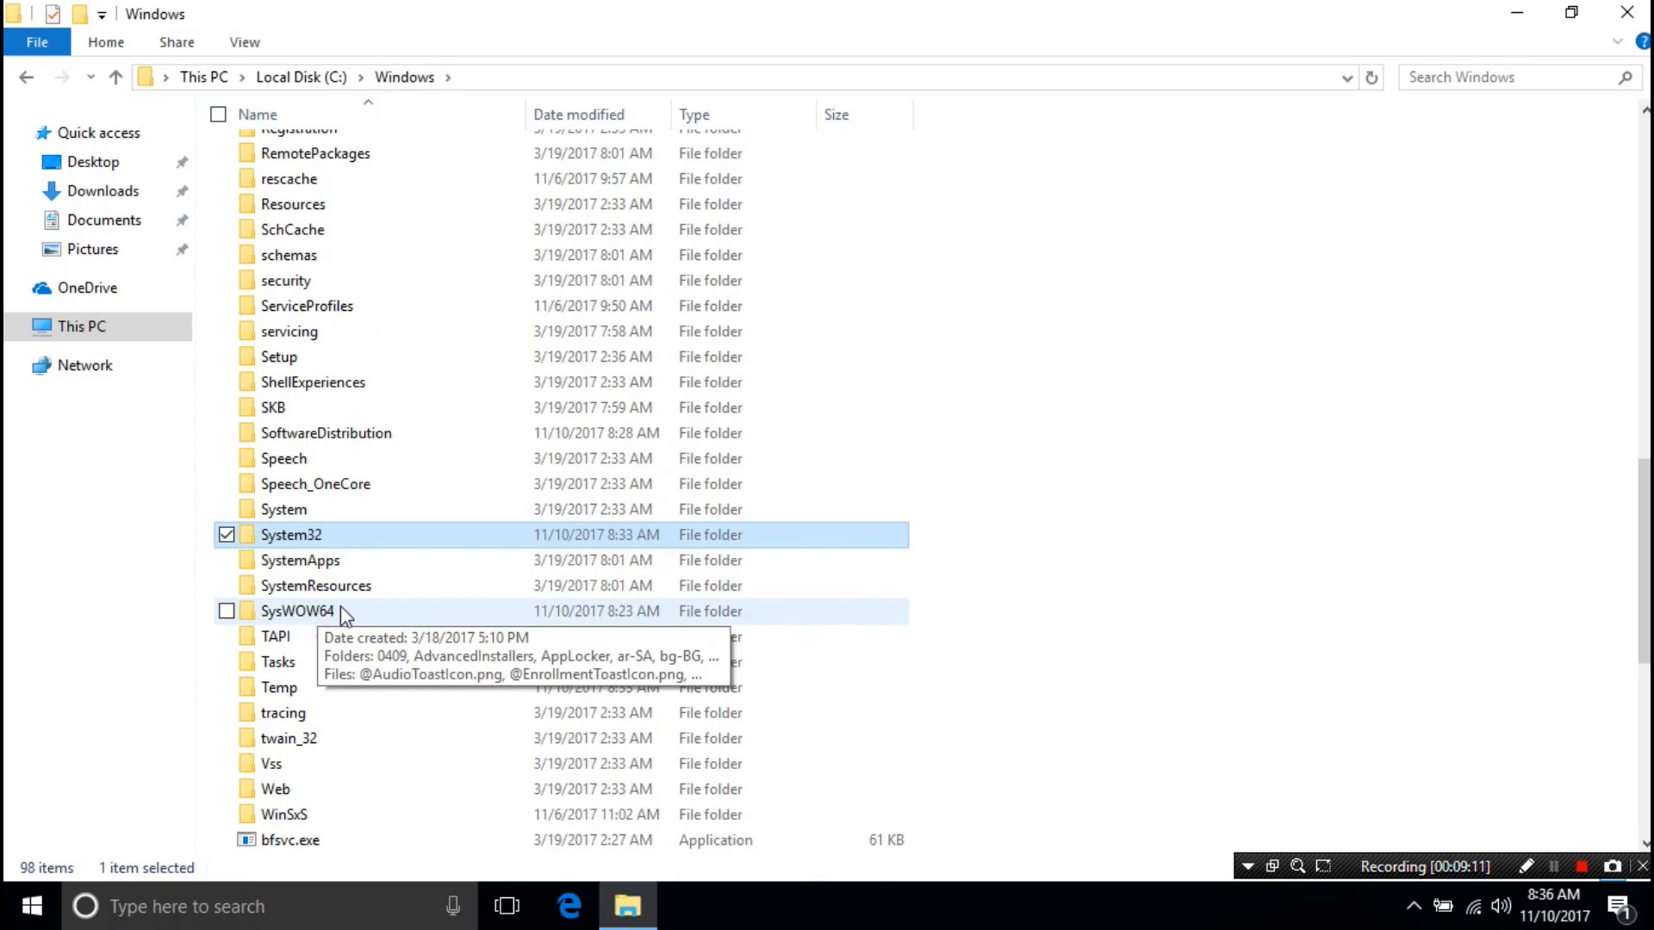
mouse_move(338, 621)
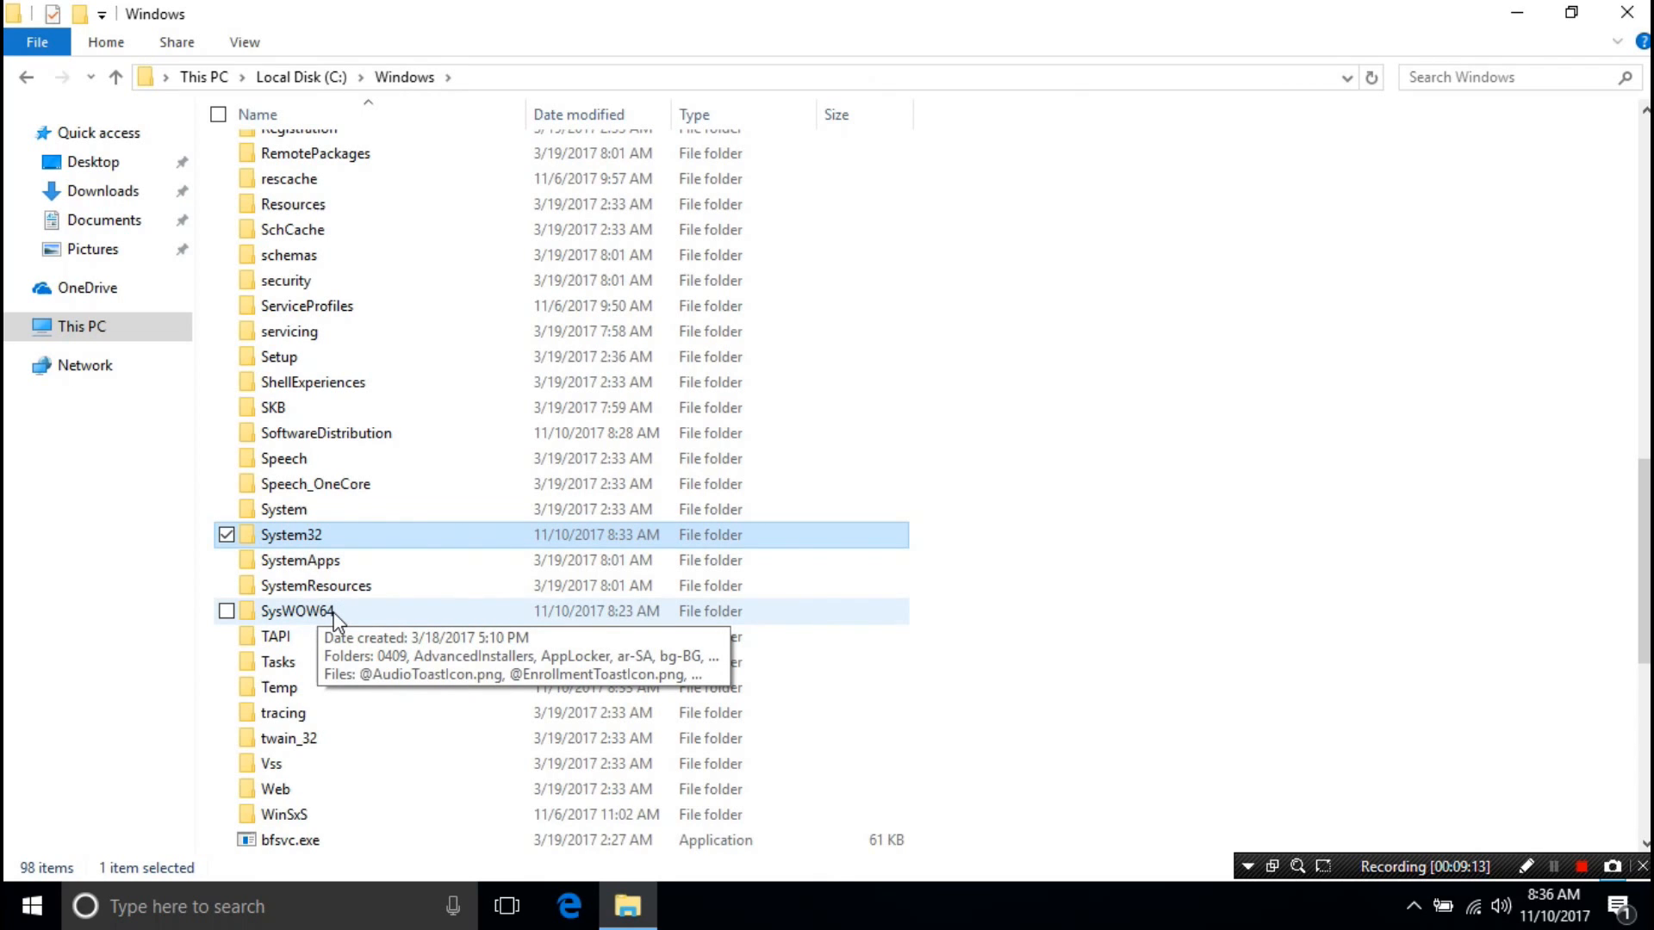
double_click(297, 610)
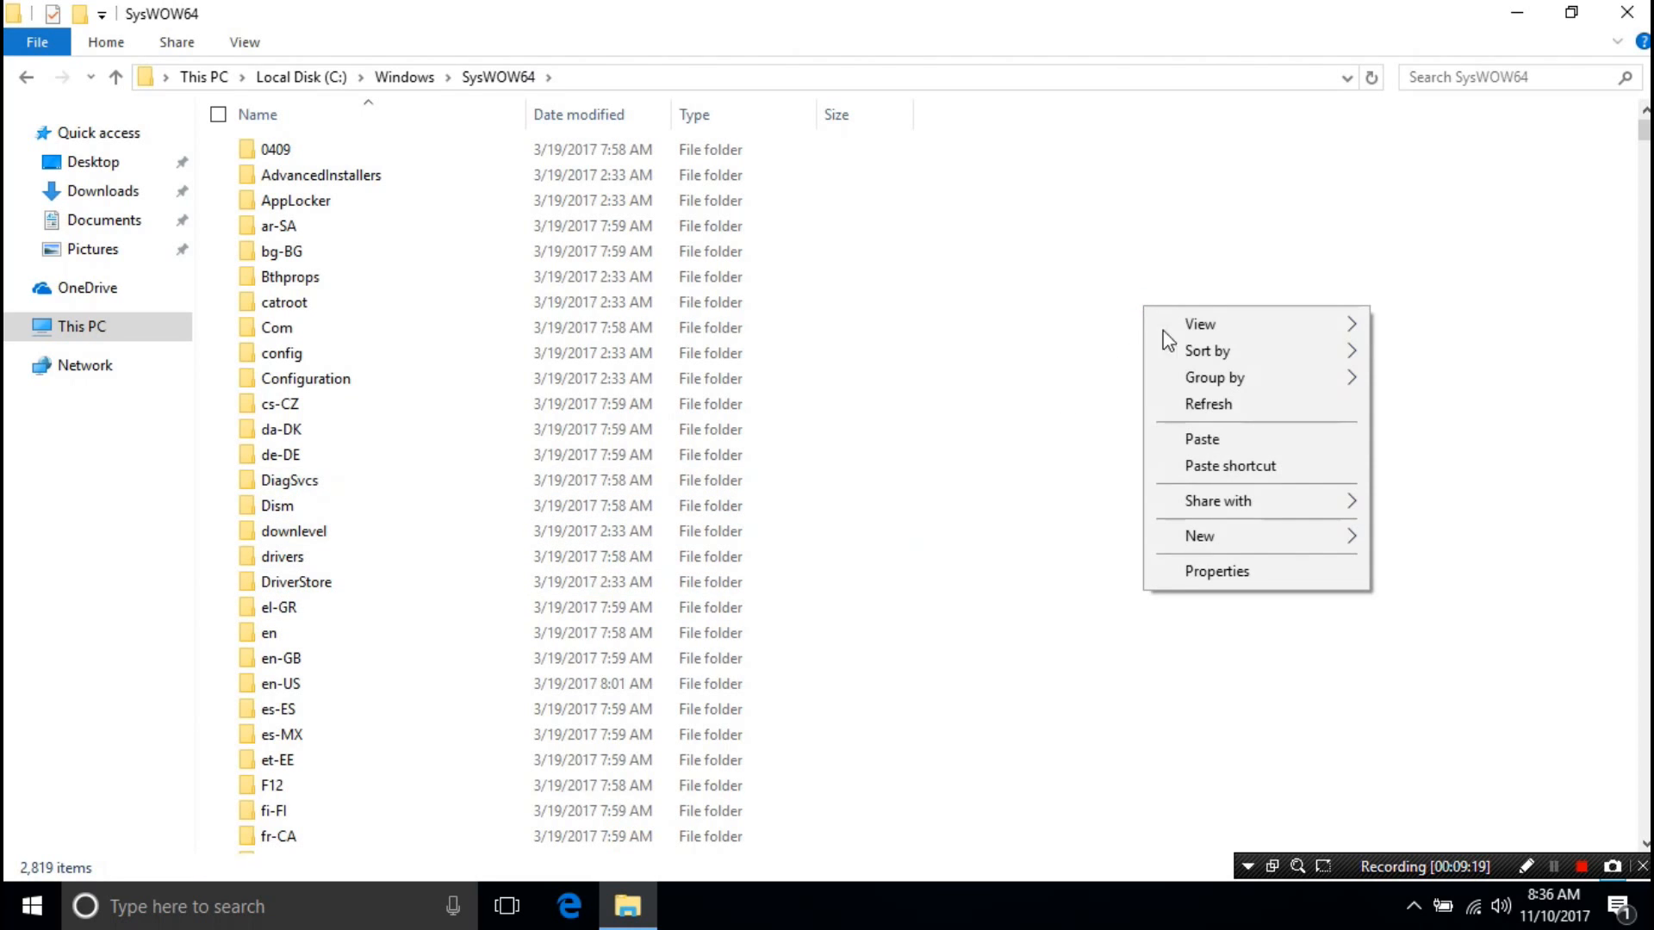
- Paste the 32-bit vcruntime140.dll into SysWOW64, granting administrator permission
click(1201, 438)
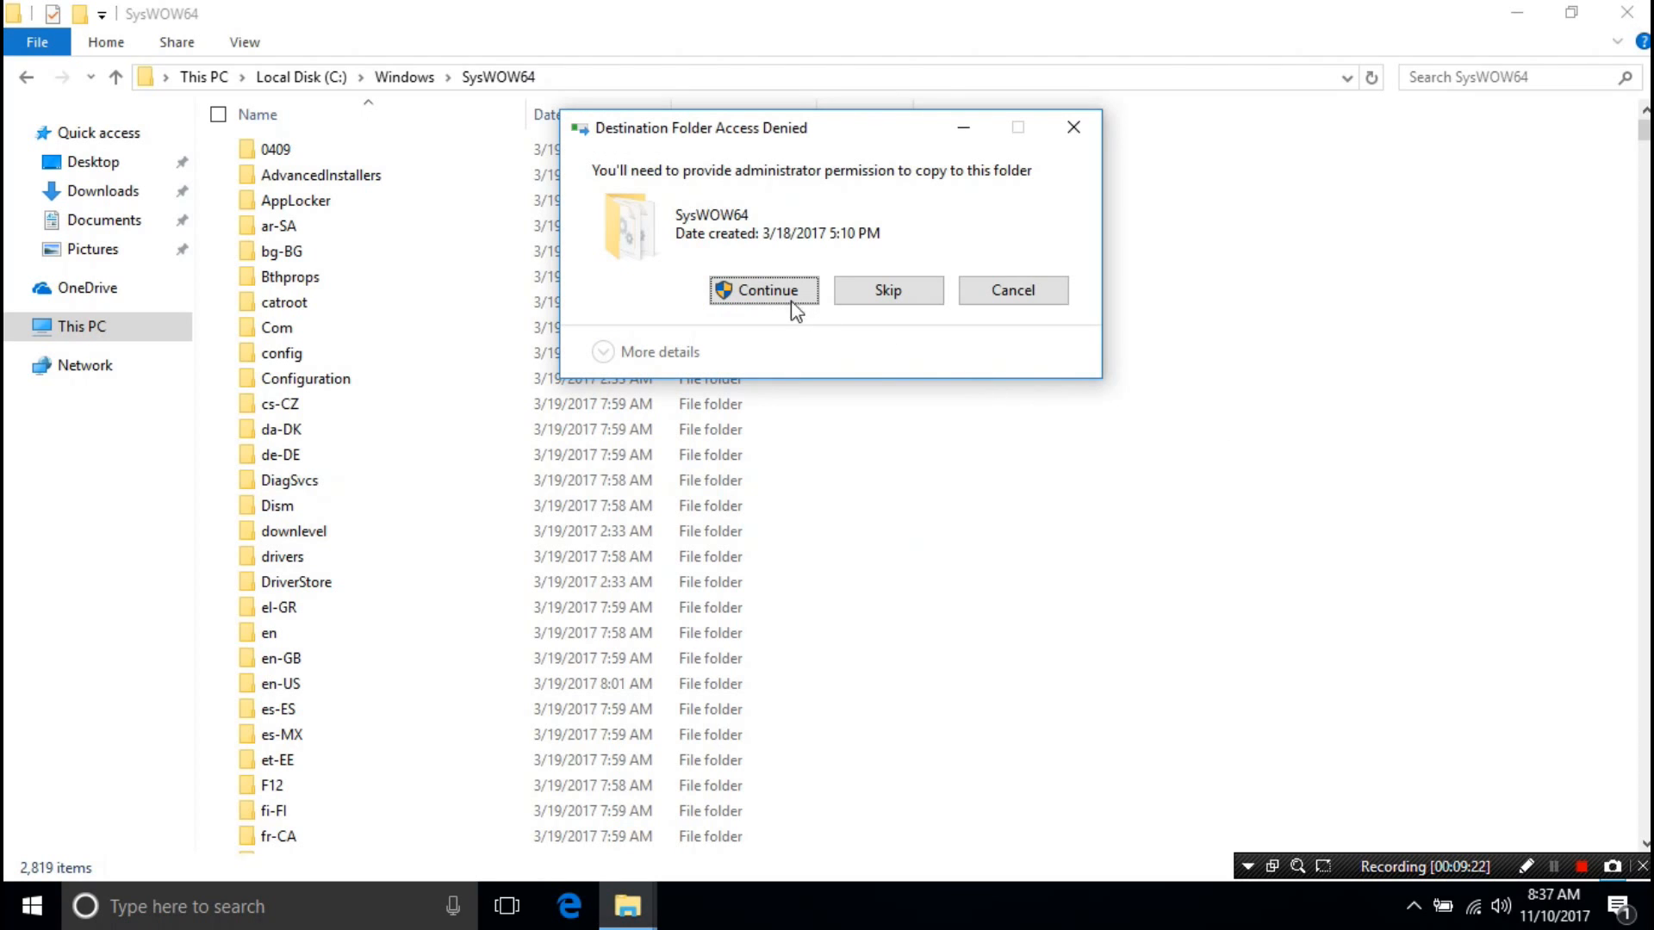
click(762, 291)
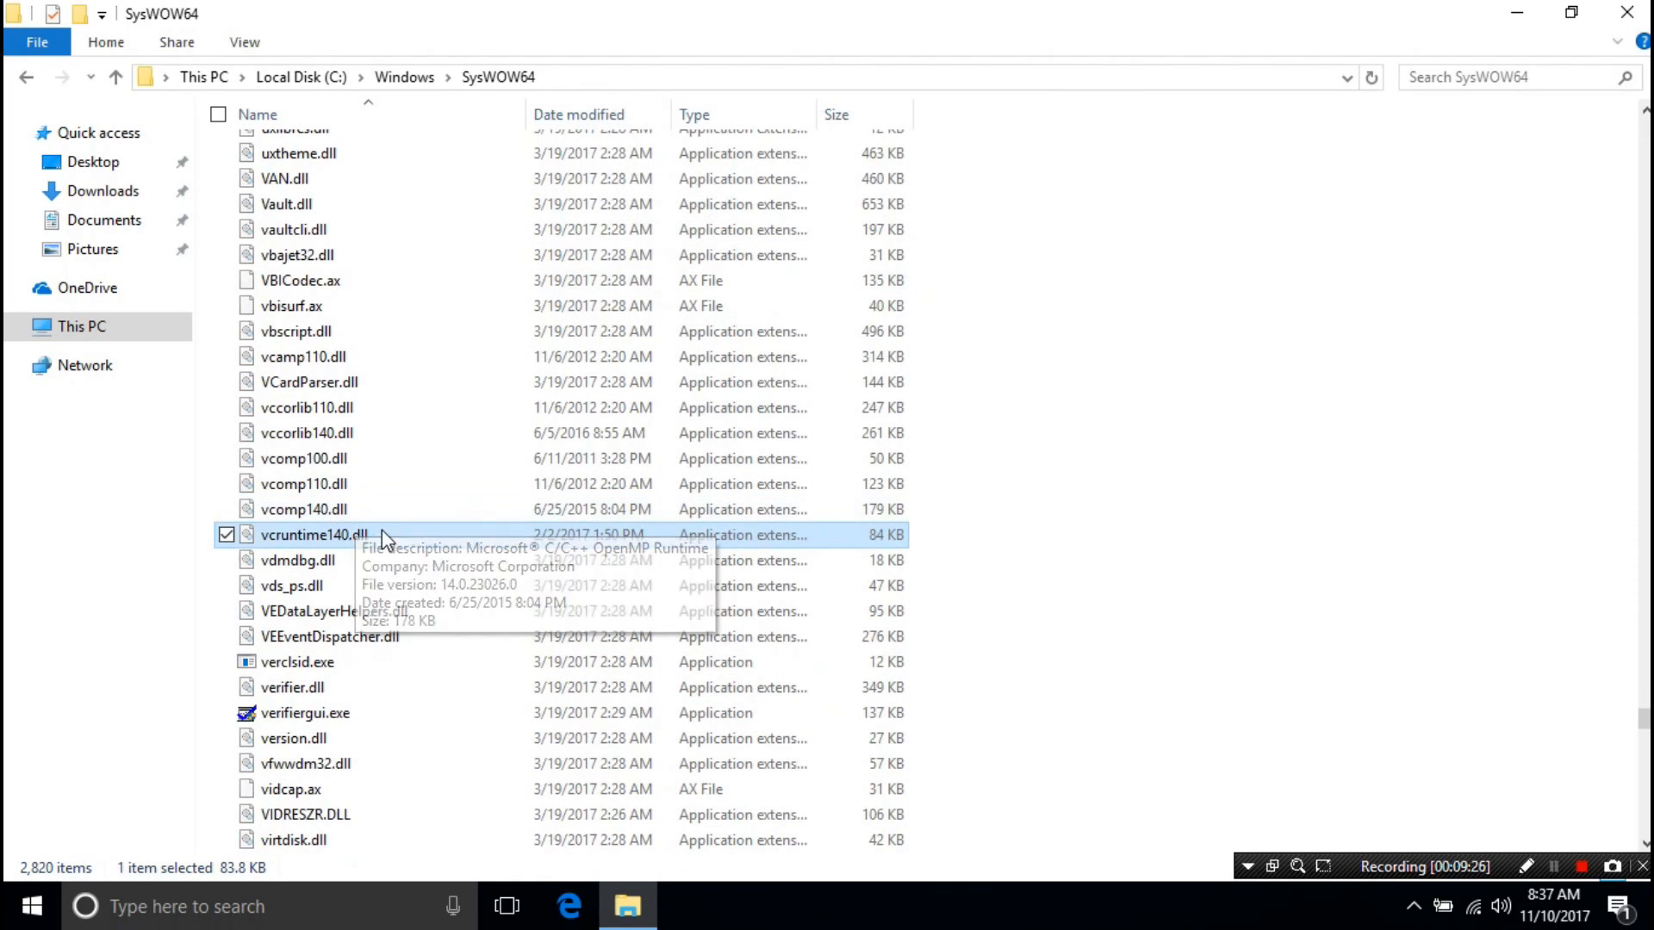
mouse_move(478, 540)
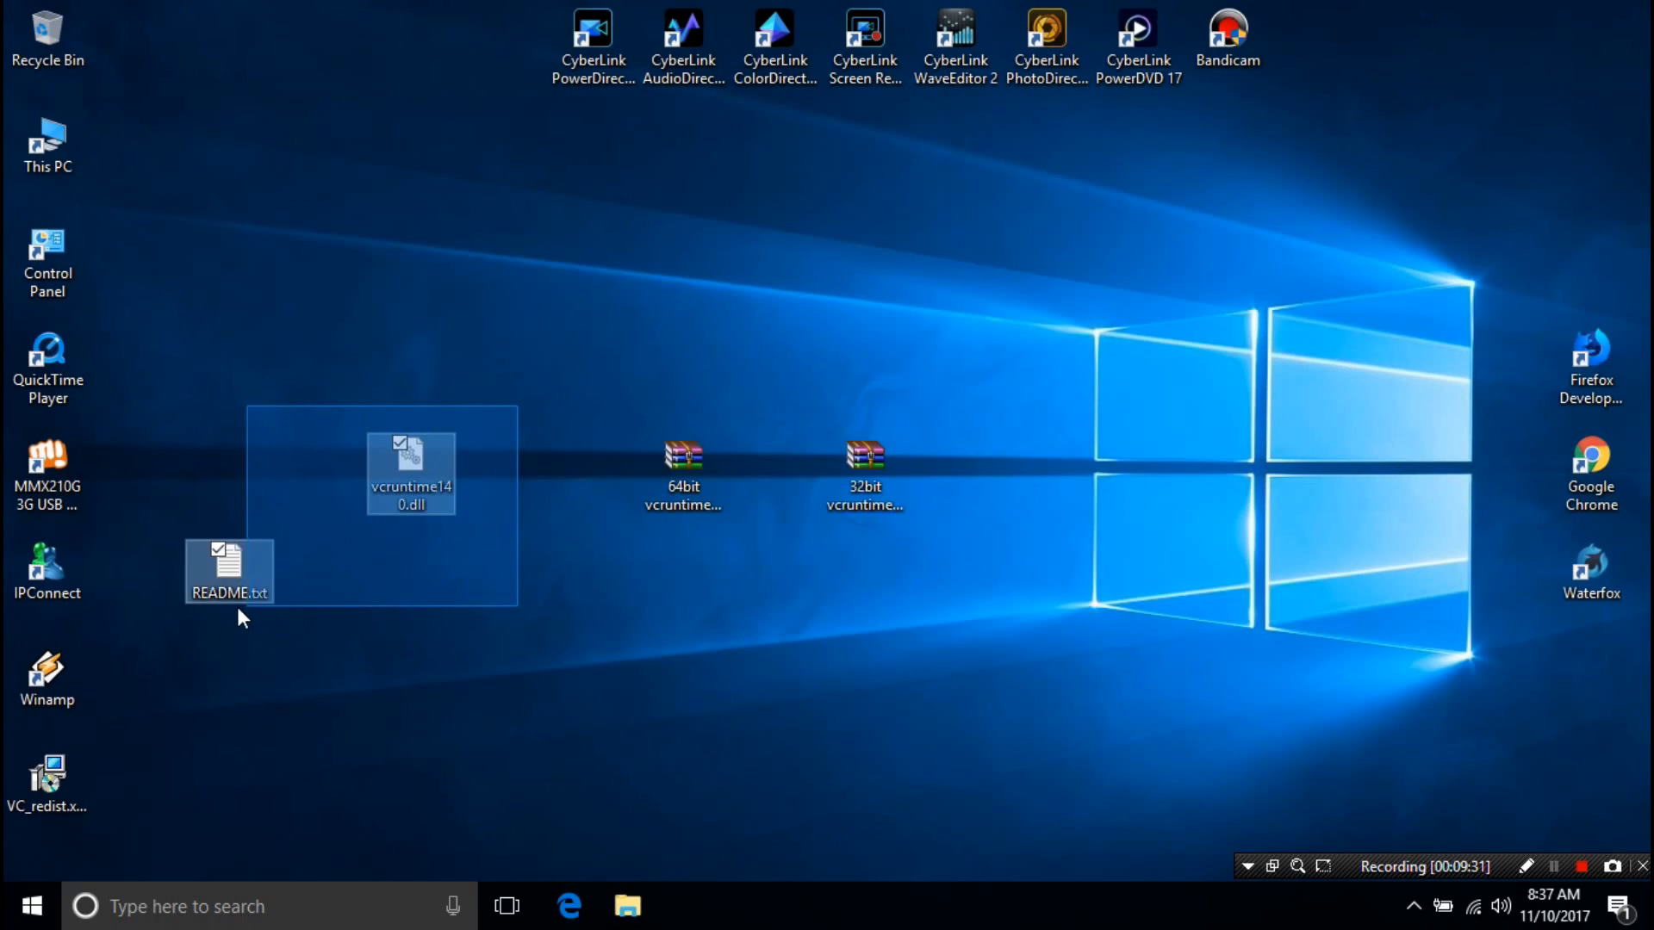
- Delete the extracted 32-bit dll and README.txt from the desktop
key(Delete)
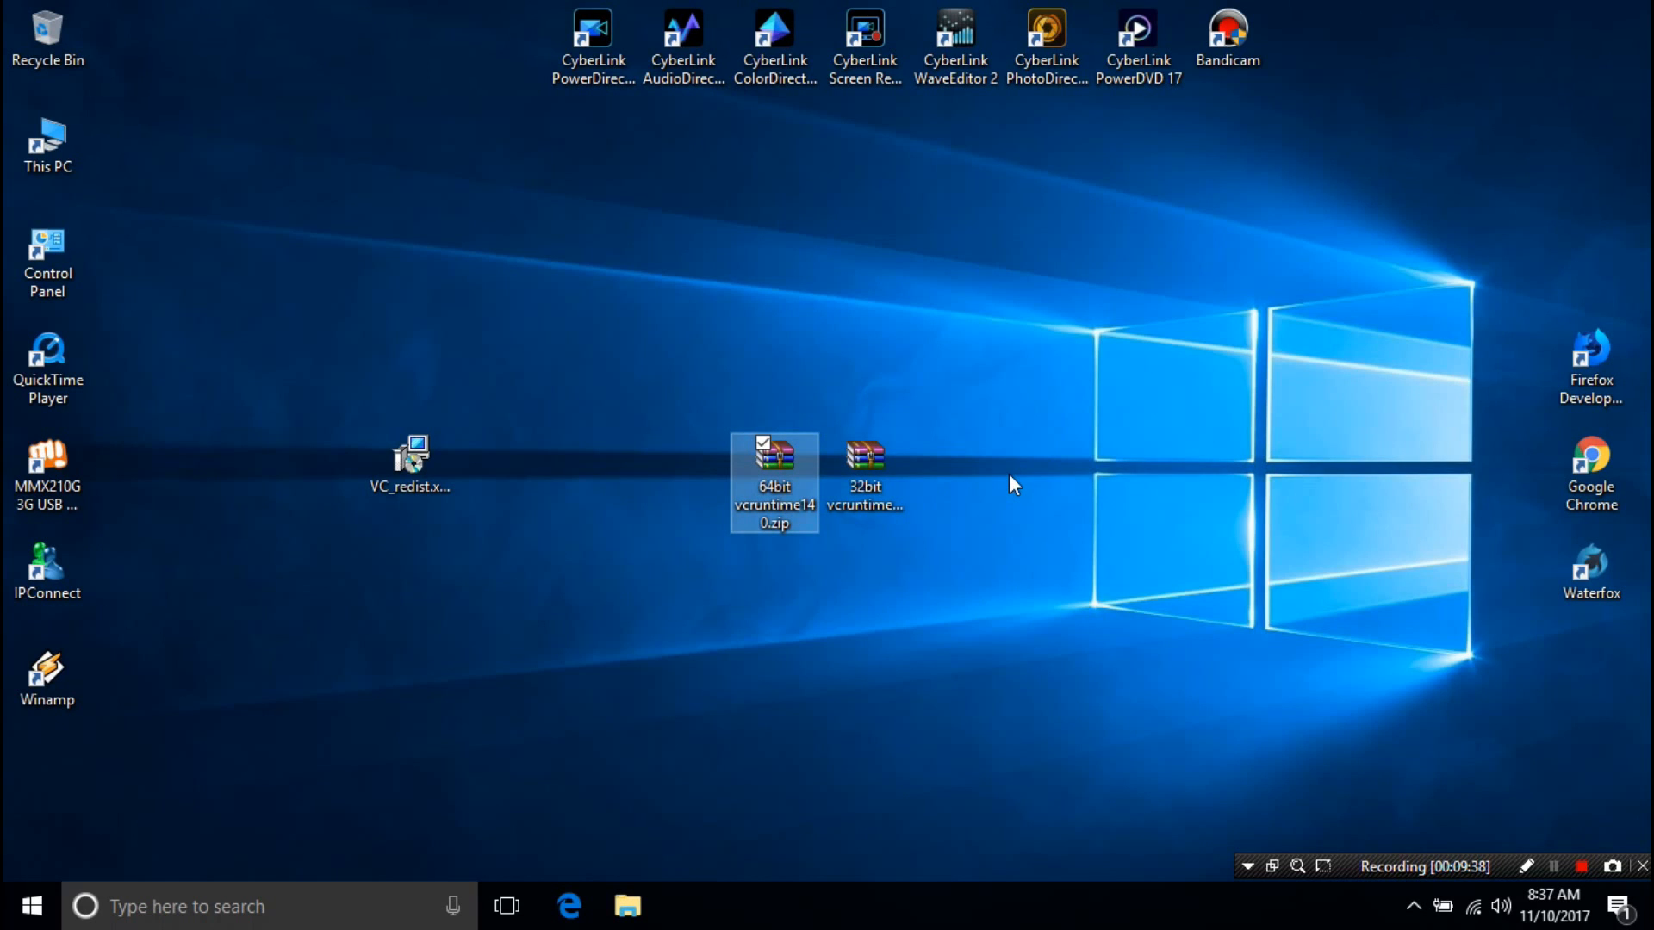
click(1010, 484)
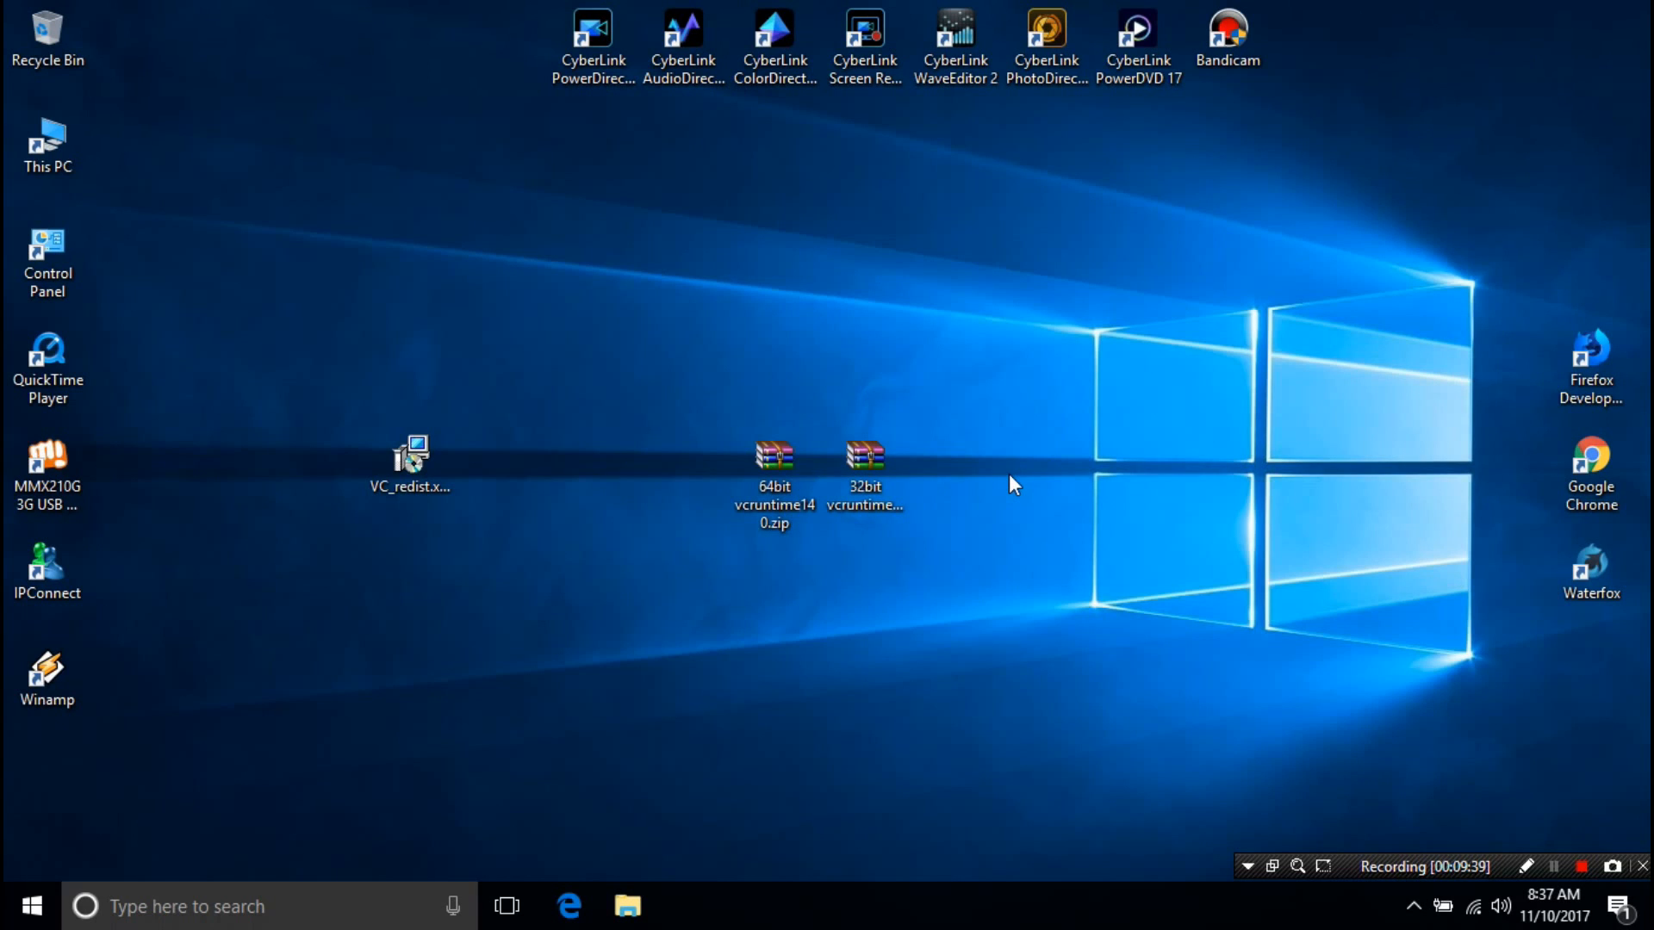